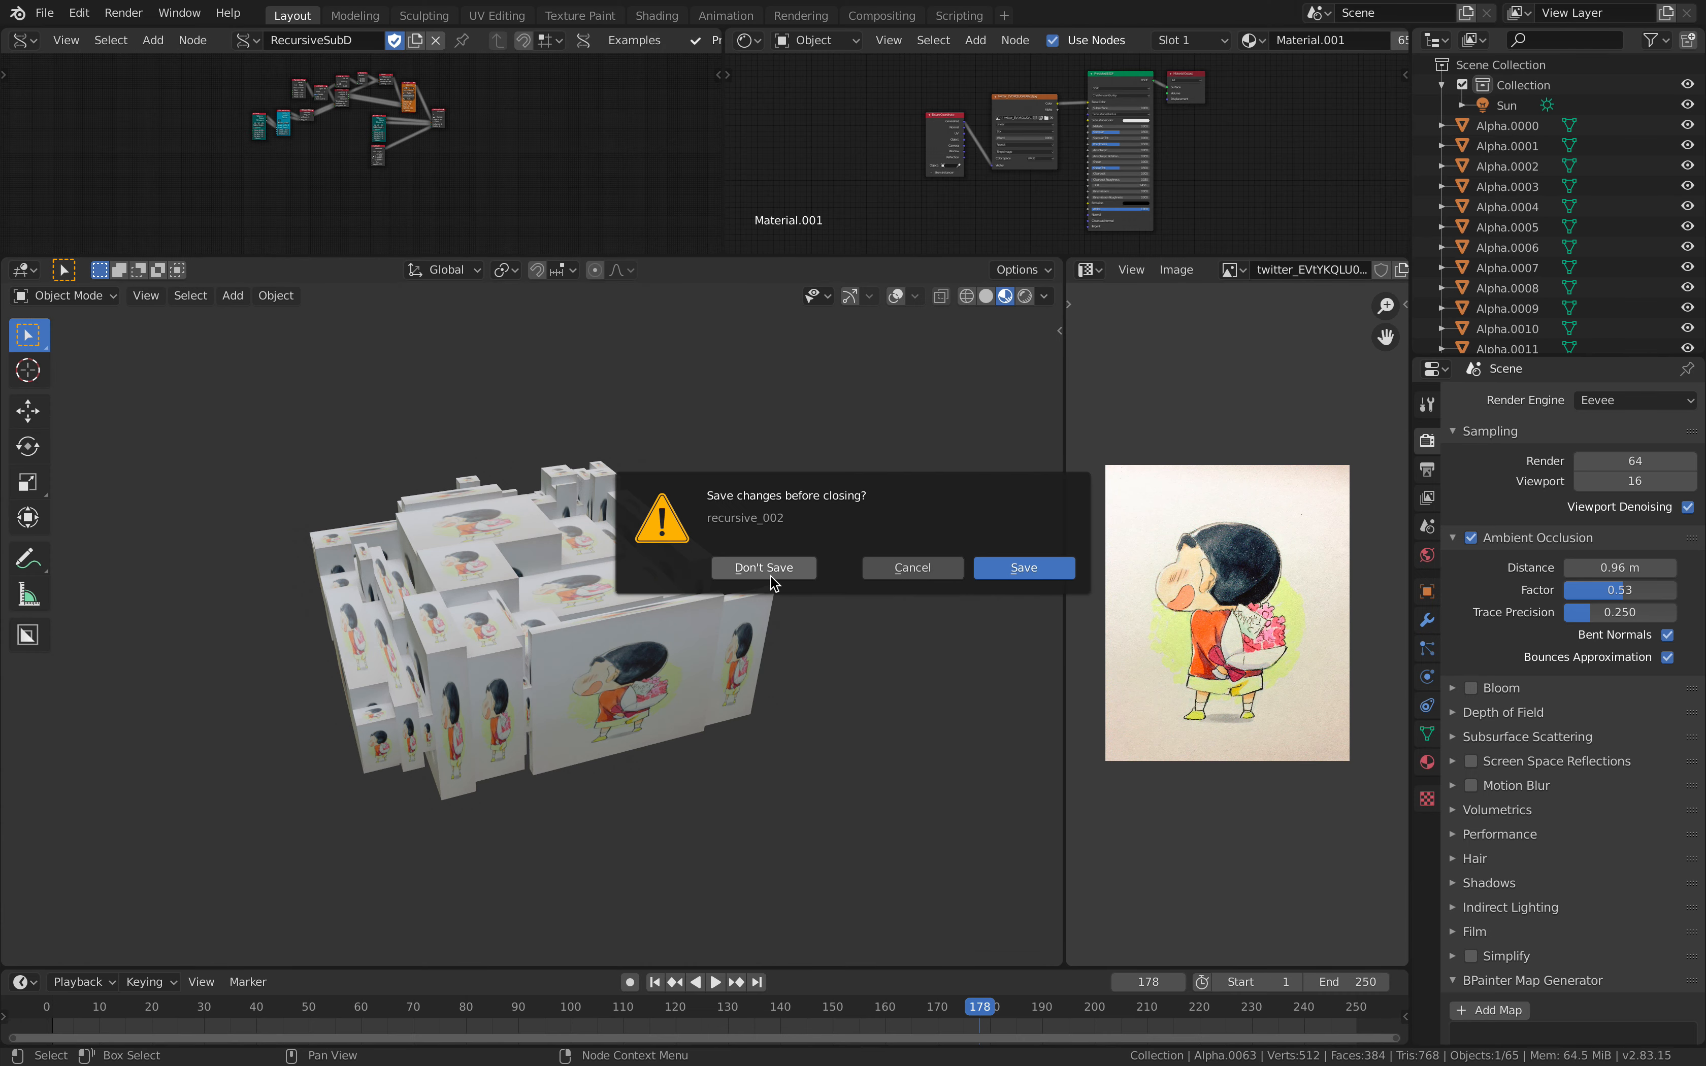
Discard the old project's changes when starting the new file.
click(763, 567)
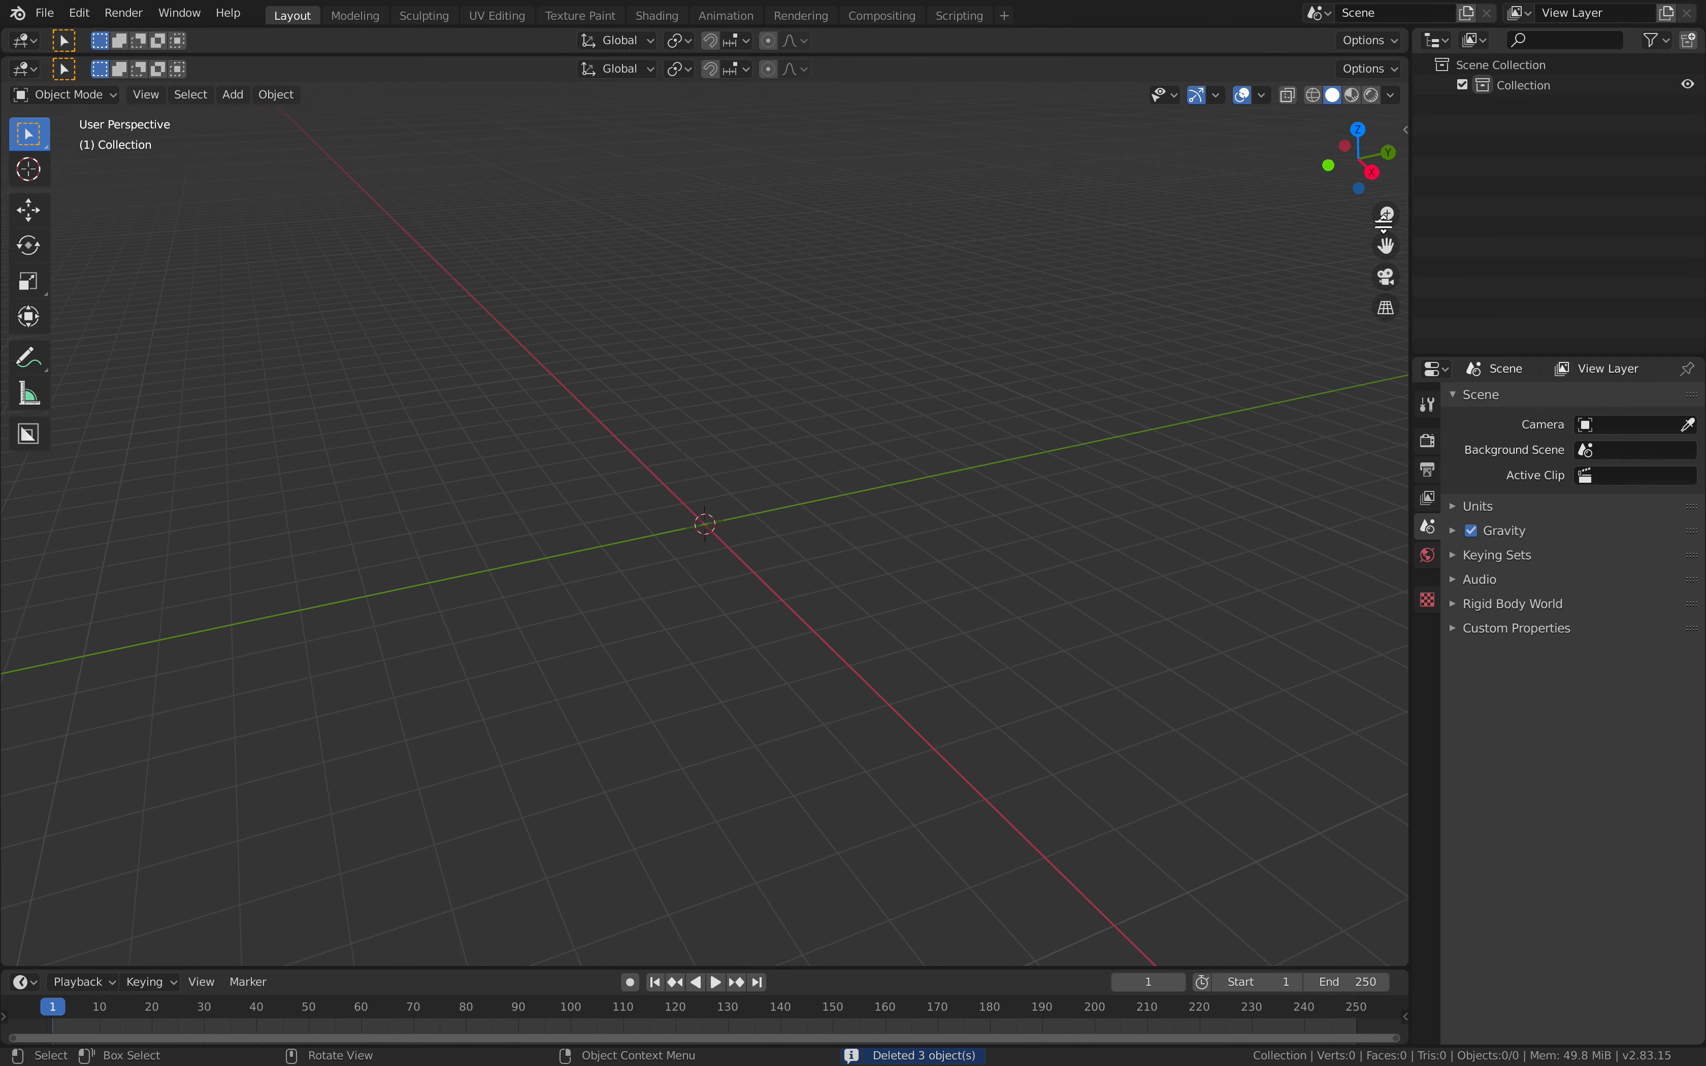
Add a Scripted Node Lite node in a Sverchok editor and list its script templates.
click(24, 41)
text(sn)
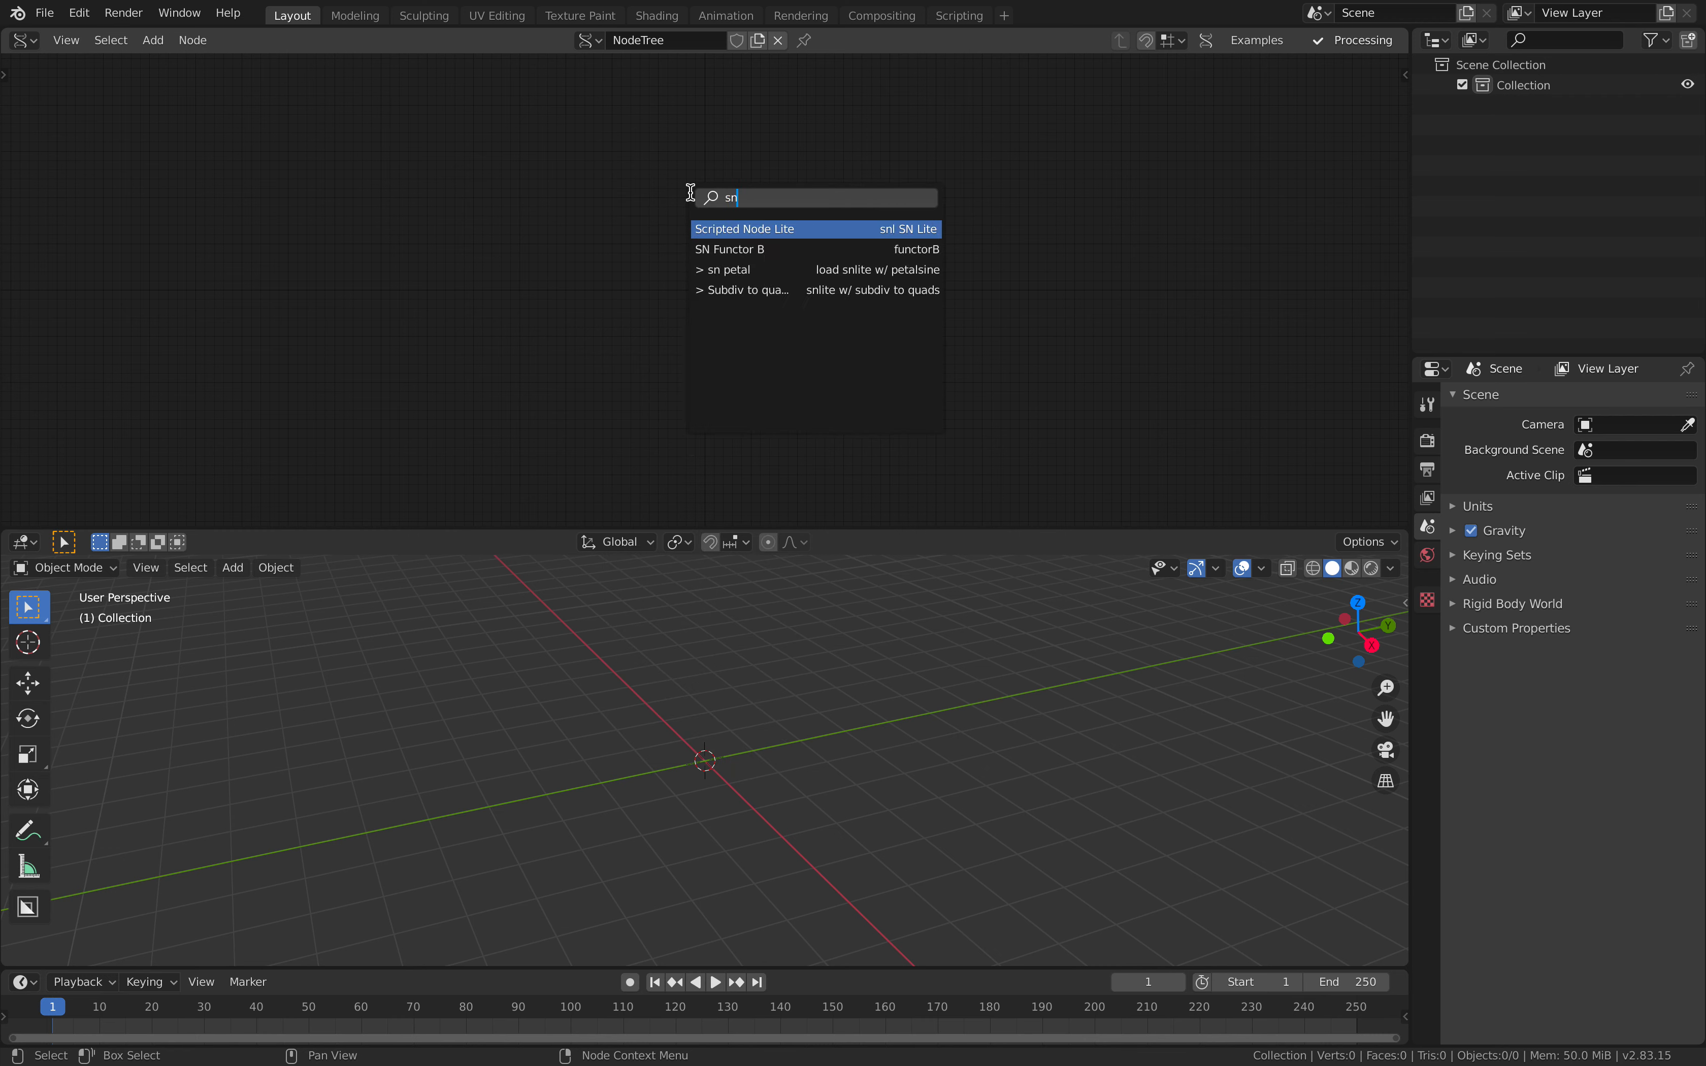
click(743, 229)
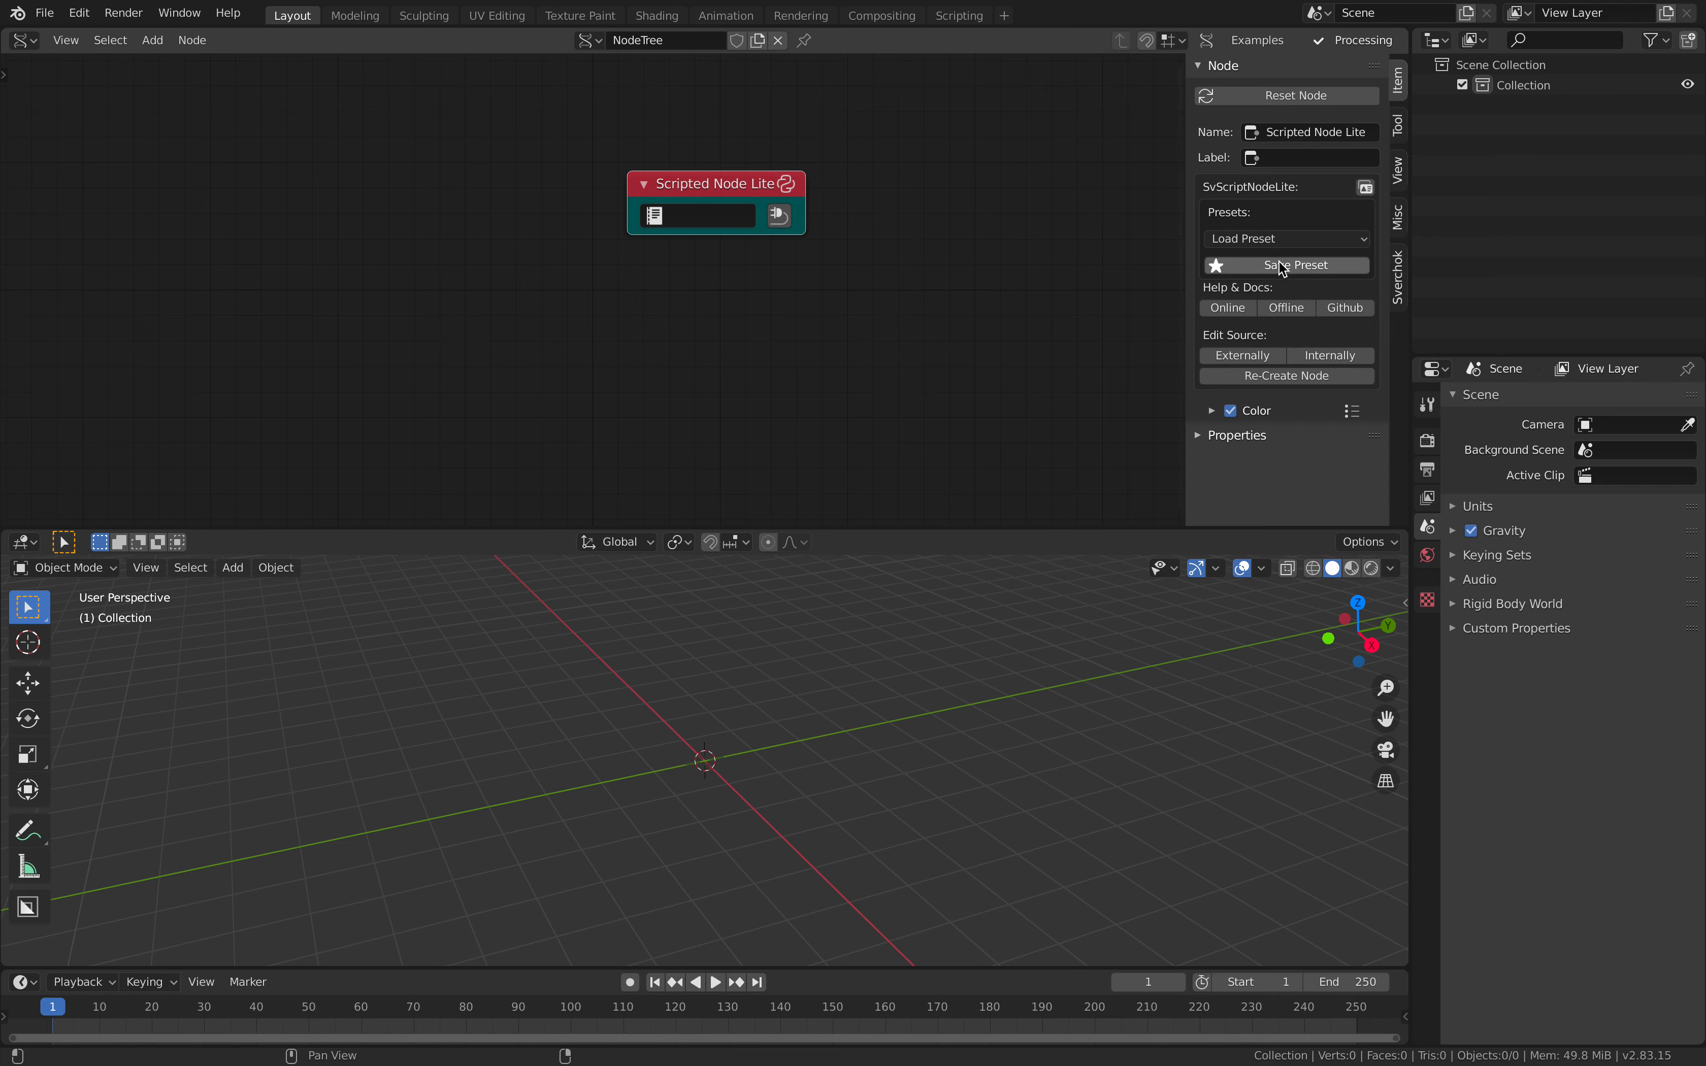
click(1236, 436)
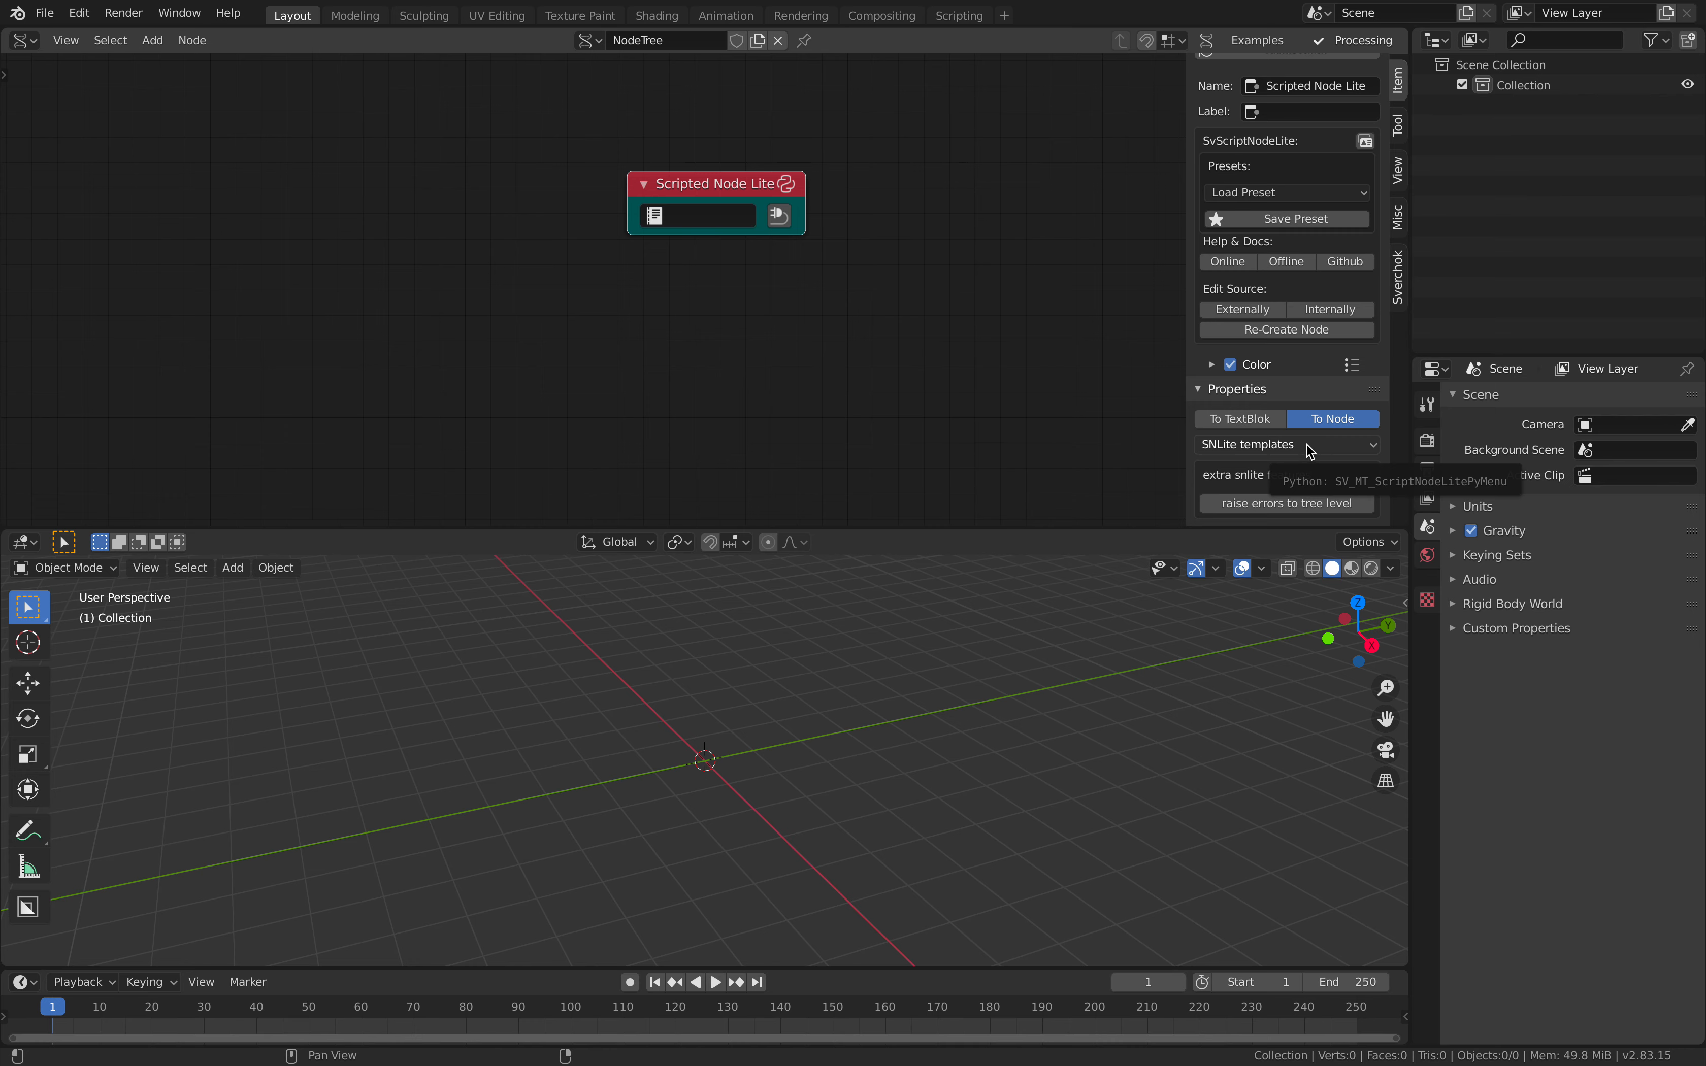
click(1286, 444)
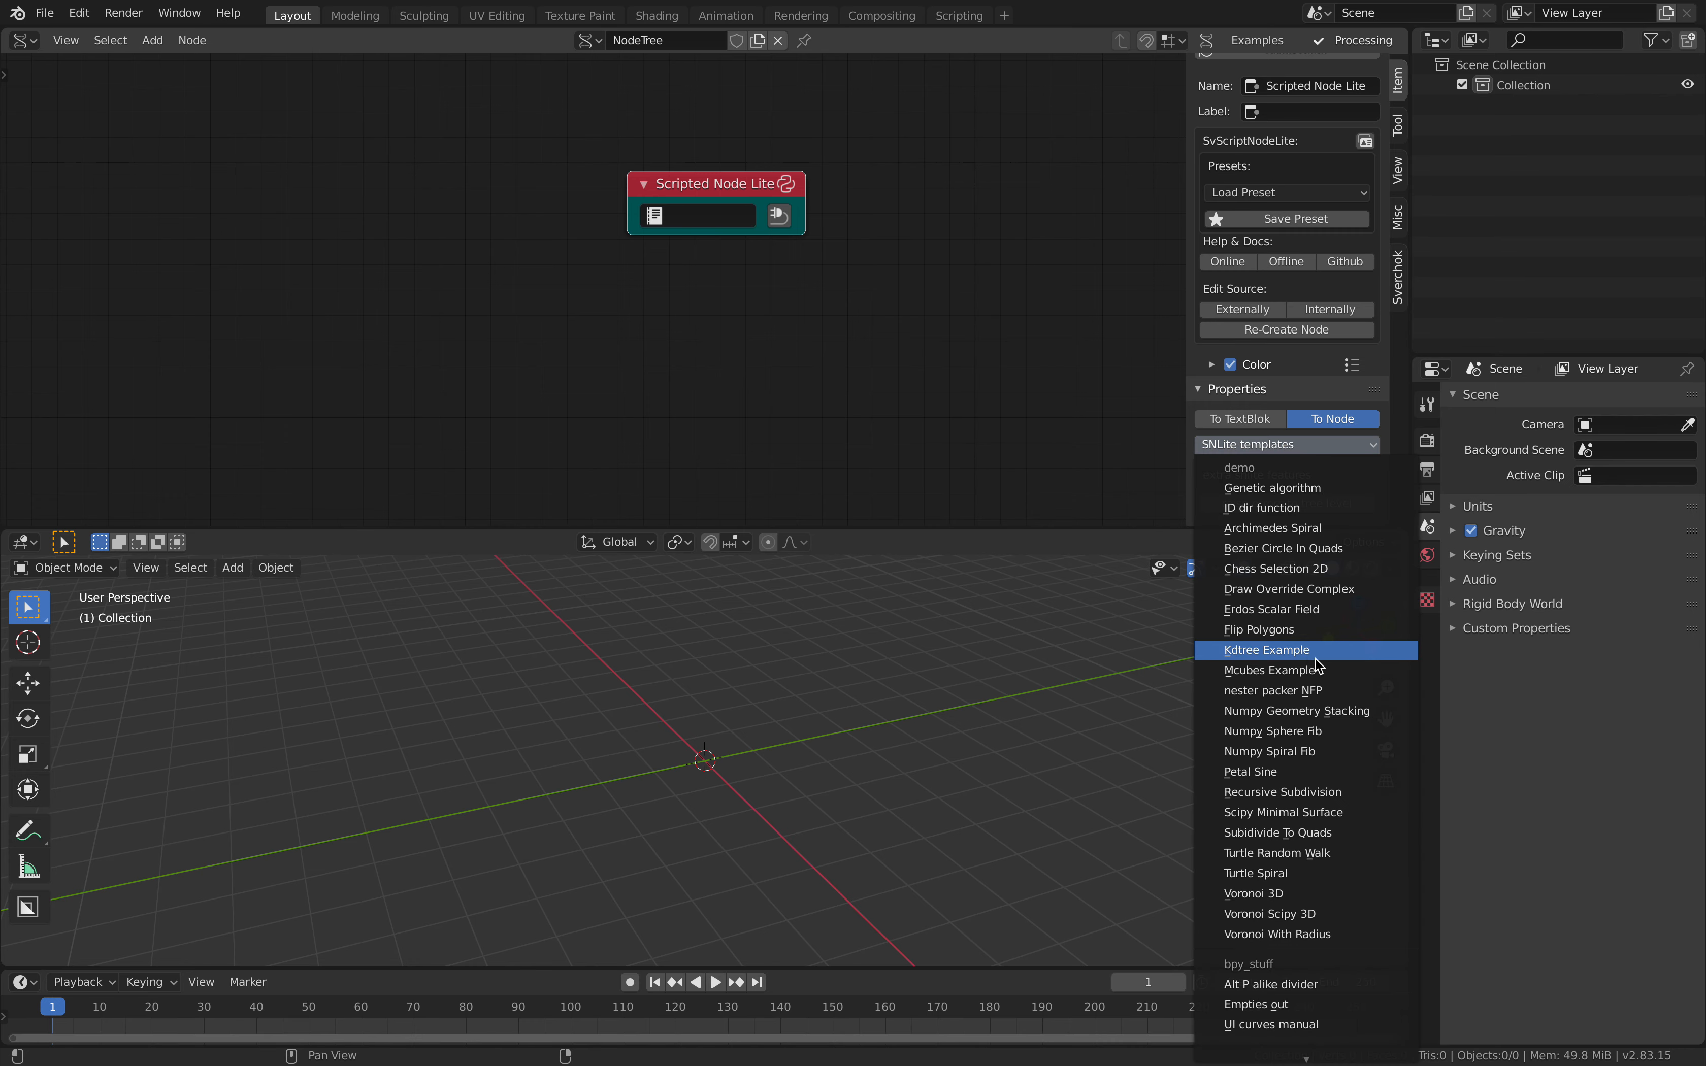
mouse_move(1306, 832)
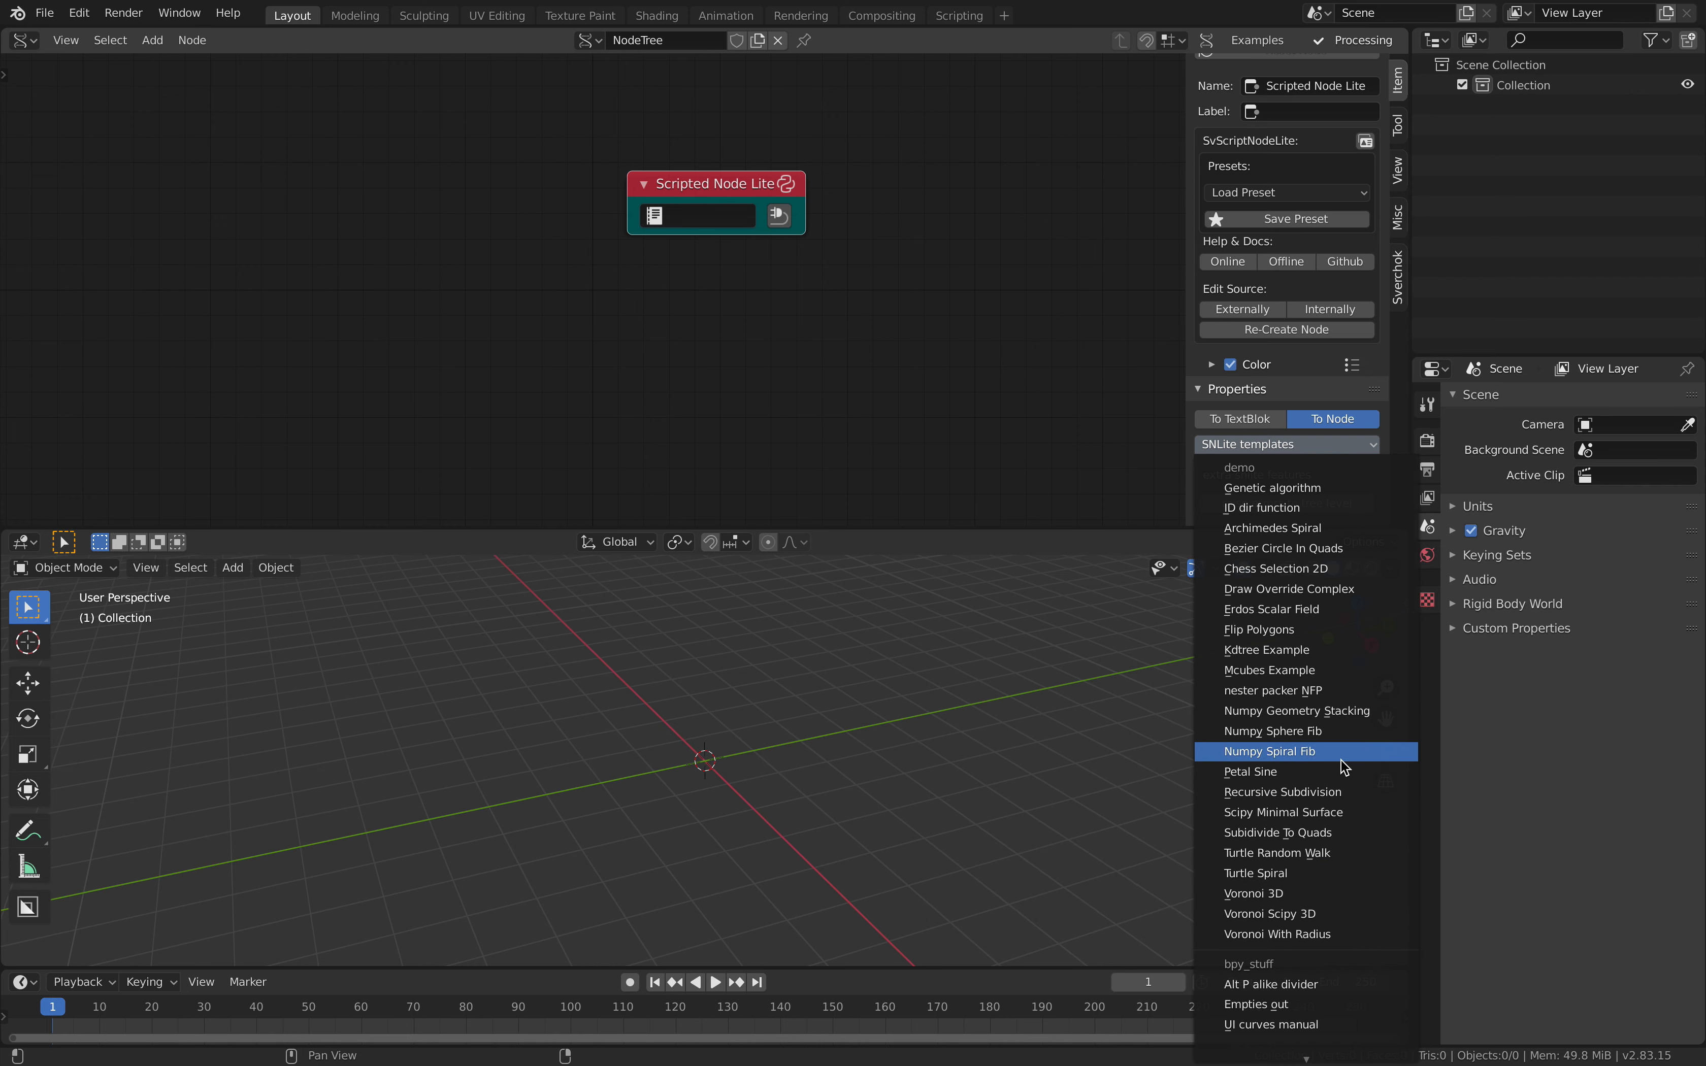
mouse_move(1306, 629)
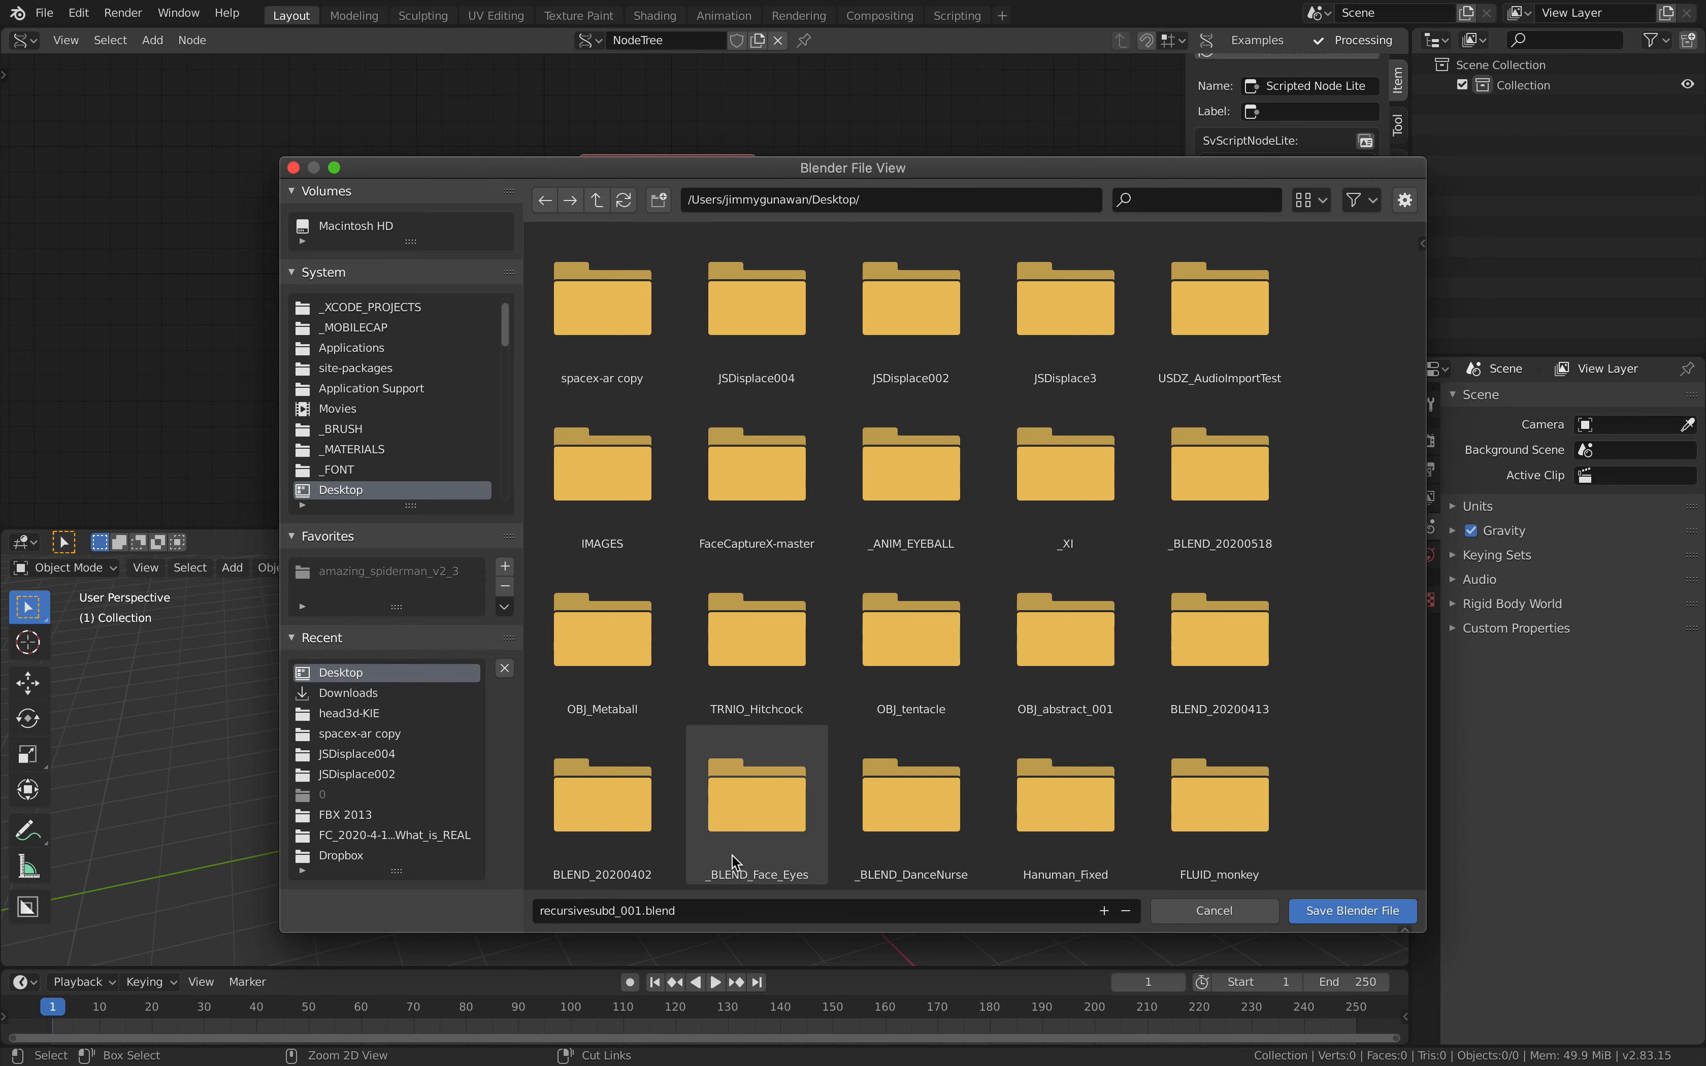
Save the blend file to the Desktop.
click(1352, 911)
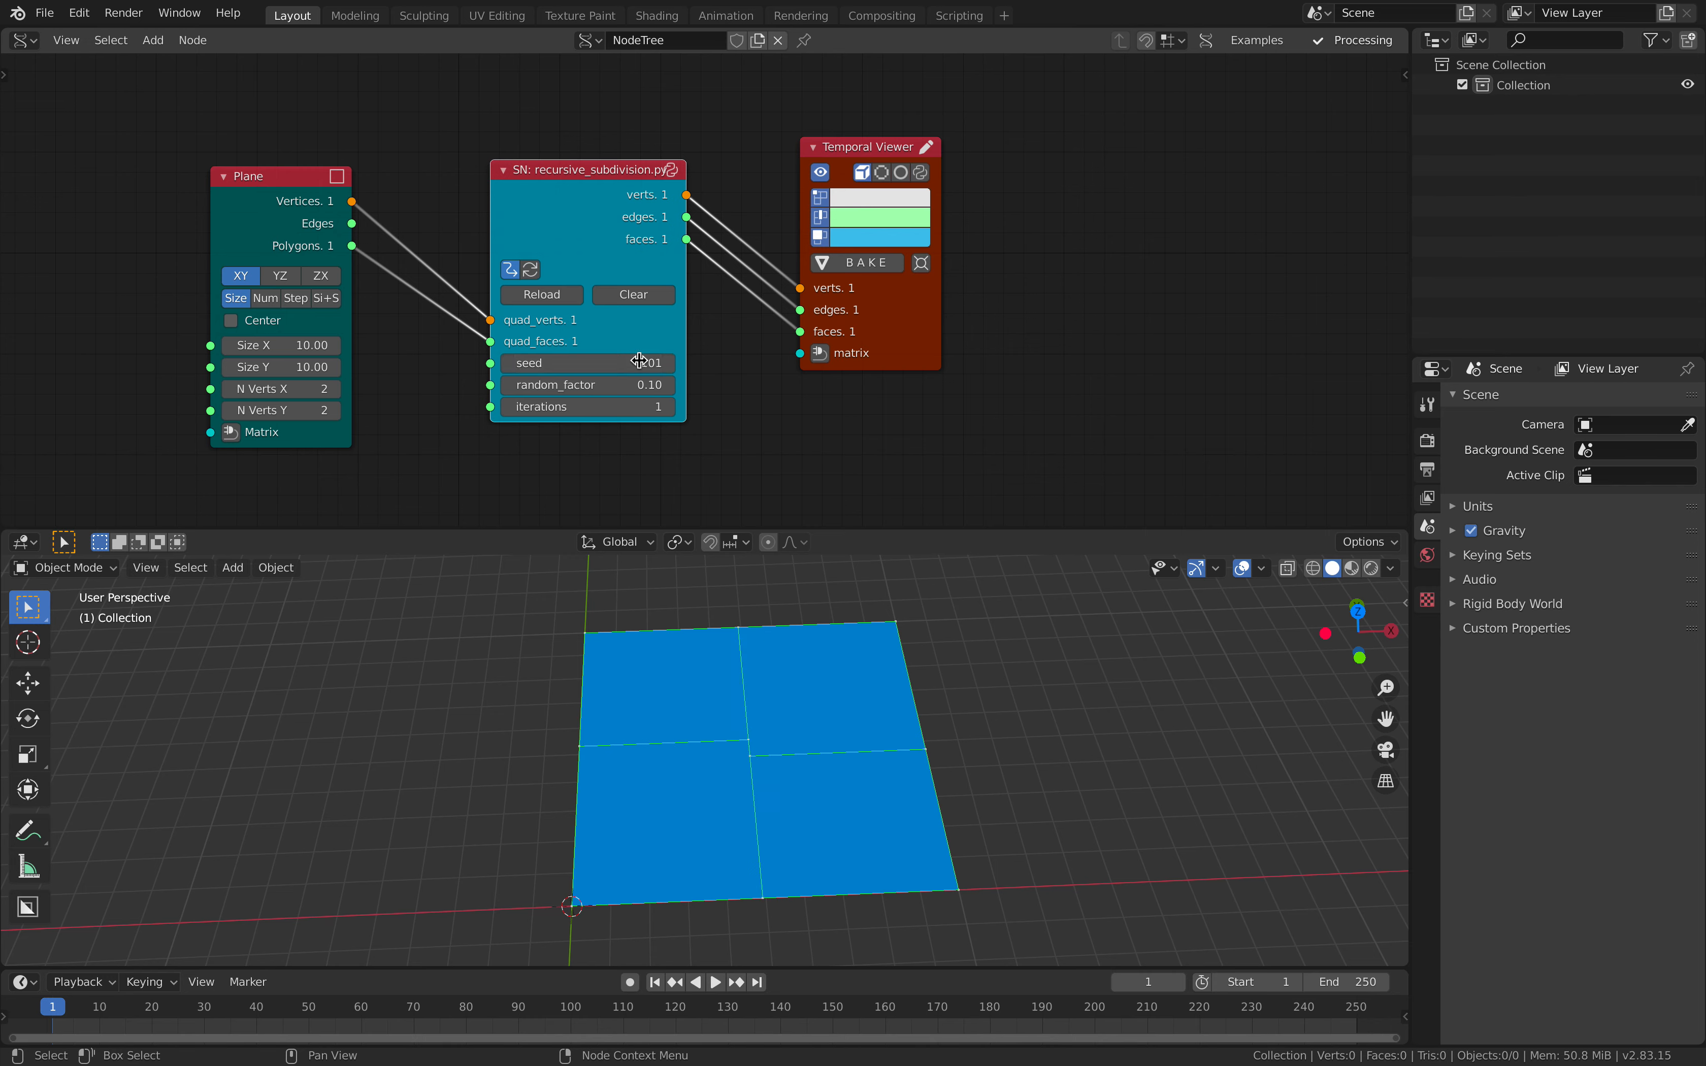
Set the subdivision script's seed to 123 and iterations to 2.
drag(588, 384, 637, 384)
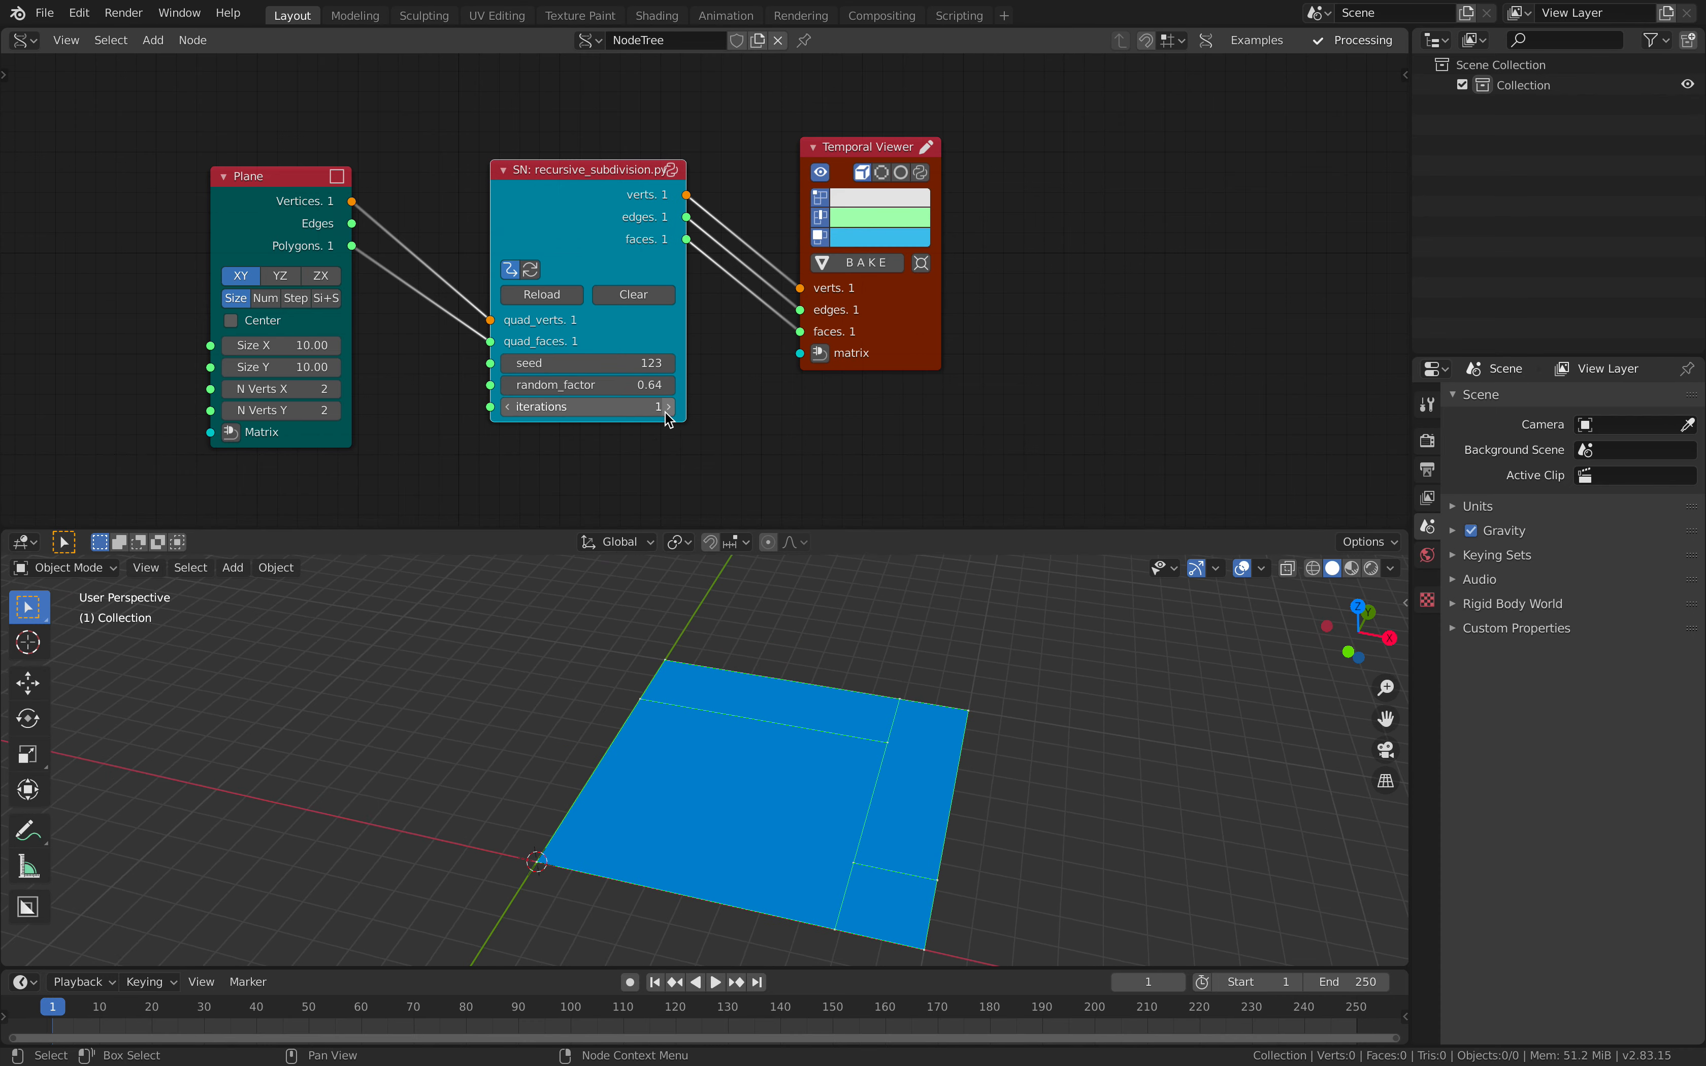
click(665, 406)
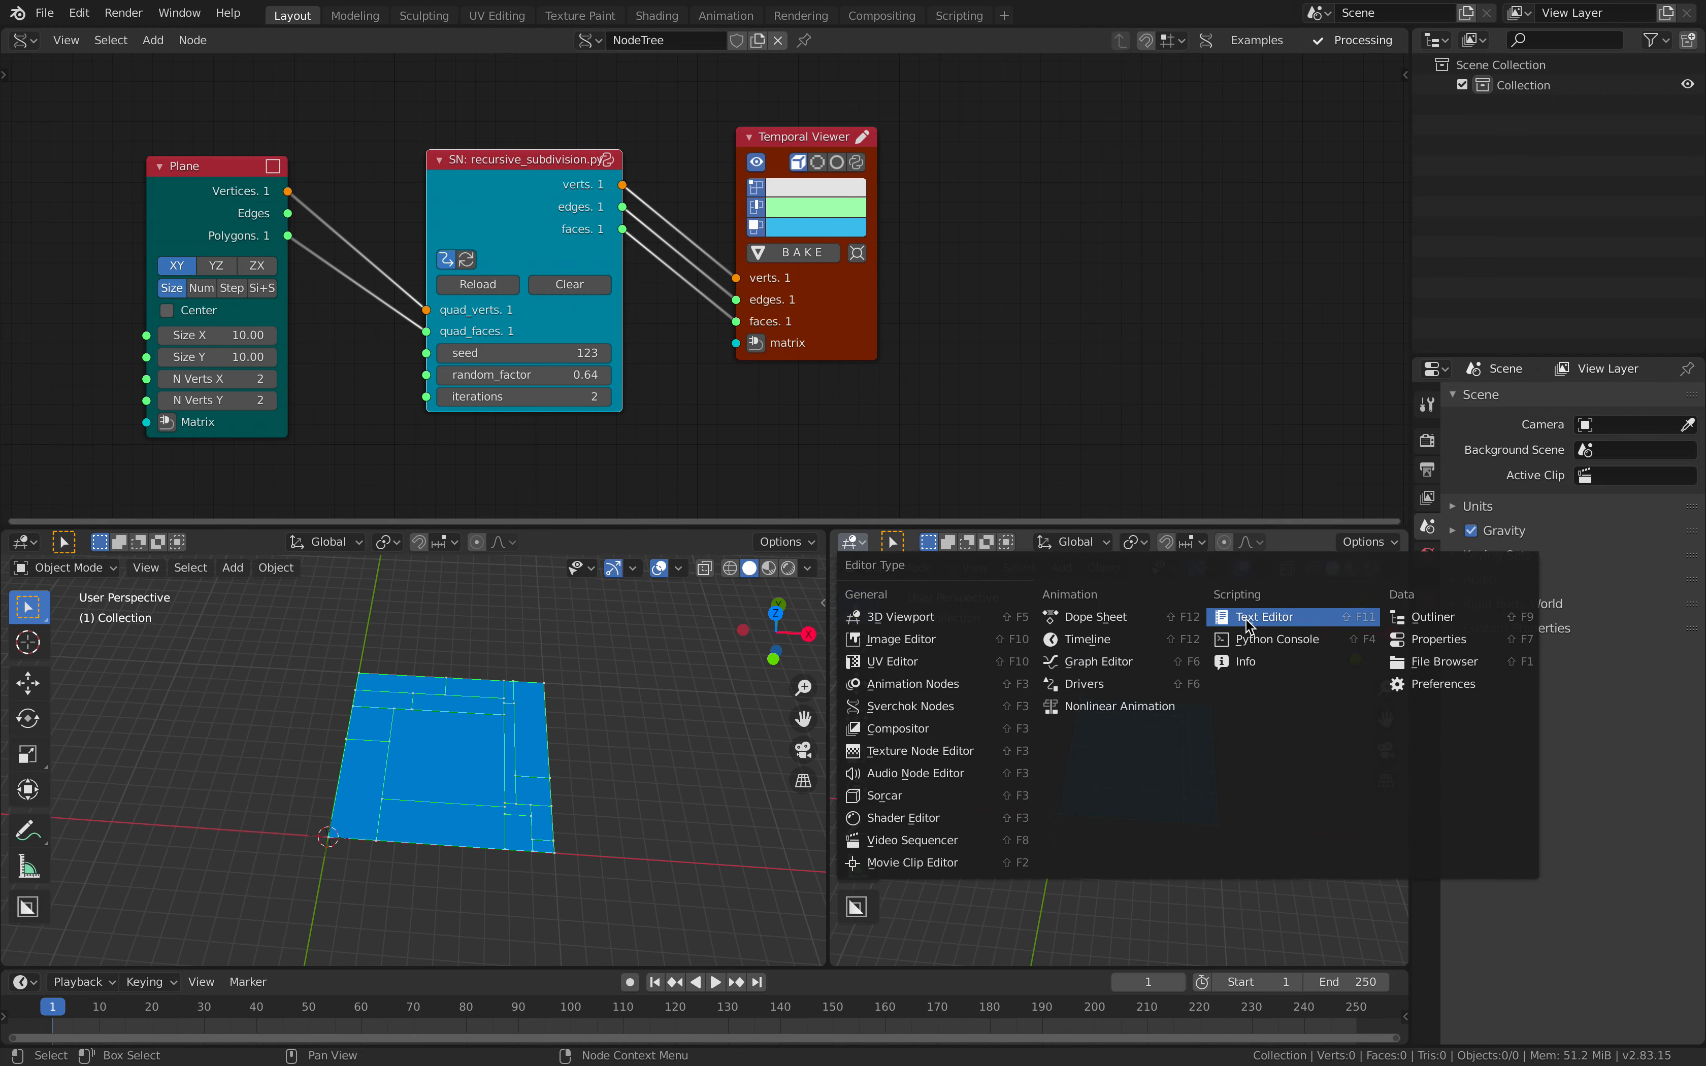
Show the recursive subdivision script in a Text Editor and read through it.
click(1265, 618)
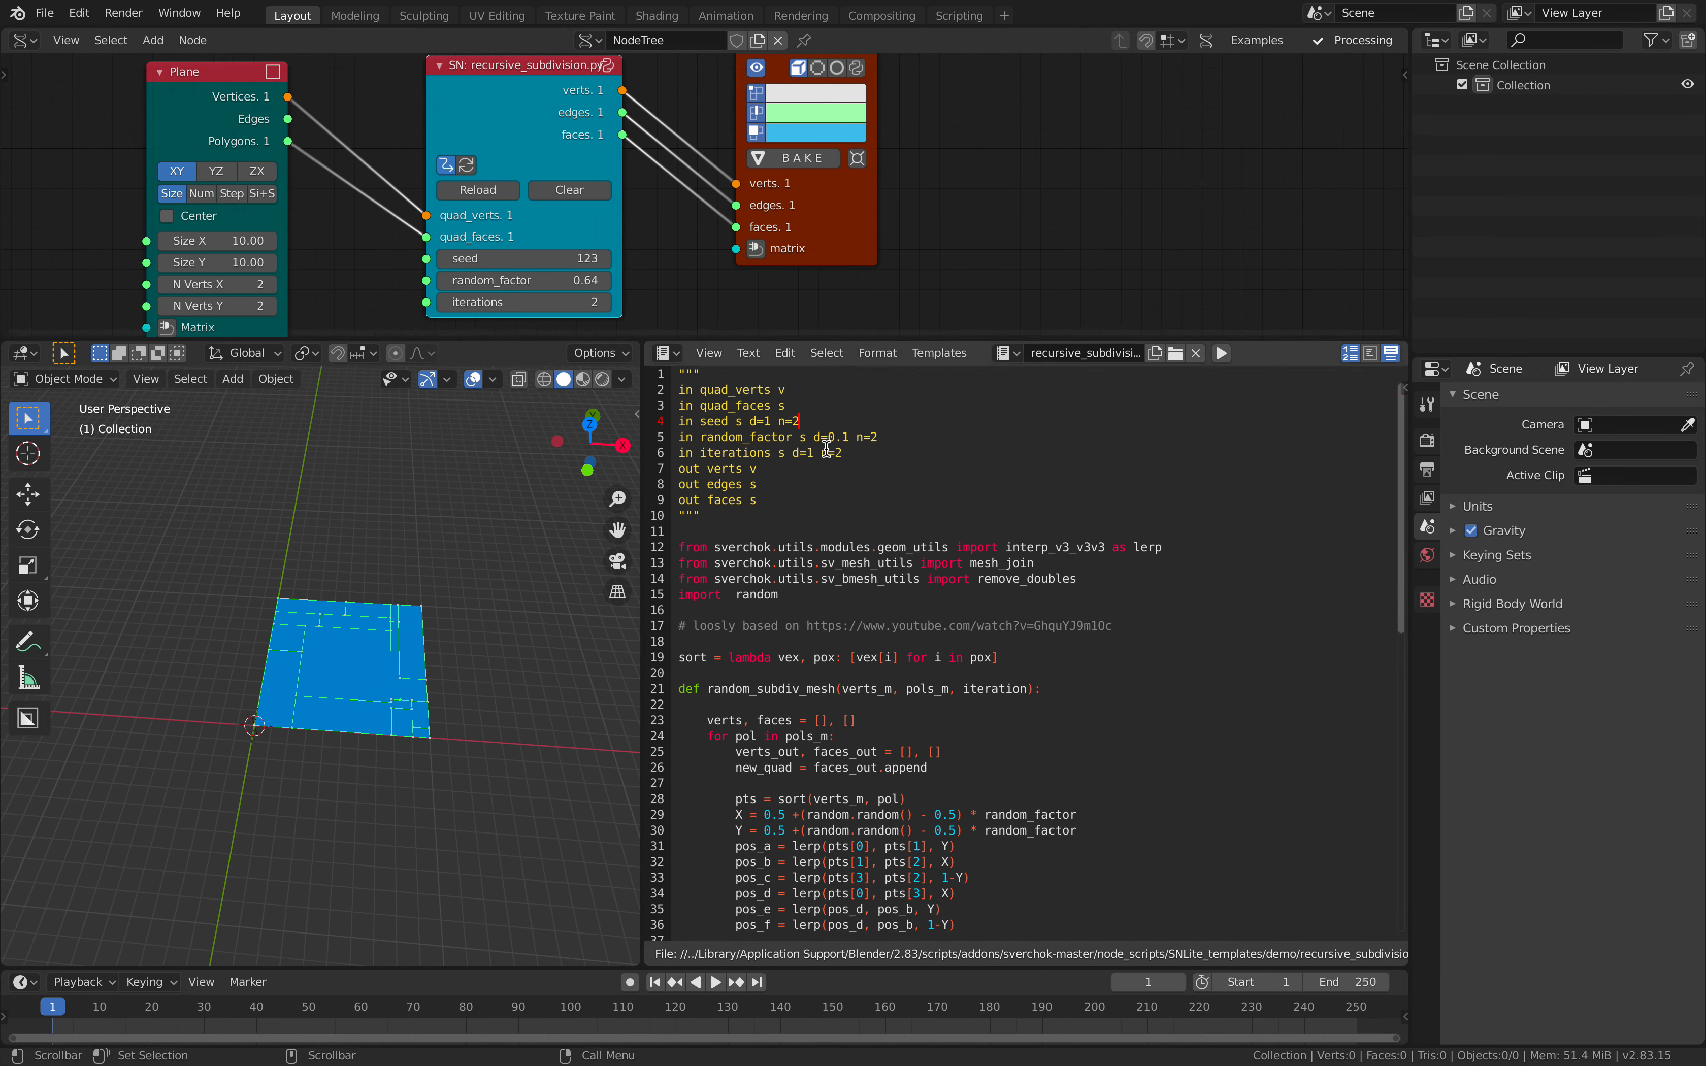
scroll(down, 3)
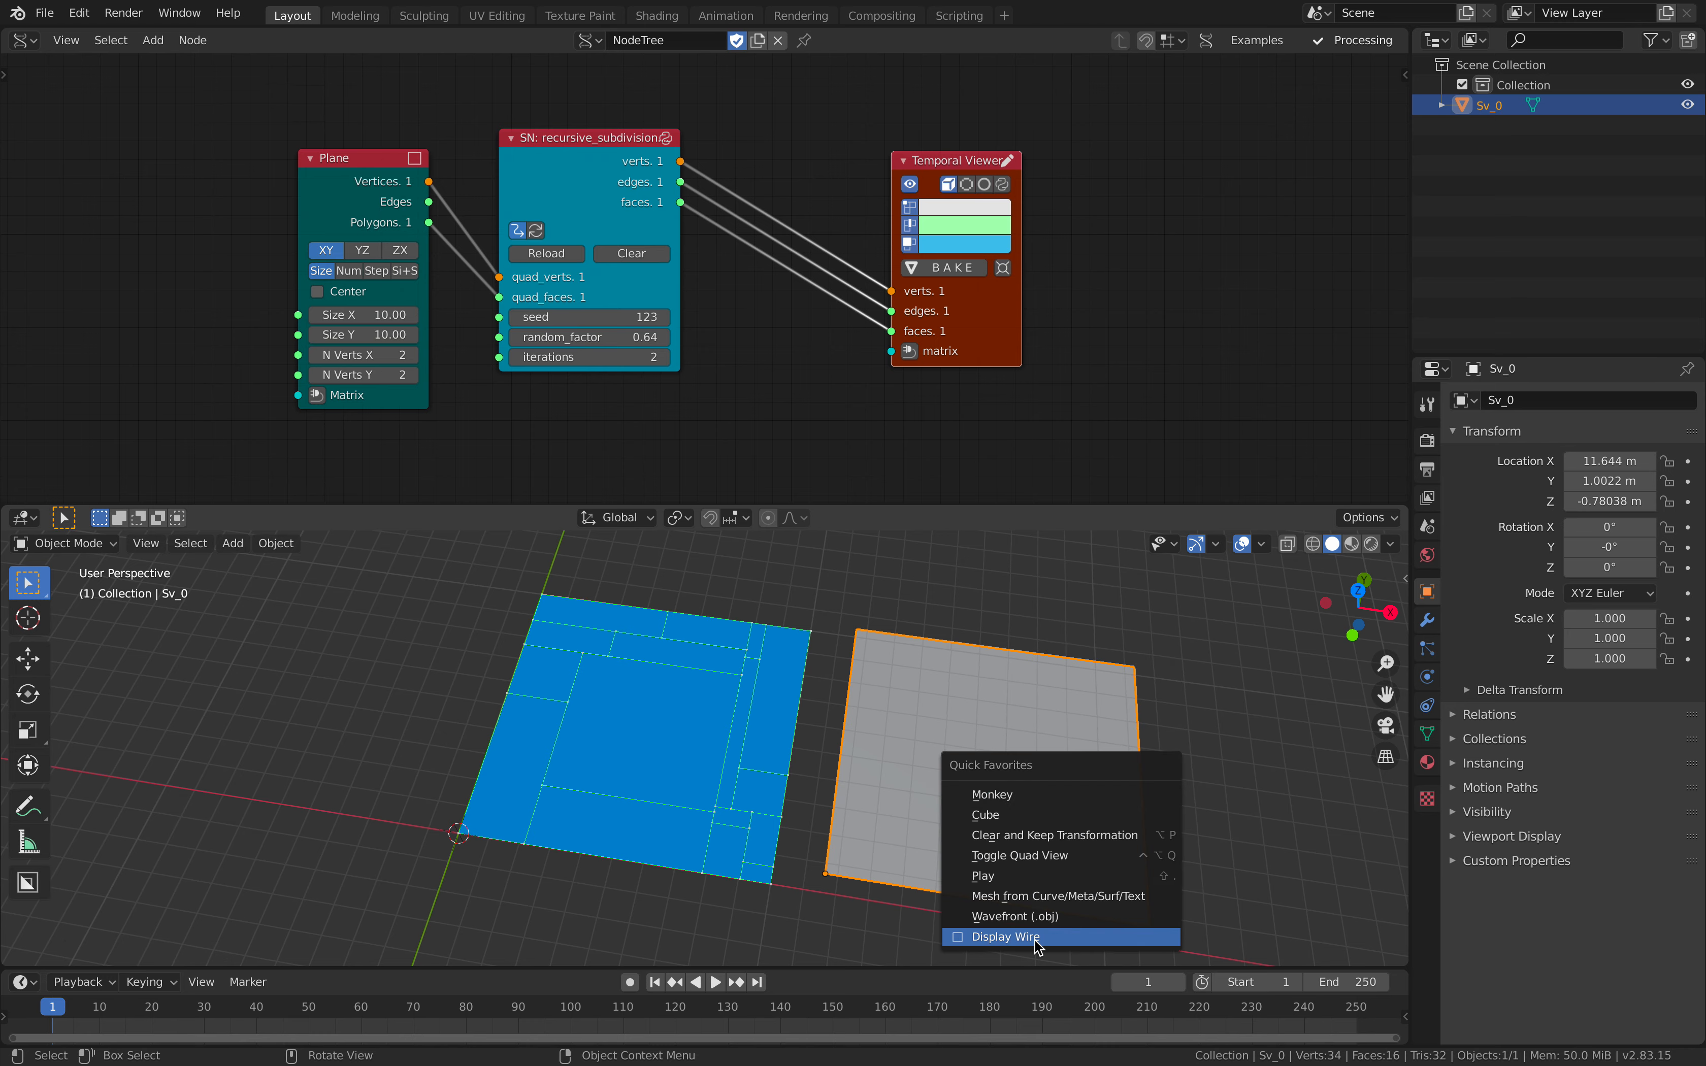
Show Sv_0's wireframe, test-extrude a face in Edit Mode, then leave and remove it.
click(998, 936)
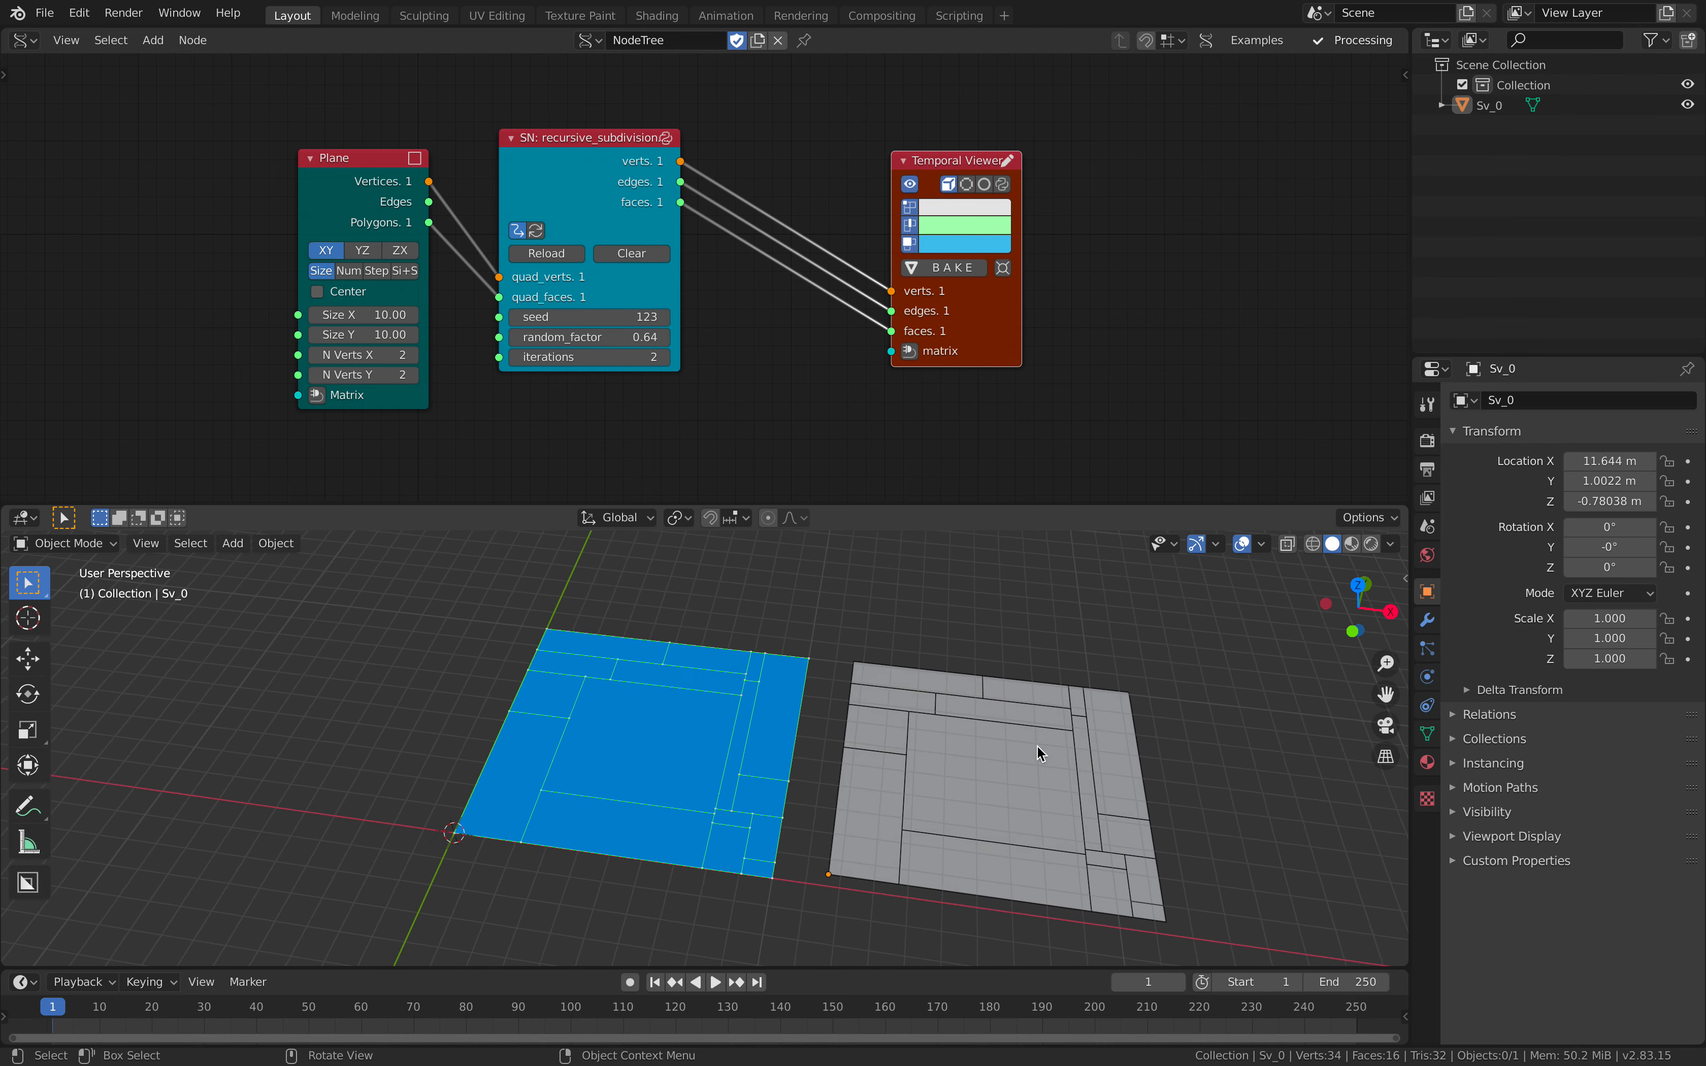
click(1039, 751)
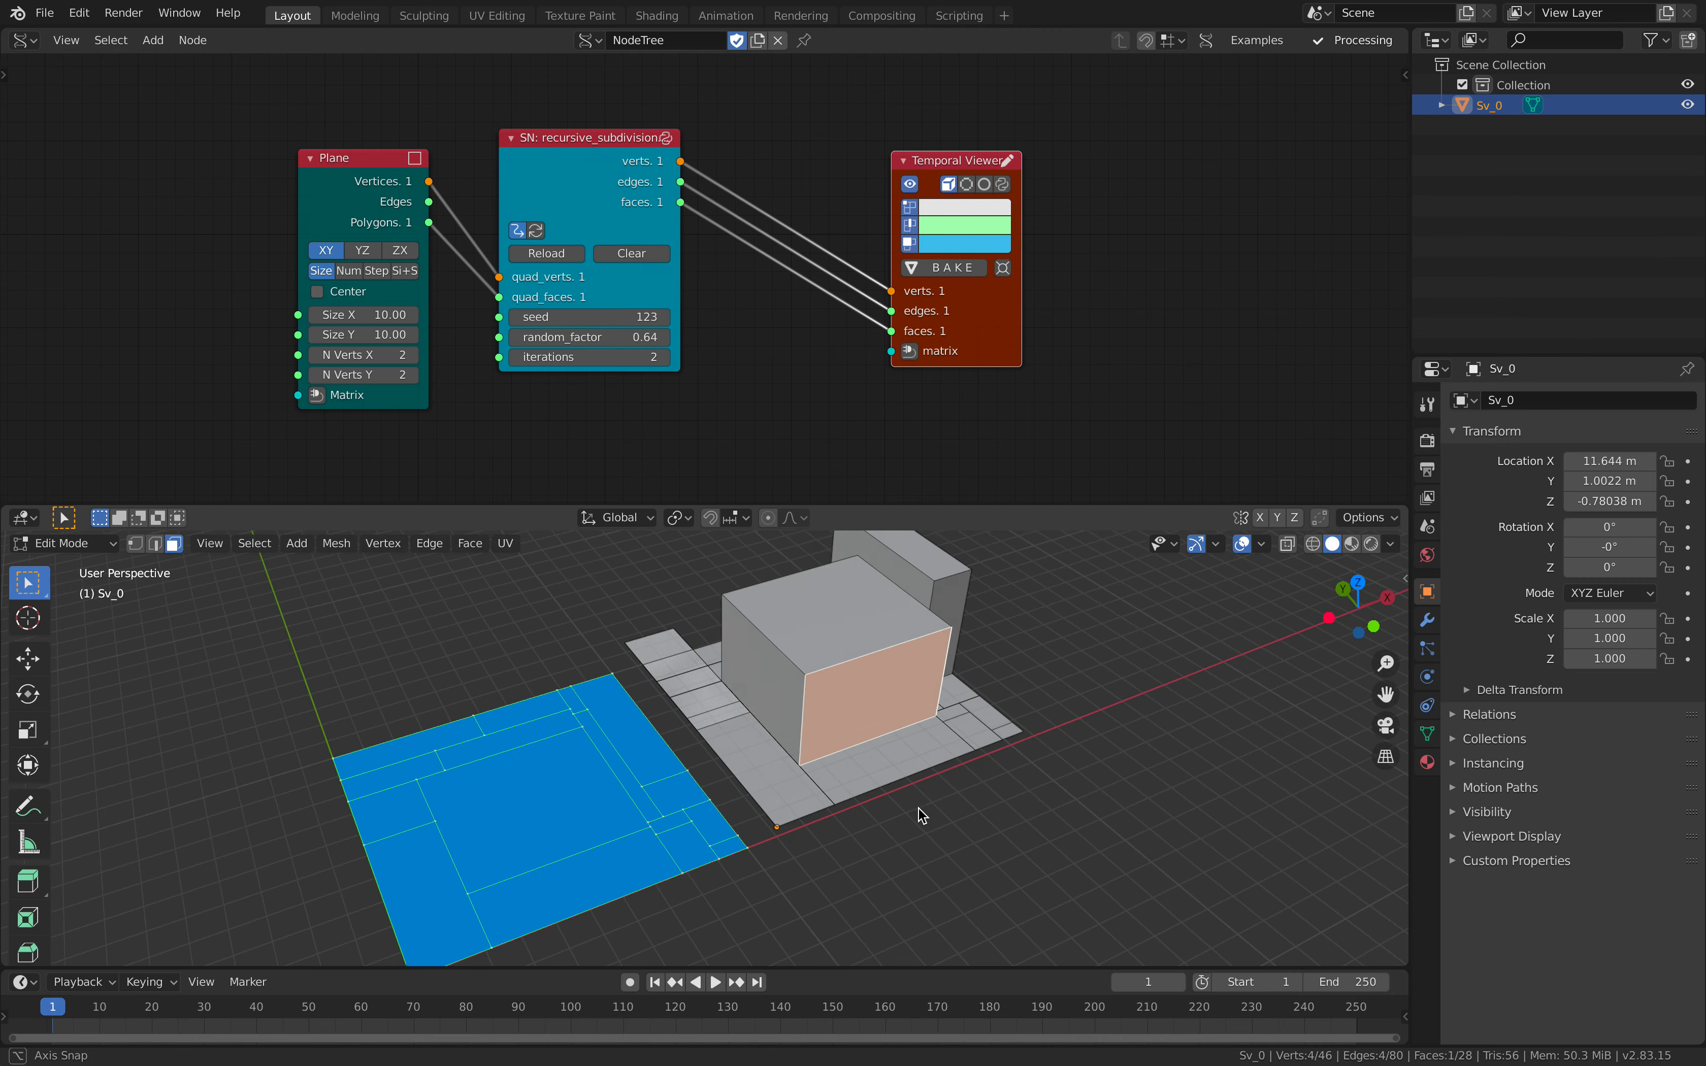
key(Tab)
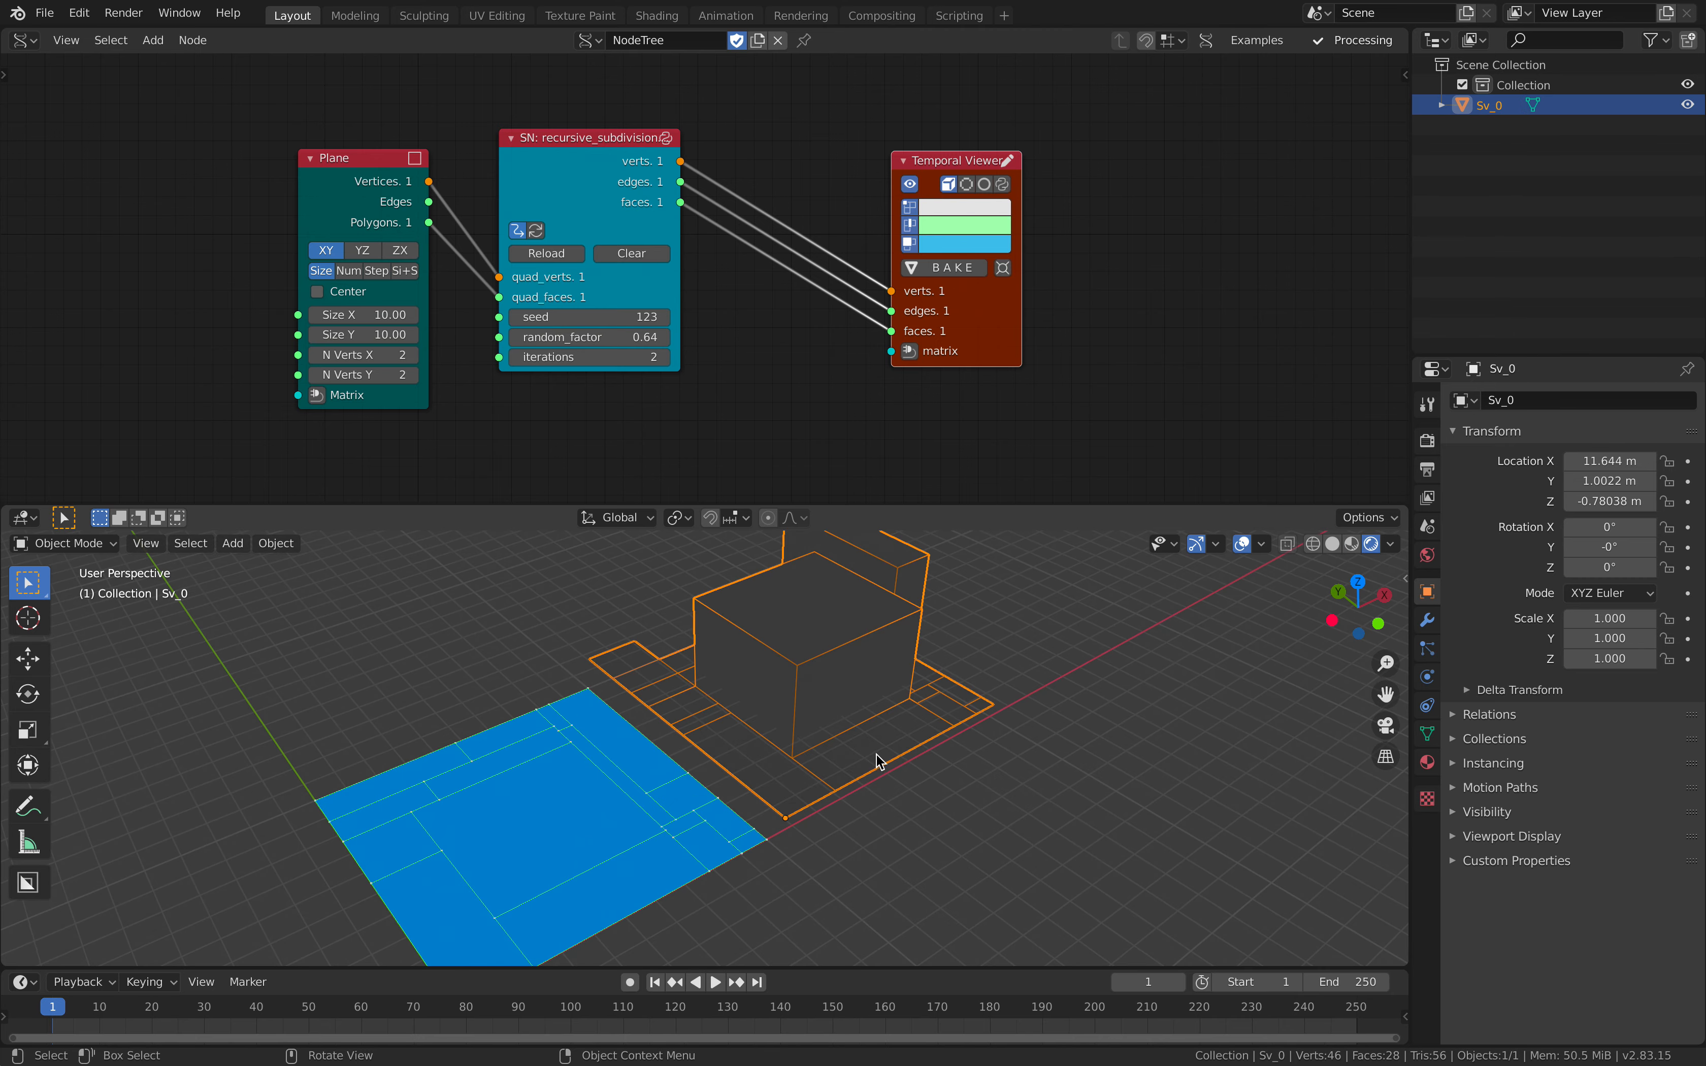
drag(878, 761, 789, 635)
text(s)
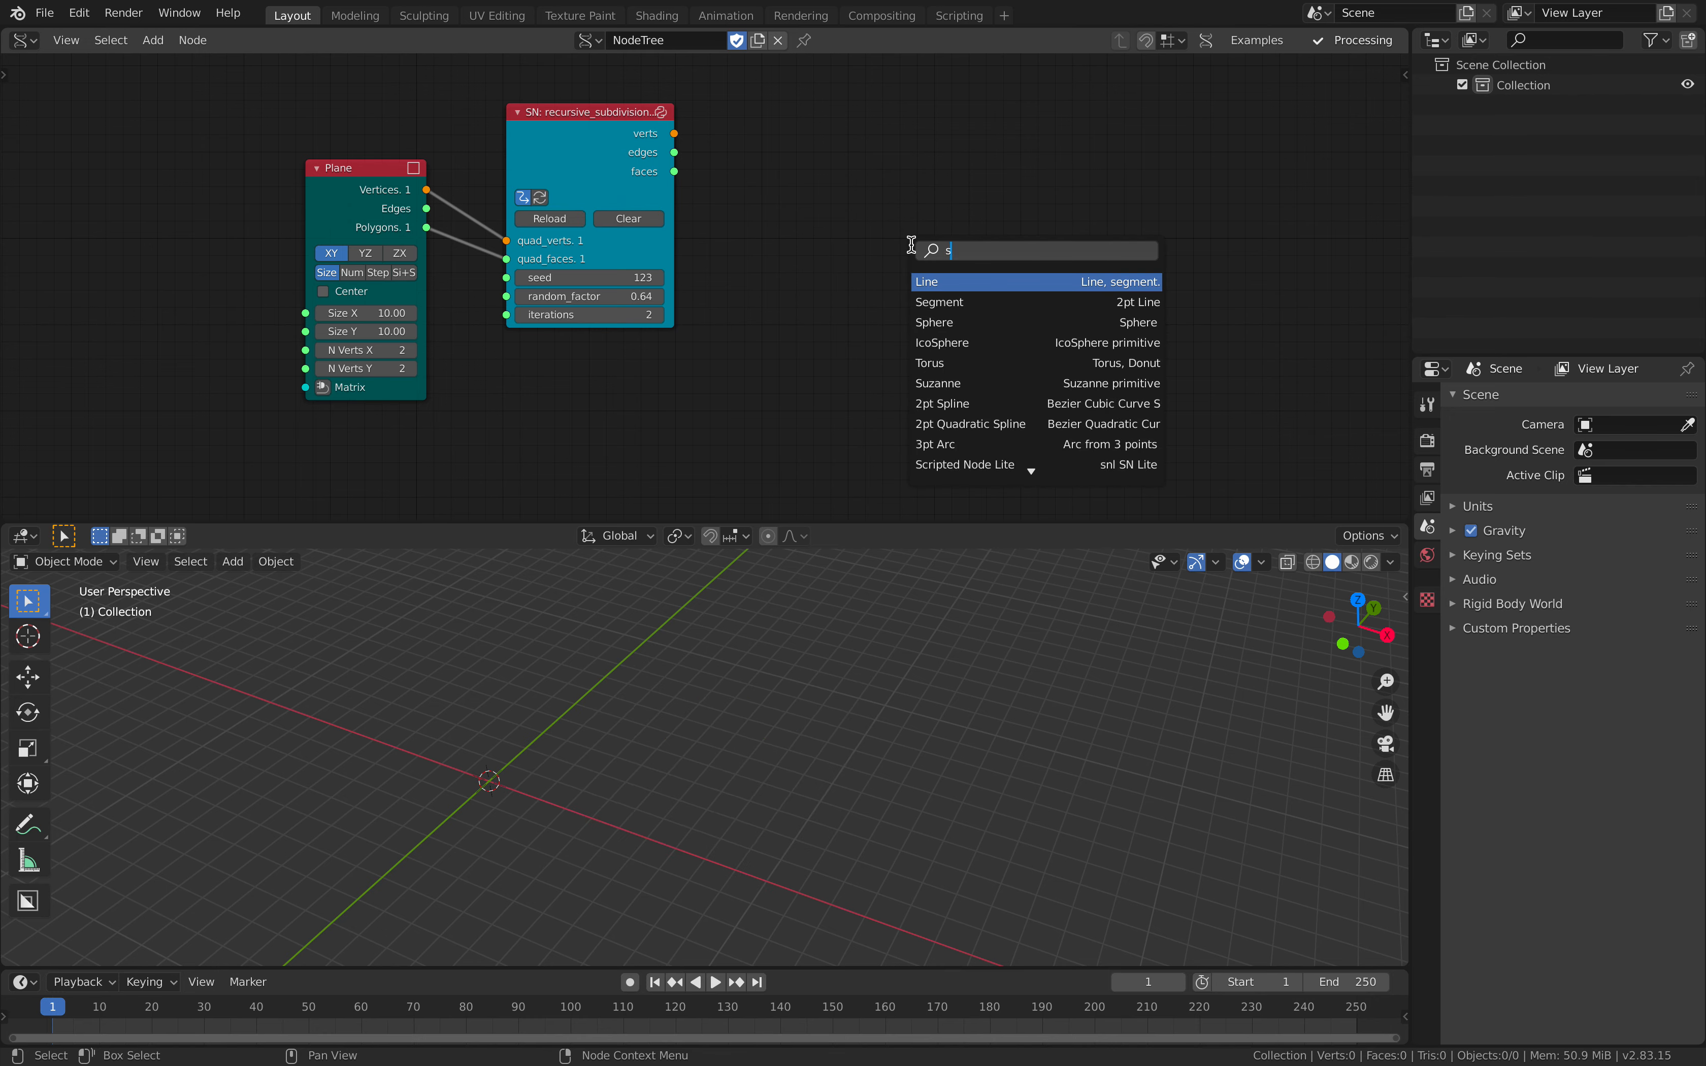
Add a Set custom UV map node after the BV Alpha output object.
click(969, 254)
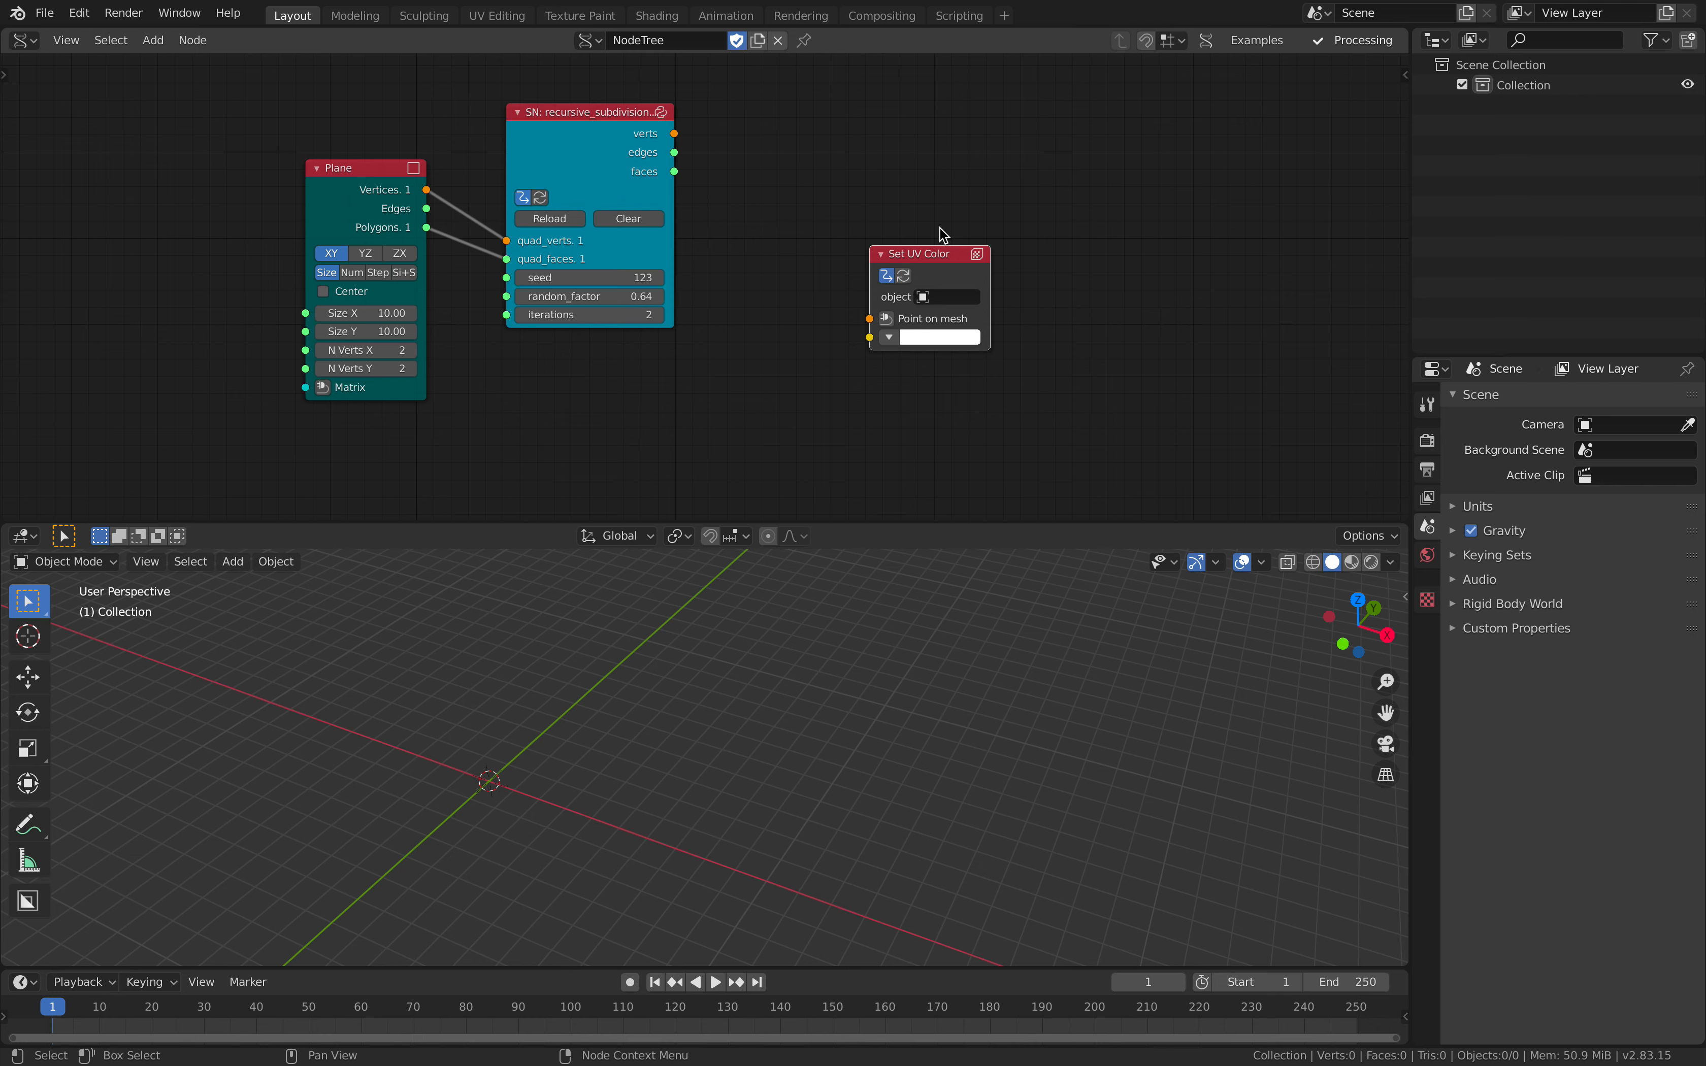
text(set)
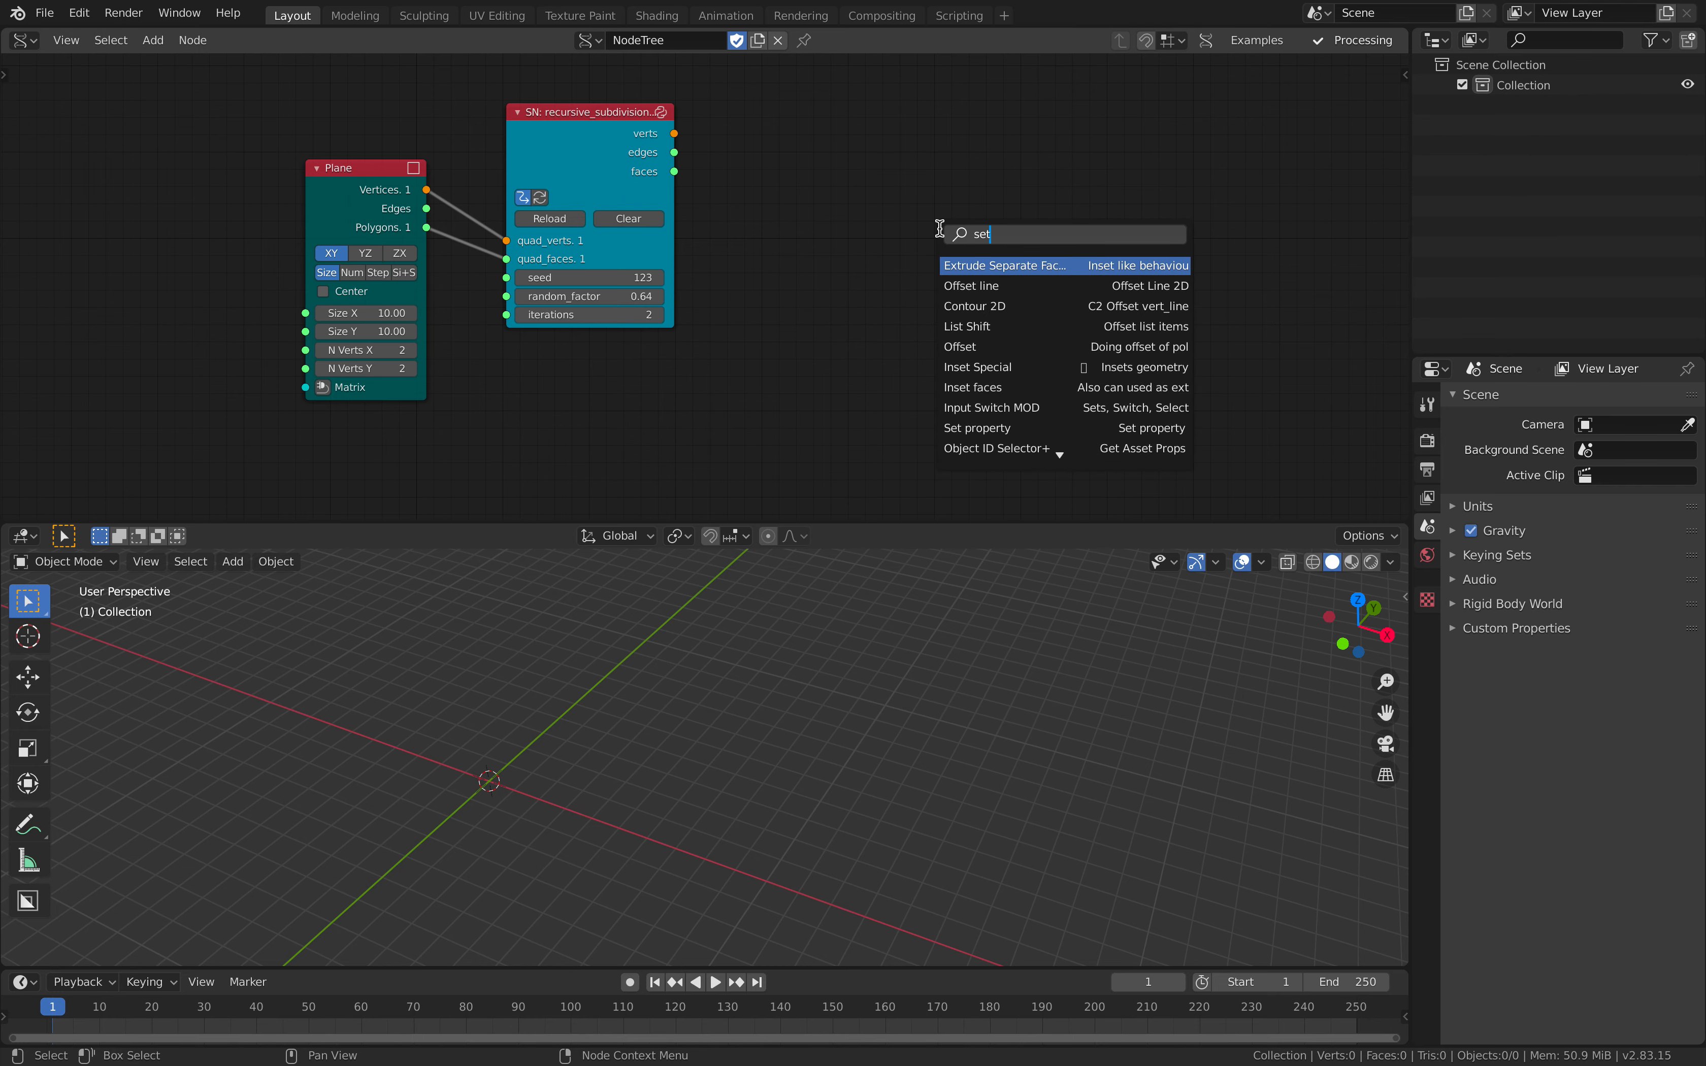
text(uv)
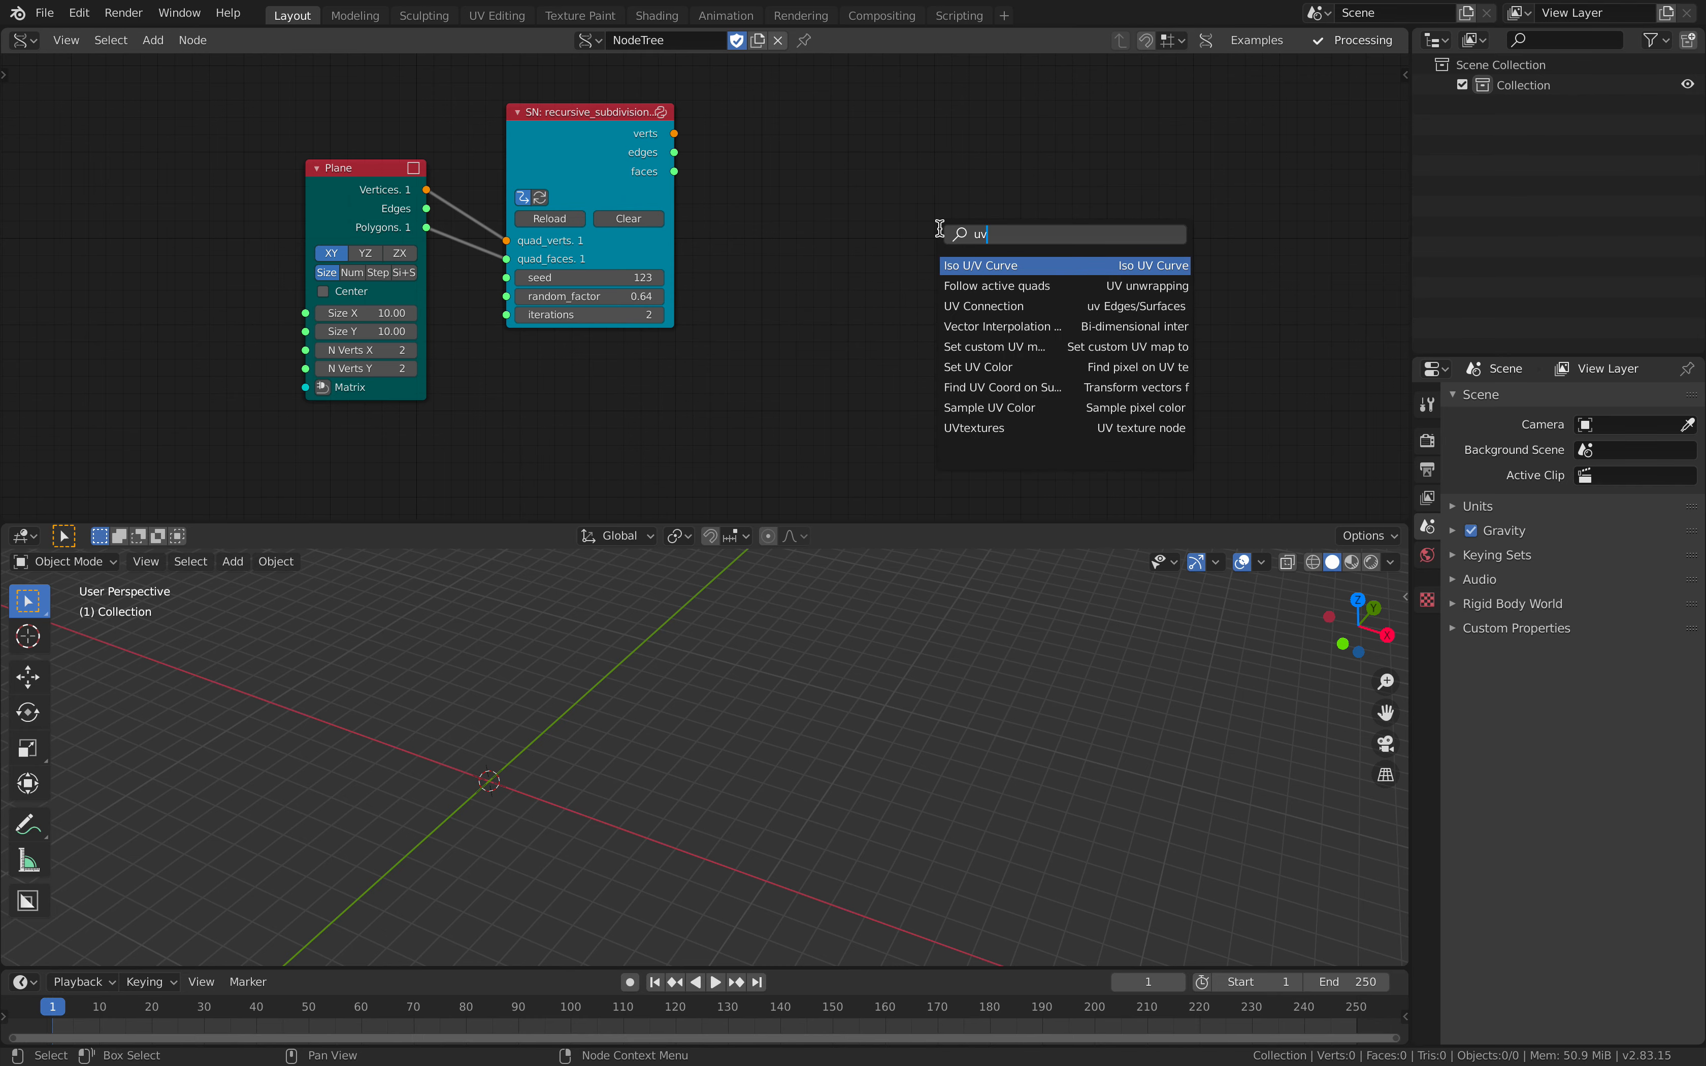
mouse_move(996, 346)
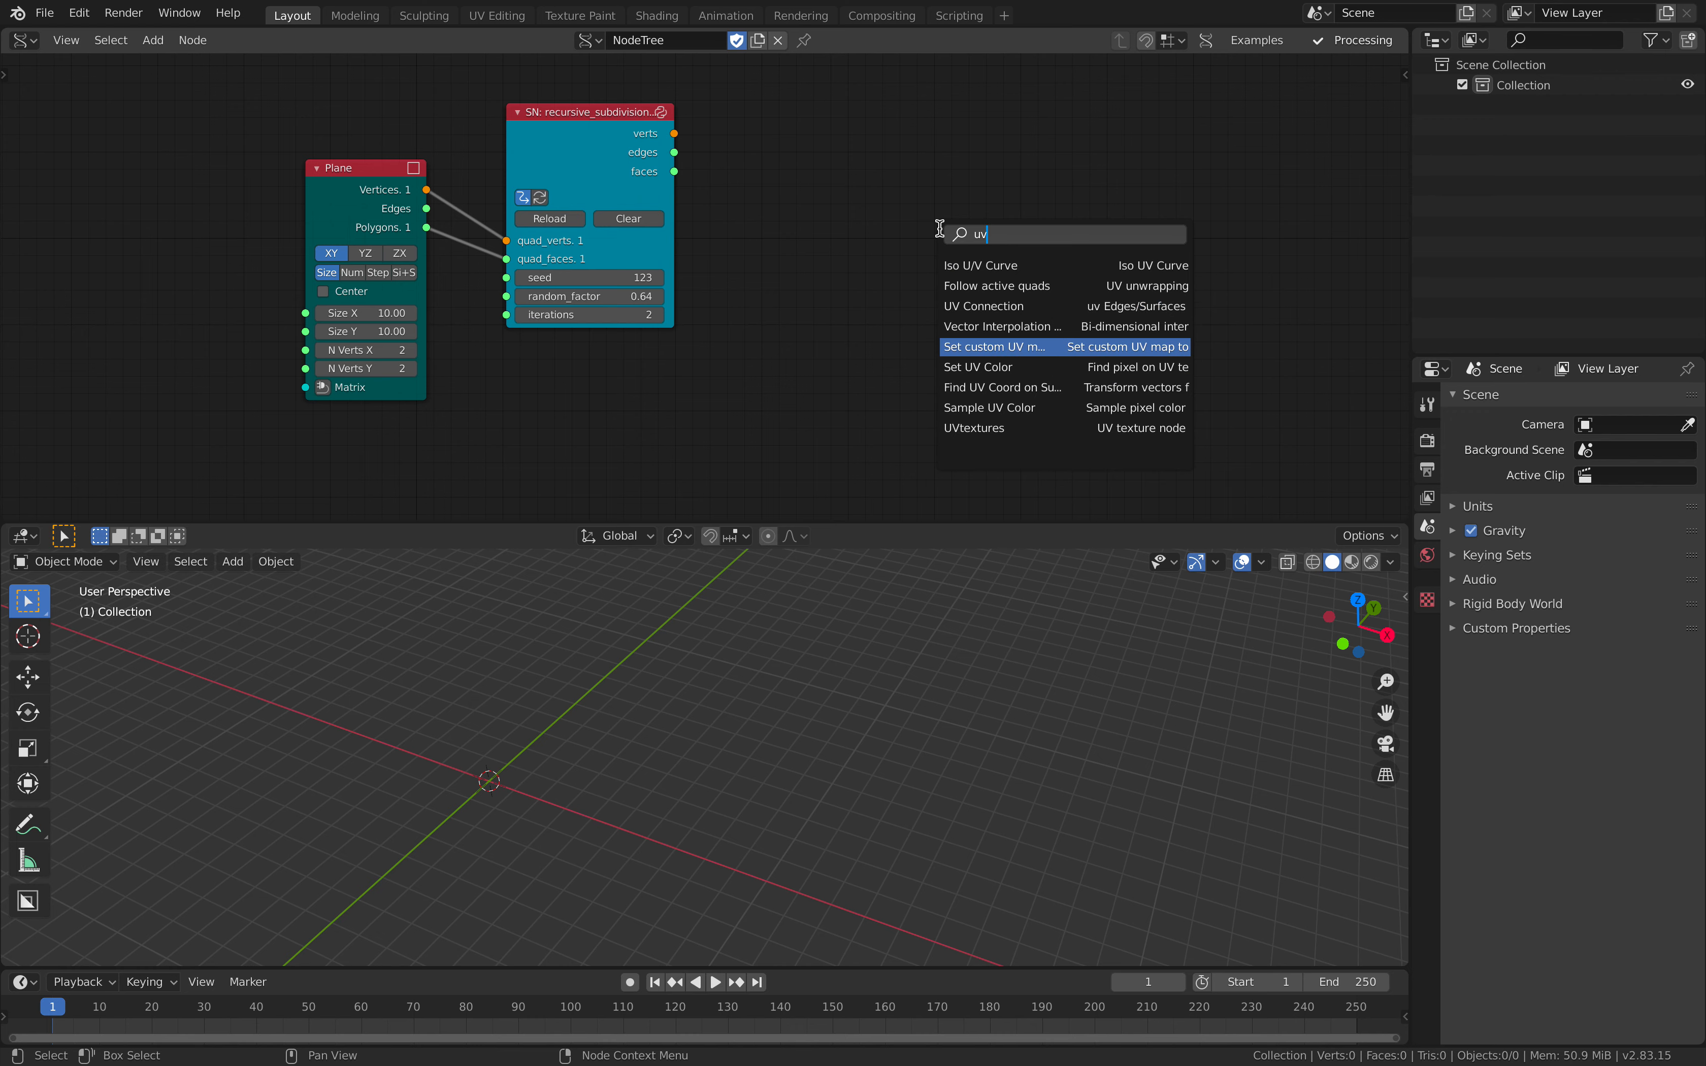
click(996, 346)
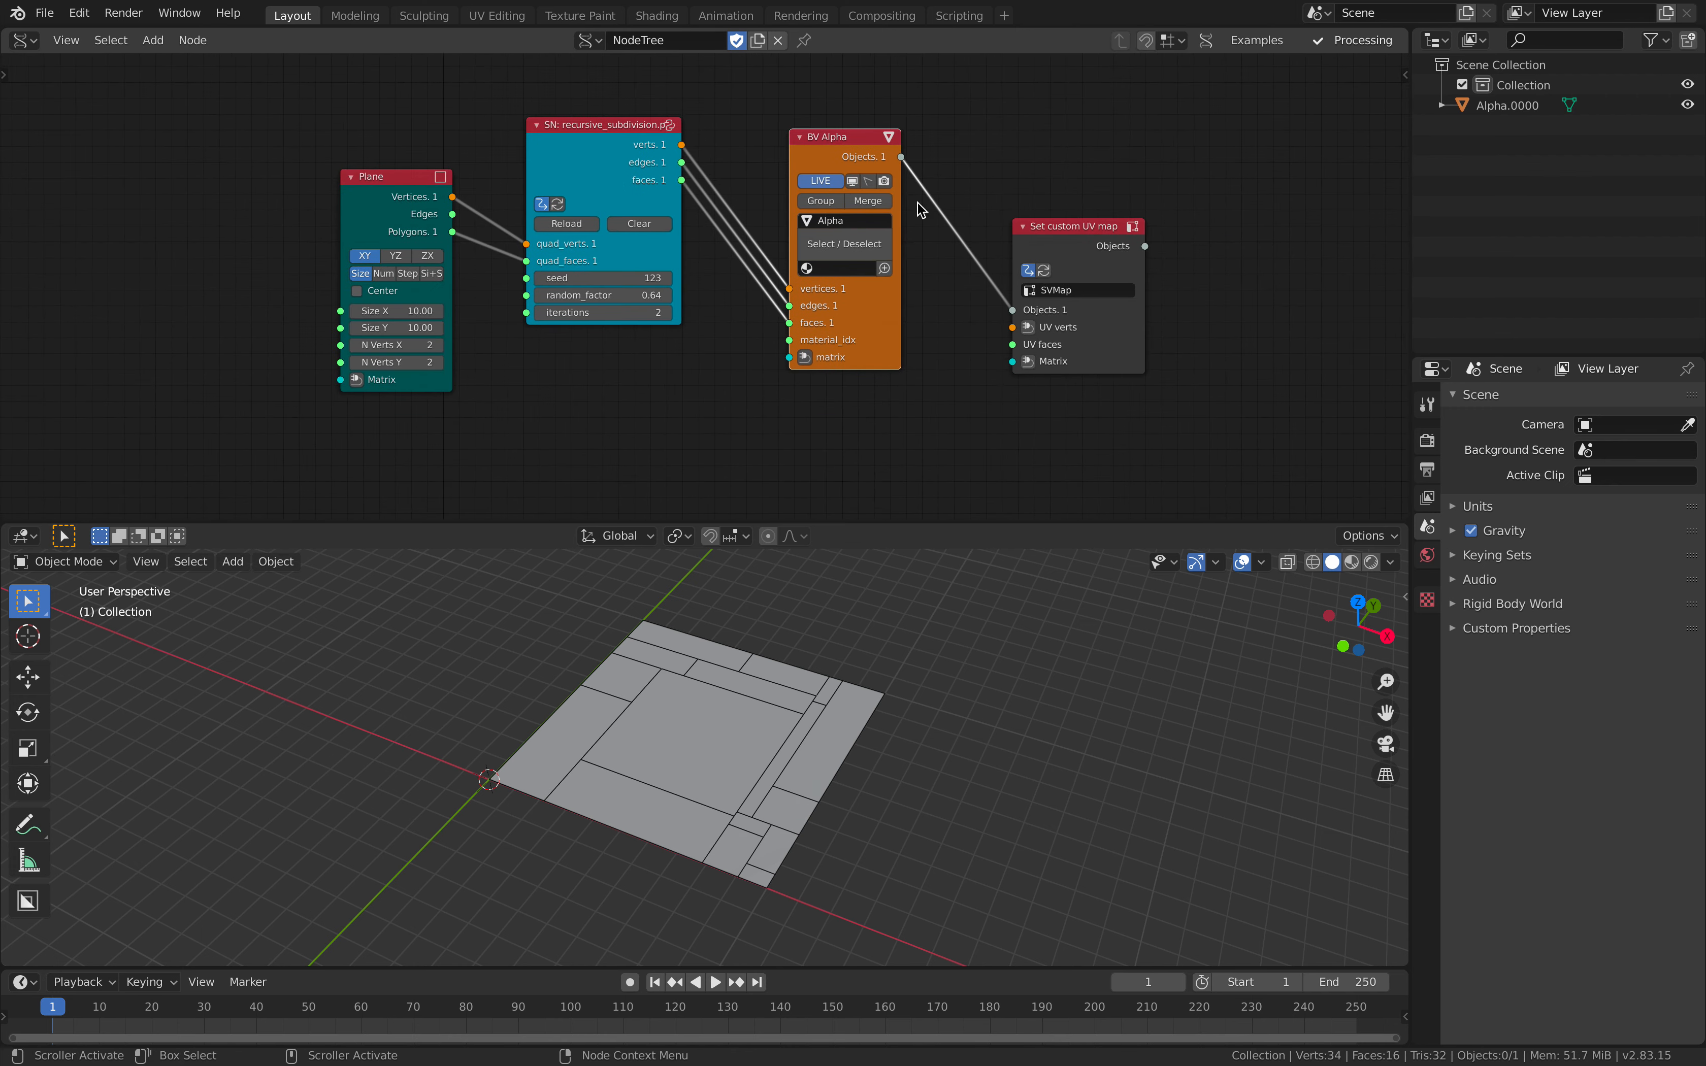
Check that Alpha.0000 carries the SVMap UV map in its mesh data.
click(648, 707)
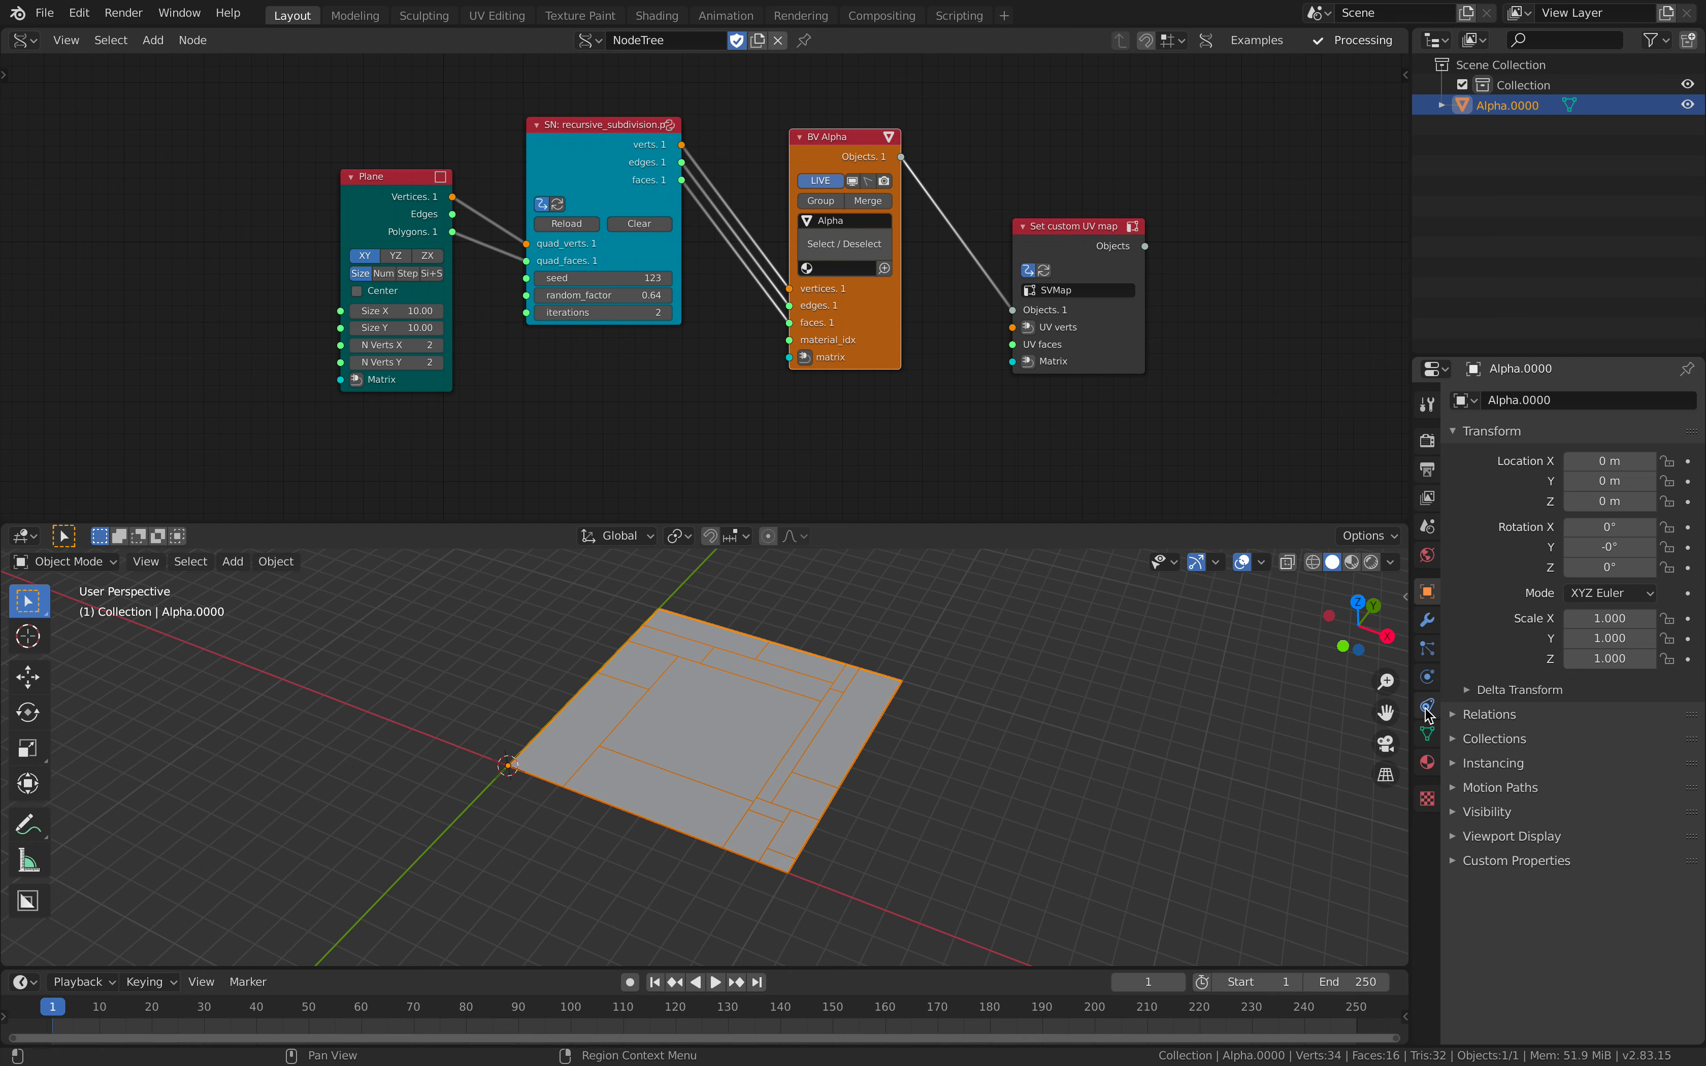
click(1426, 733)
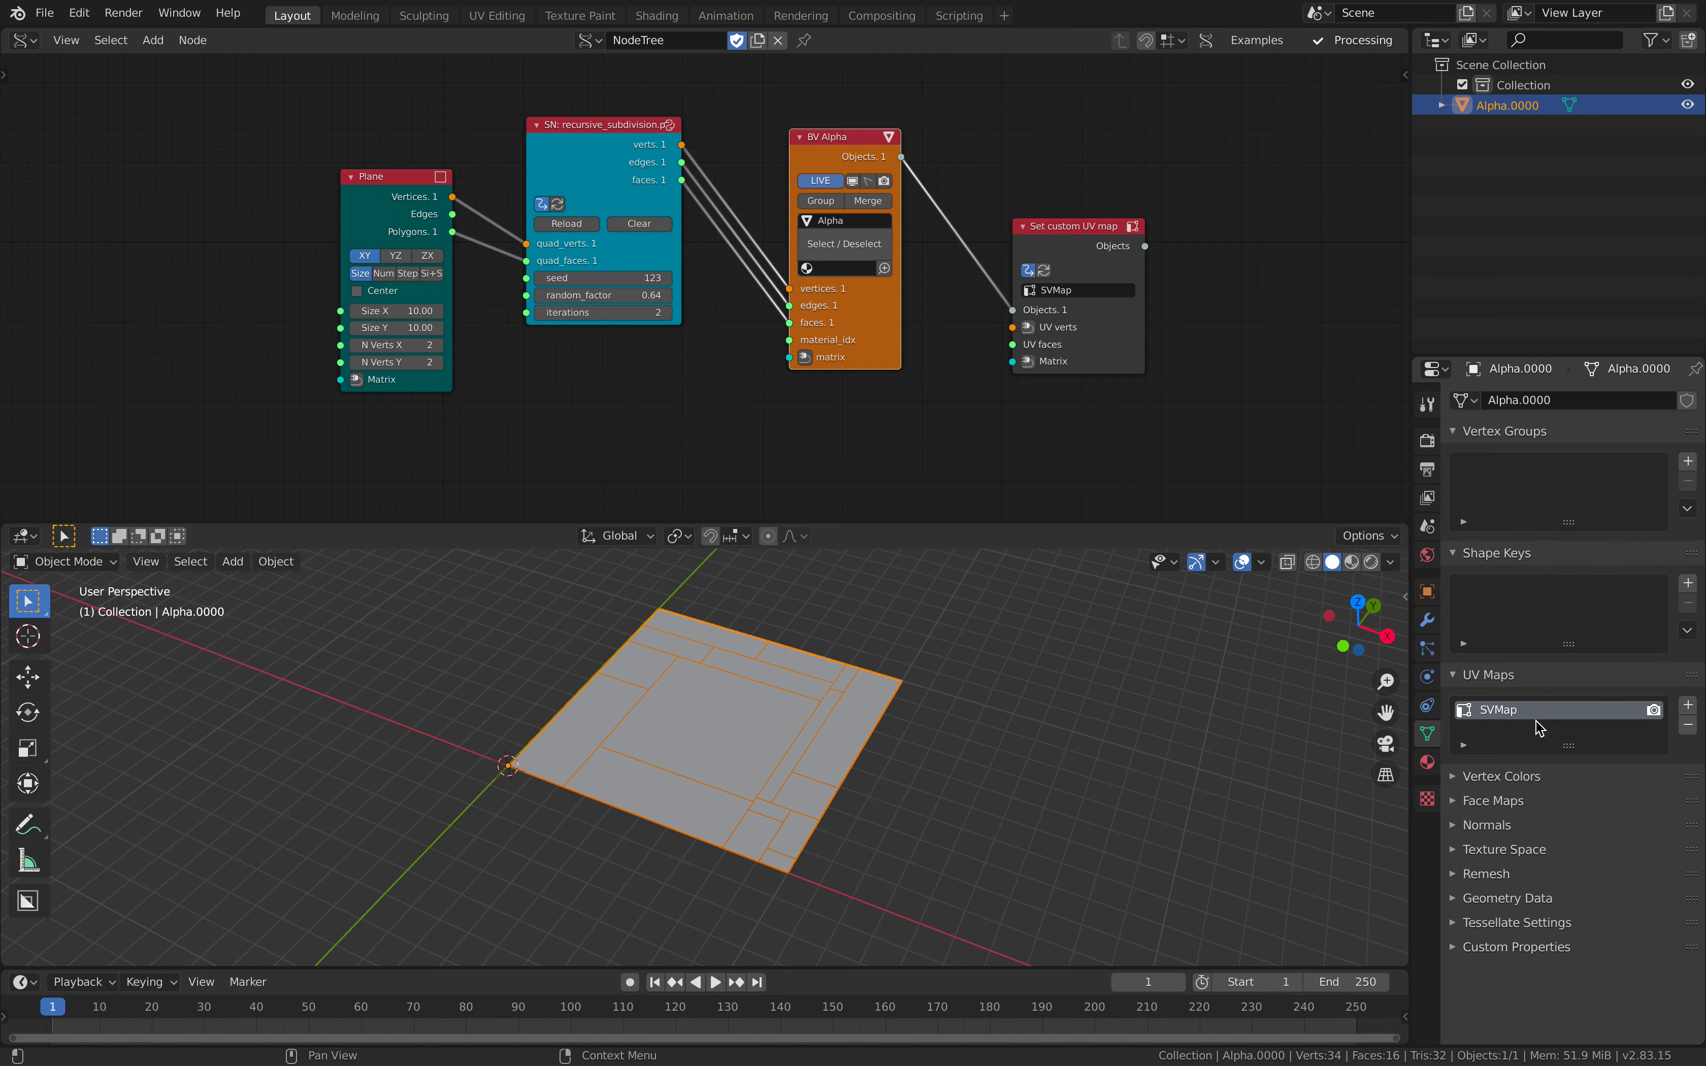
click(1075, 225)
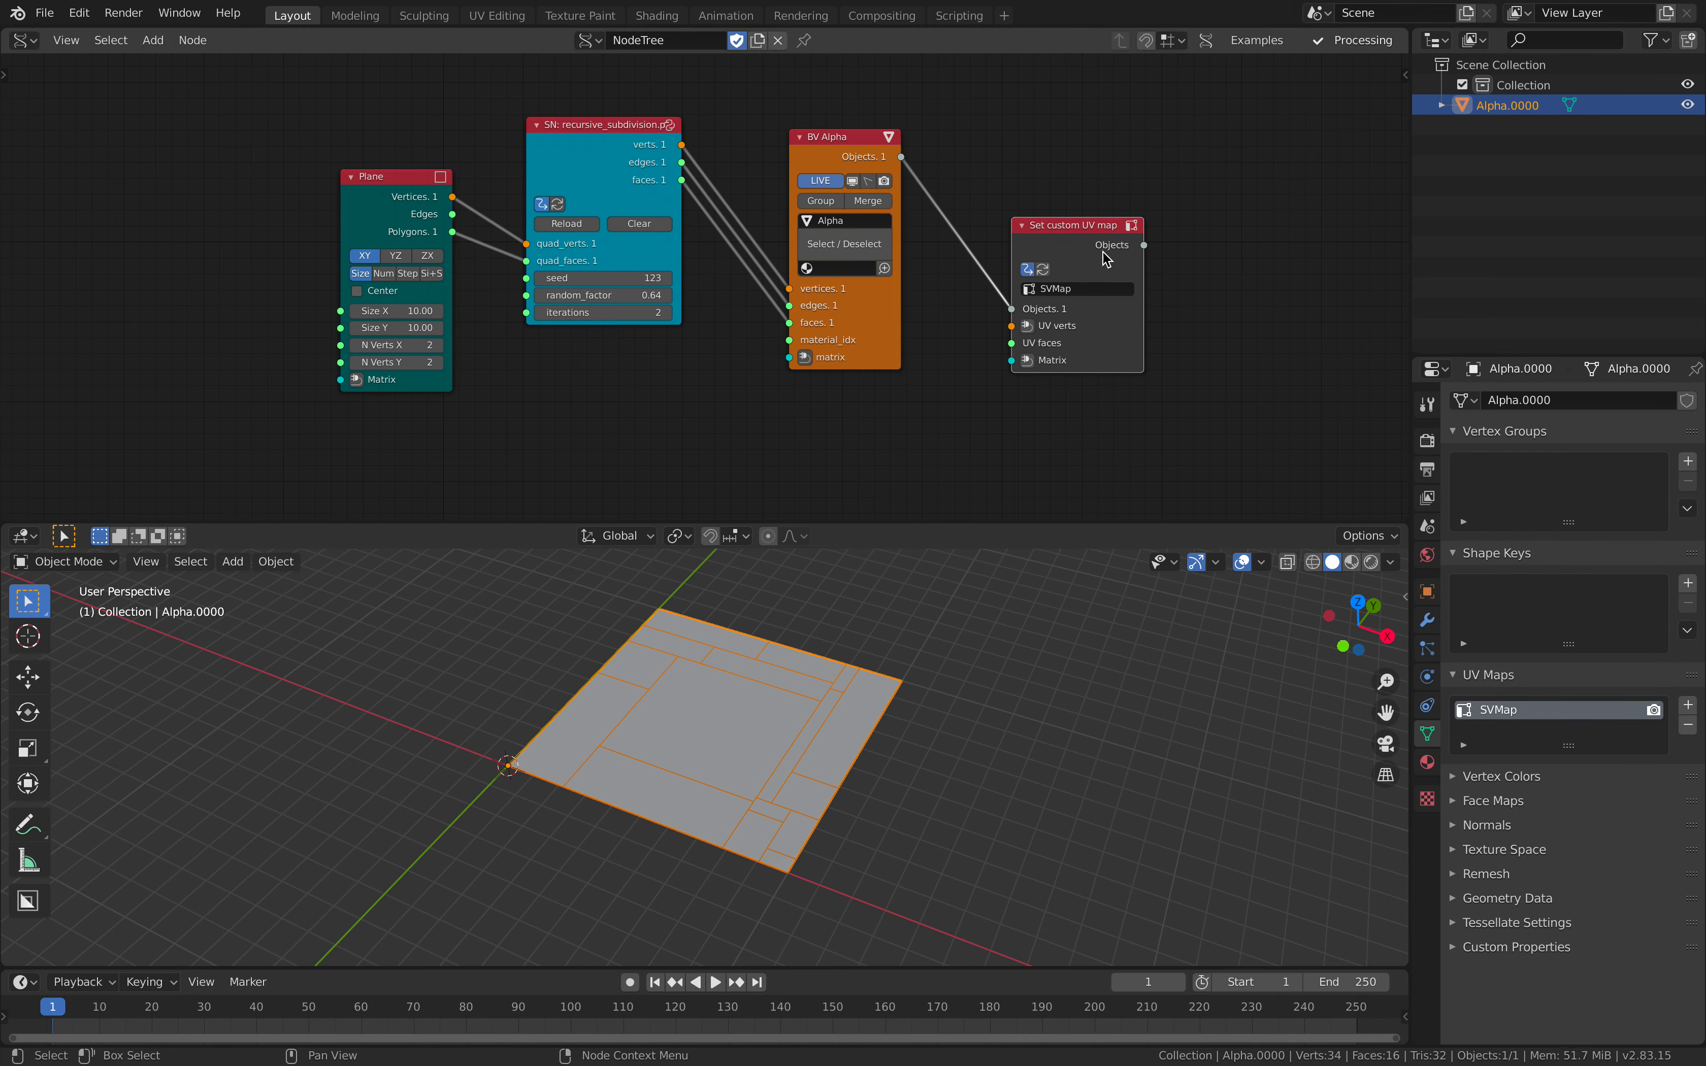
mouse_move(1036, 344)
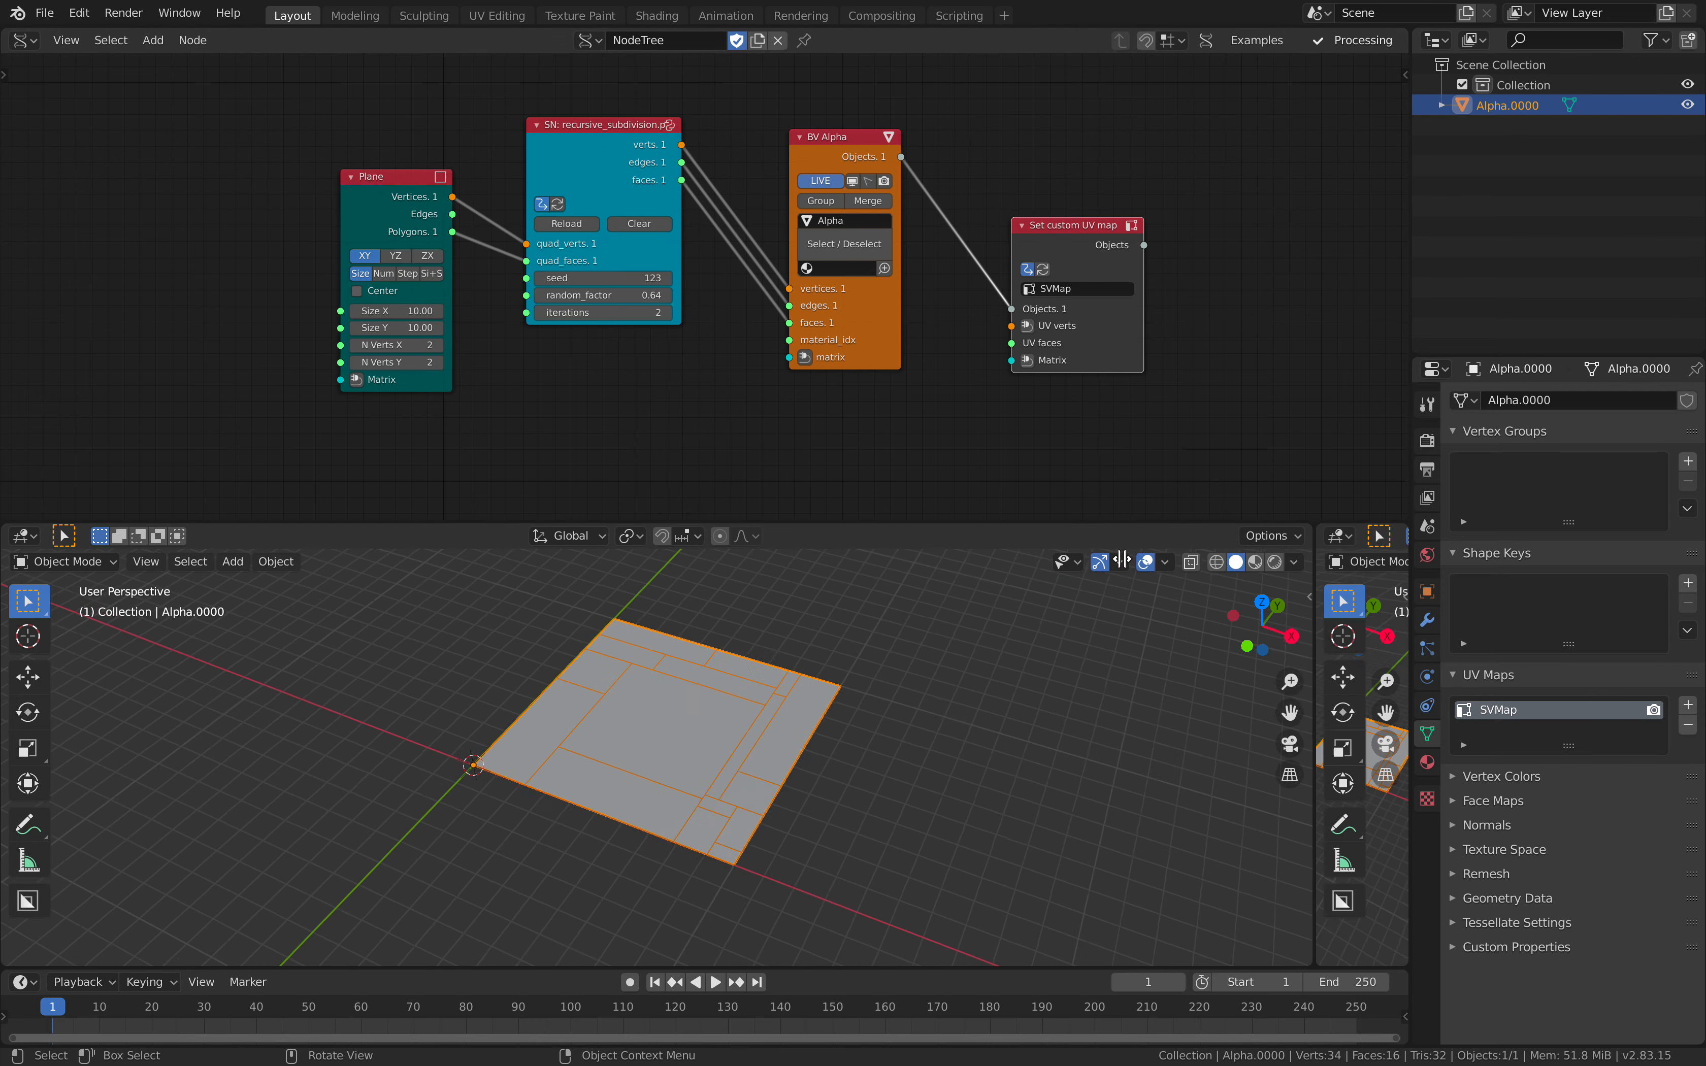
Open an Image Editor beside the viewport, view the UV layout in Edit Mode, and save.
click(938, 534)
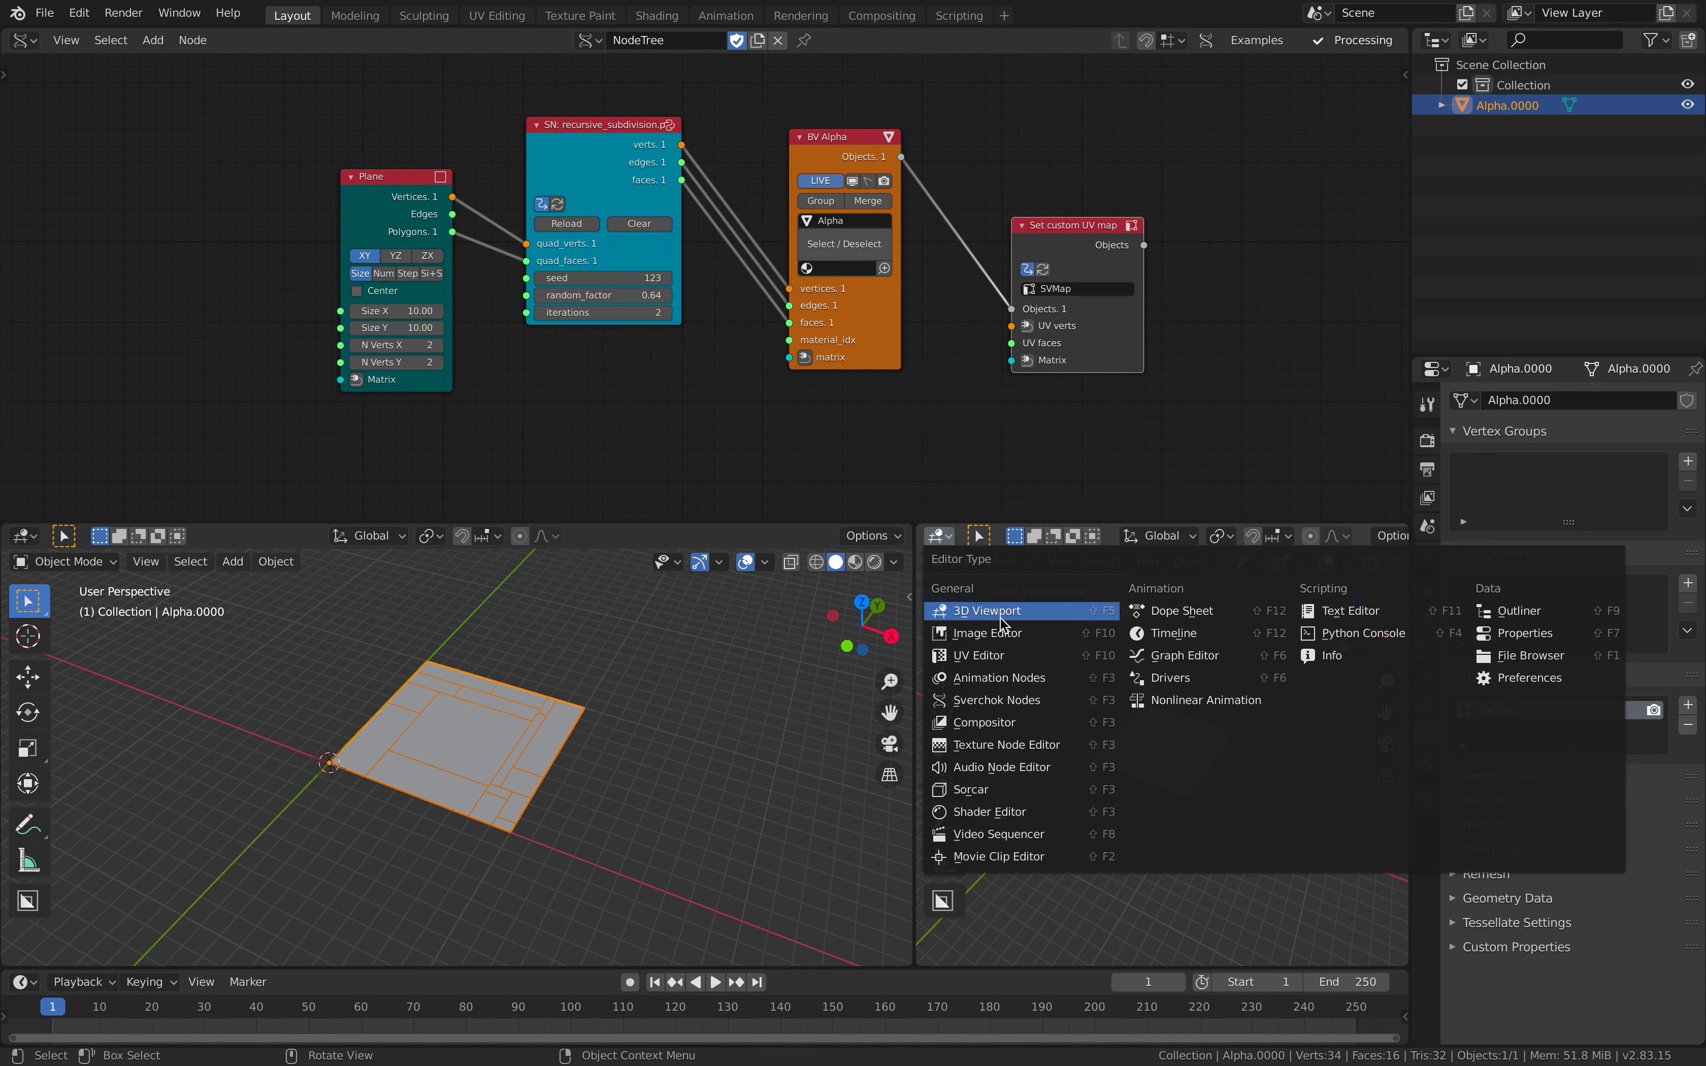
click(982, 632)
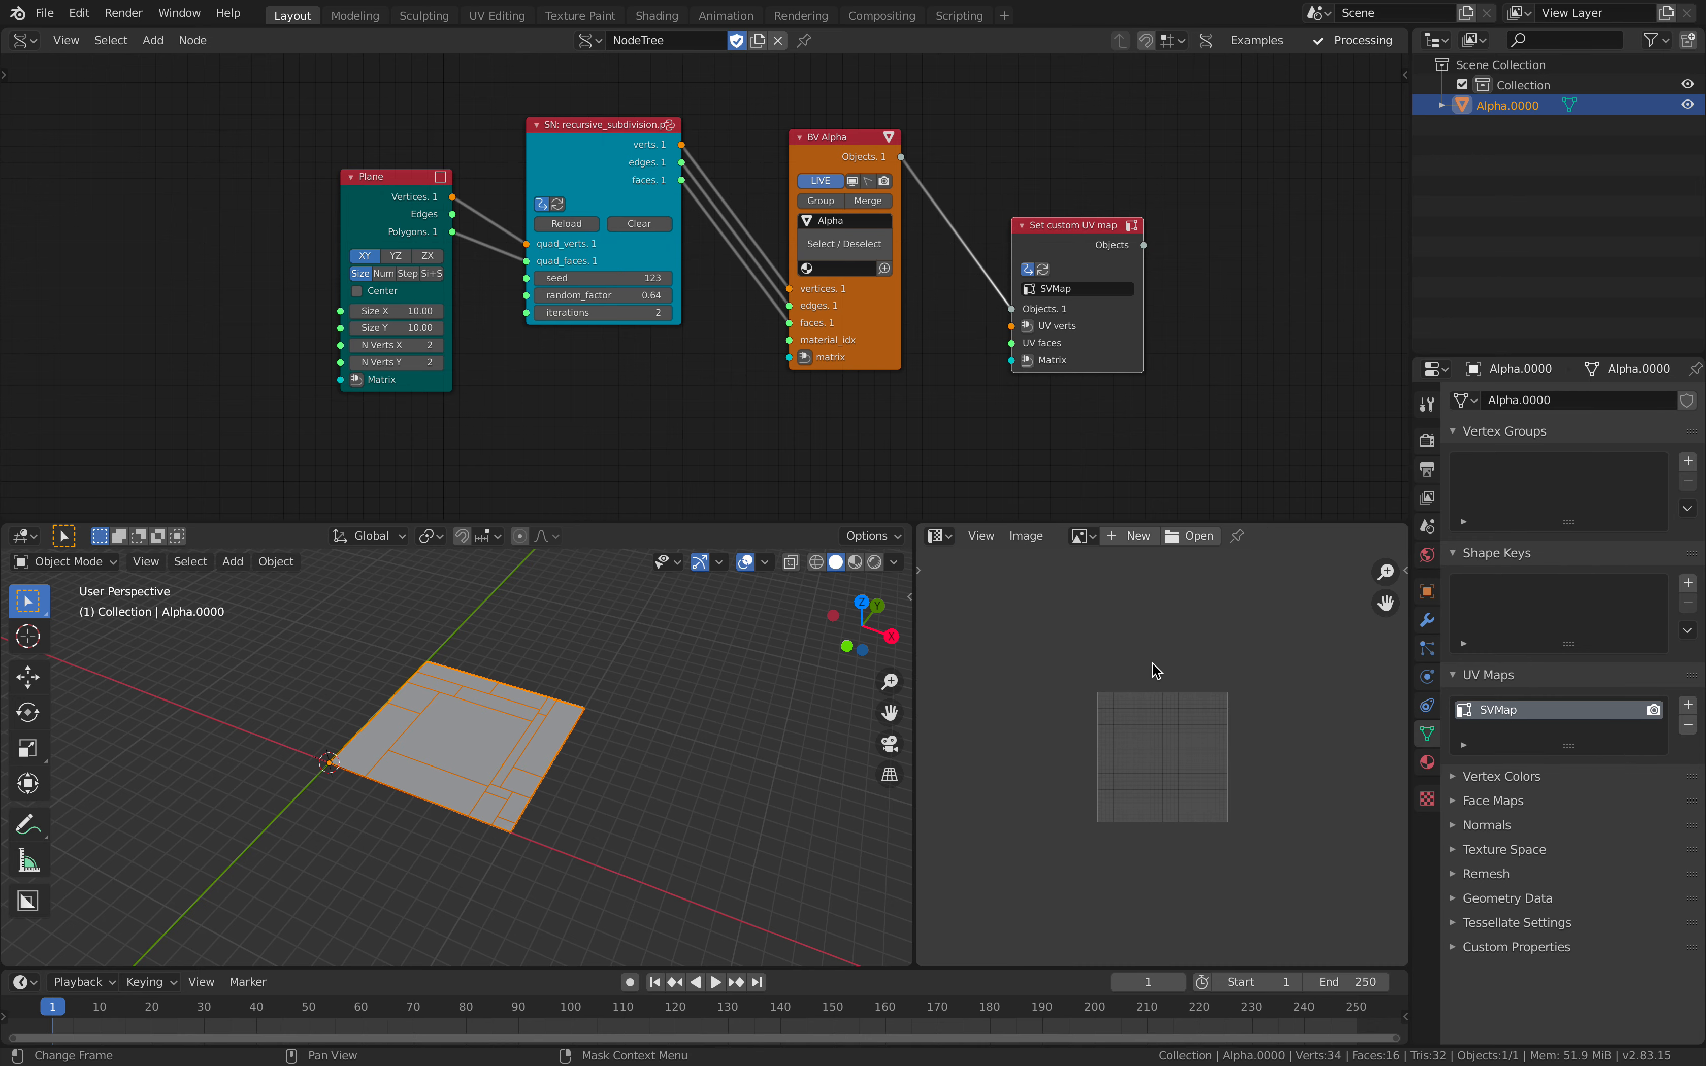
key(Tab)
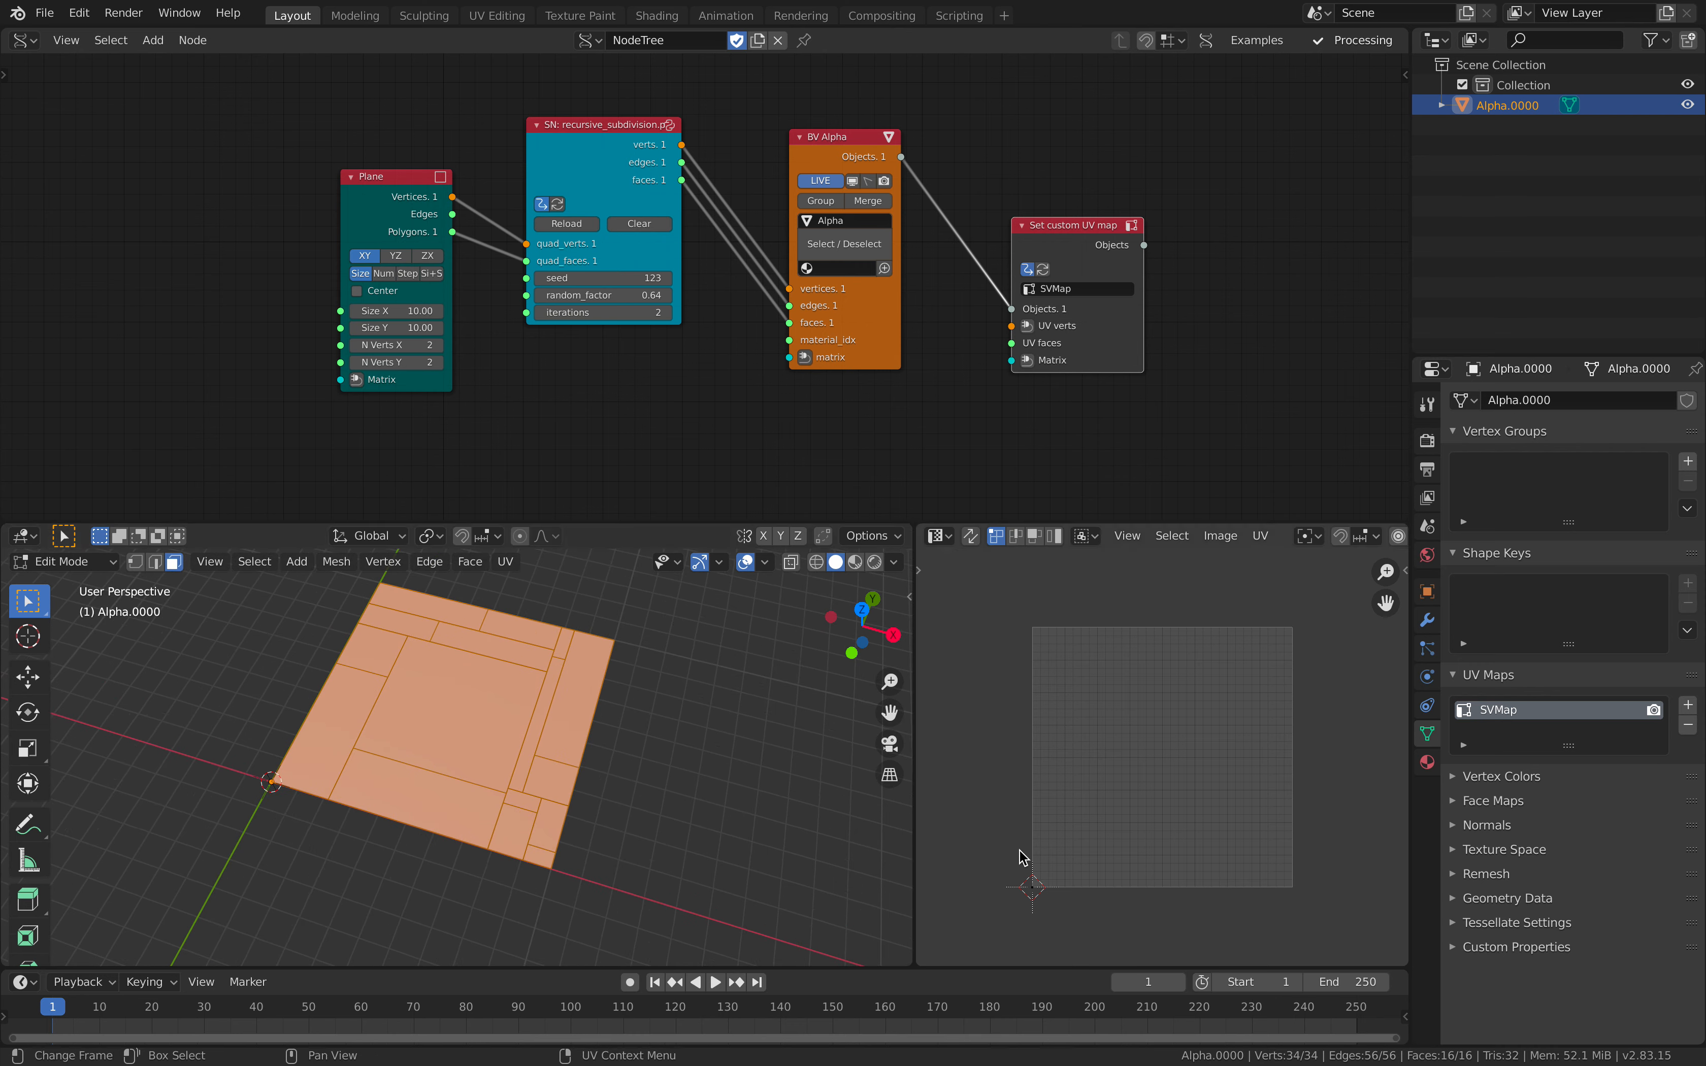
key(Tab)
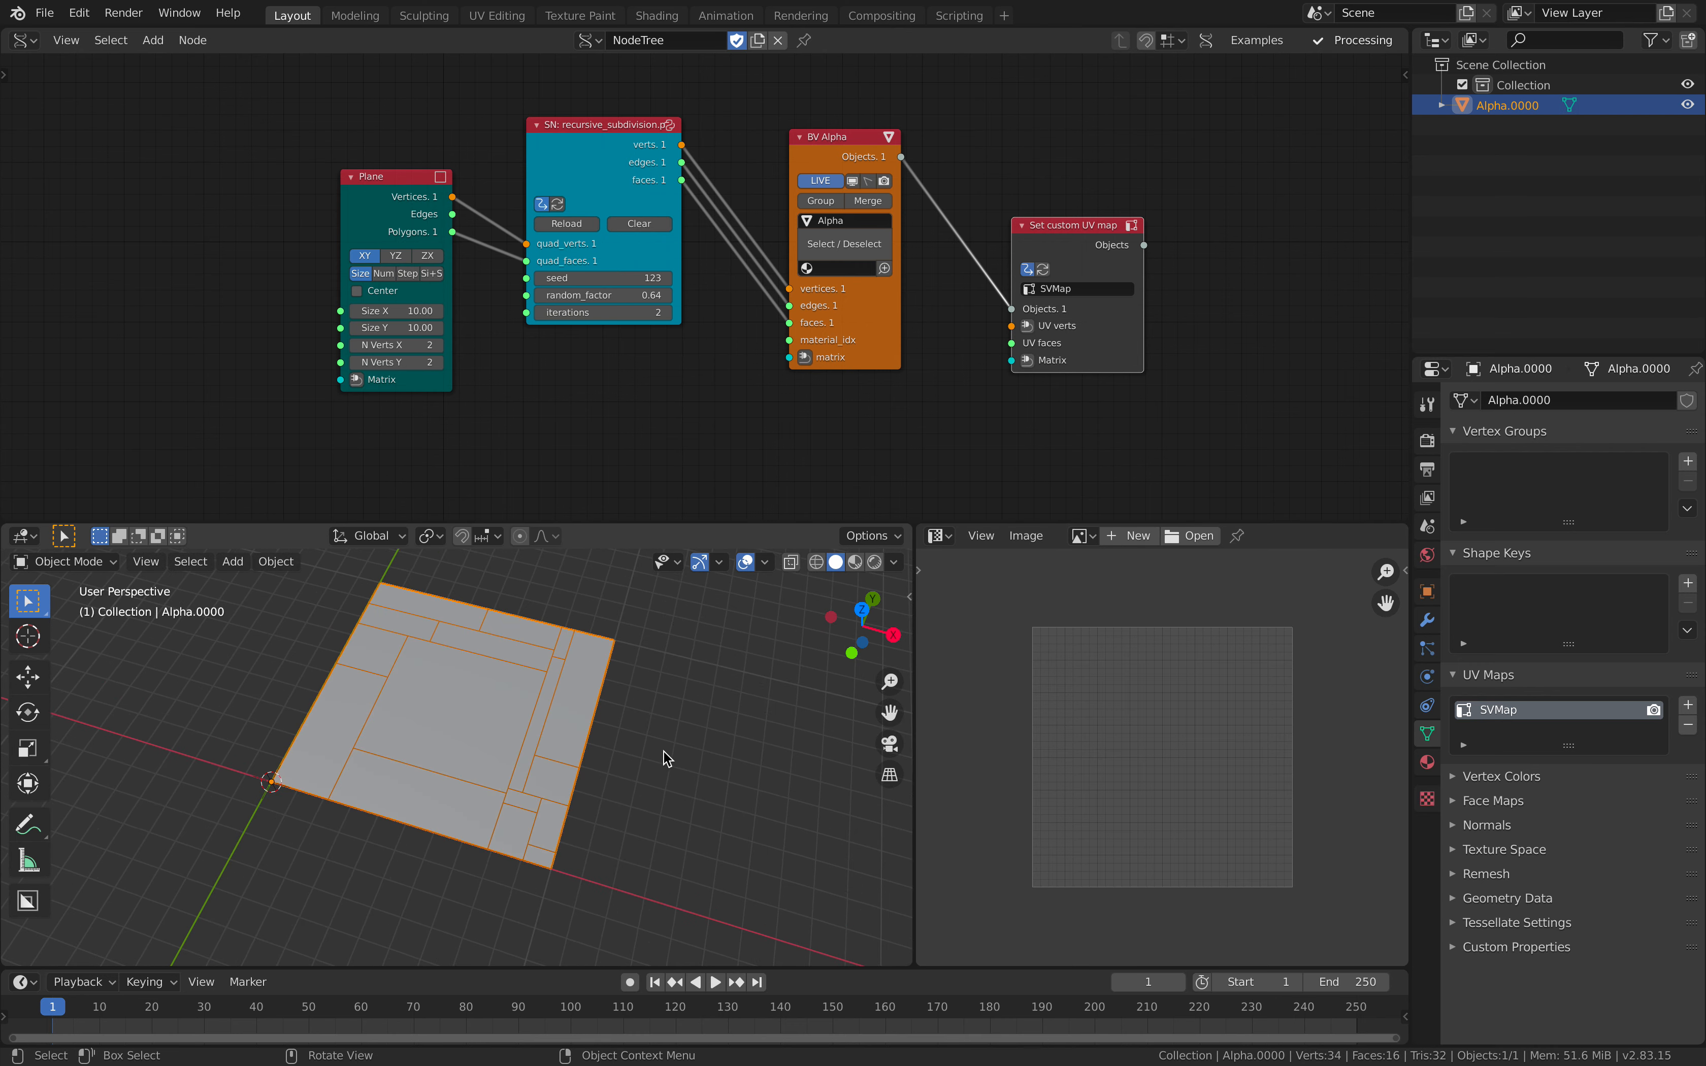
key(ctrl+s)
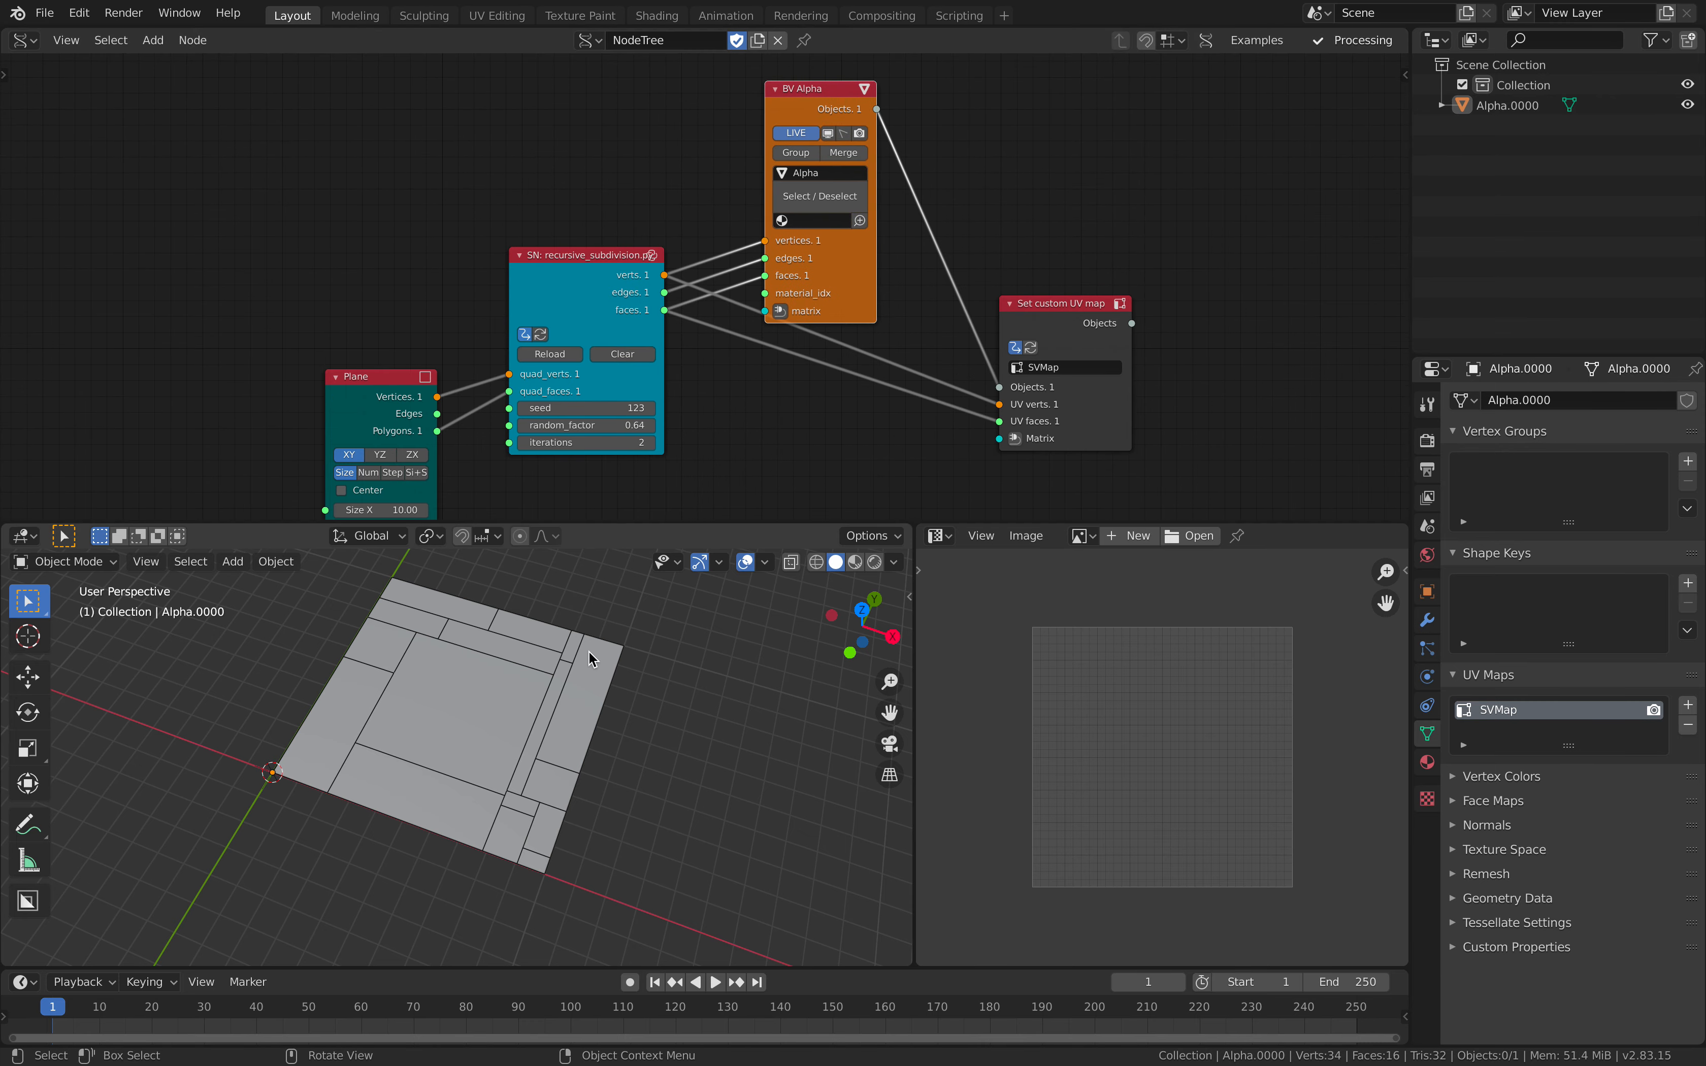
Insert Matrix In and Matrix Apply nodes feeding the UV verts of Set custom UV map.
key(Tab)
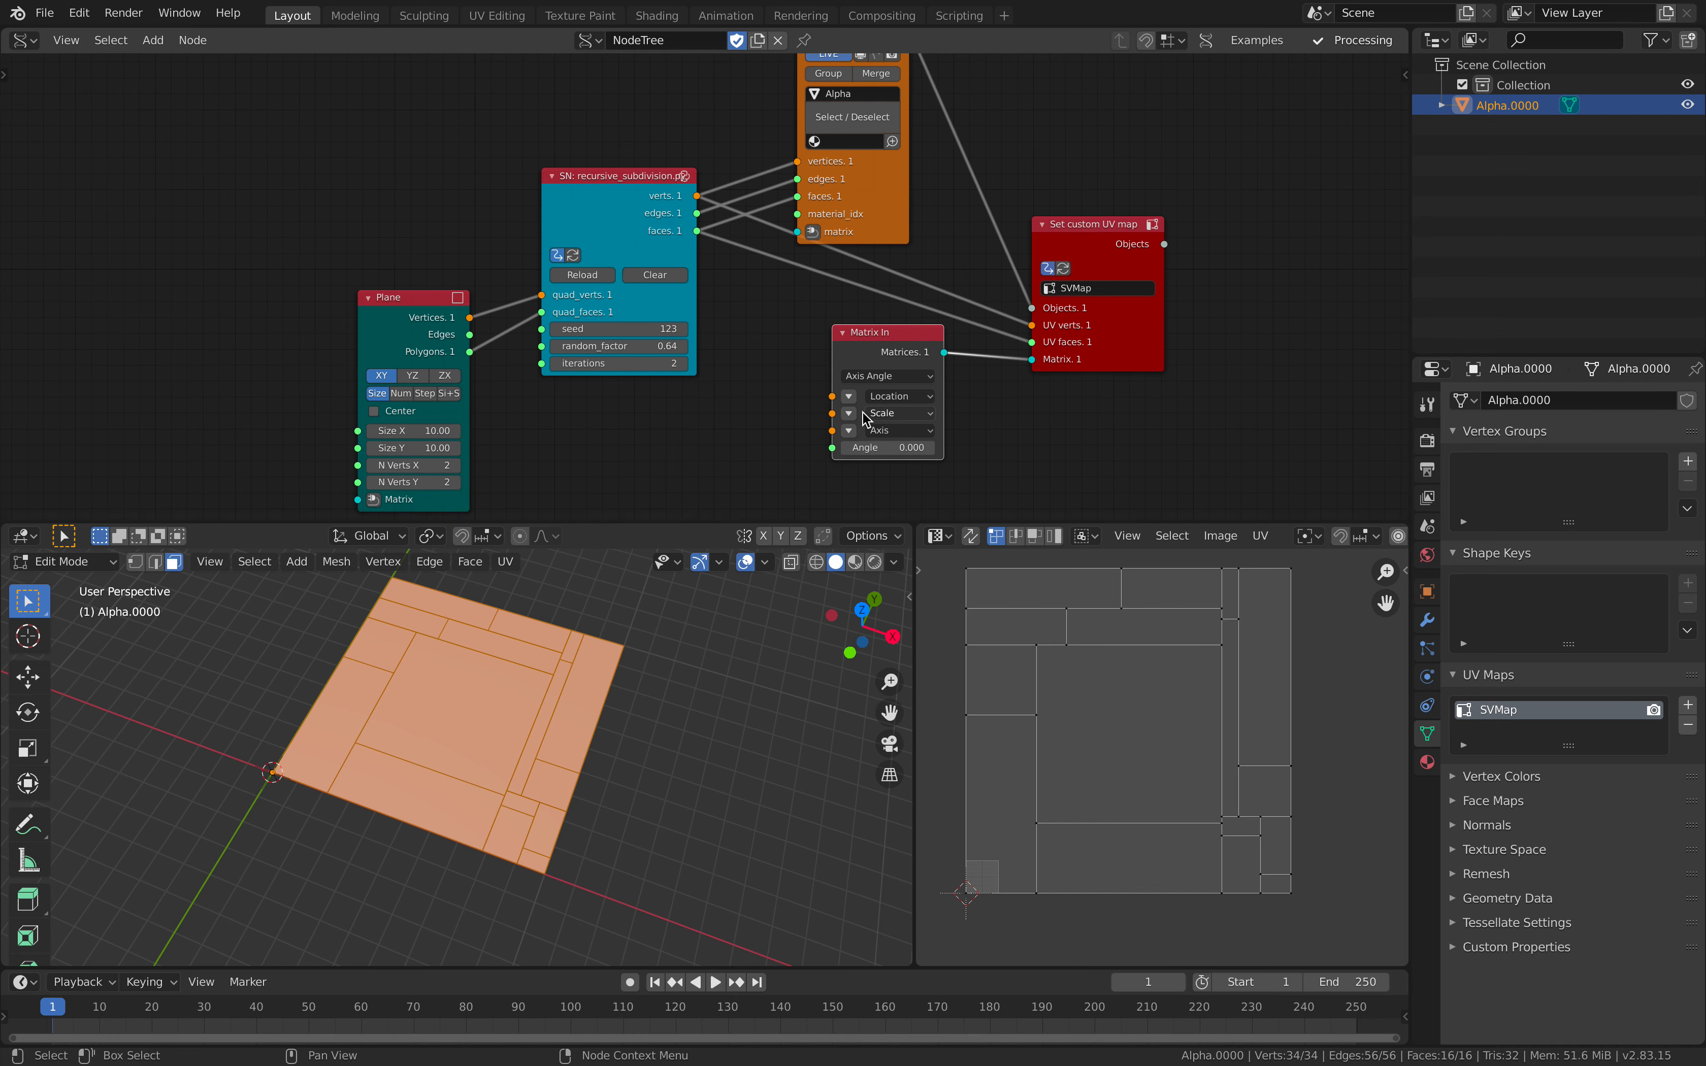
mouse_move(884, 414)
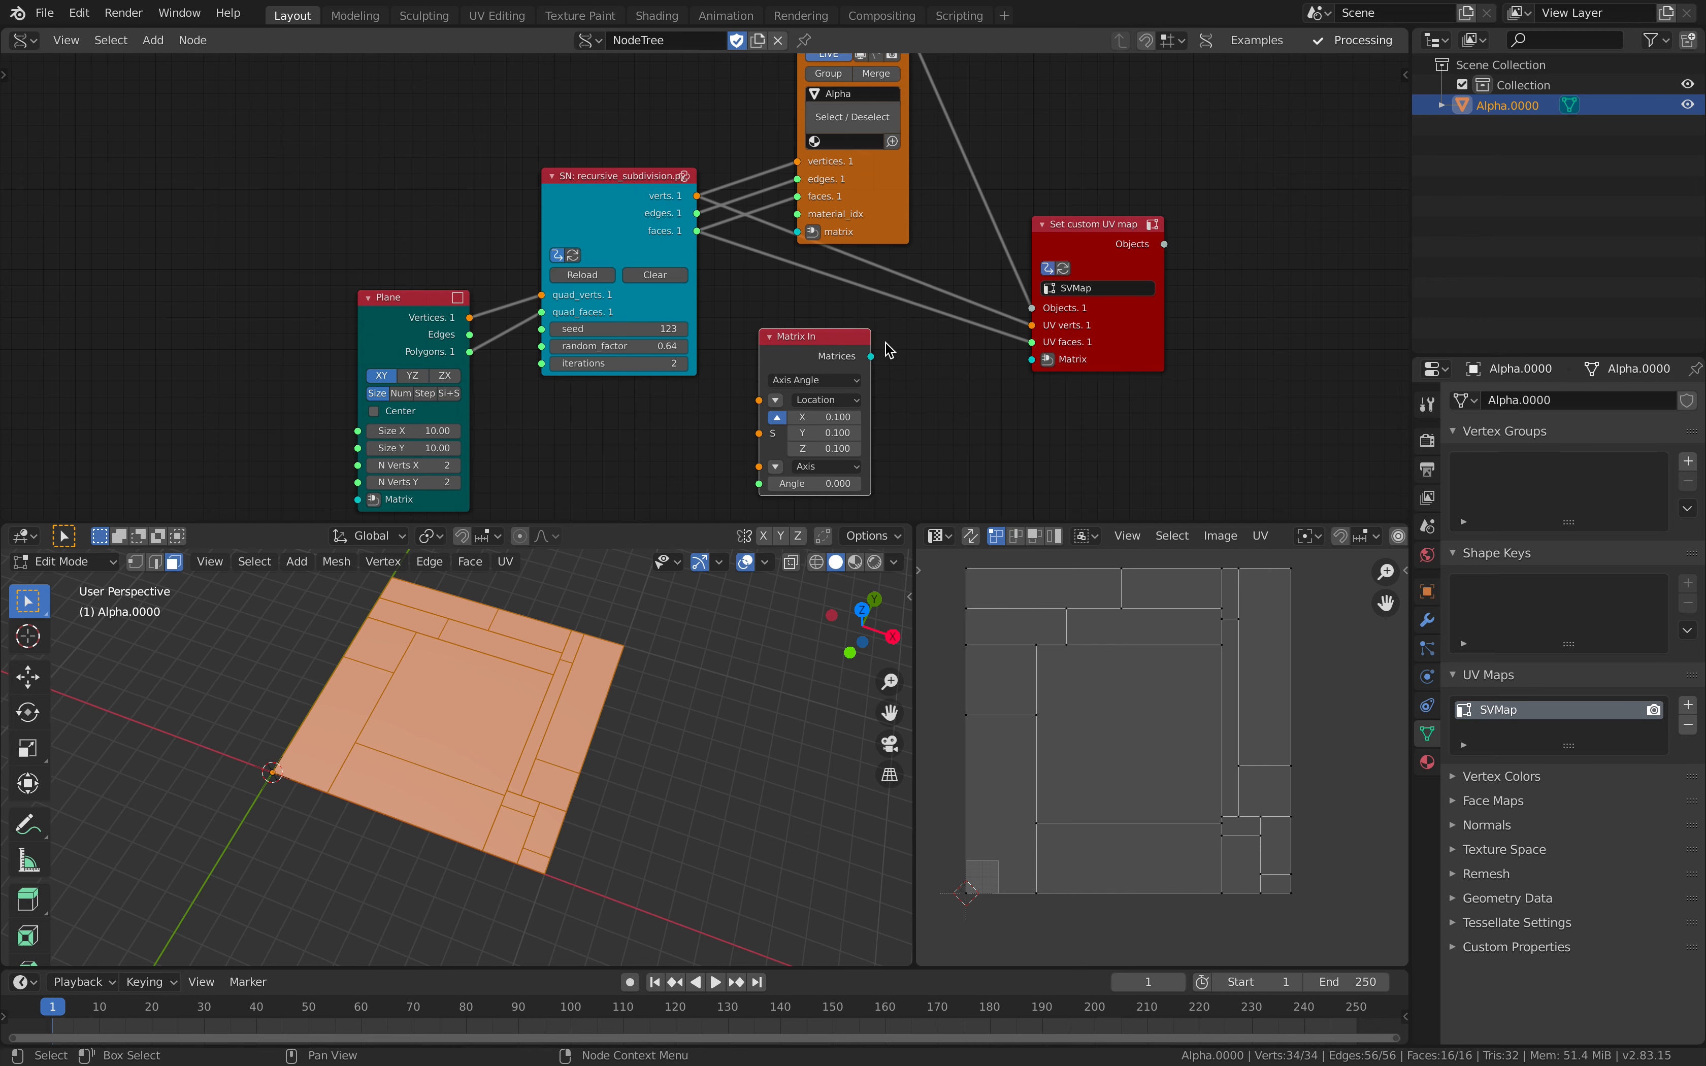
text(apply)
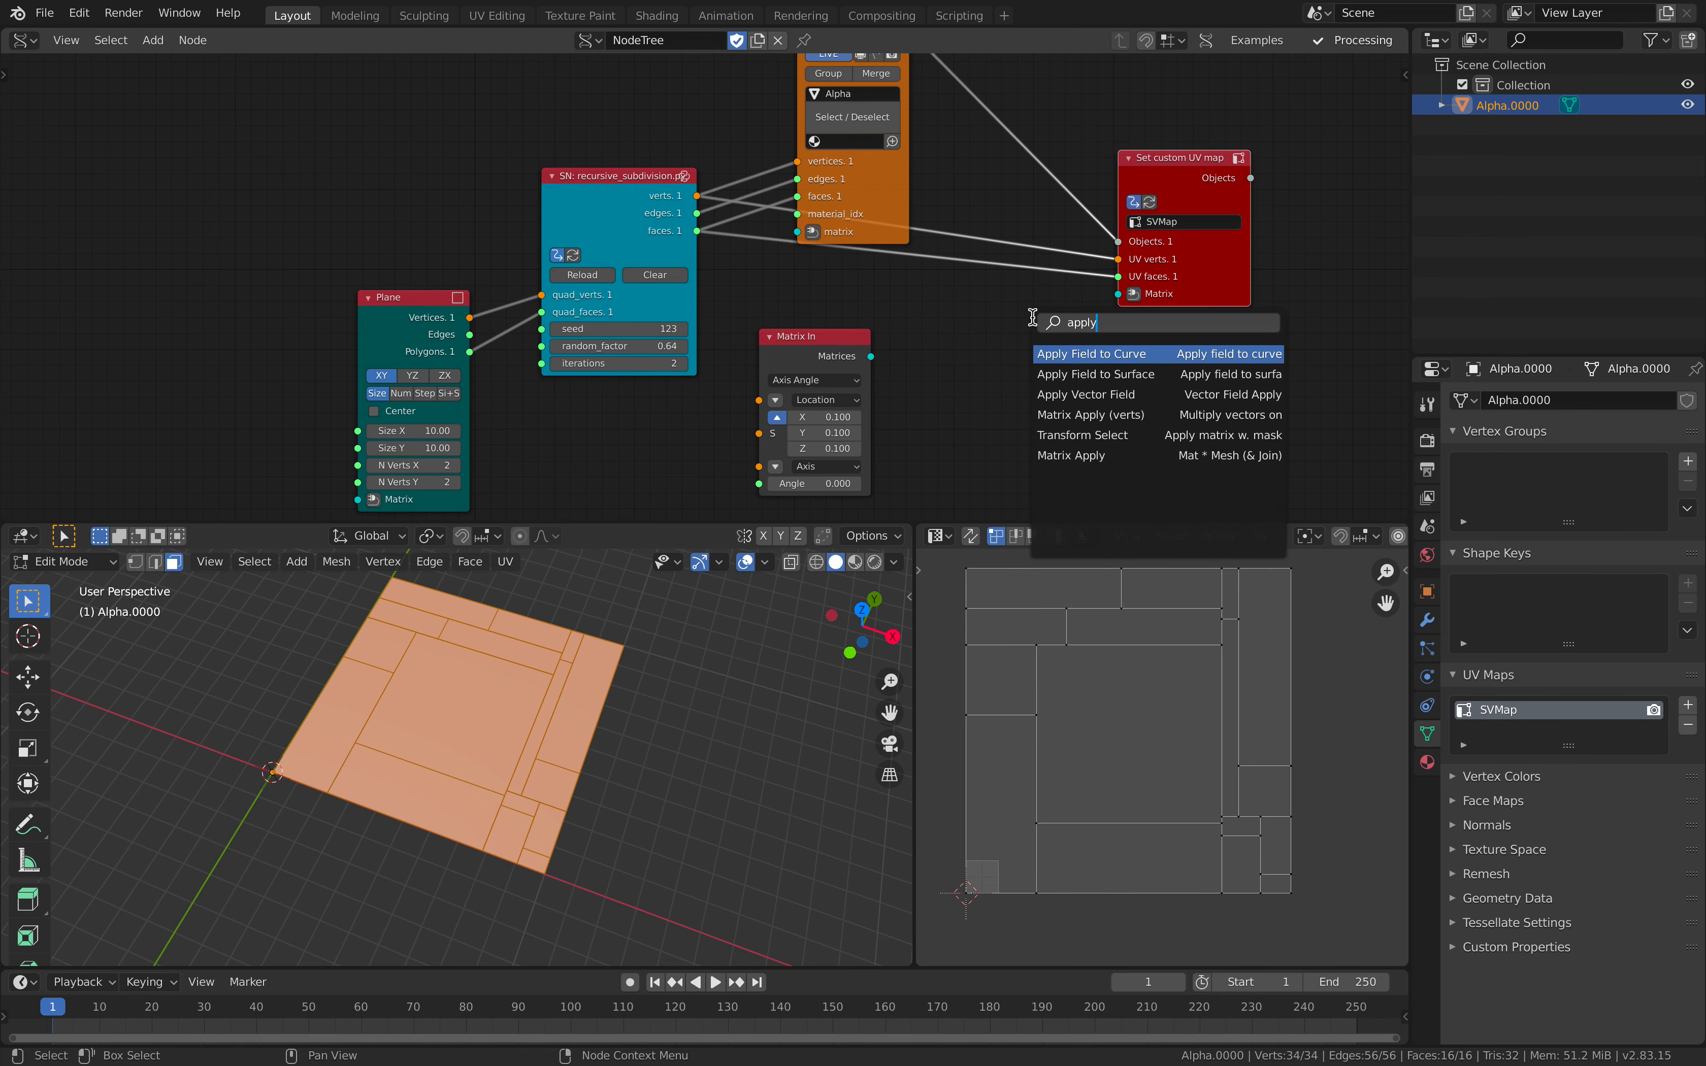
text(aa)
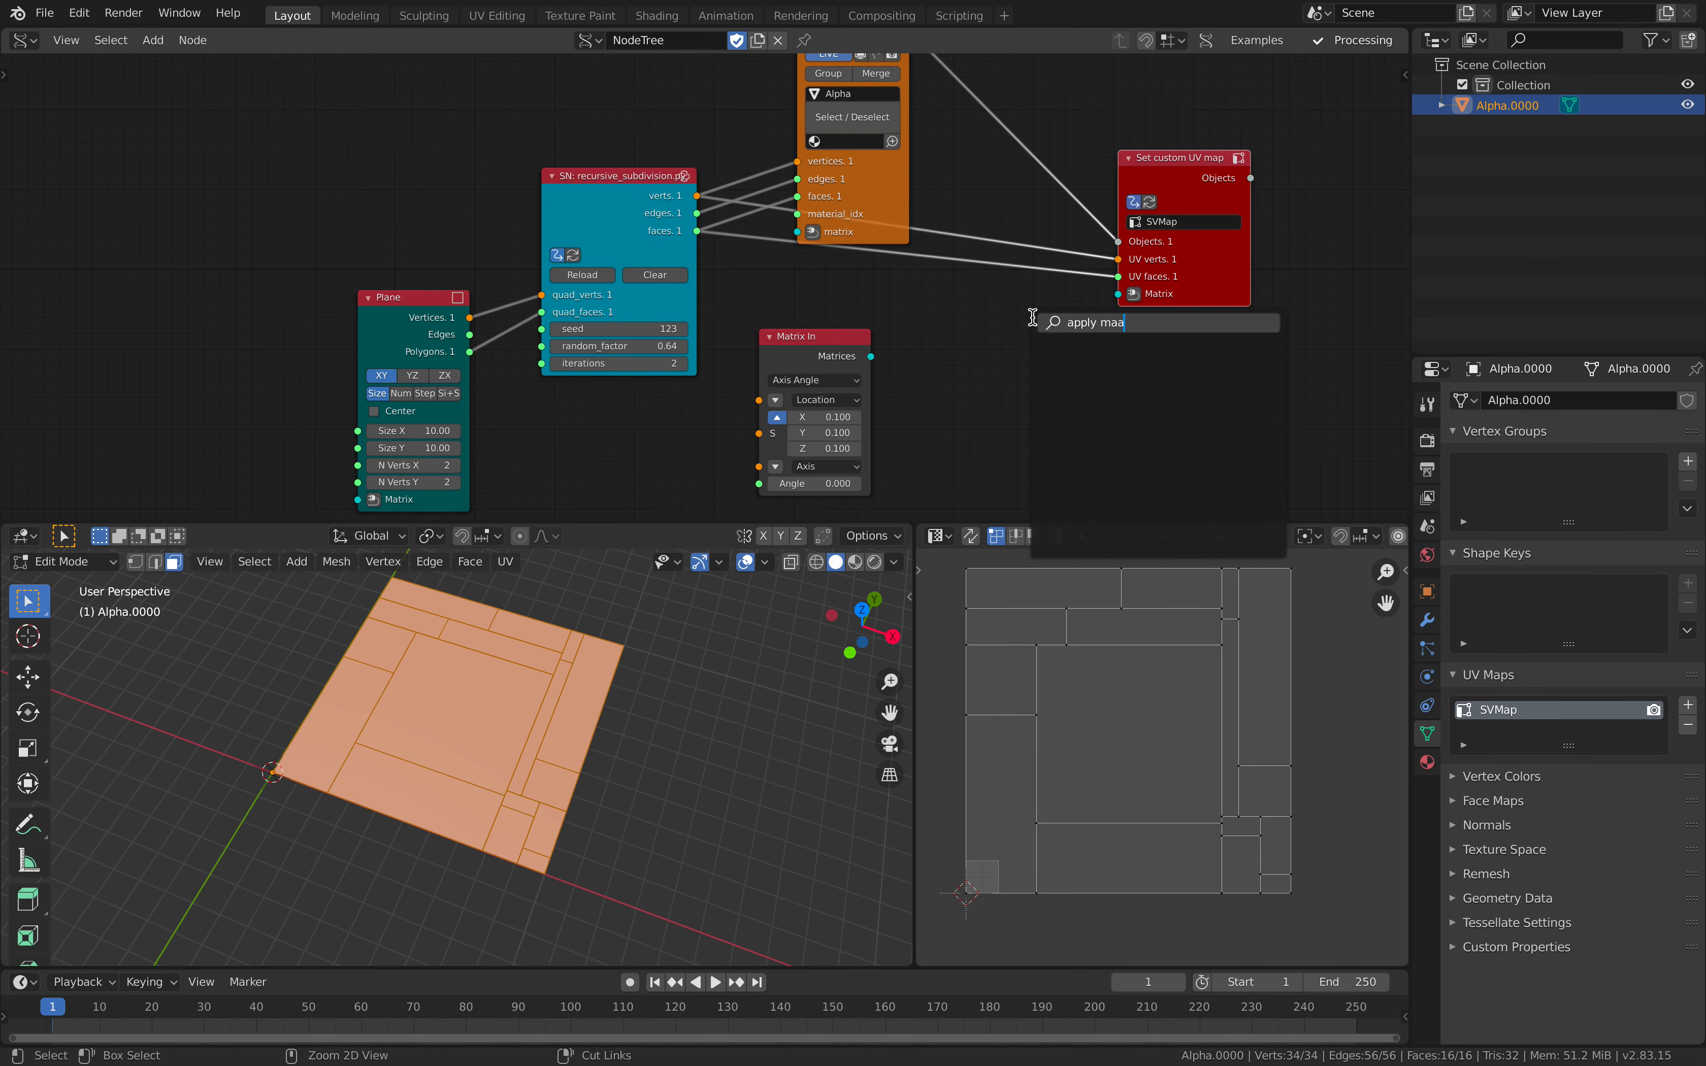
text(matam)
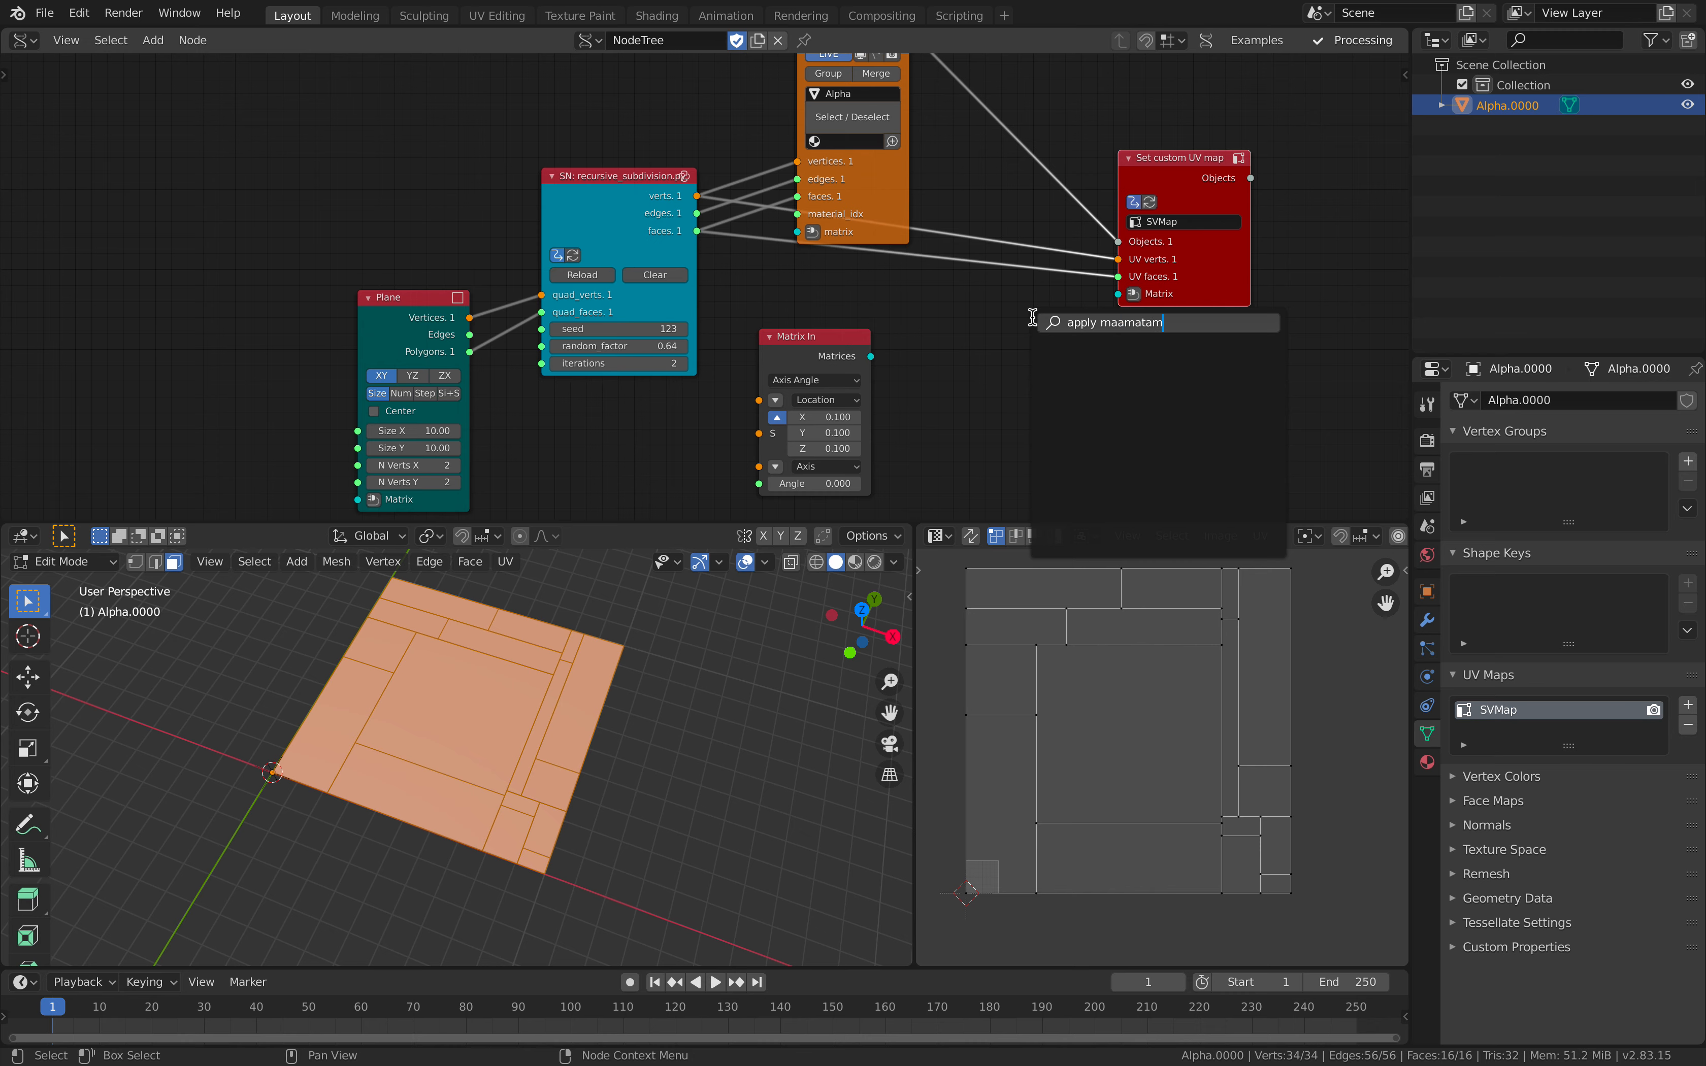
text(ma)
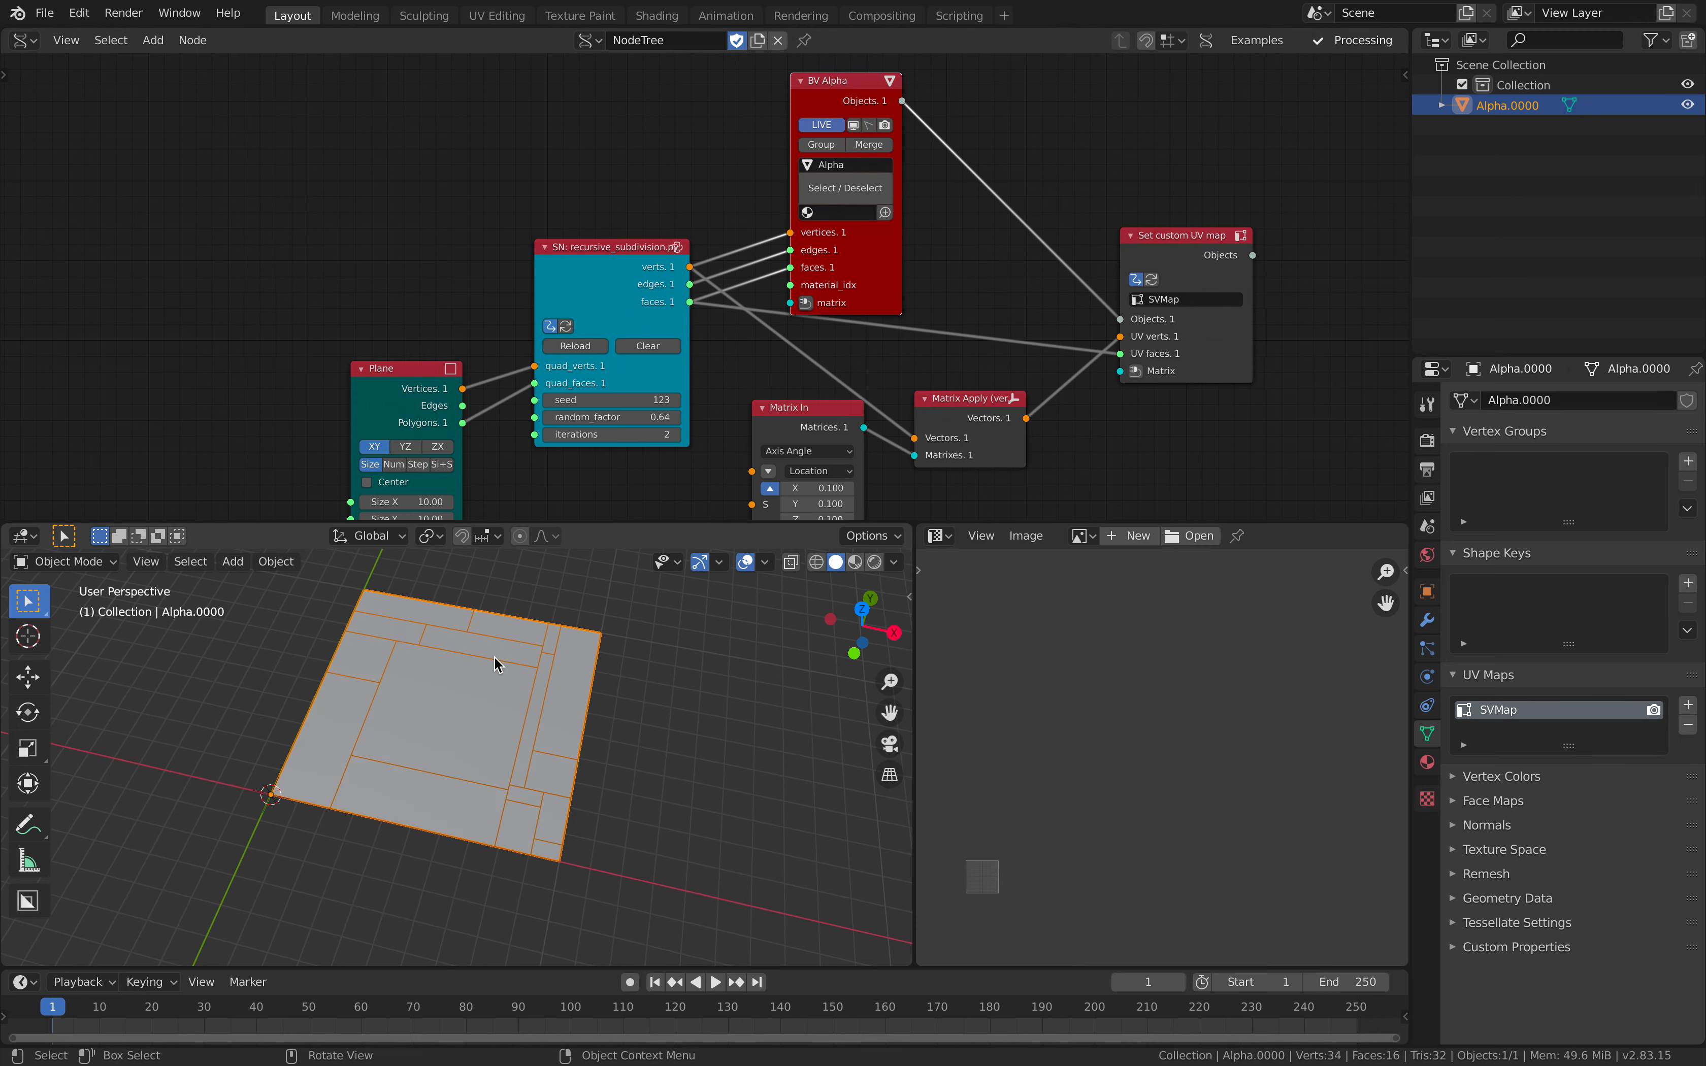
key(Tab)
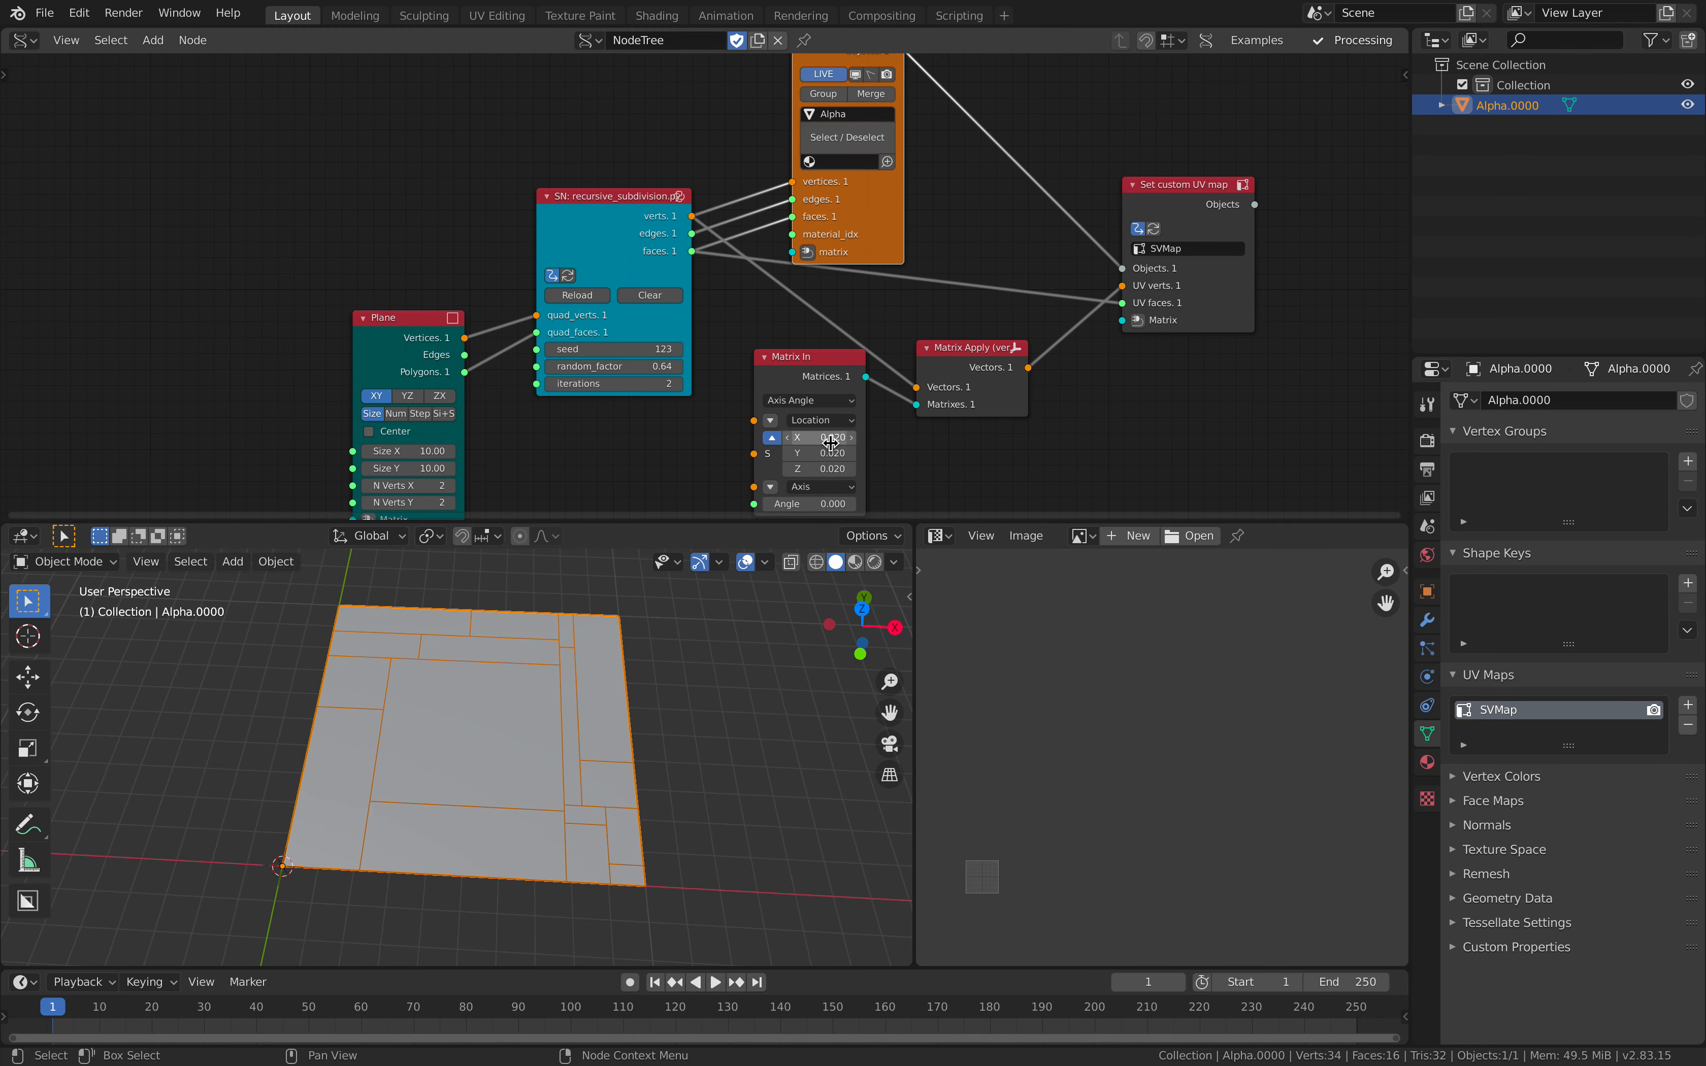
key(Tab)
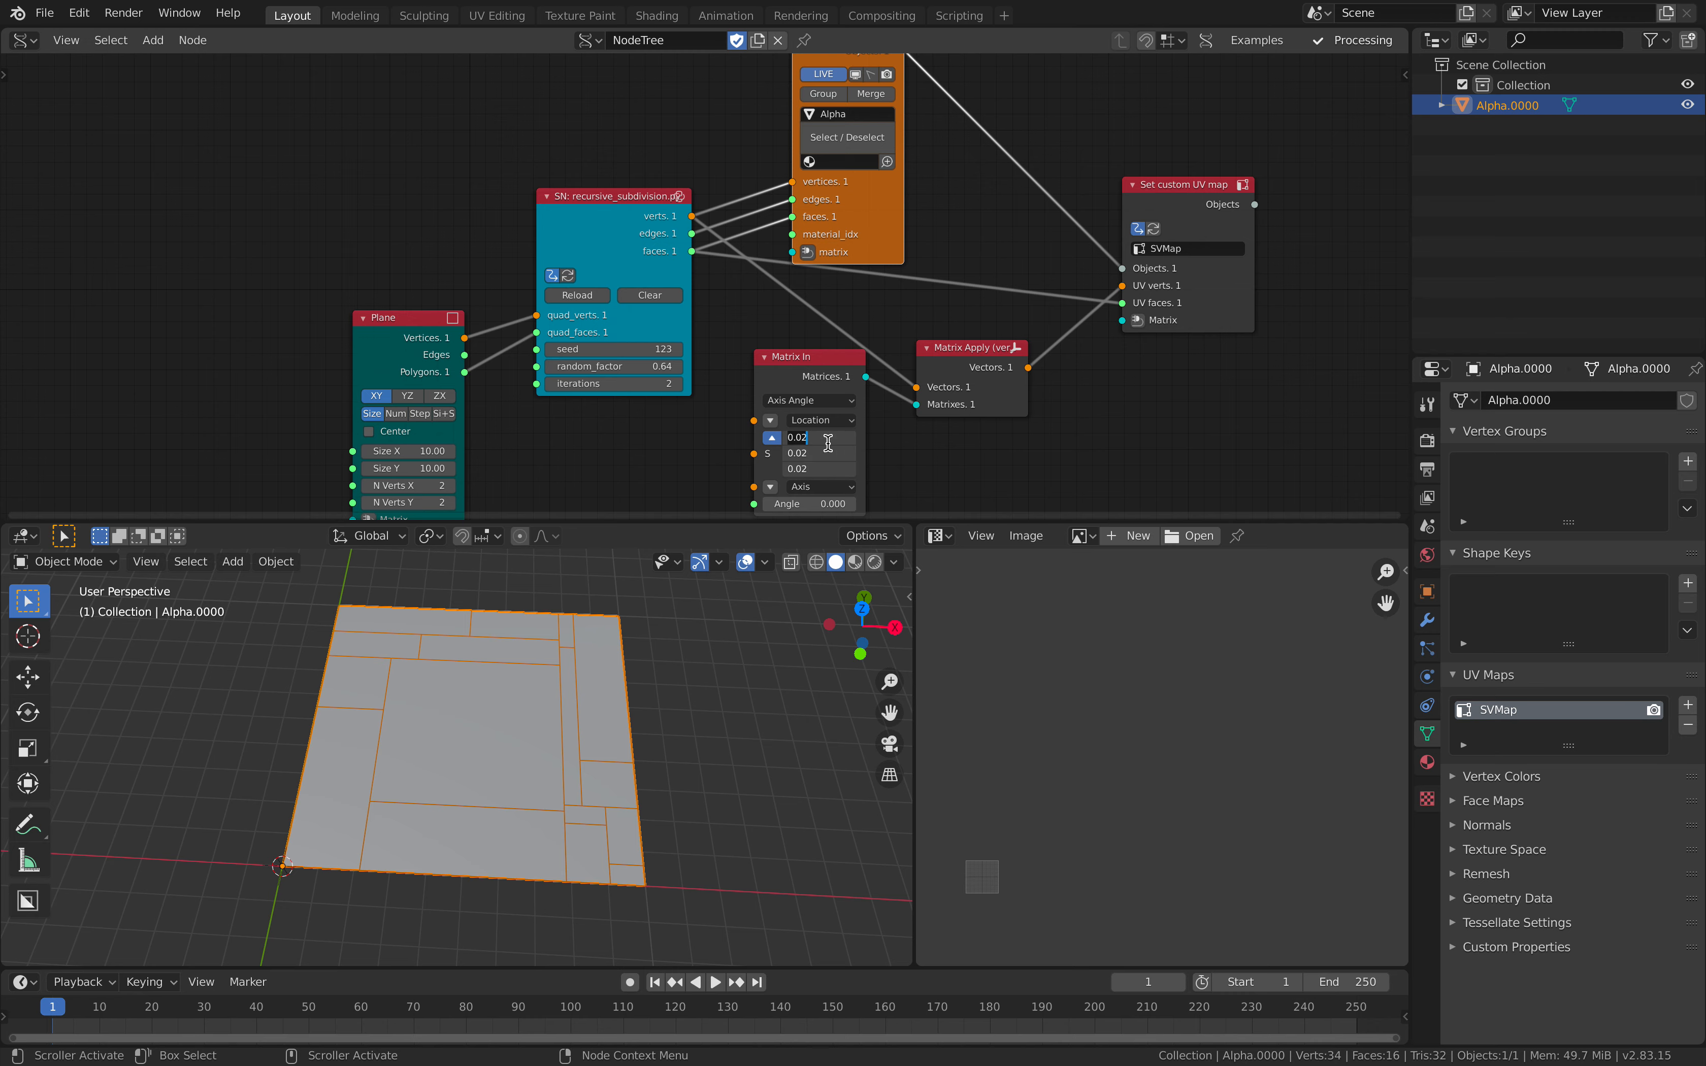
Set the Matrix In scale to 0.1 so the SVMap UVs shrink, and save the file.
click(807, 438)
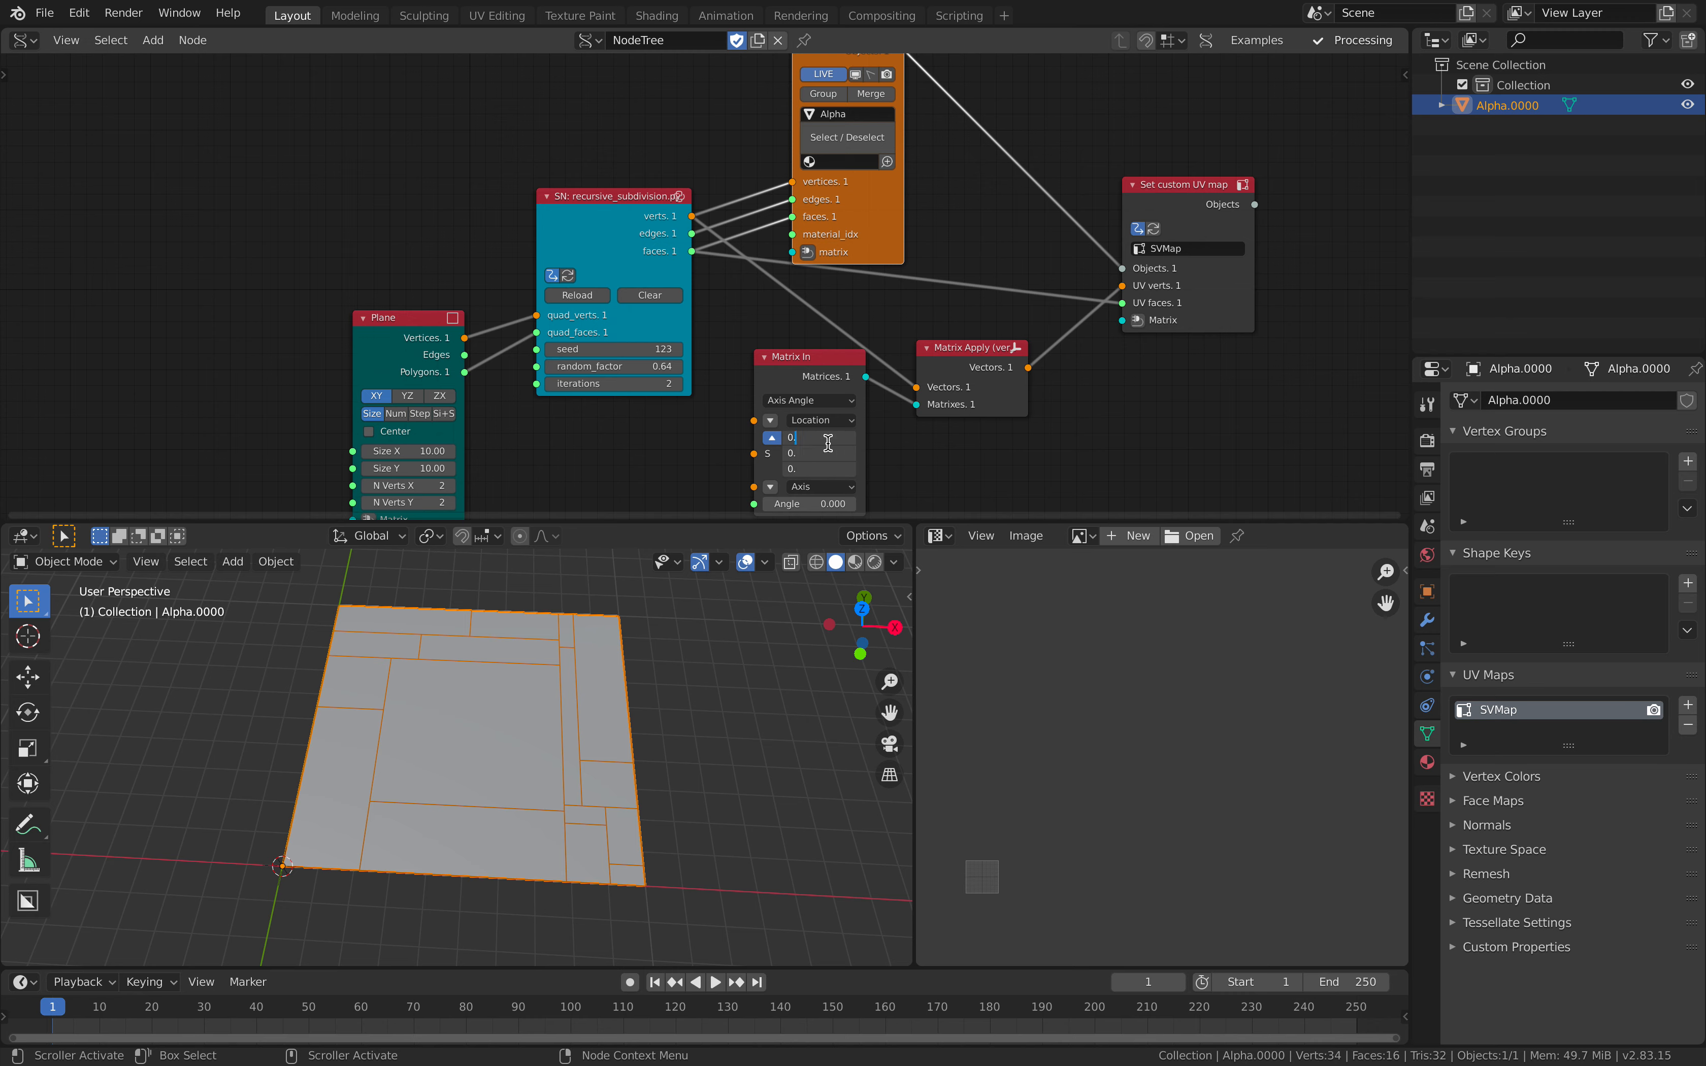
key(Tab)
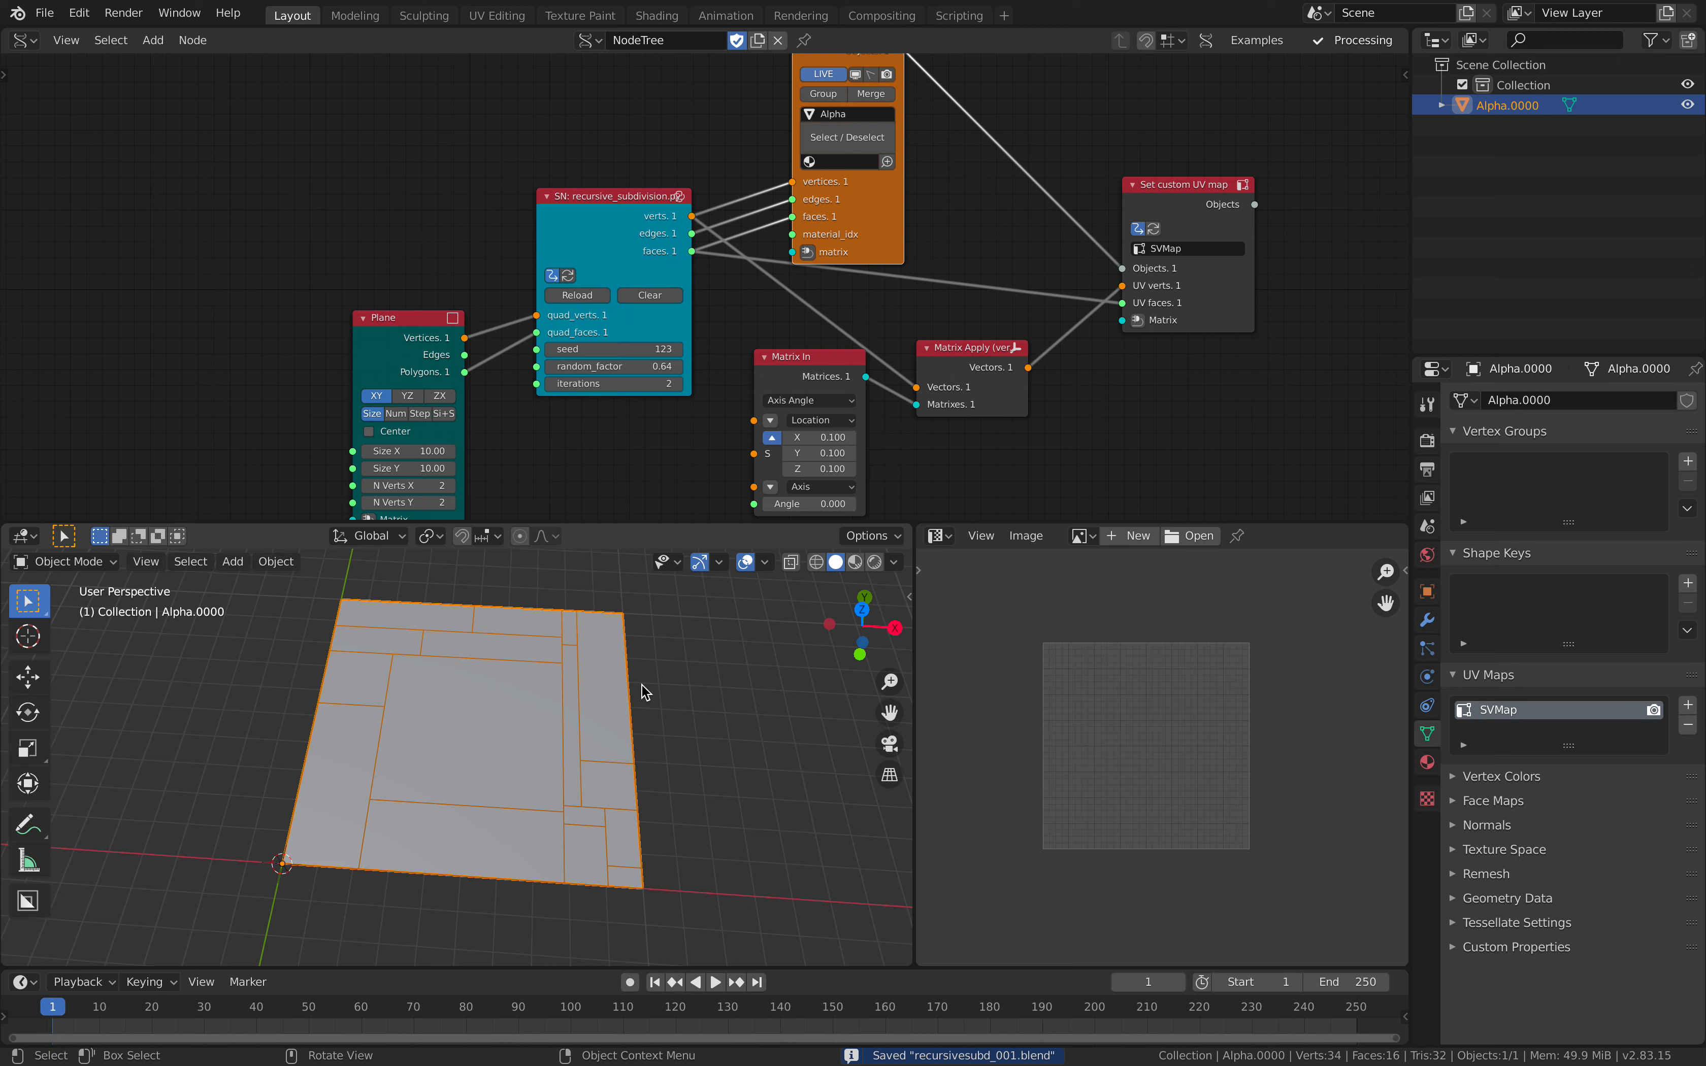
key(Tab)
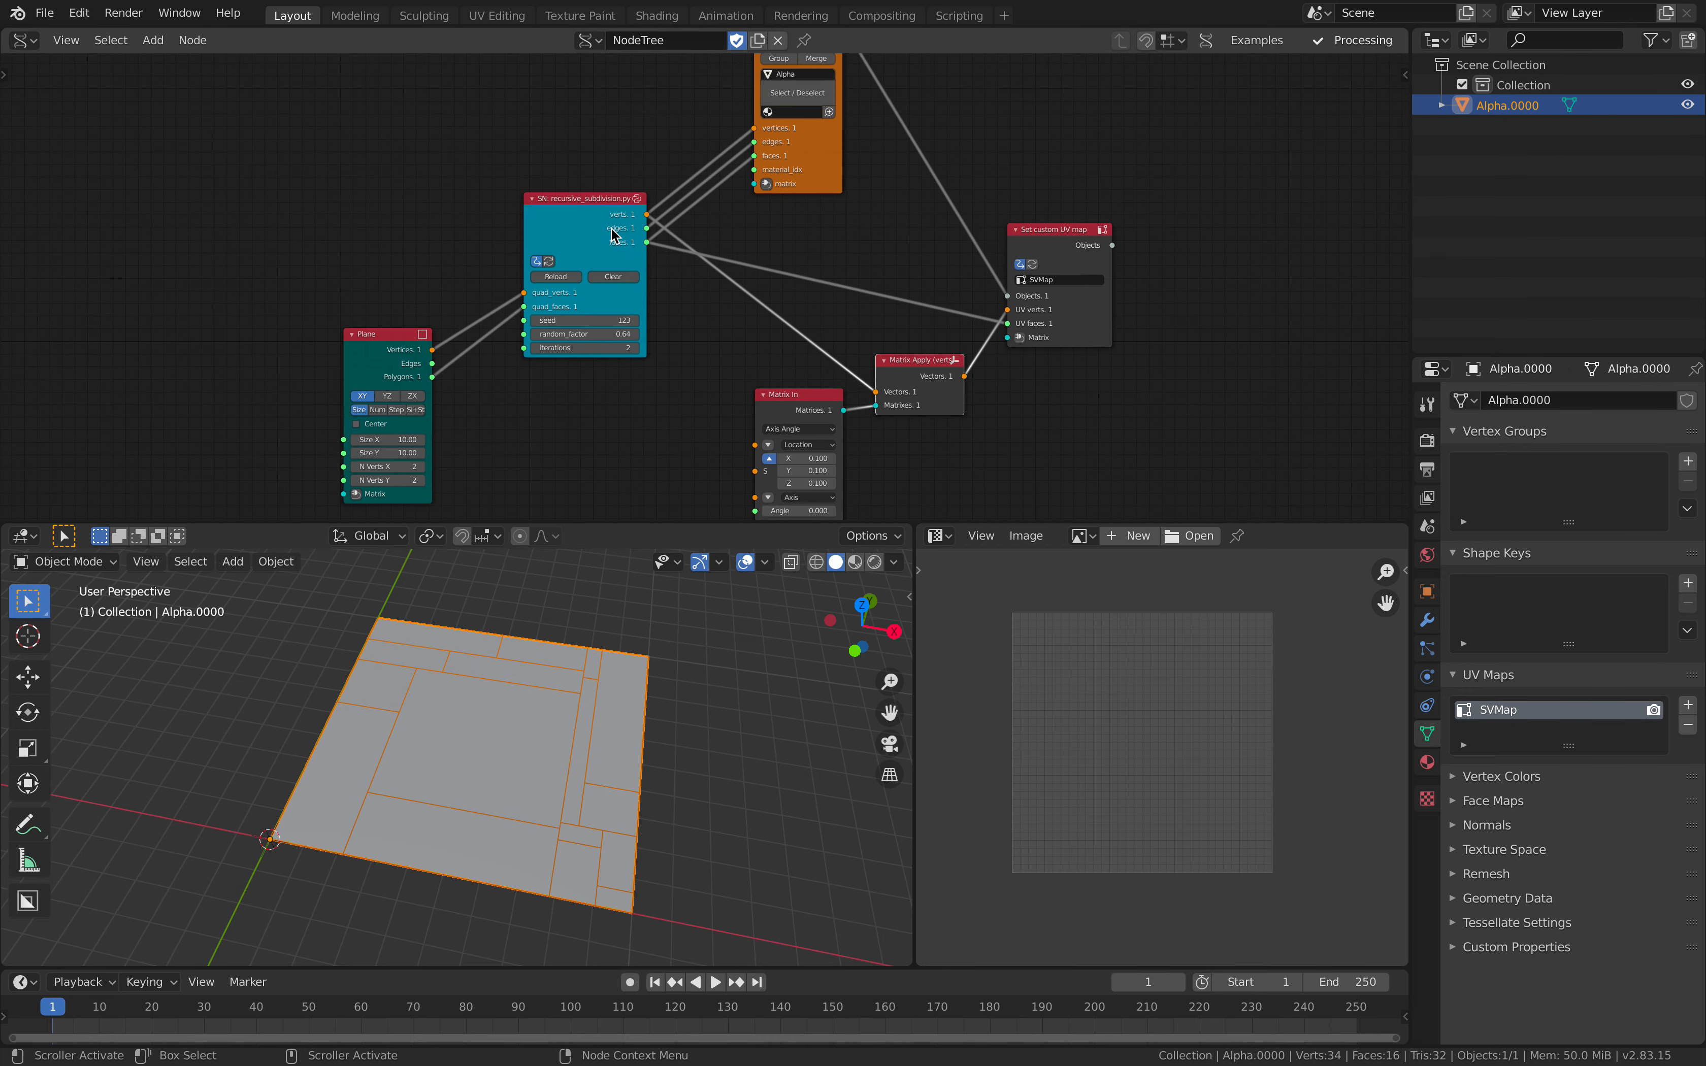
key(ctrl+s)
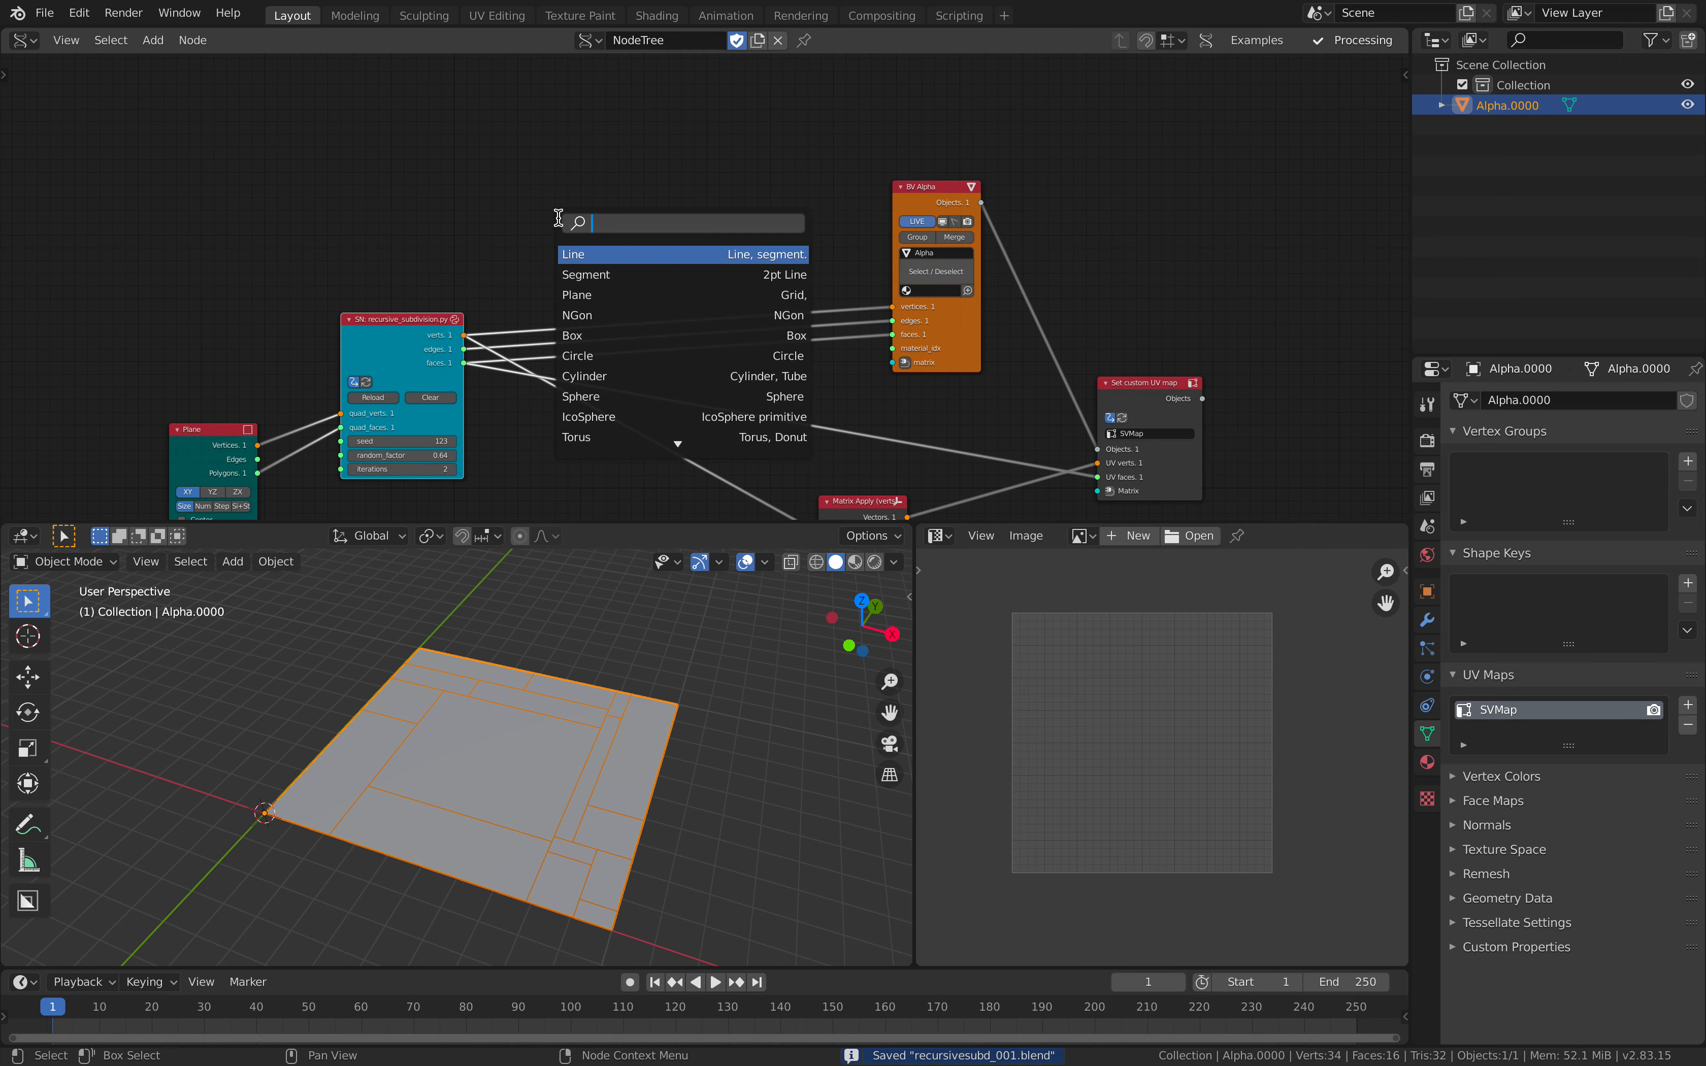
Extrude separate faces into BV Alpha with heights from a Random Num Gen node.
text(extrude)
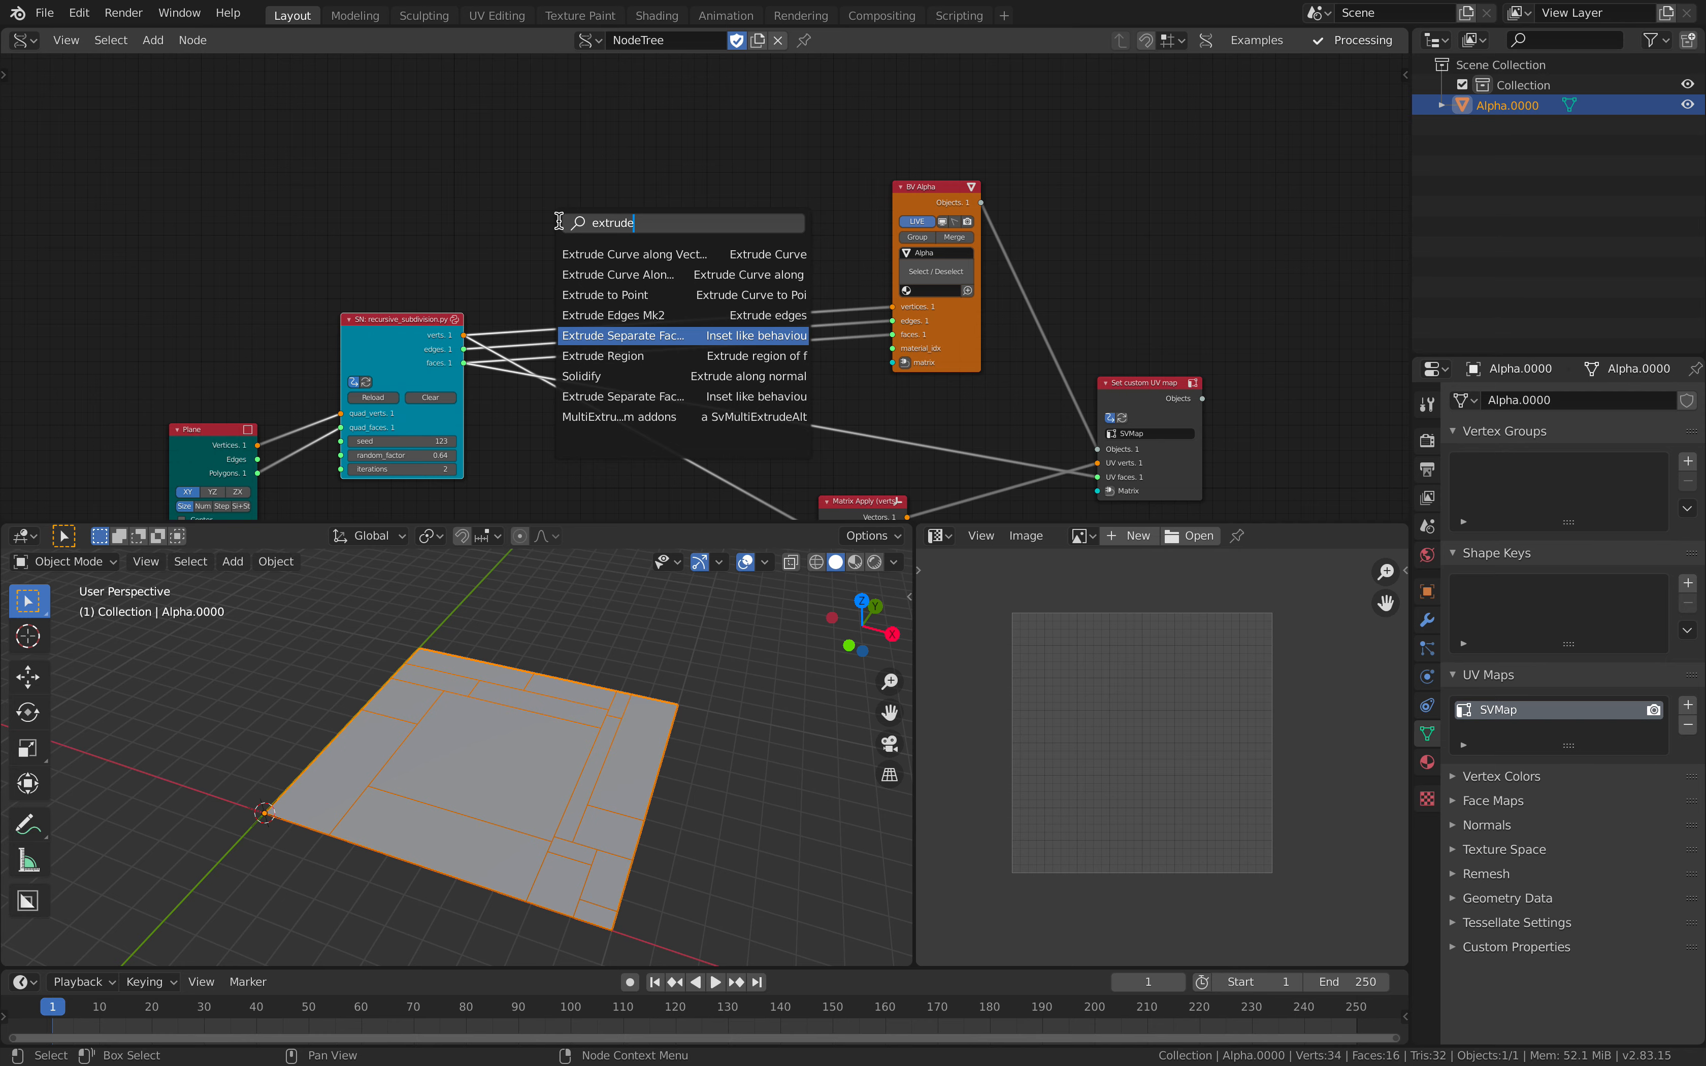
click(623, 335)
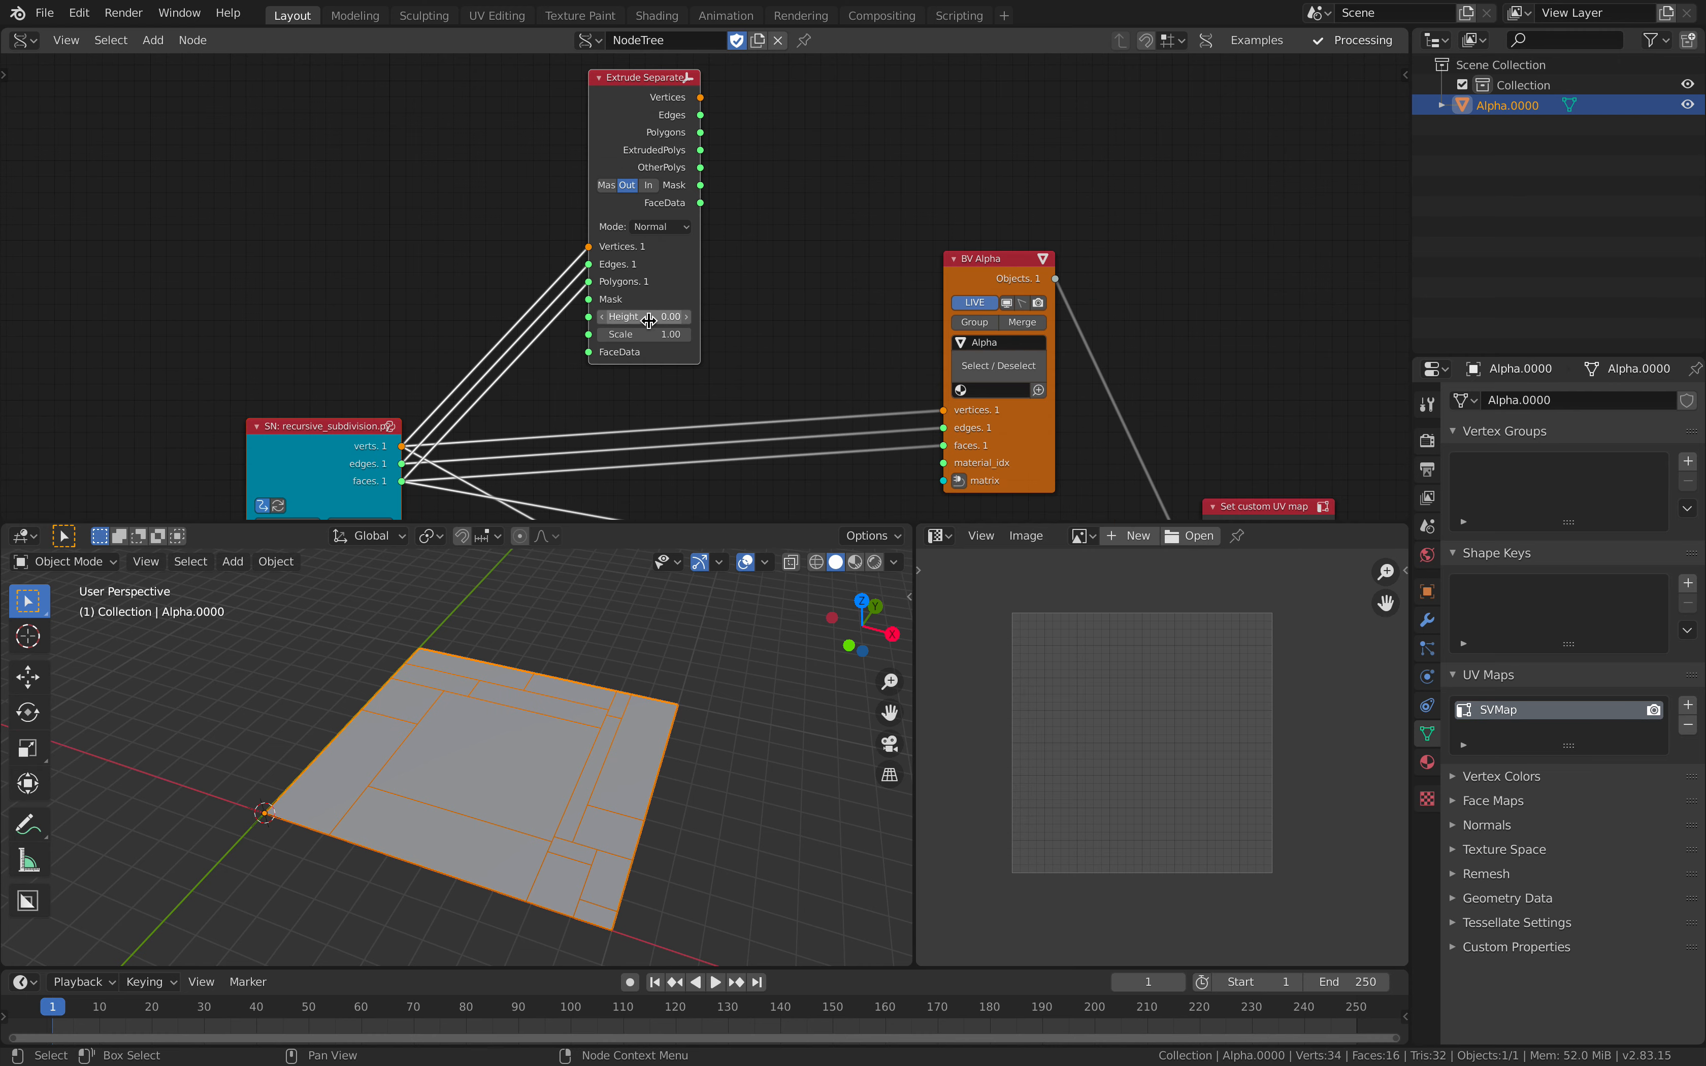
drag(642, 316, 680, 316)
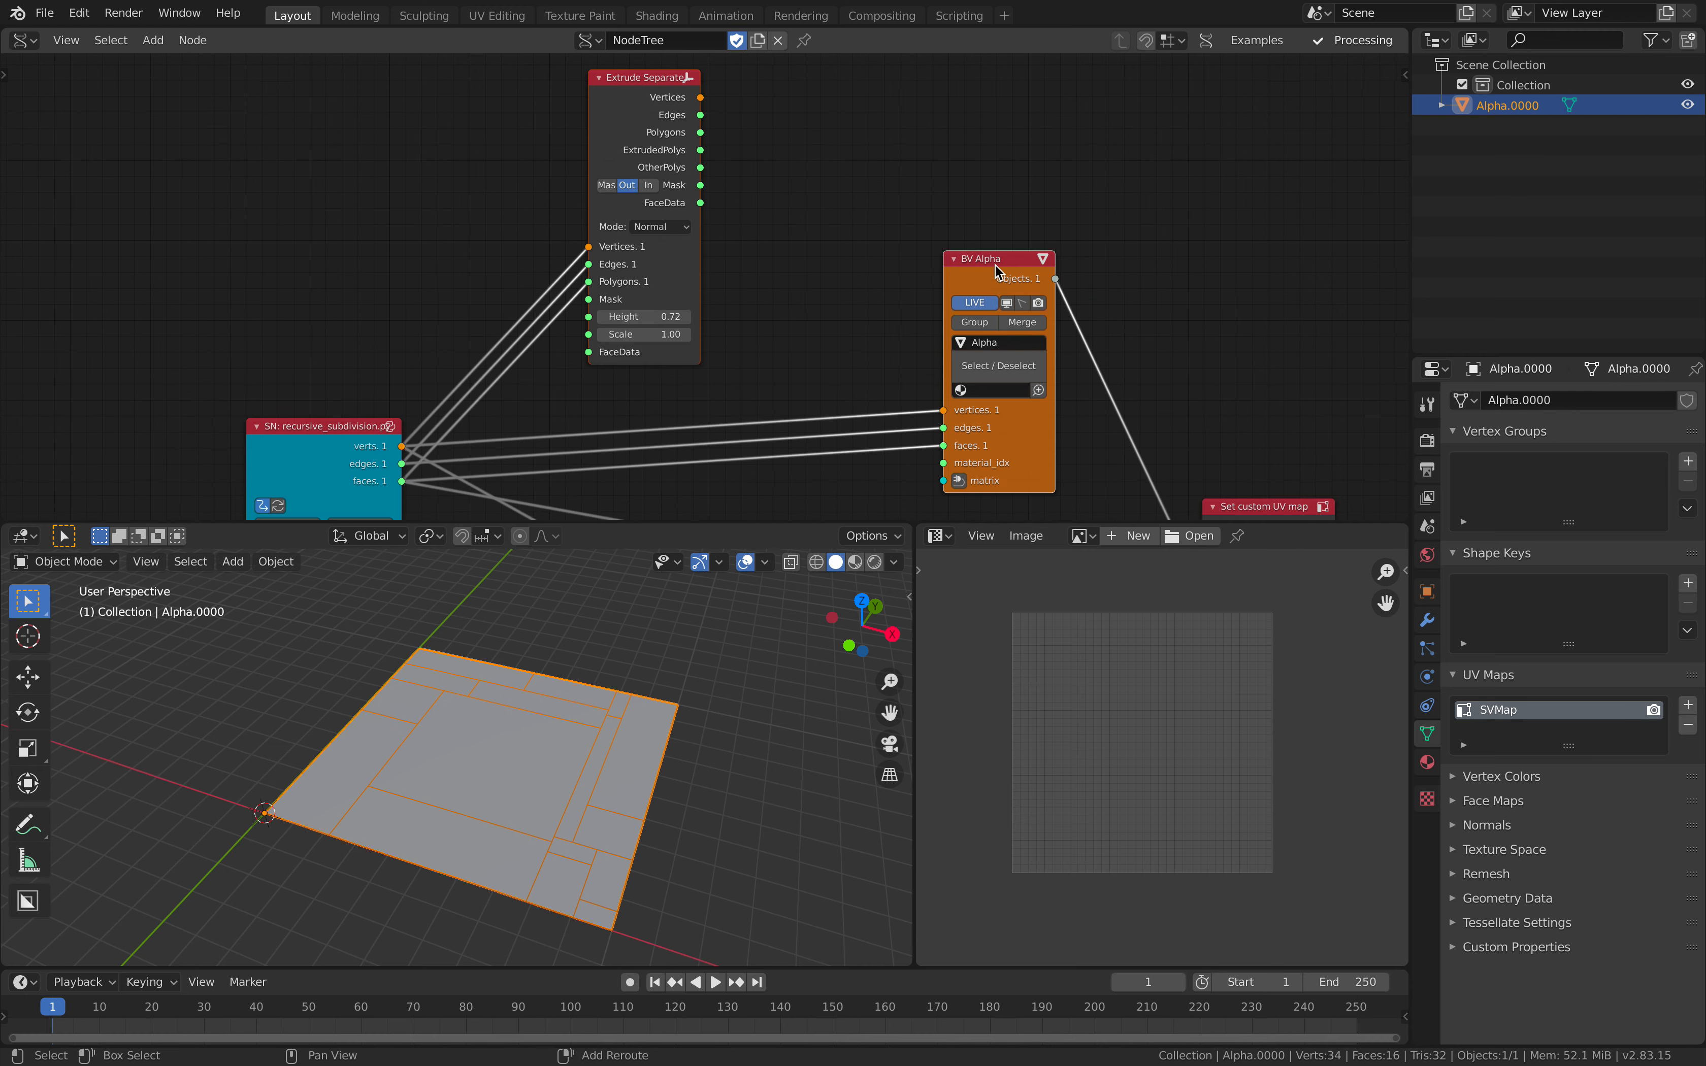
drag(642, 317, 670, 317)
text(random n)
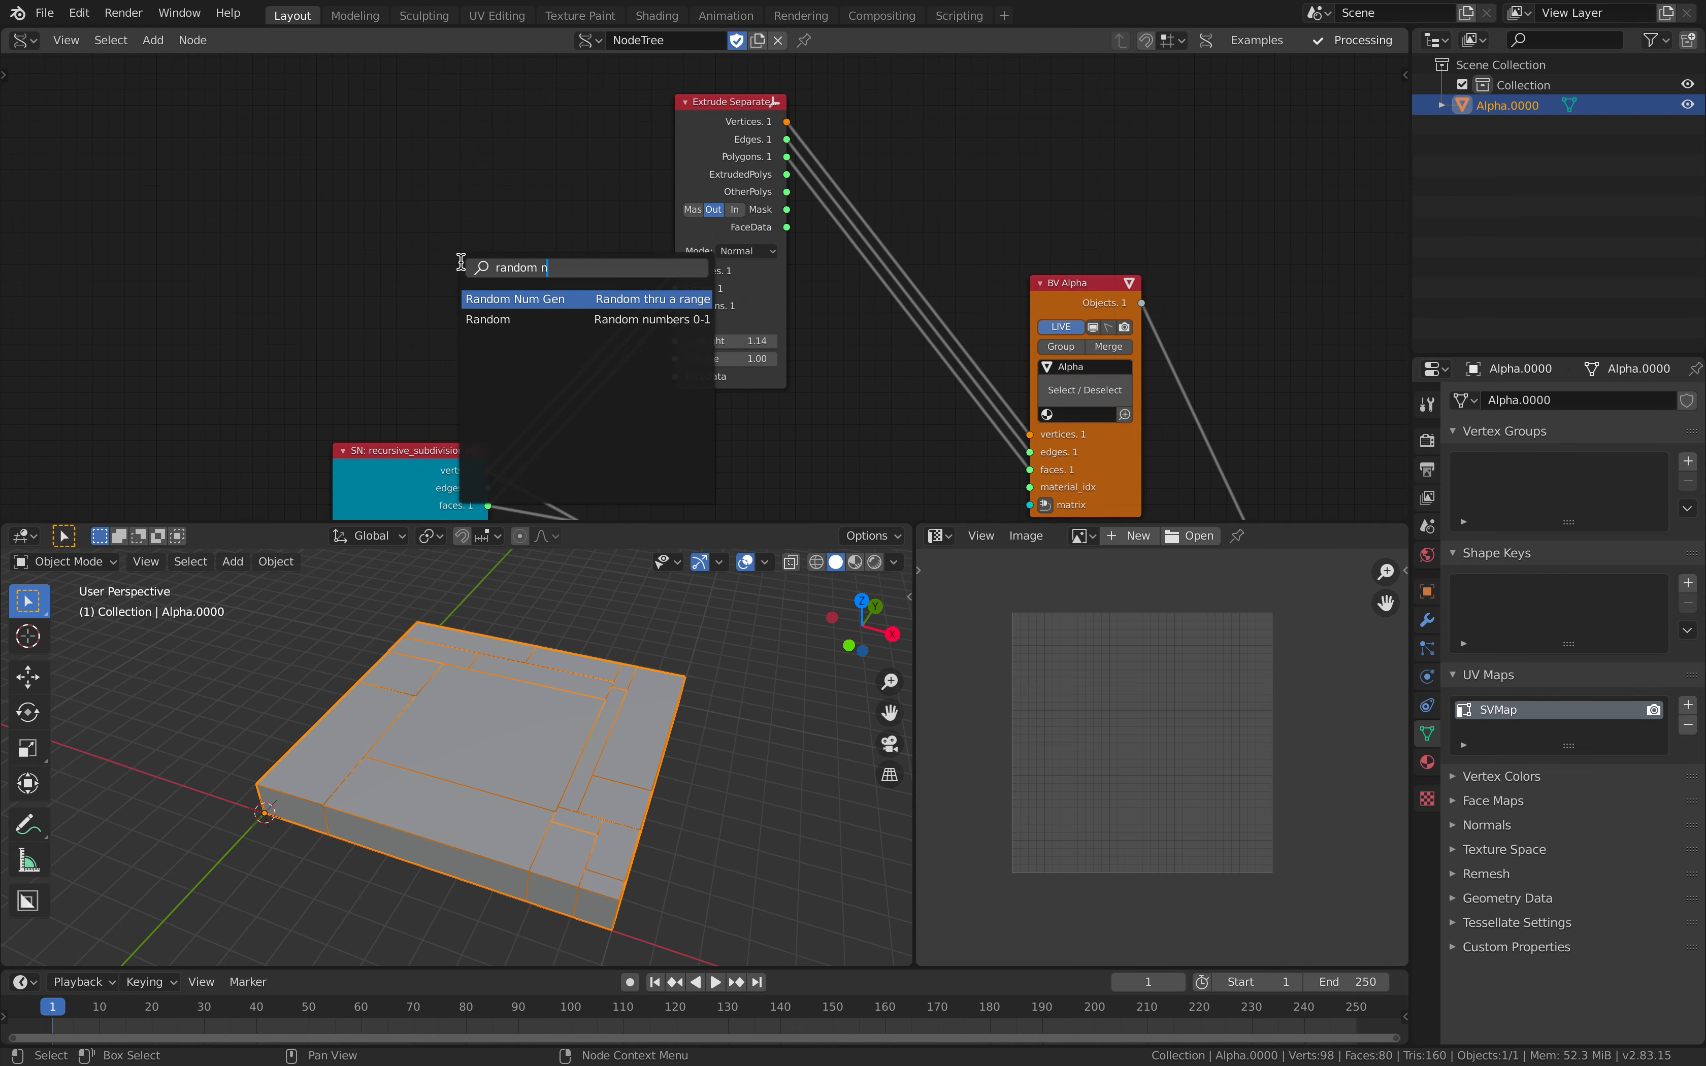
click(518, 299)
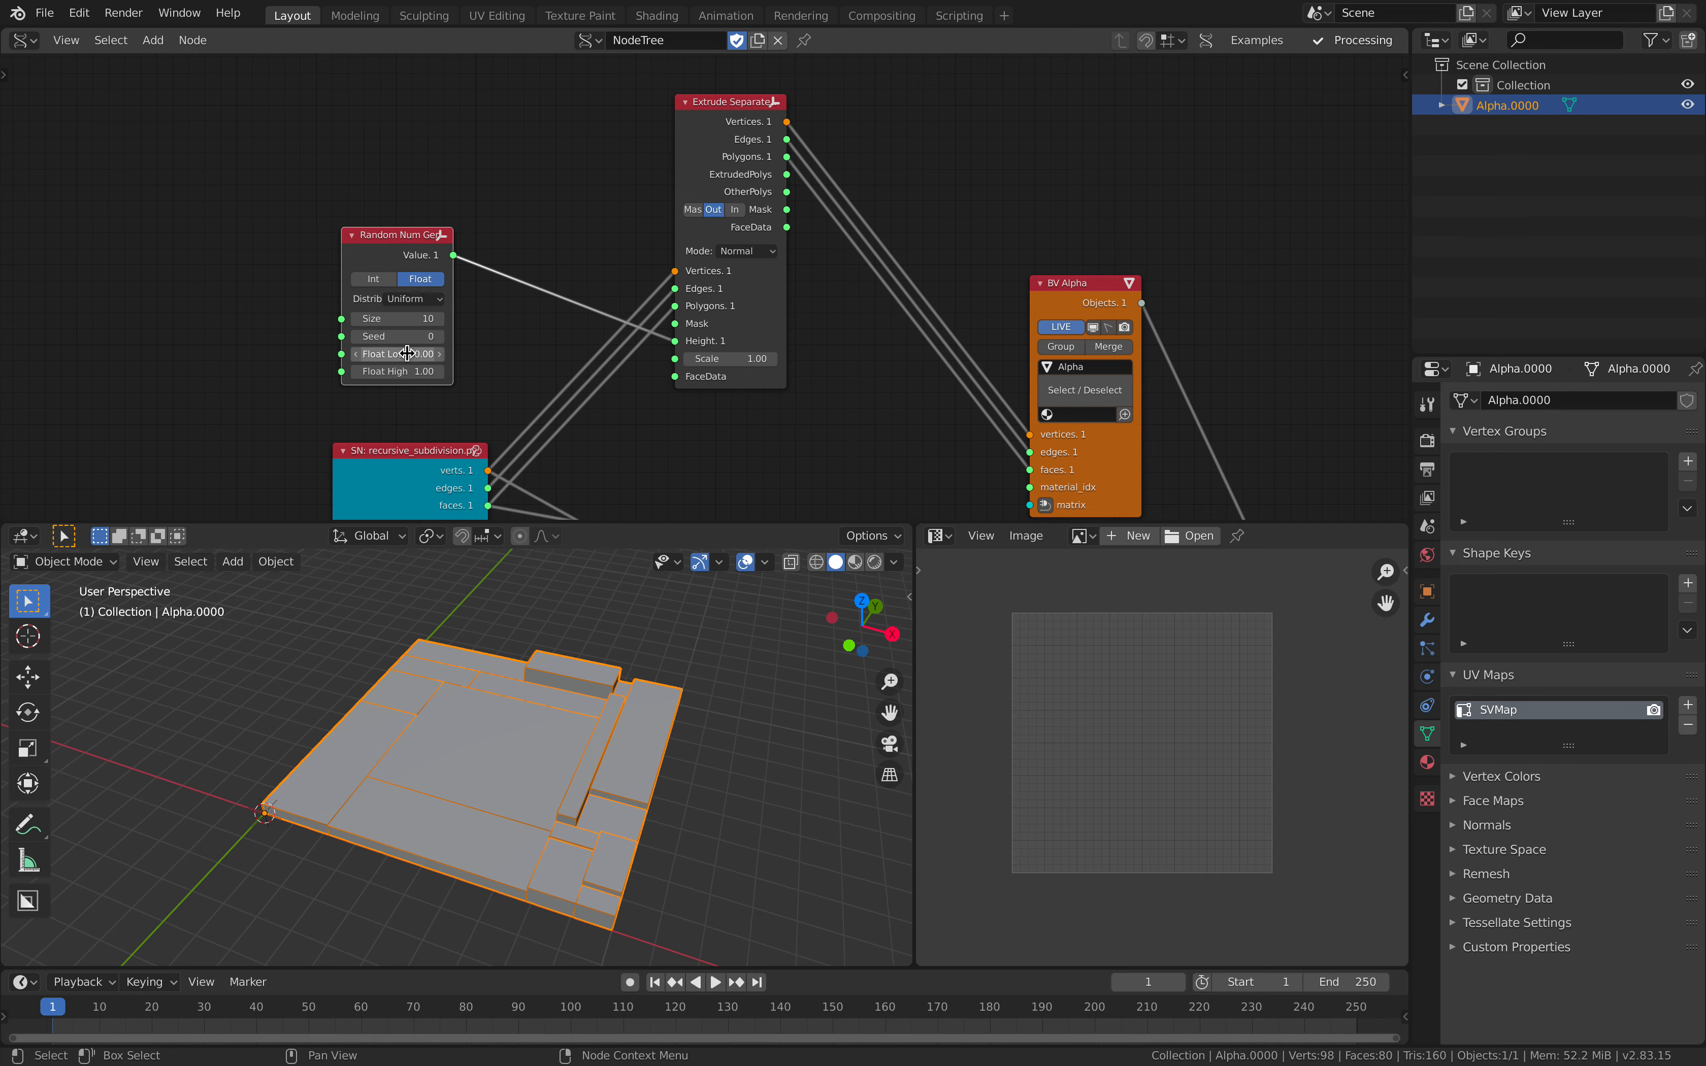
click(895, 534)
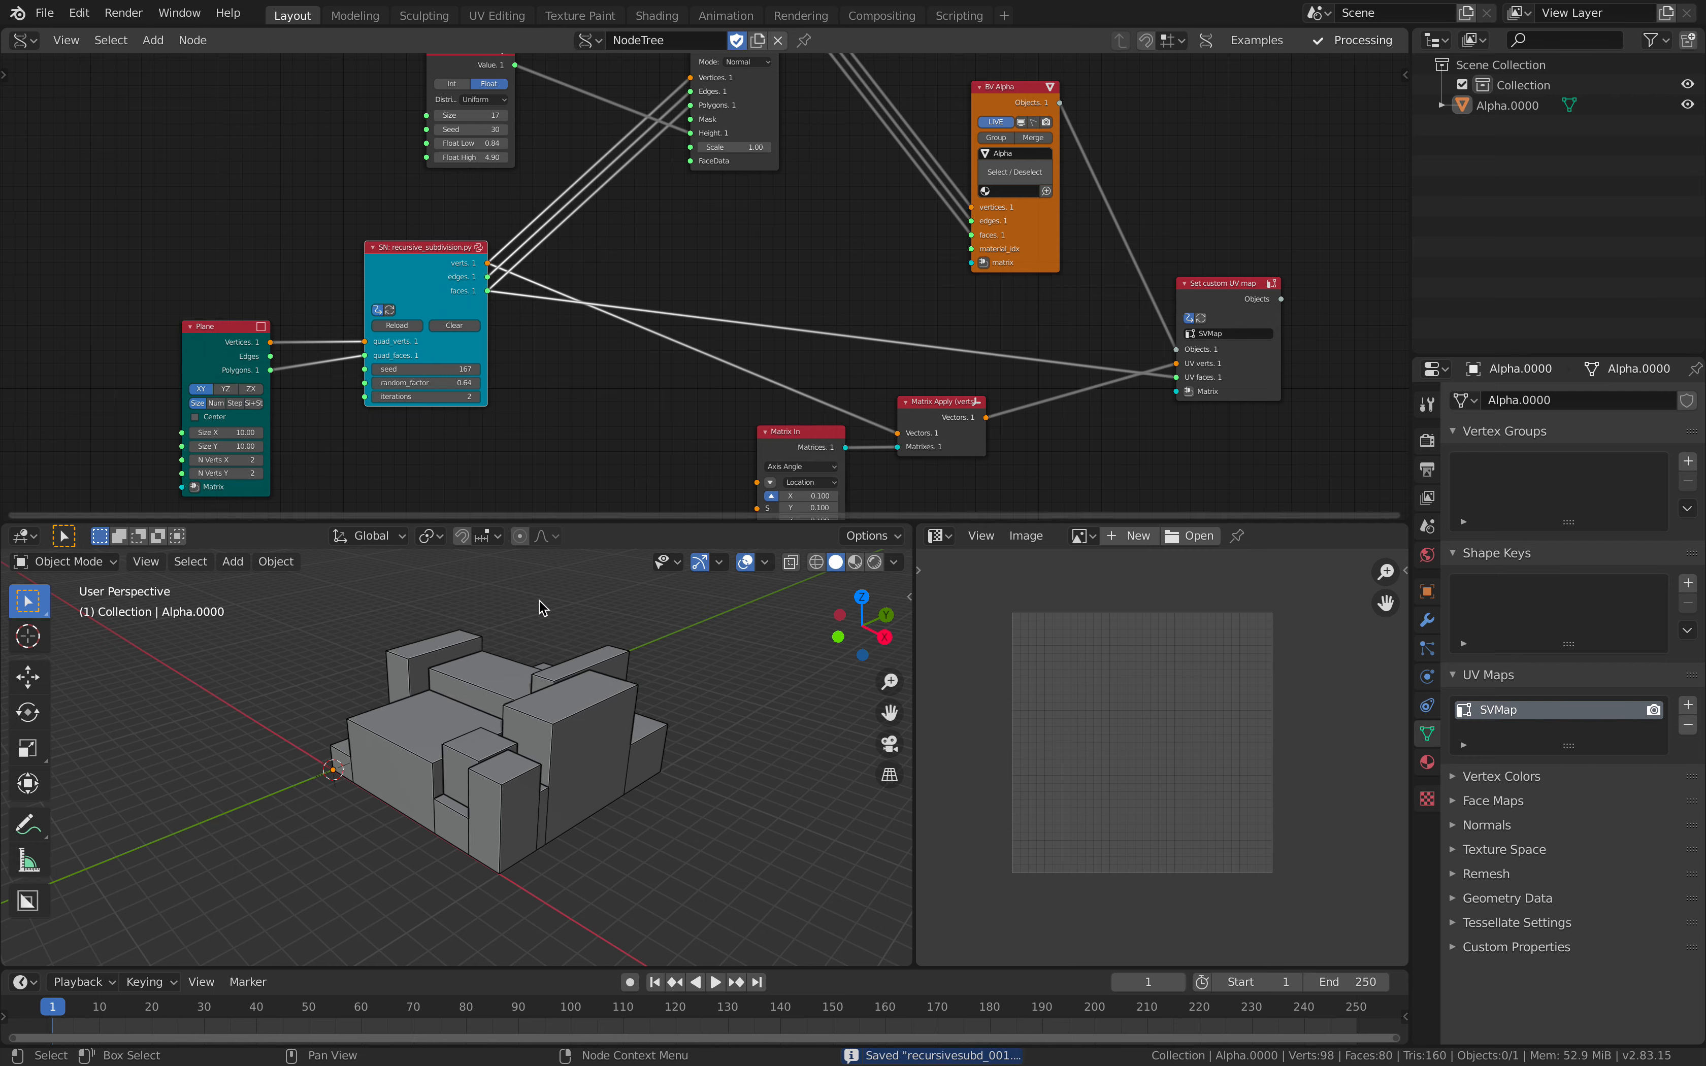
Create a new material and assign Material.001 to the generated Alpha object.
click(501, 707)
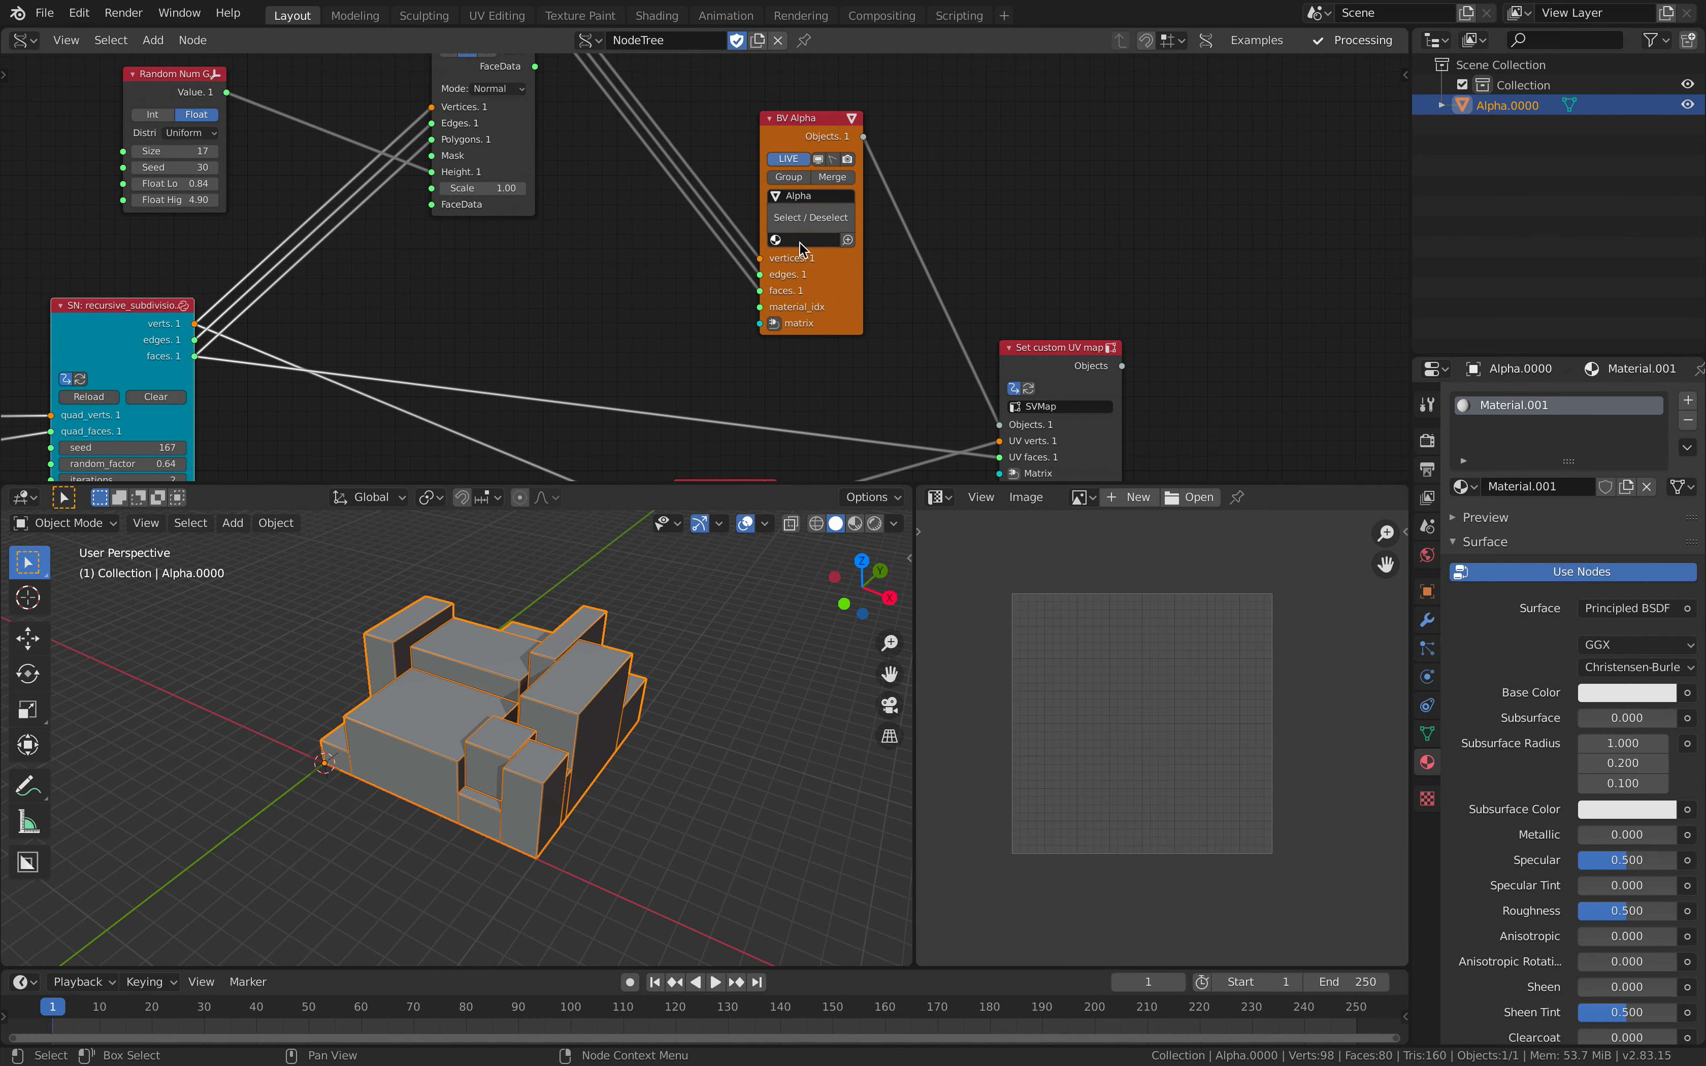
click(805, 240)
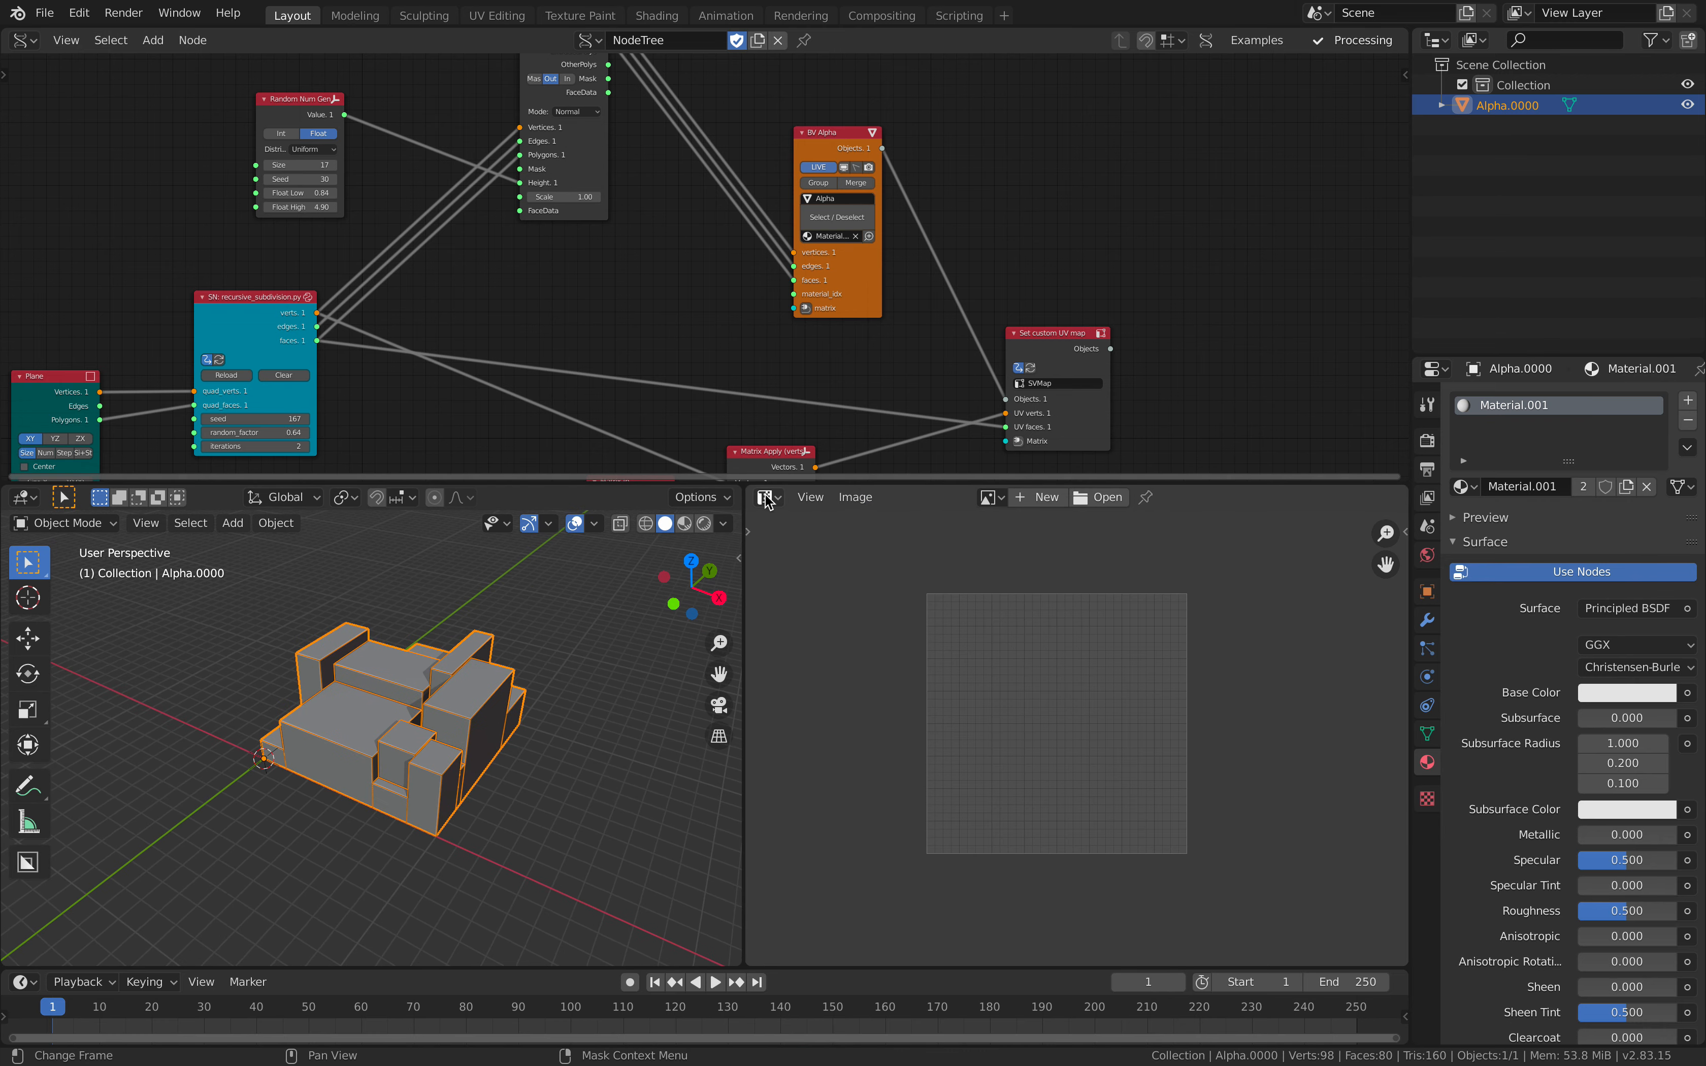
Switch to the Shader Editor and create a new Color Grid image for the Image Texture node.
click(764, 498)
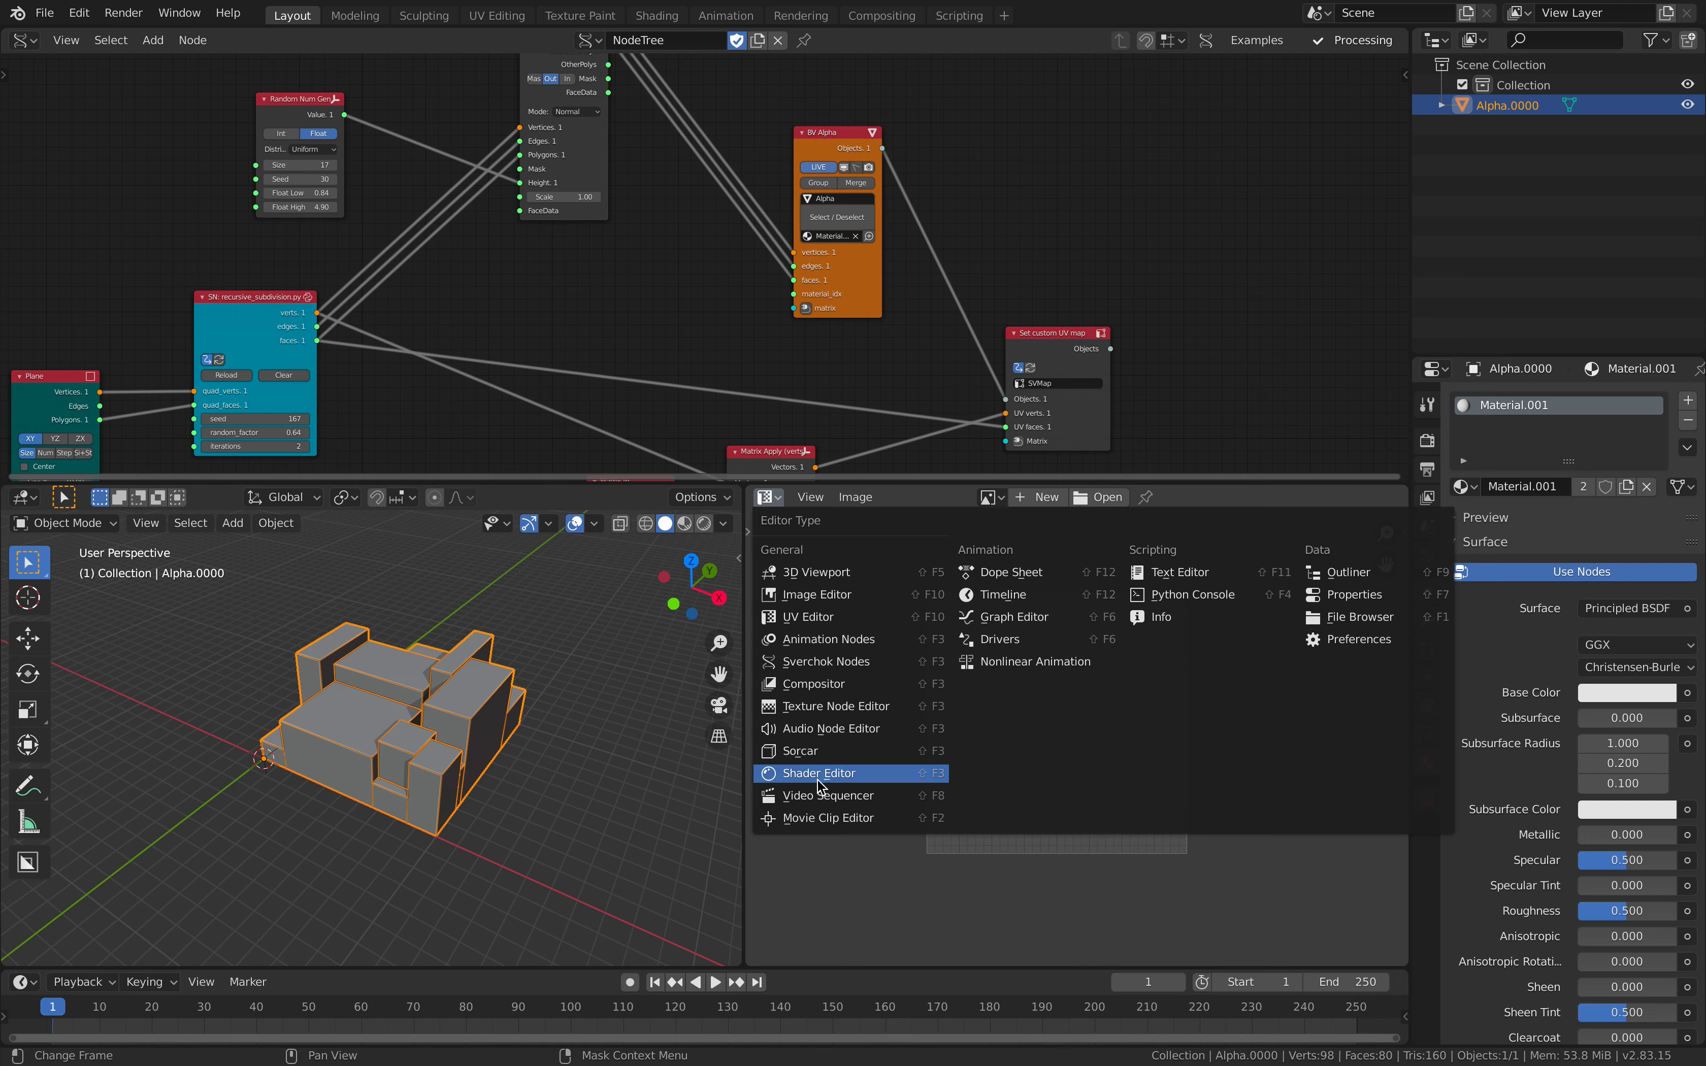
click(817, 773)
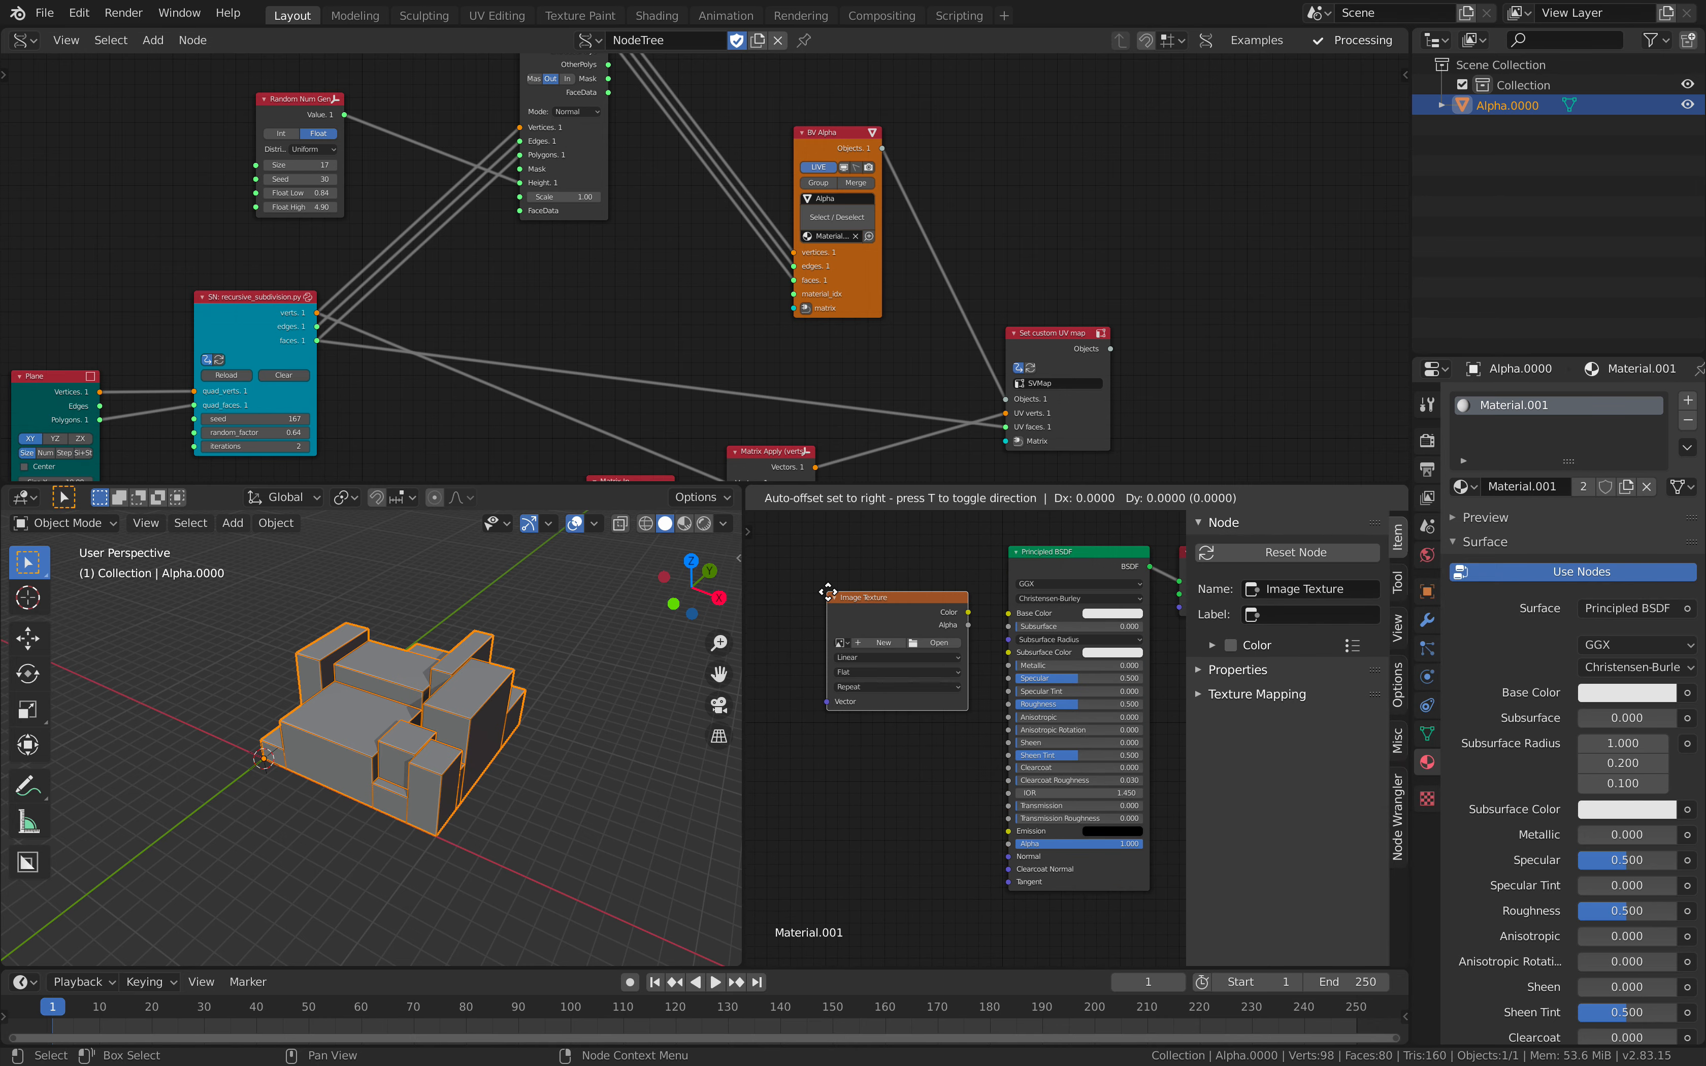
click(881, 642)
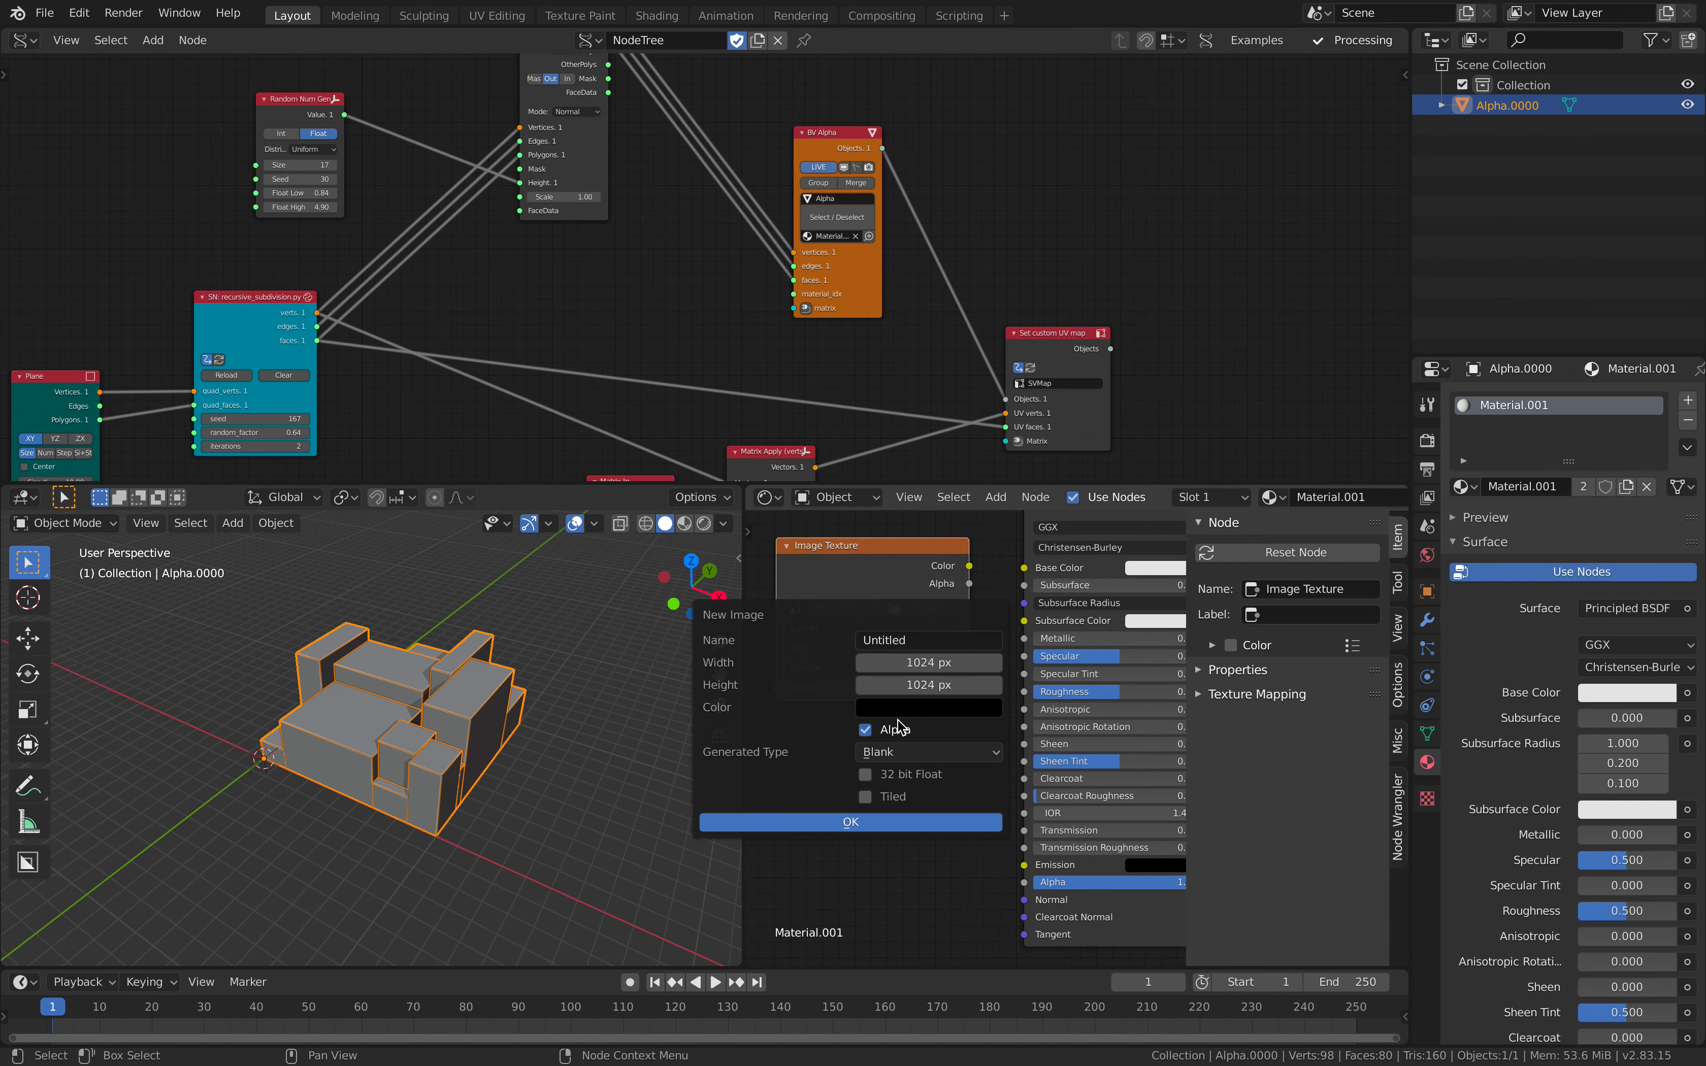
click(926, 751)
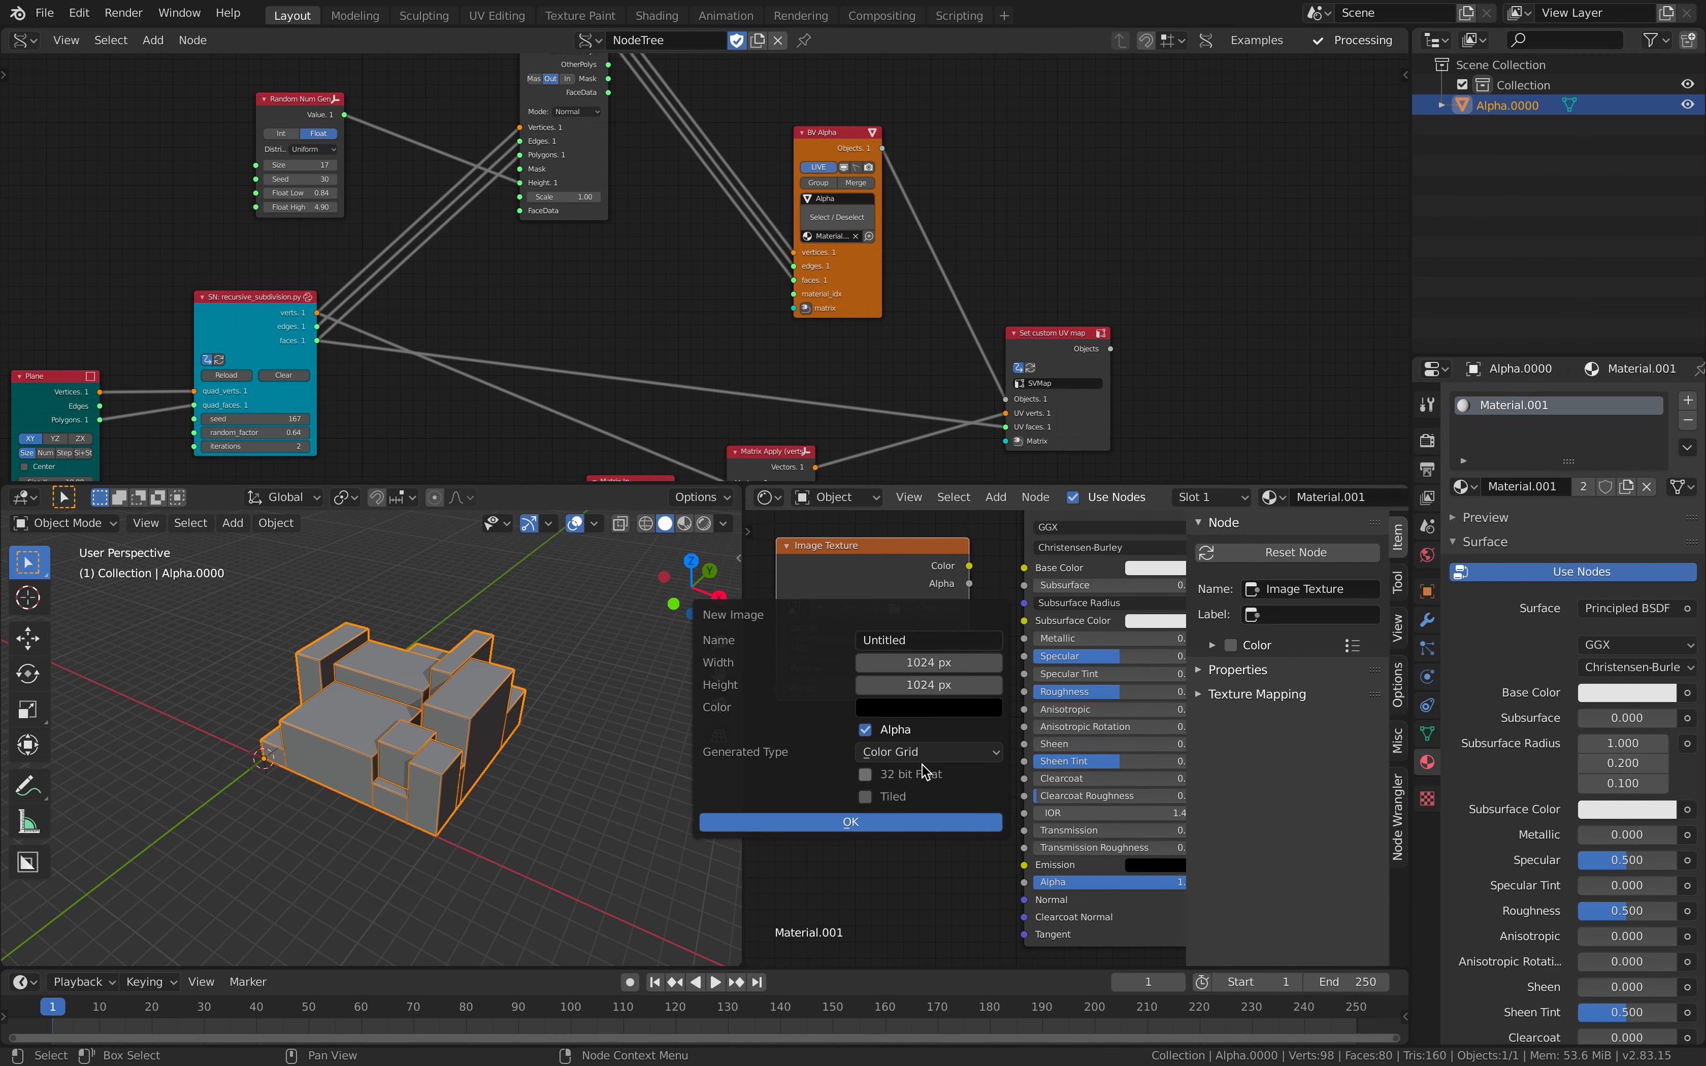
click(850, 822)
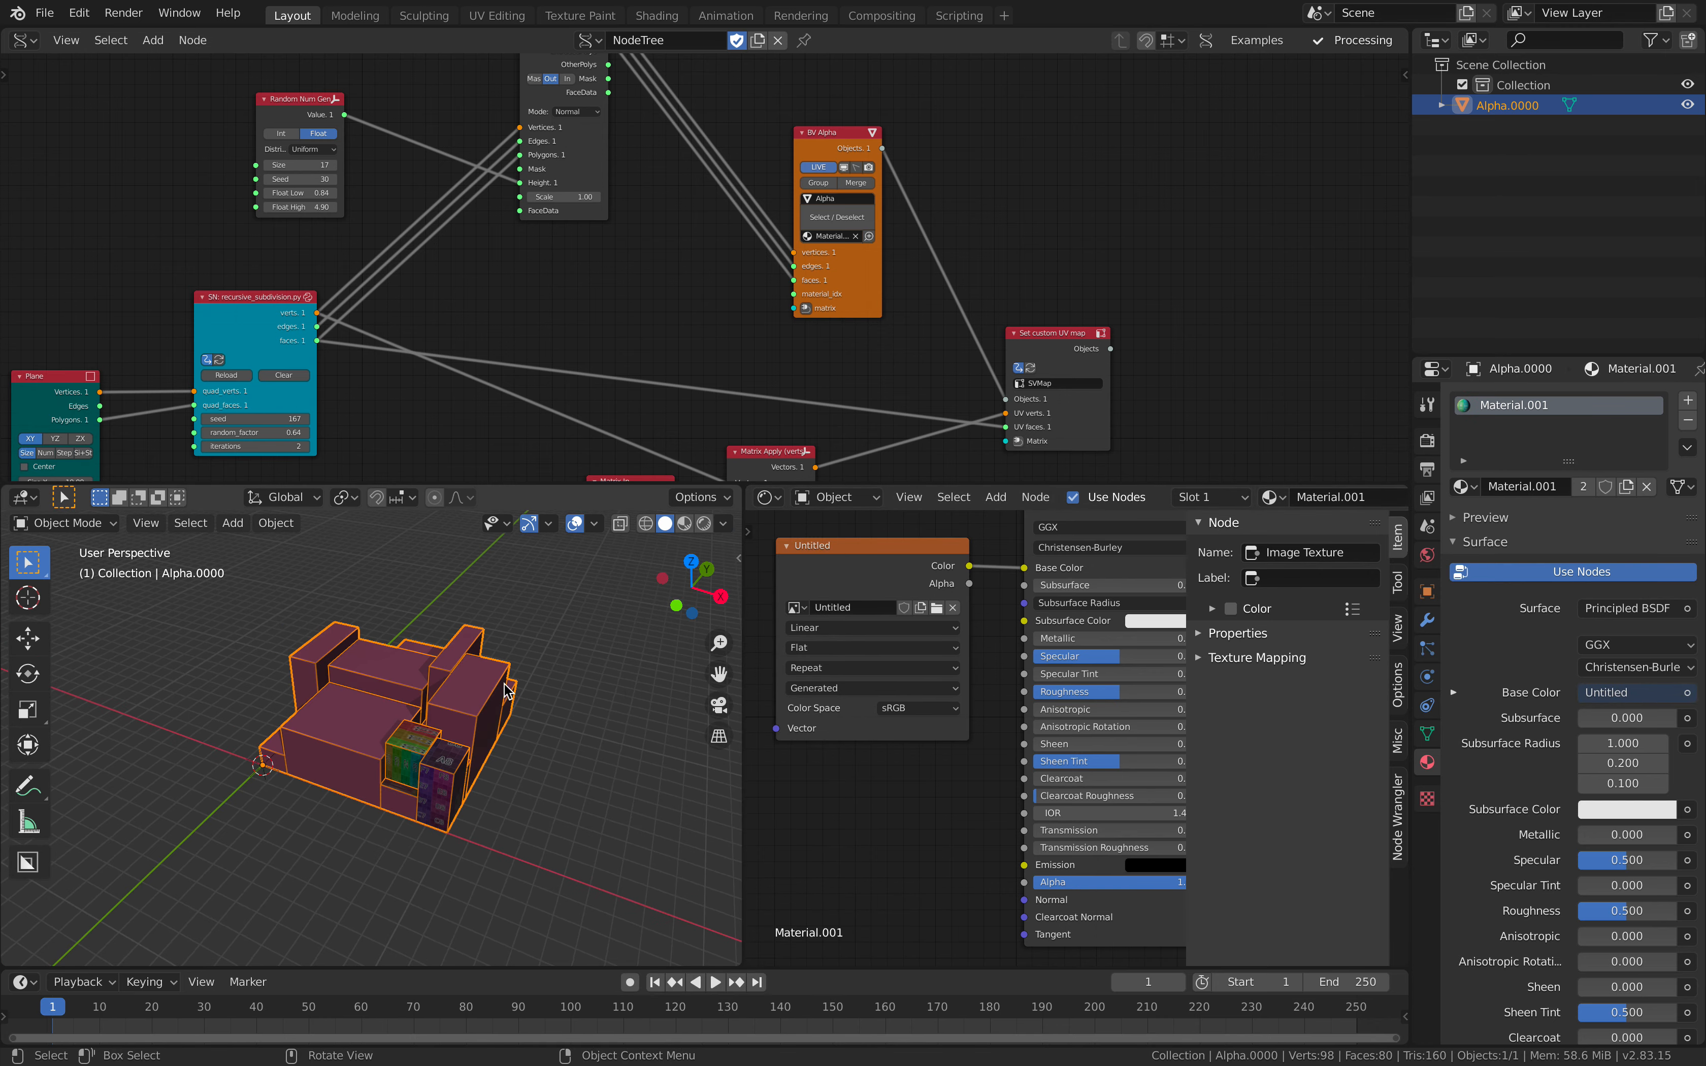
Save the blend file and change the viewport shading to show the textured blocks.
key(ctrl+s)
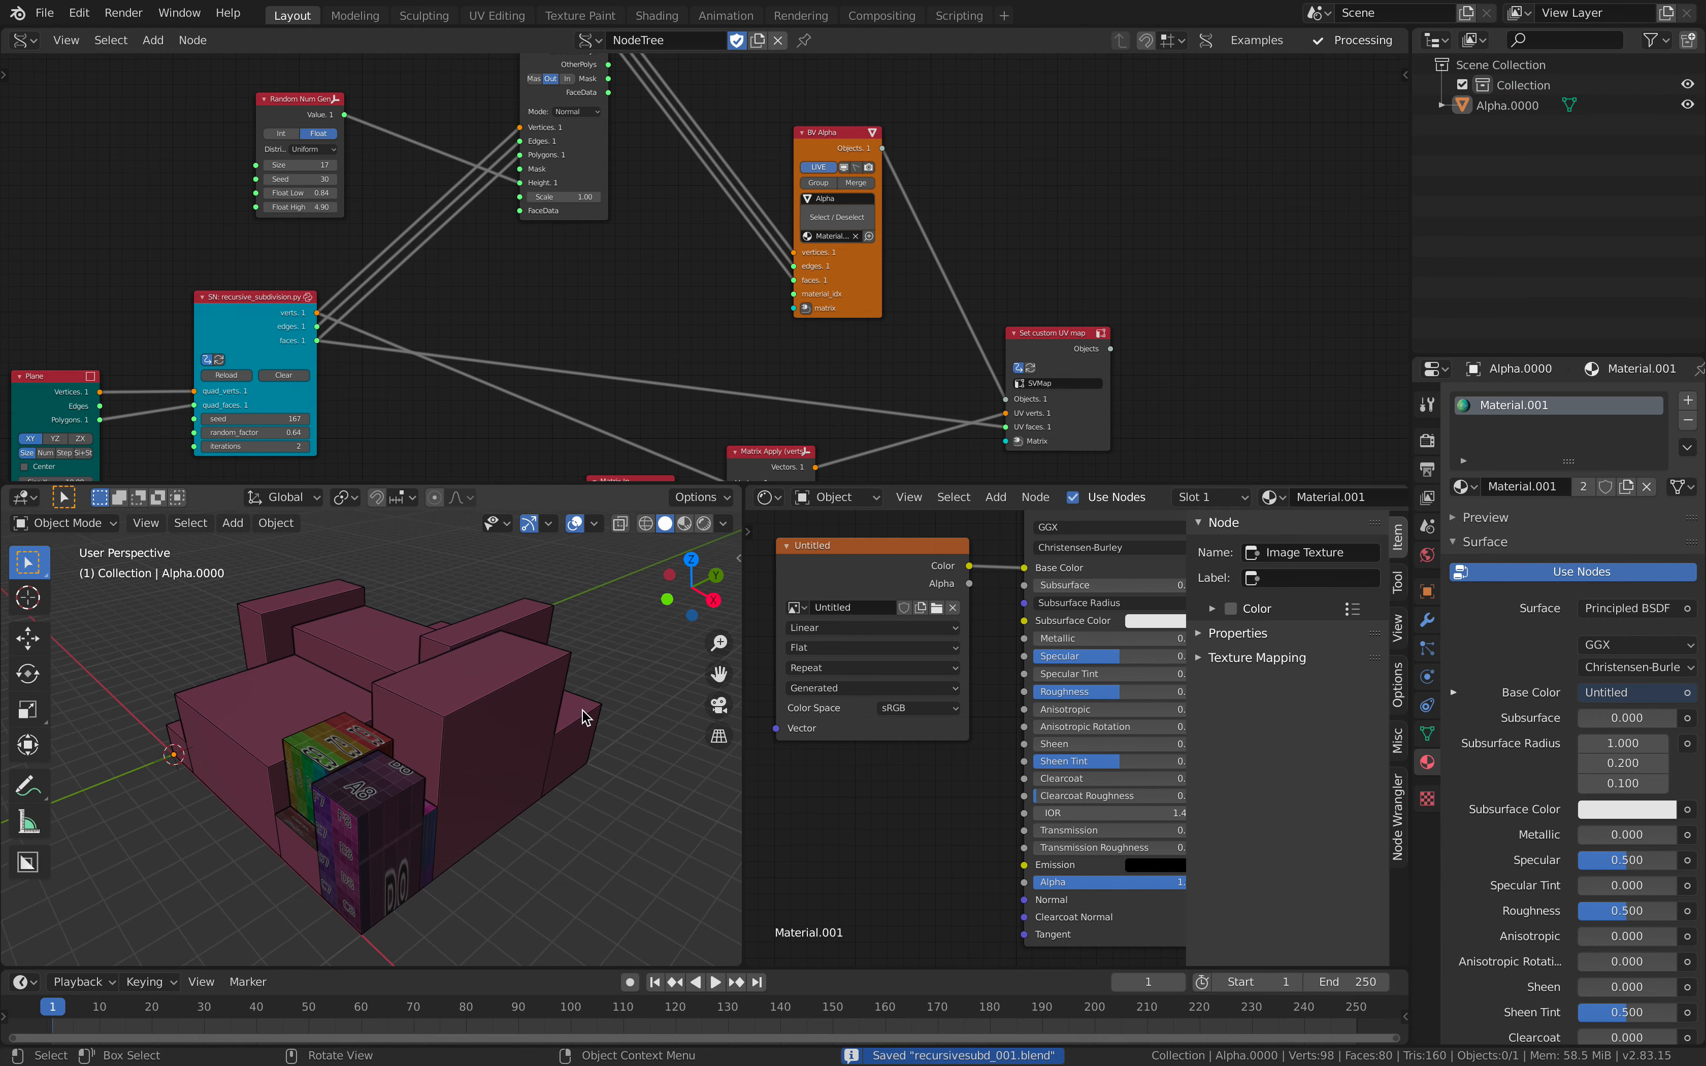
click(446, 792)
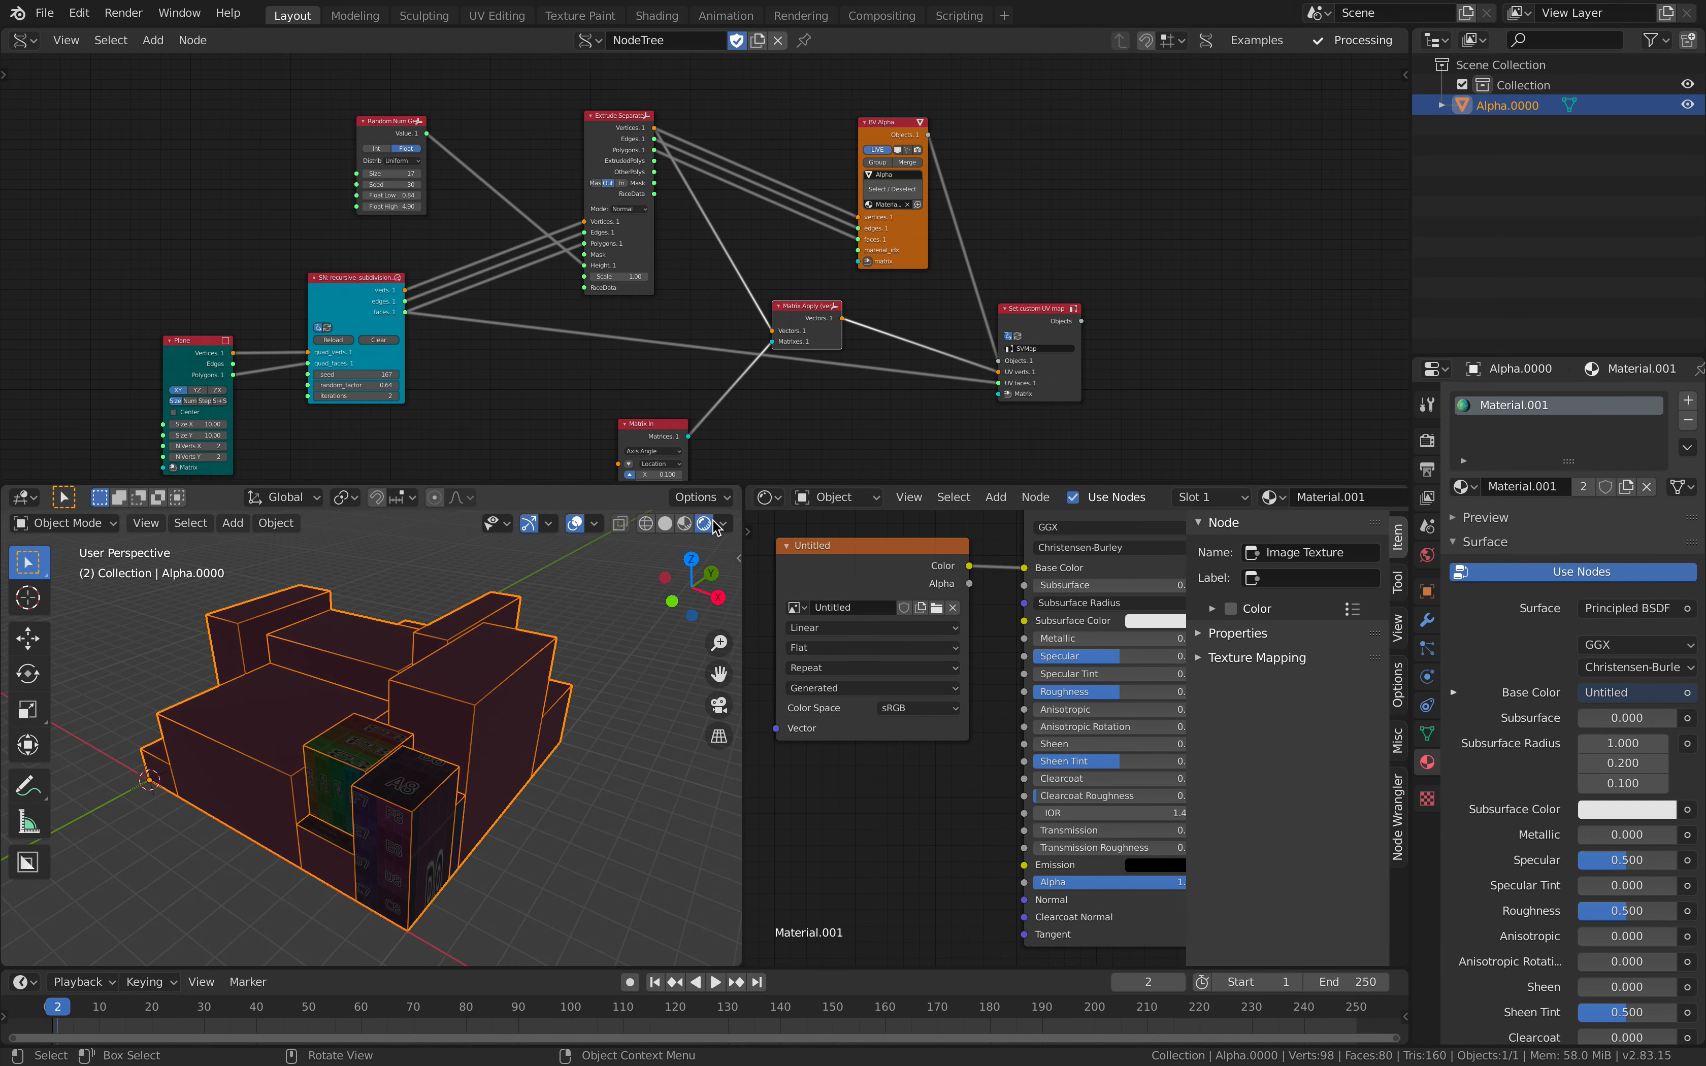
click(664, 523)
text(text)
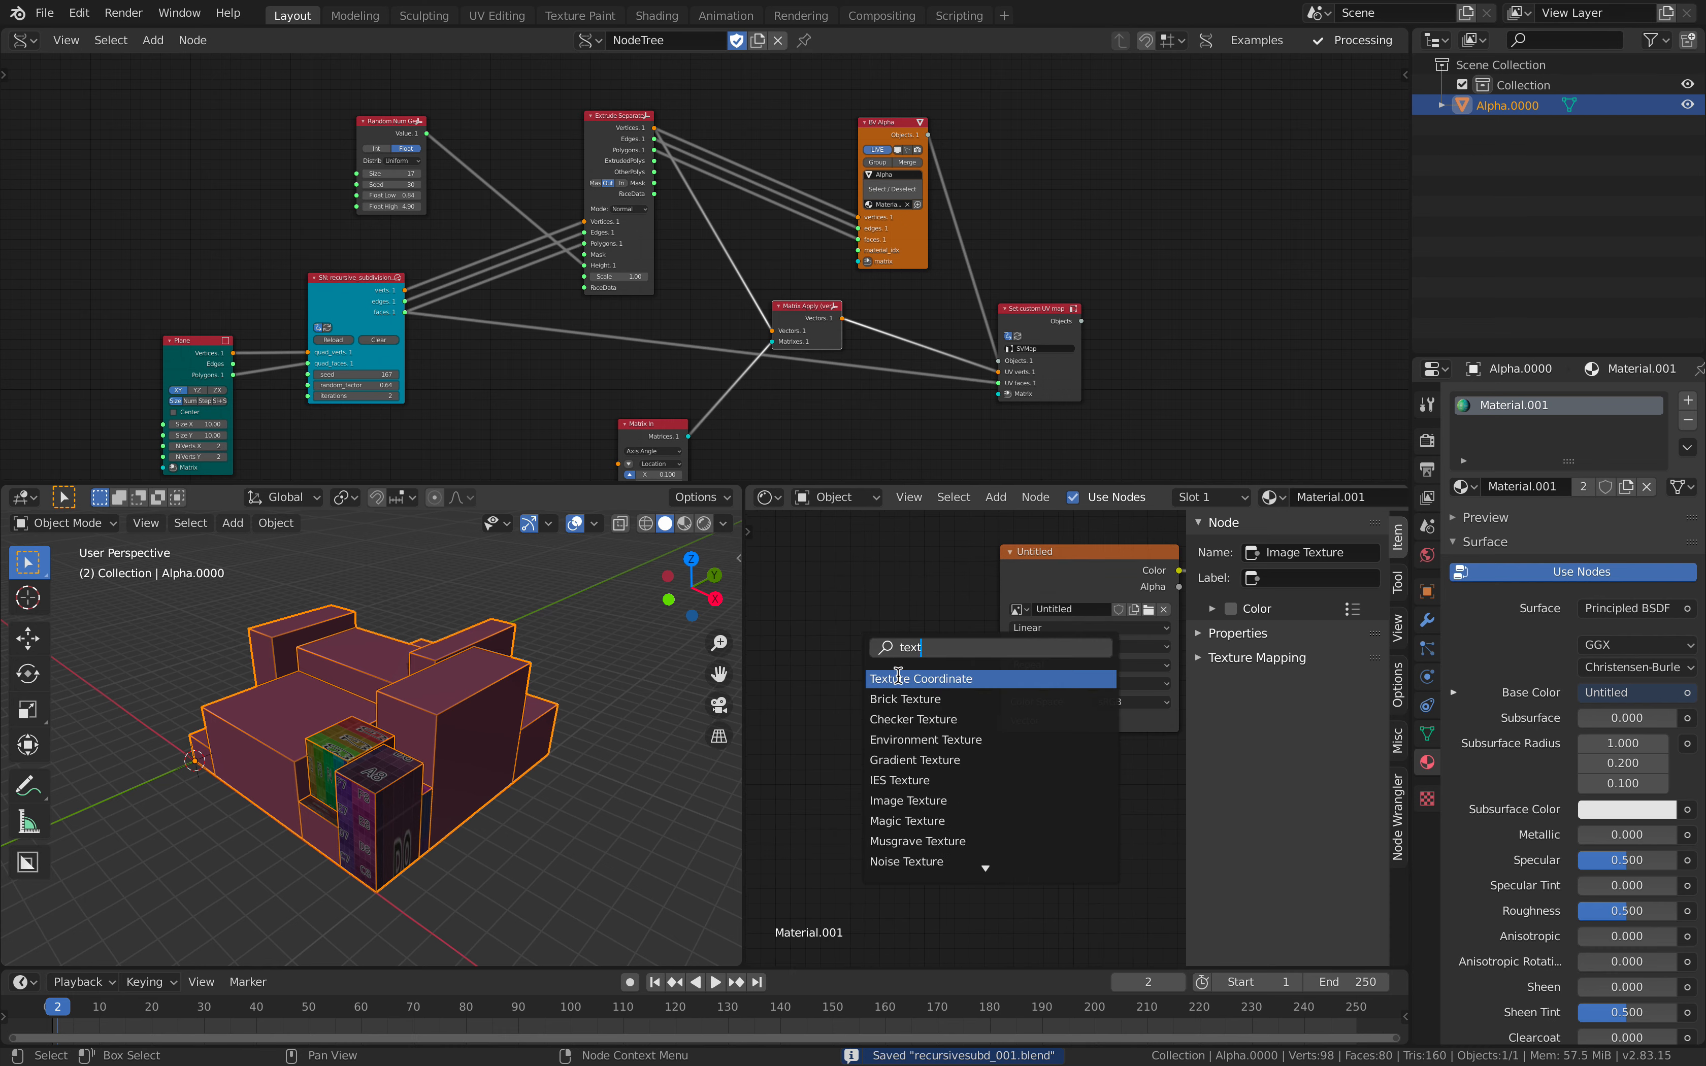
Add a Texture Coordinate node for the color grid and add a Sun light to the scene.
click(931, 679)
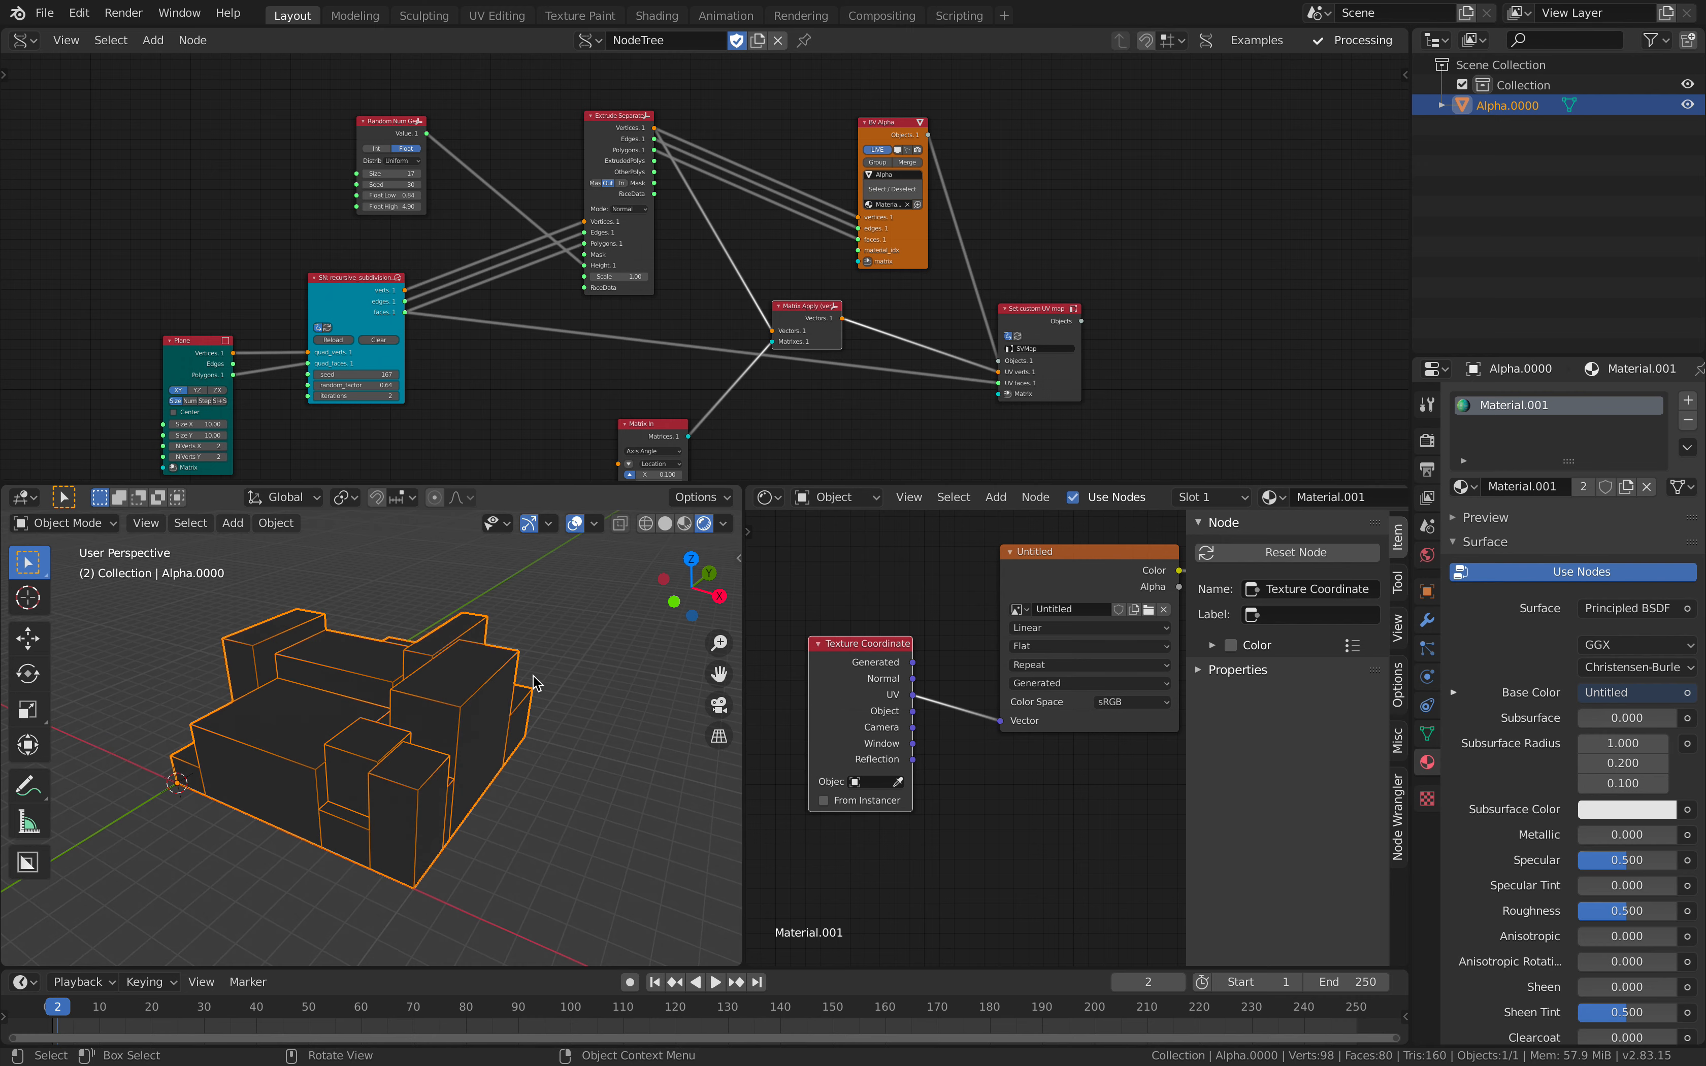
click(232, 523)
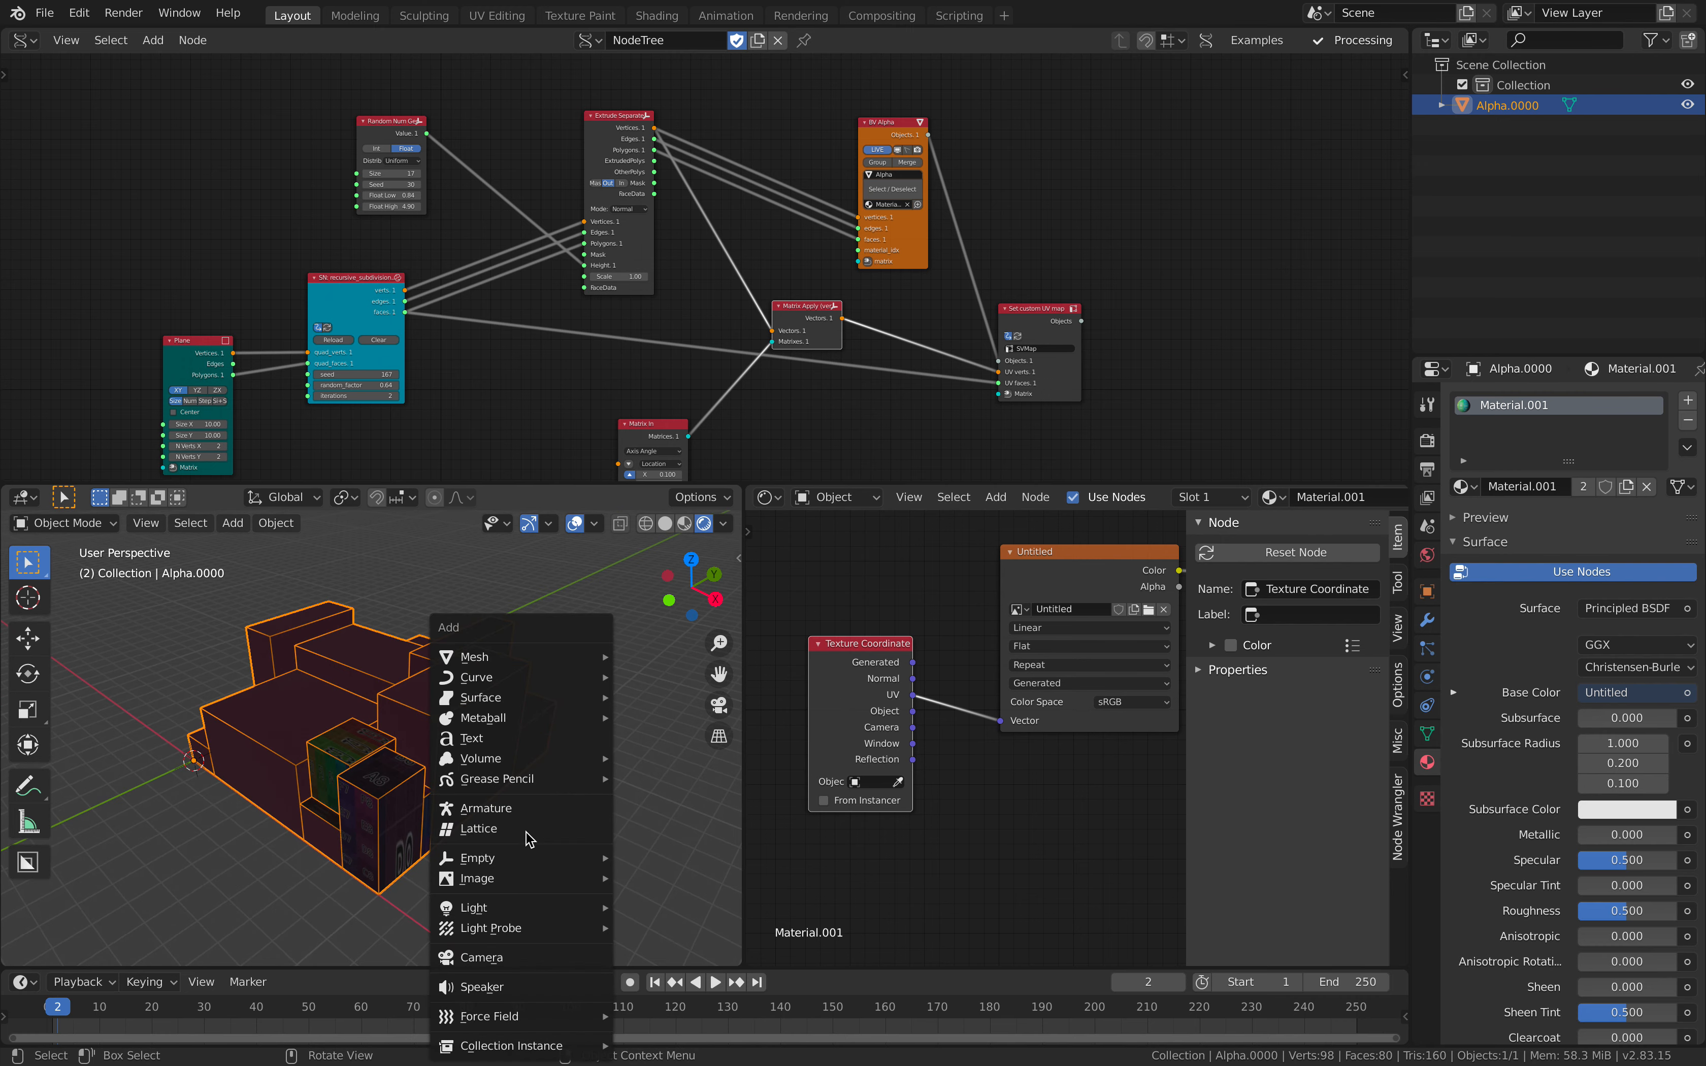
click(475, 906)
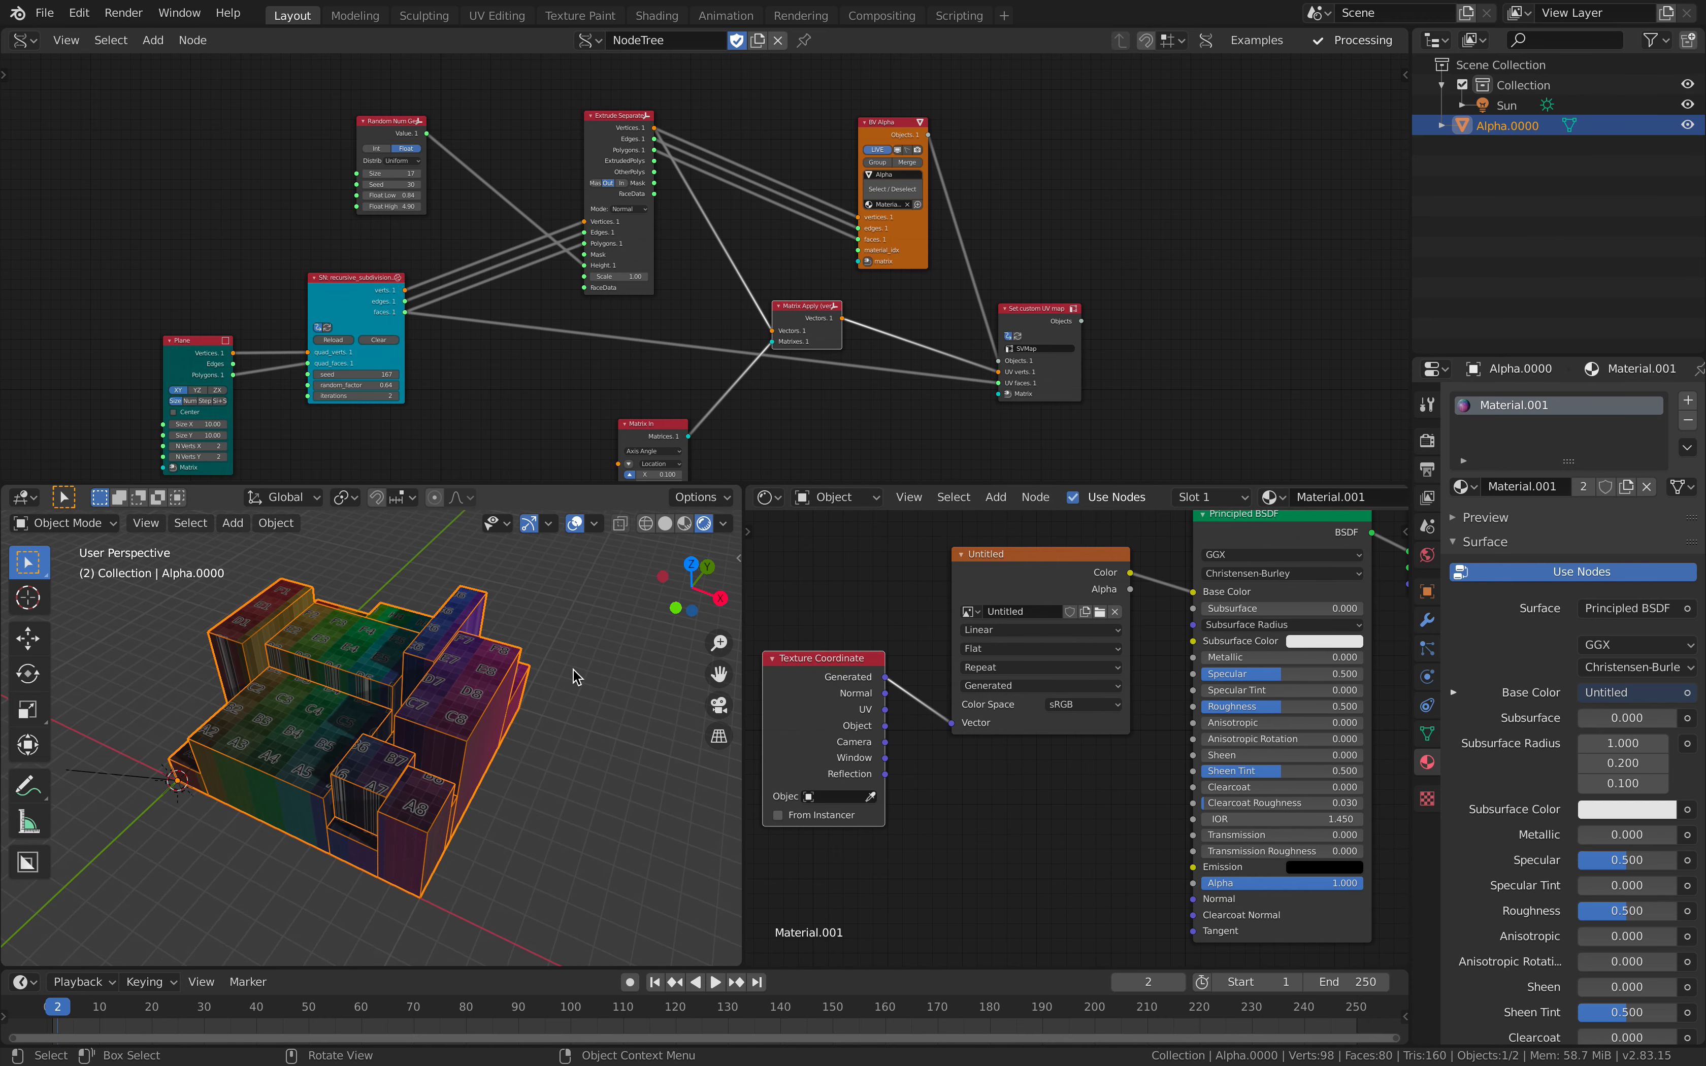
mouse_move(669, 630)
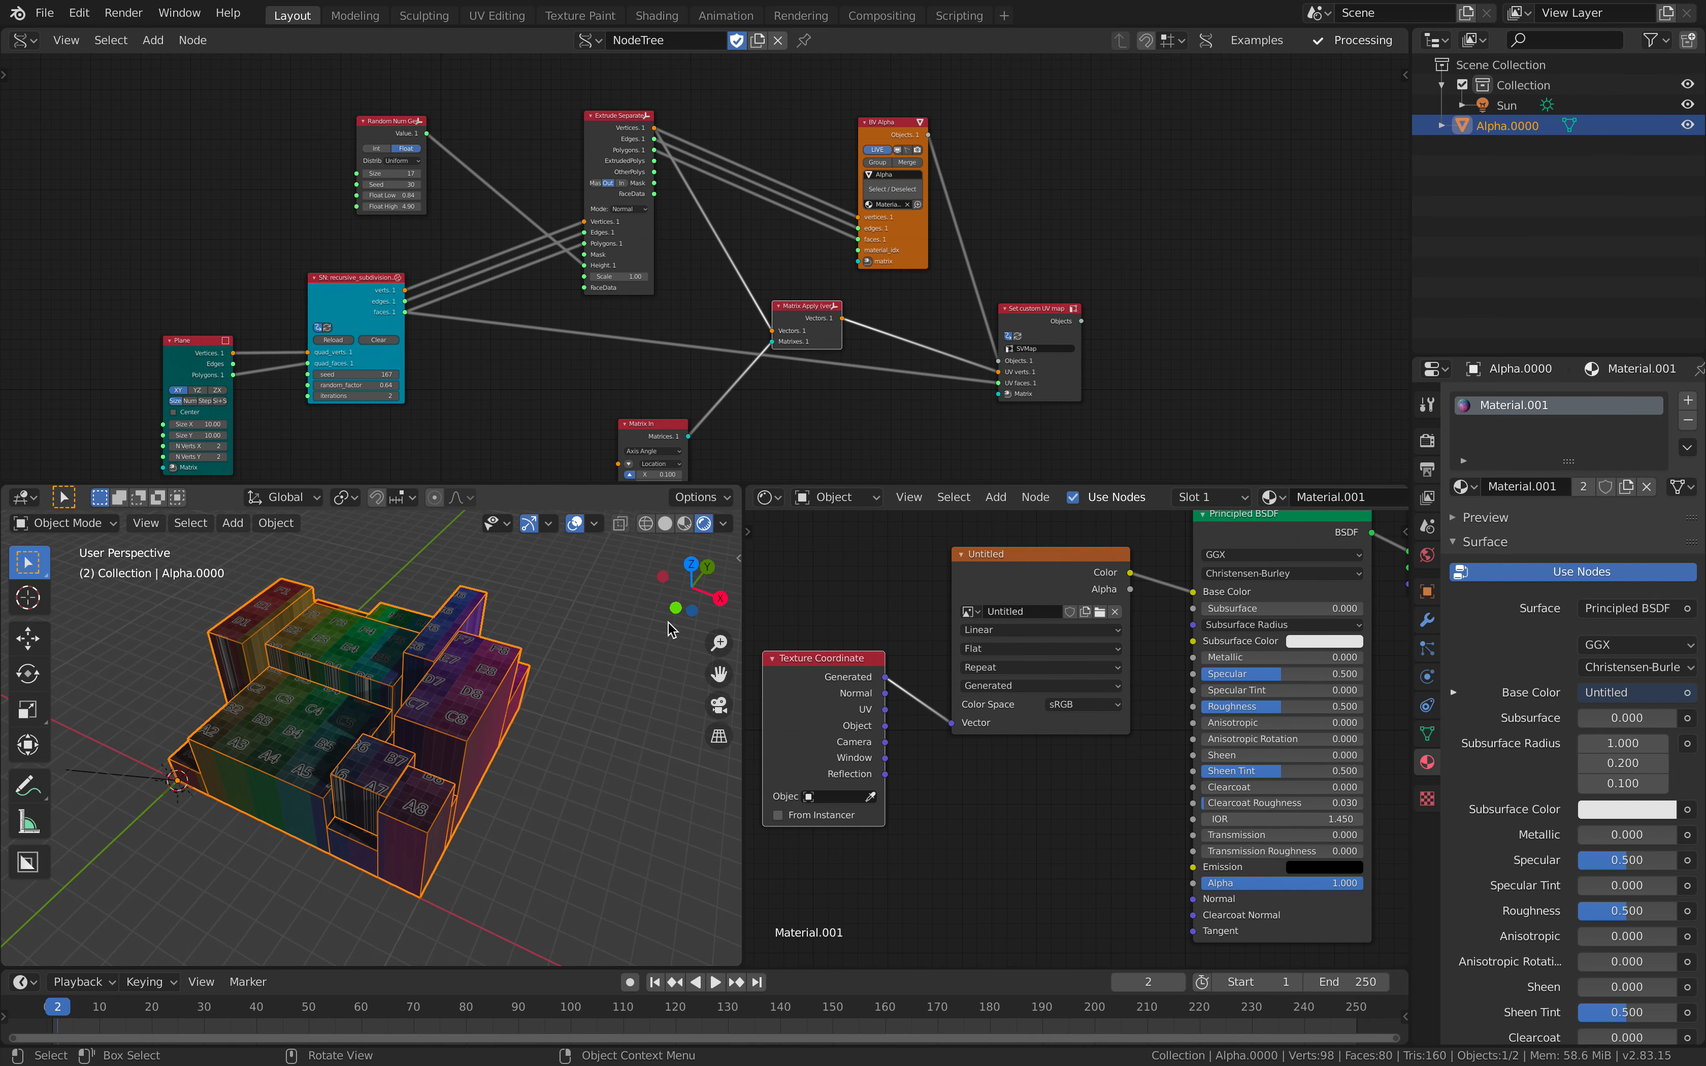
View the mesh UVs over the color grid, leave Edit Mode and orbit the textured mesh.
click(770, 497)
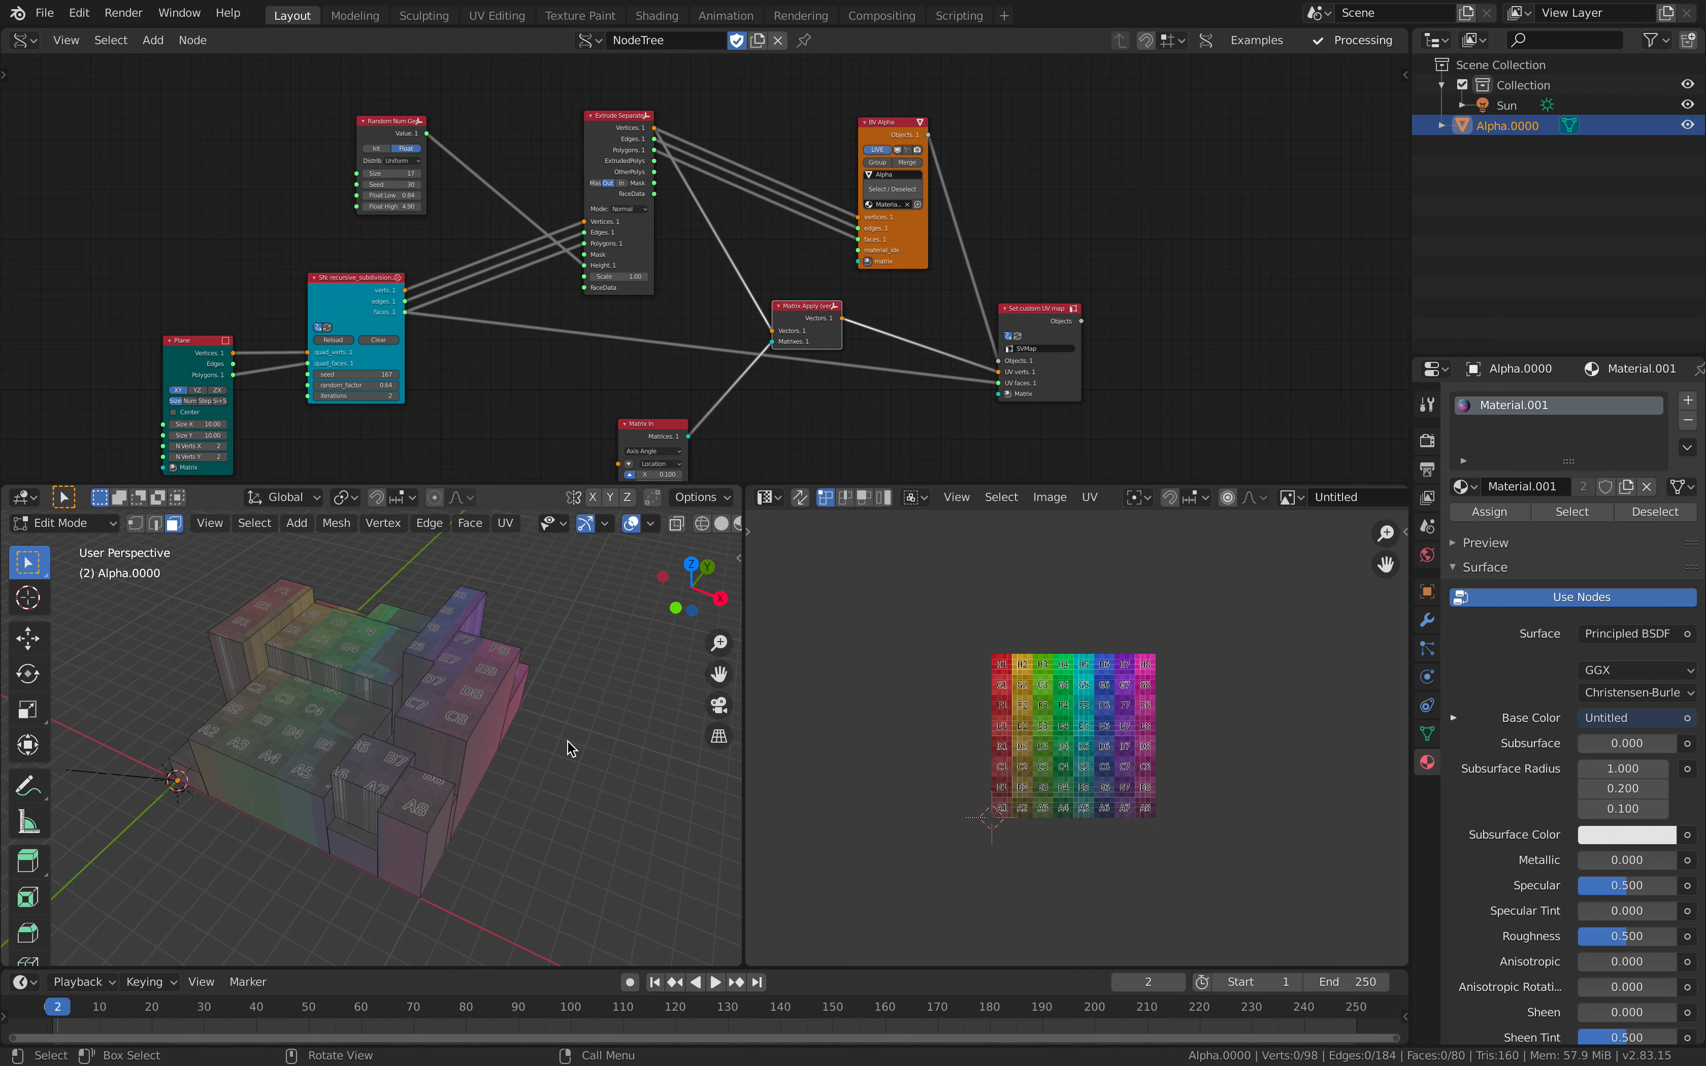
key(Tab)
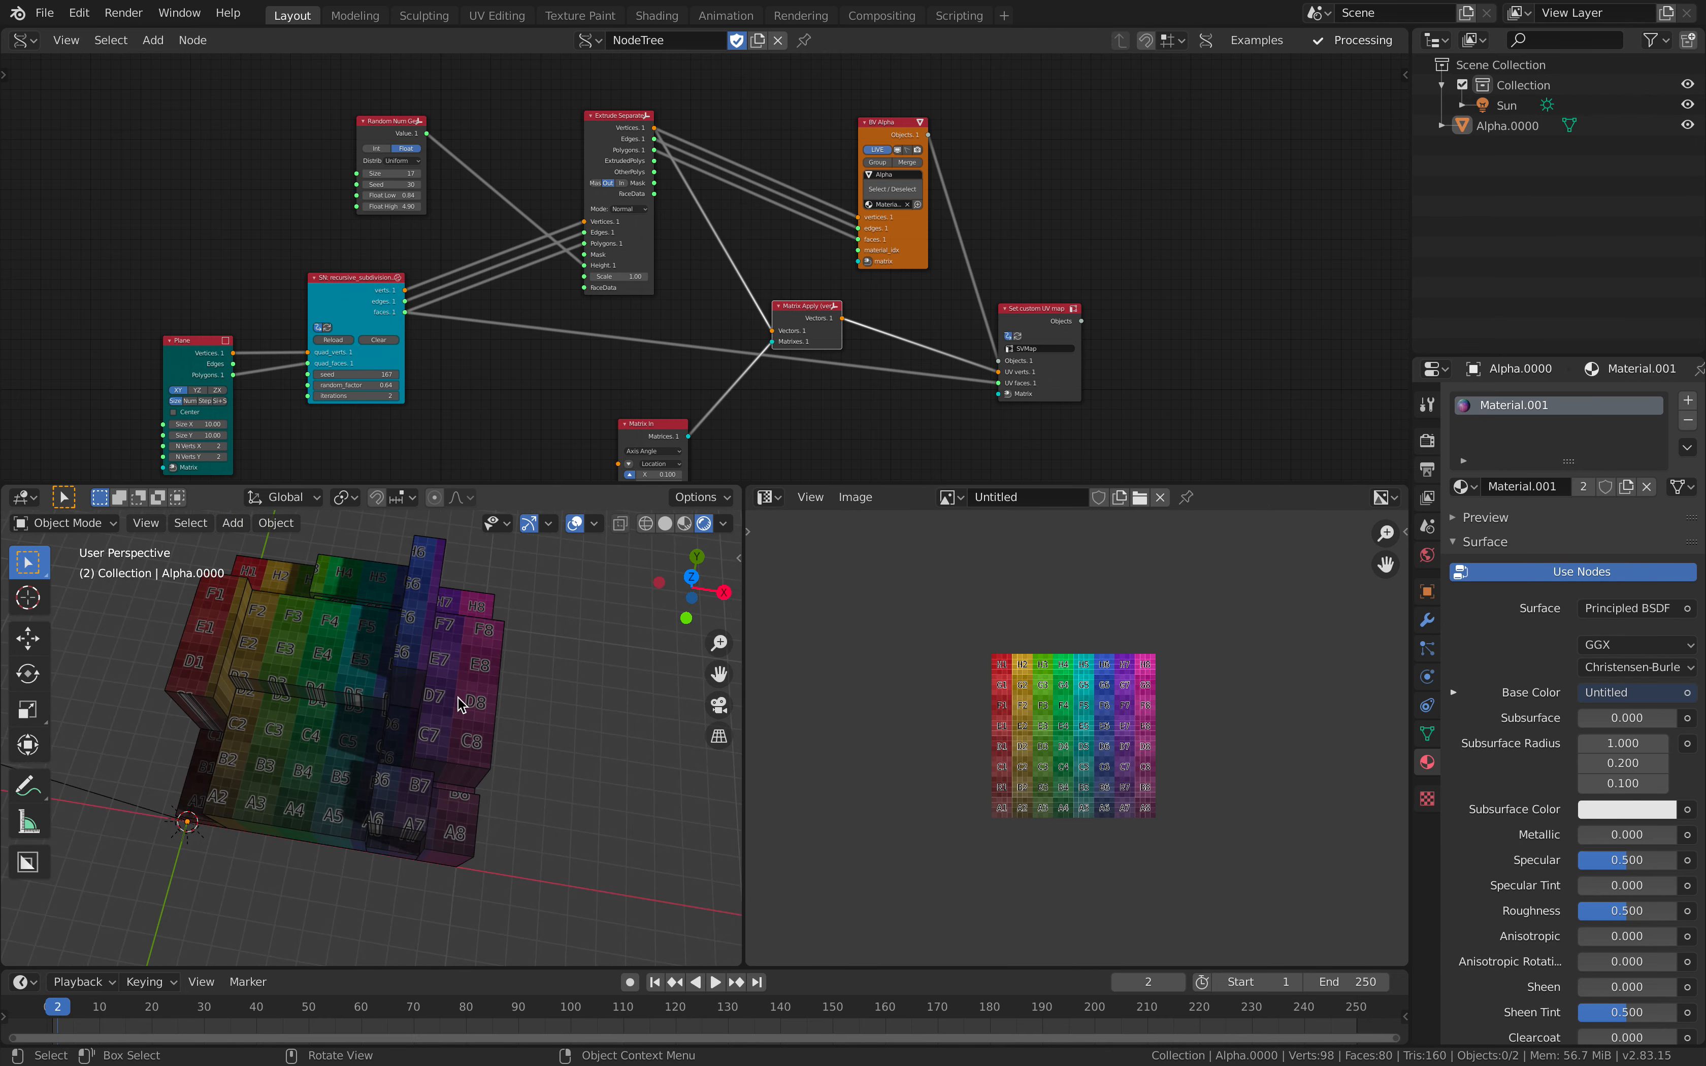
drag(457, 702, 514, 571)
text(box)
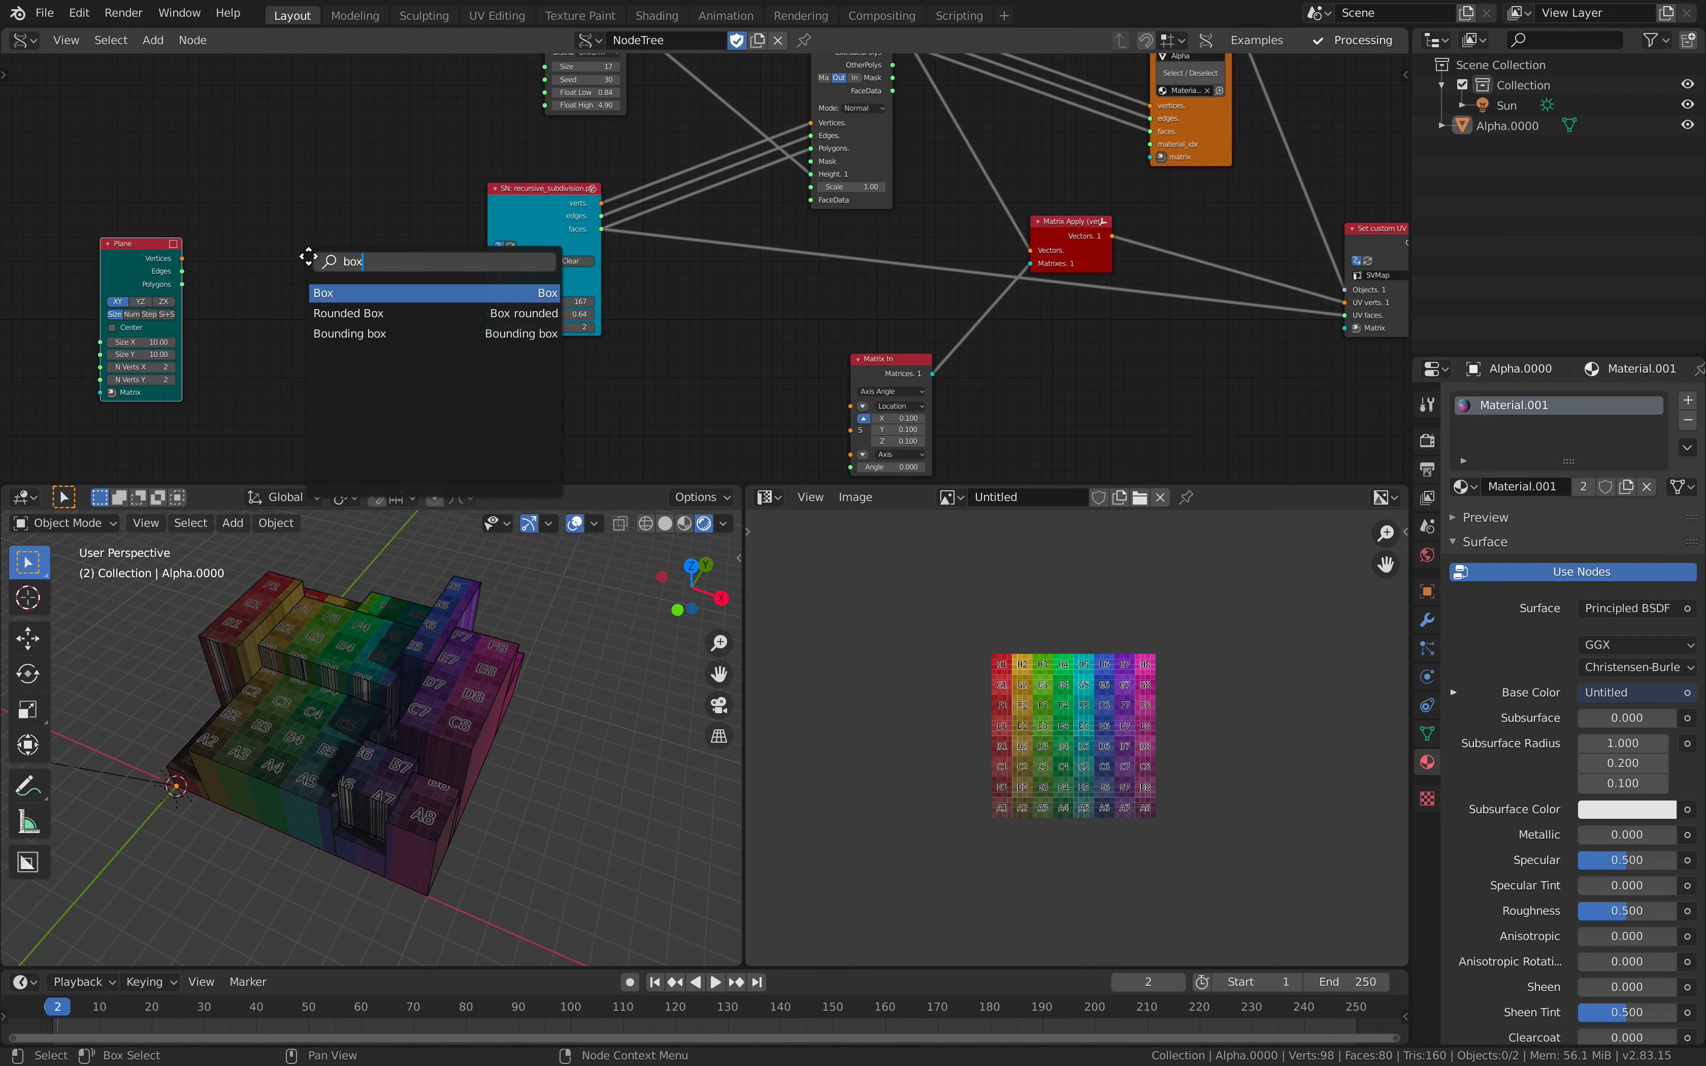
Feed a Box node into the recursive subdivision and raise the Random Num Gen count.
click(323, 292)
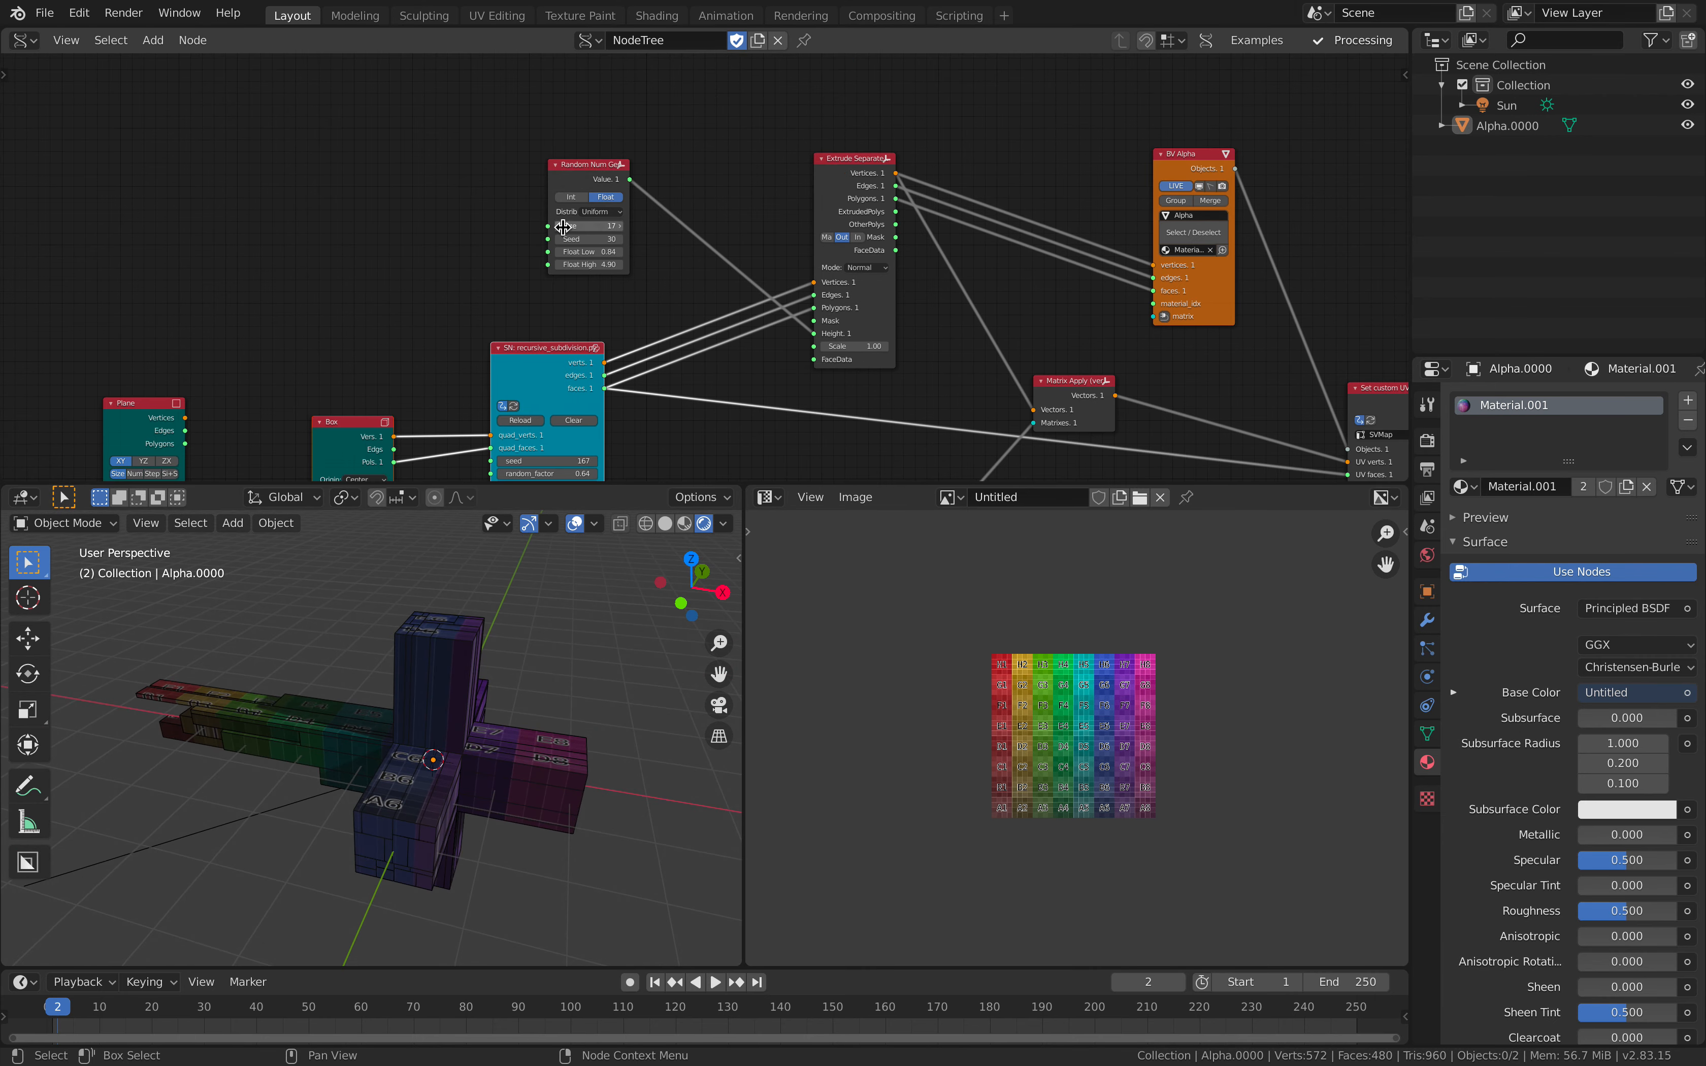
click(588, 226)
text(120)
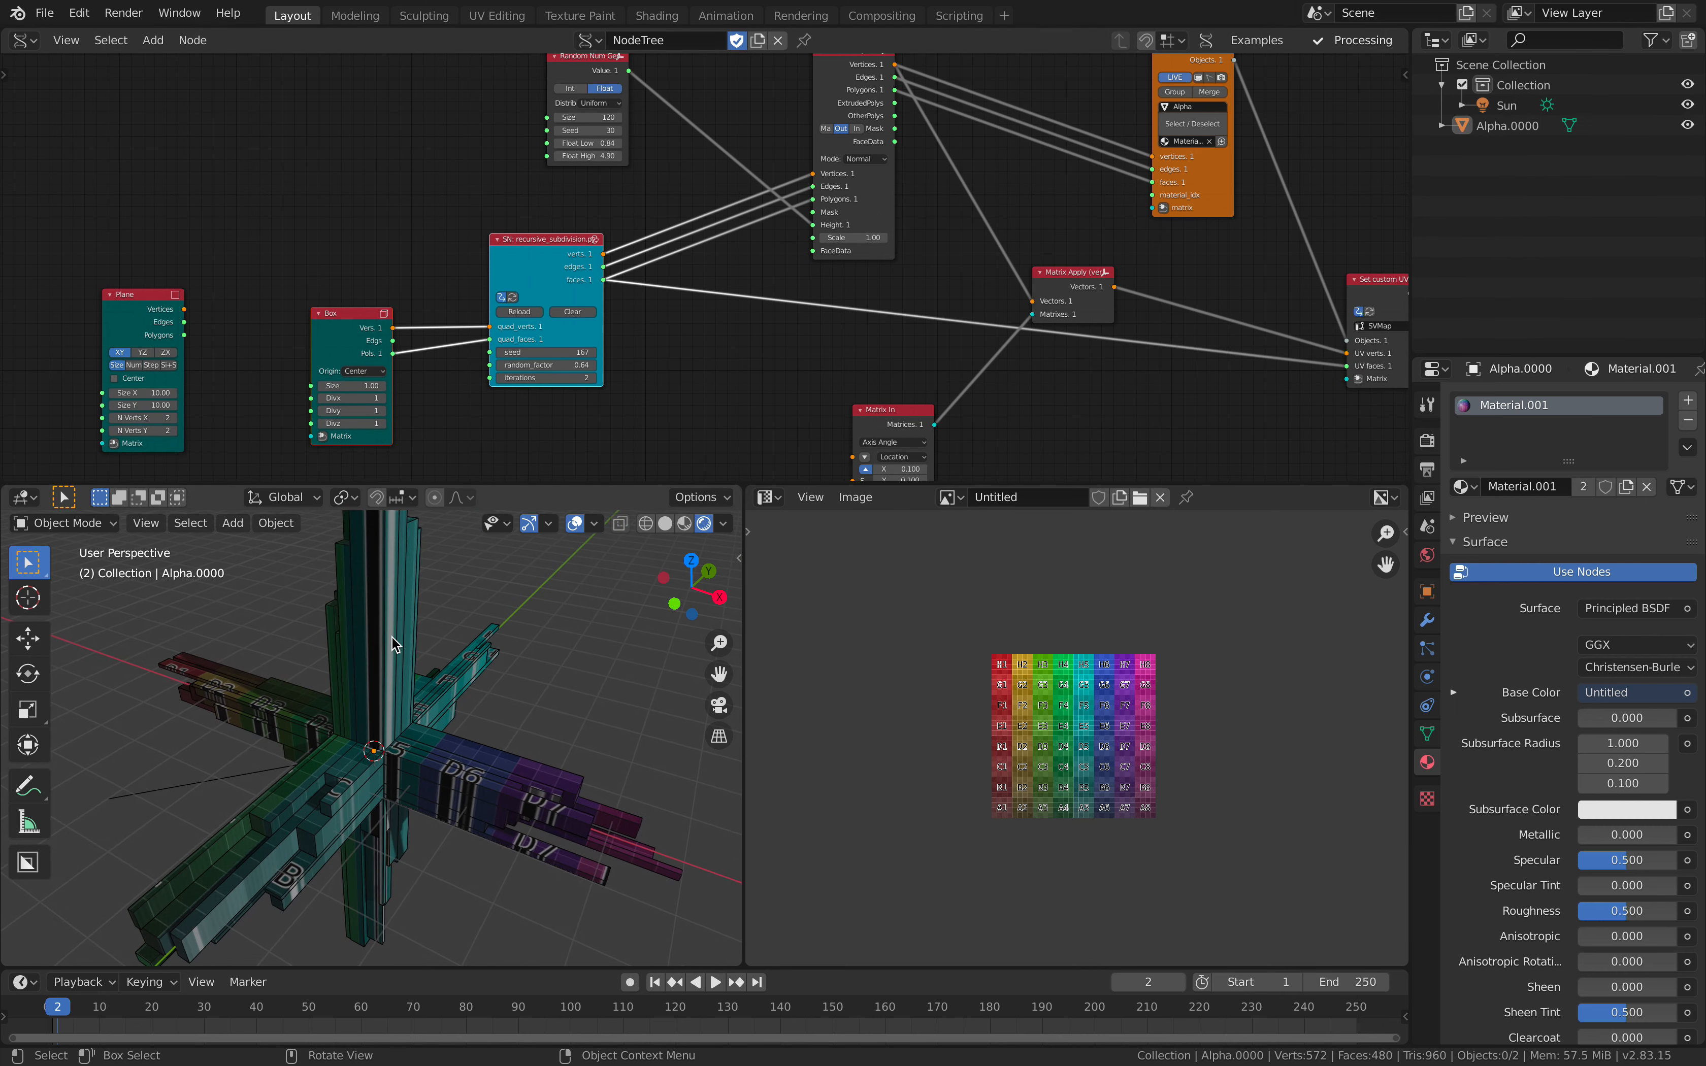
drag(392, 642, 501, 658)
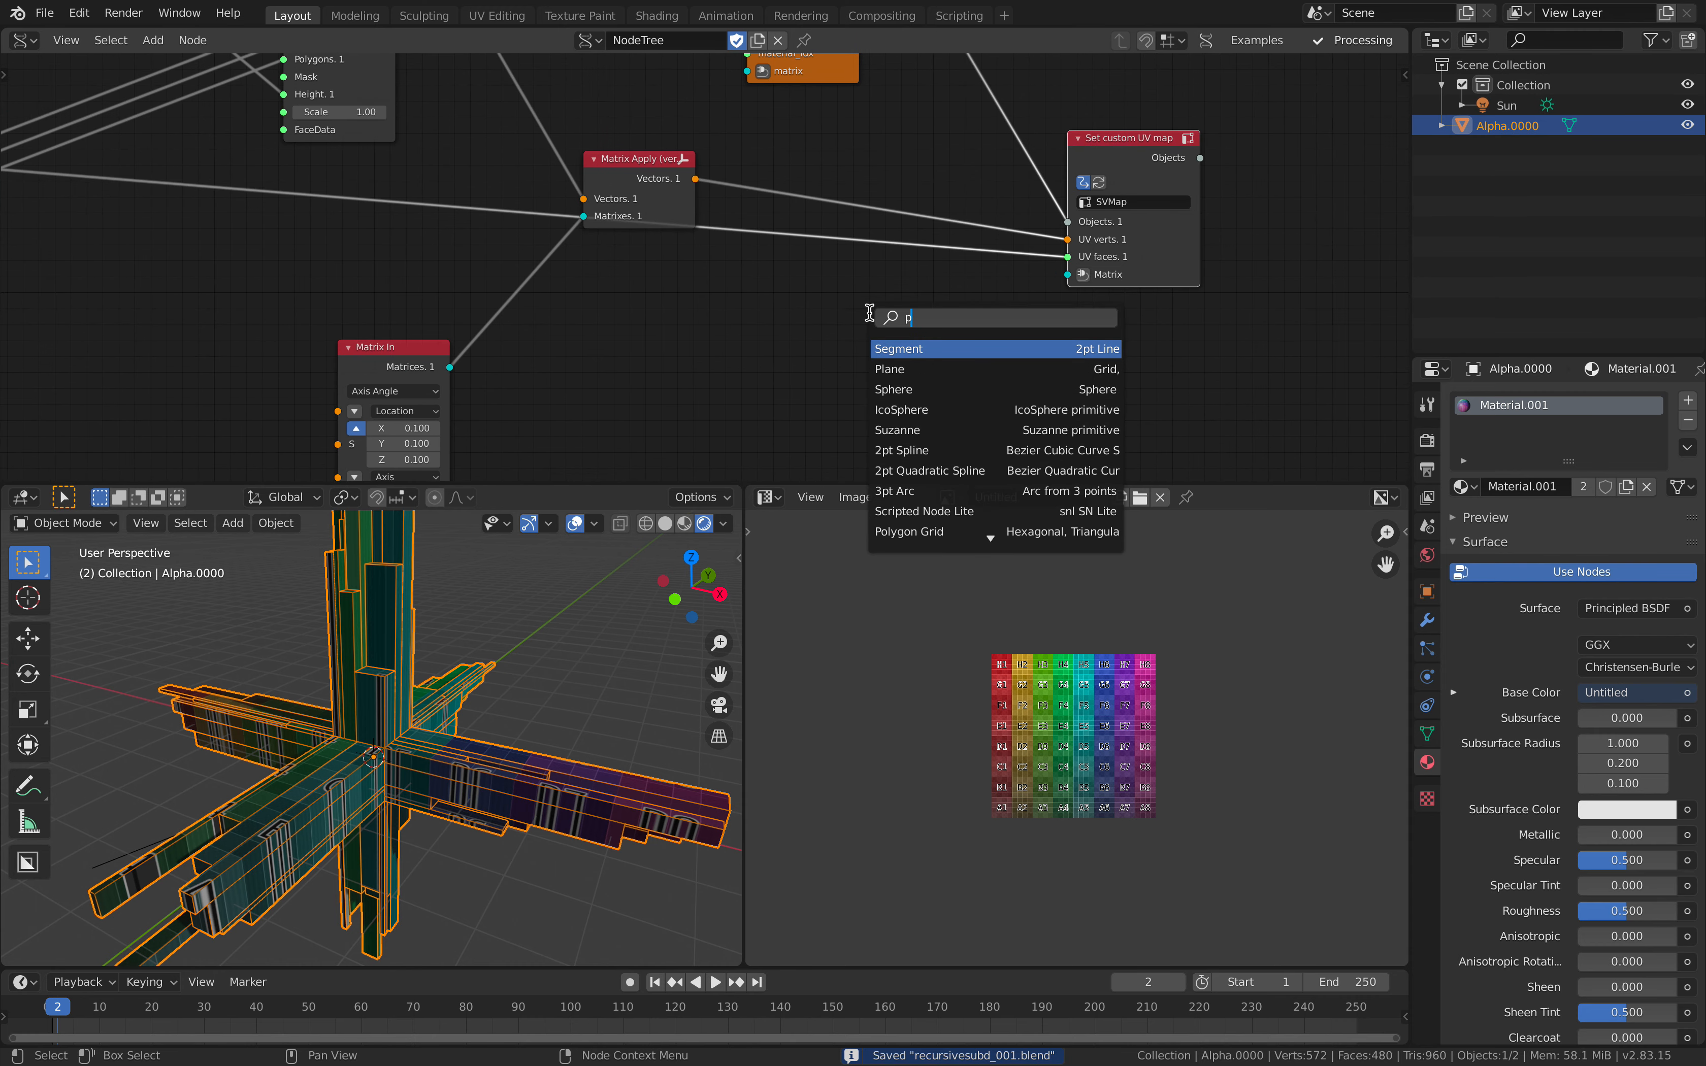
Add a Plane and Matrix In for the custom UV map with scale 0.1, then save.
text(lane)
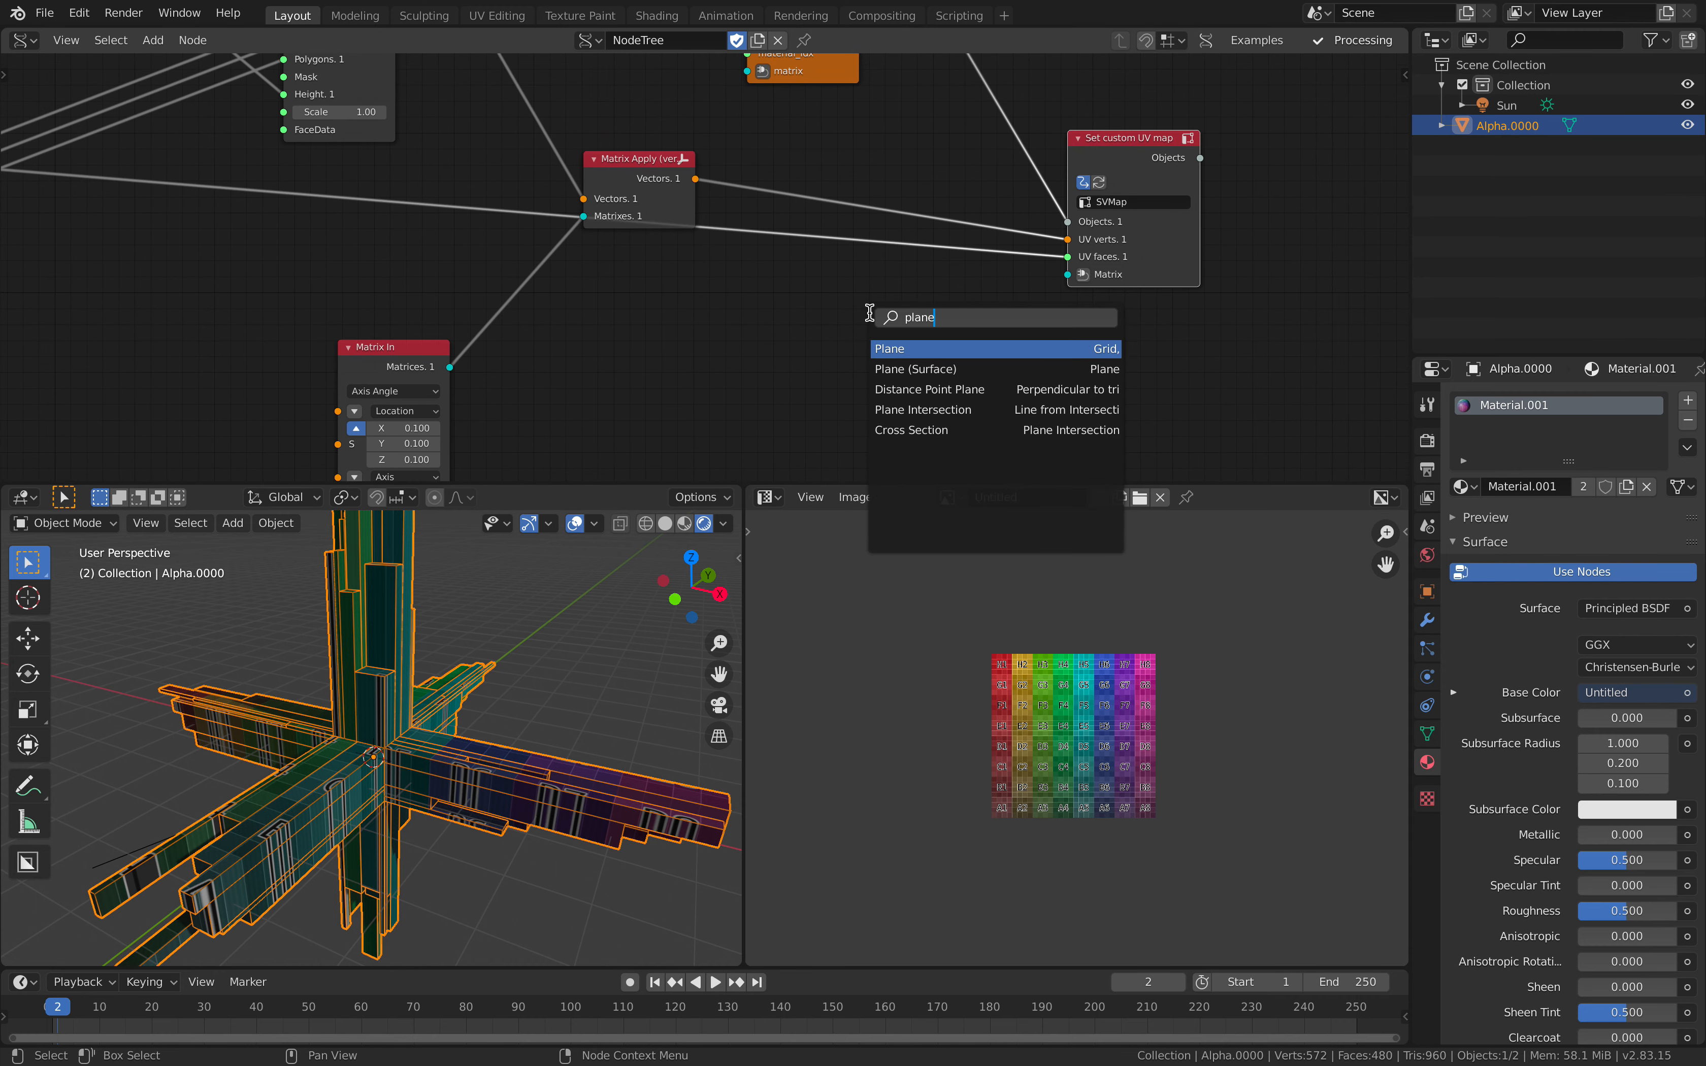
click(889, 349)
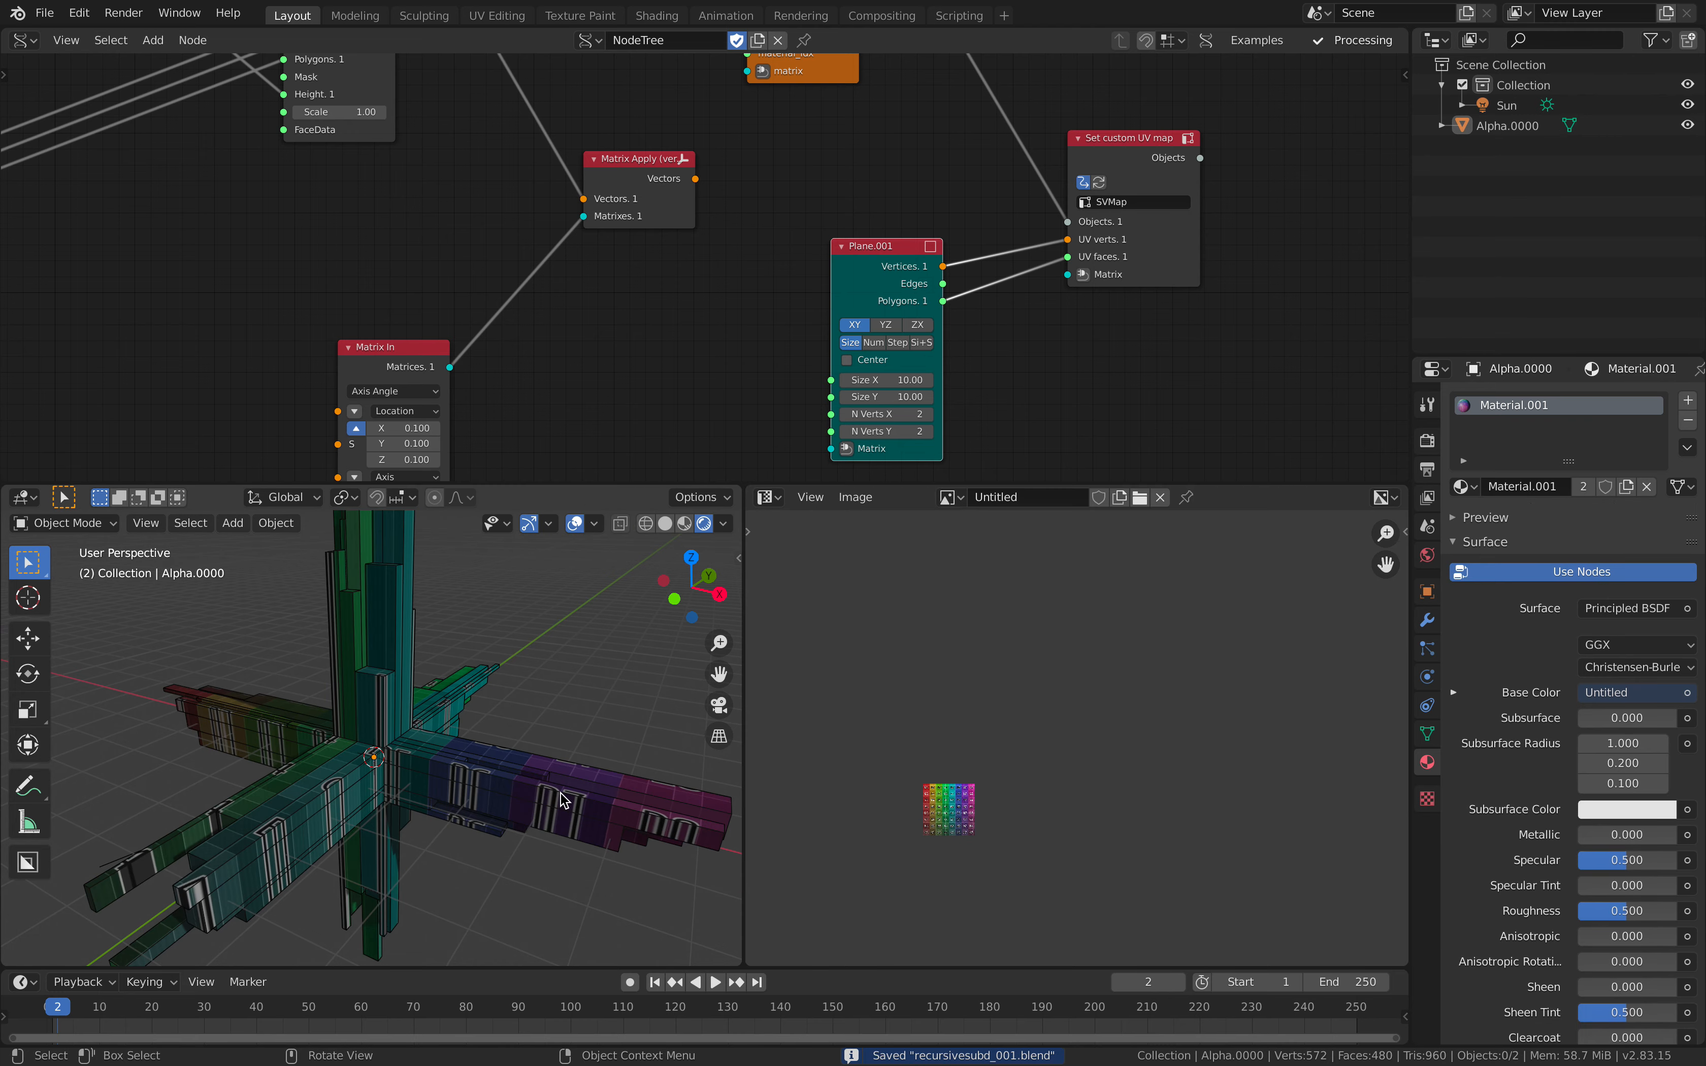
click(563, 801)
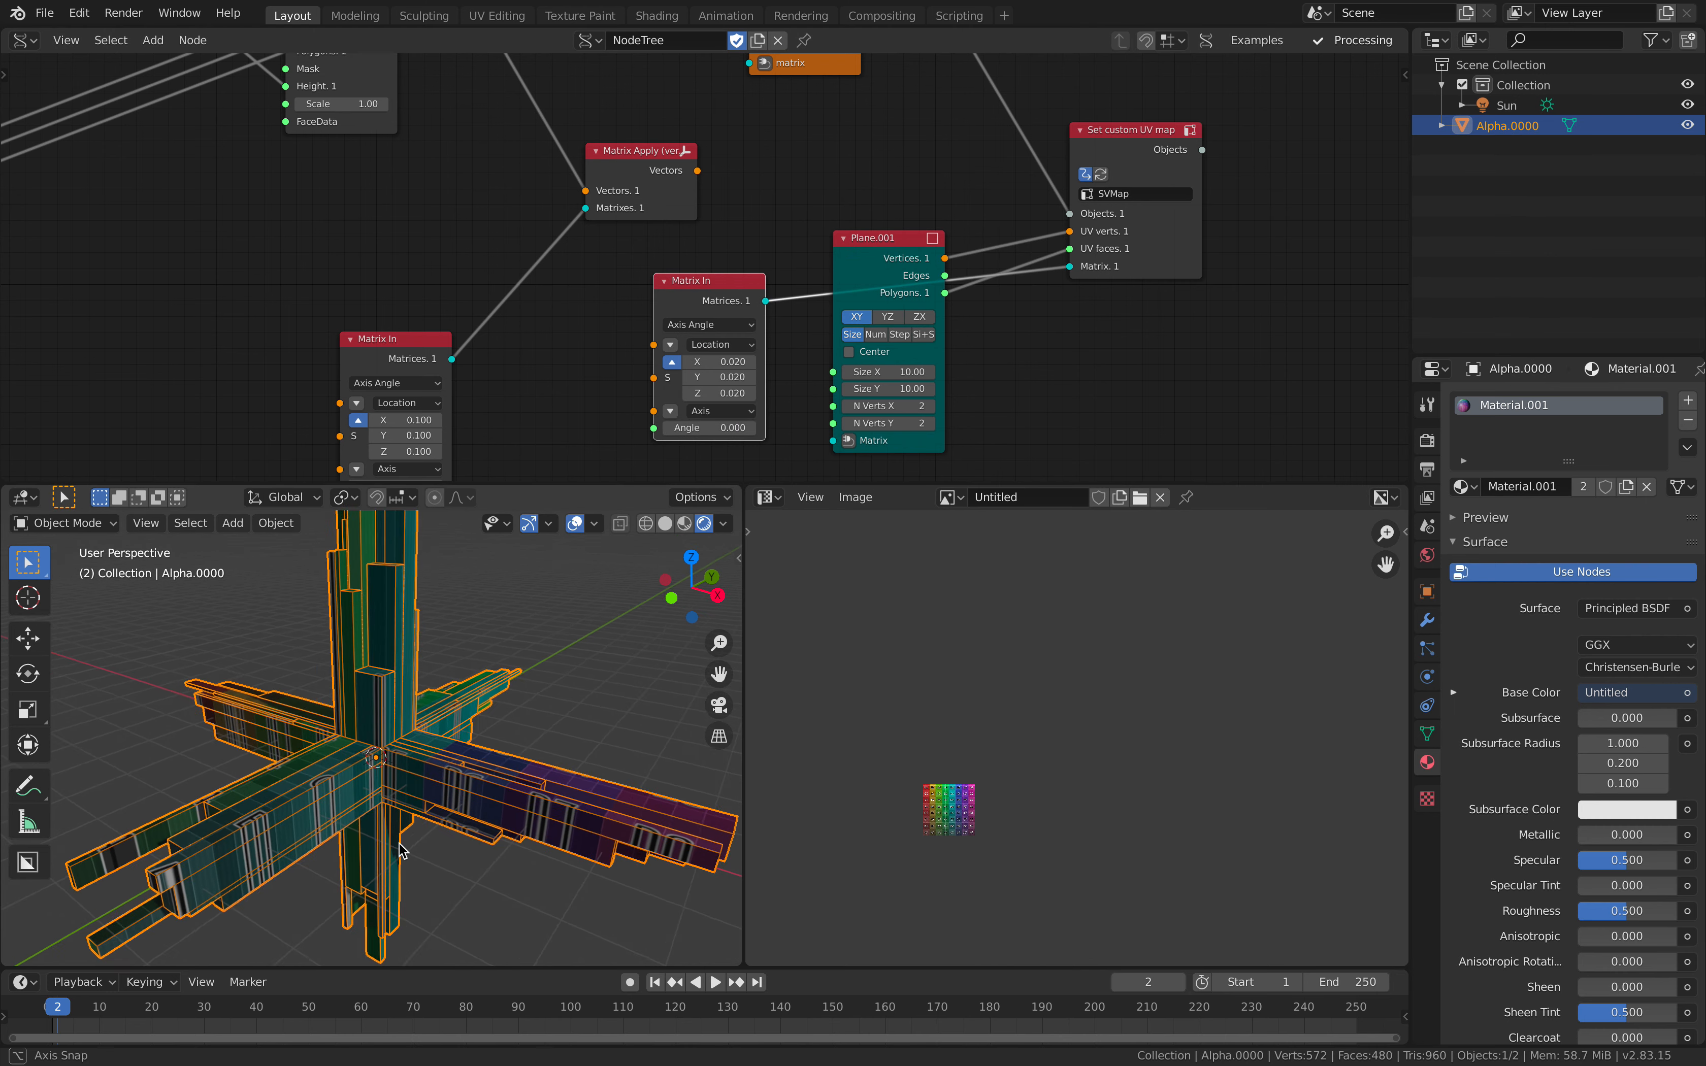
key(Tab)
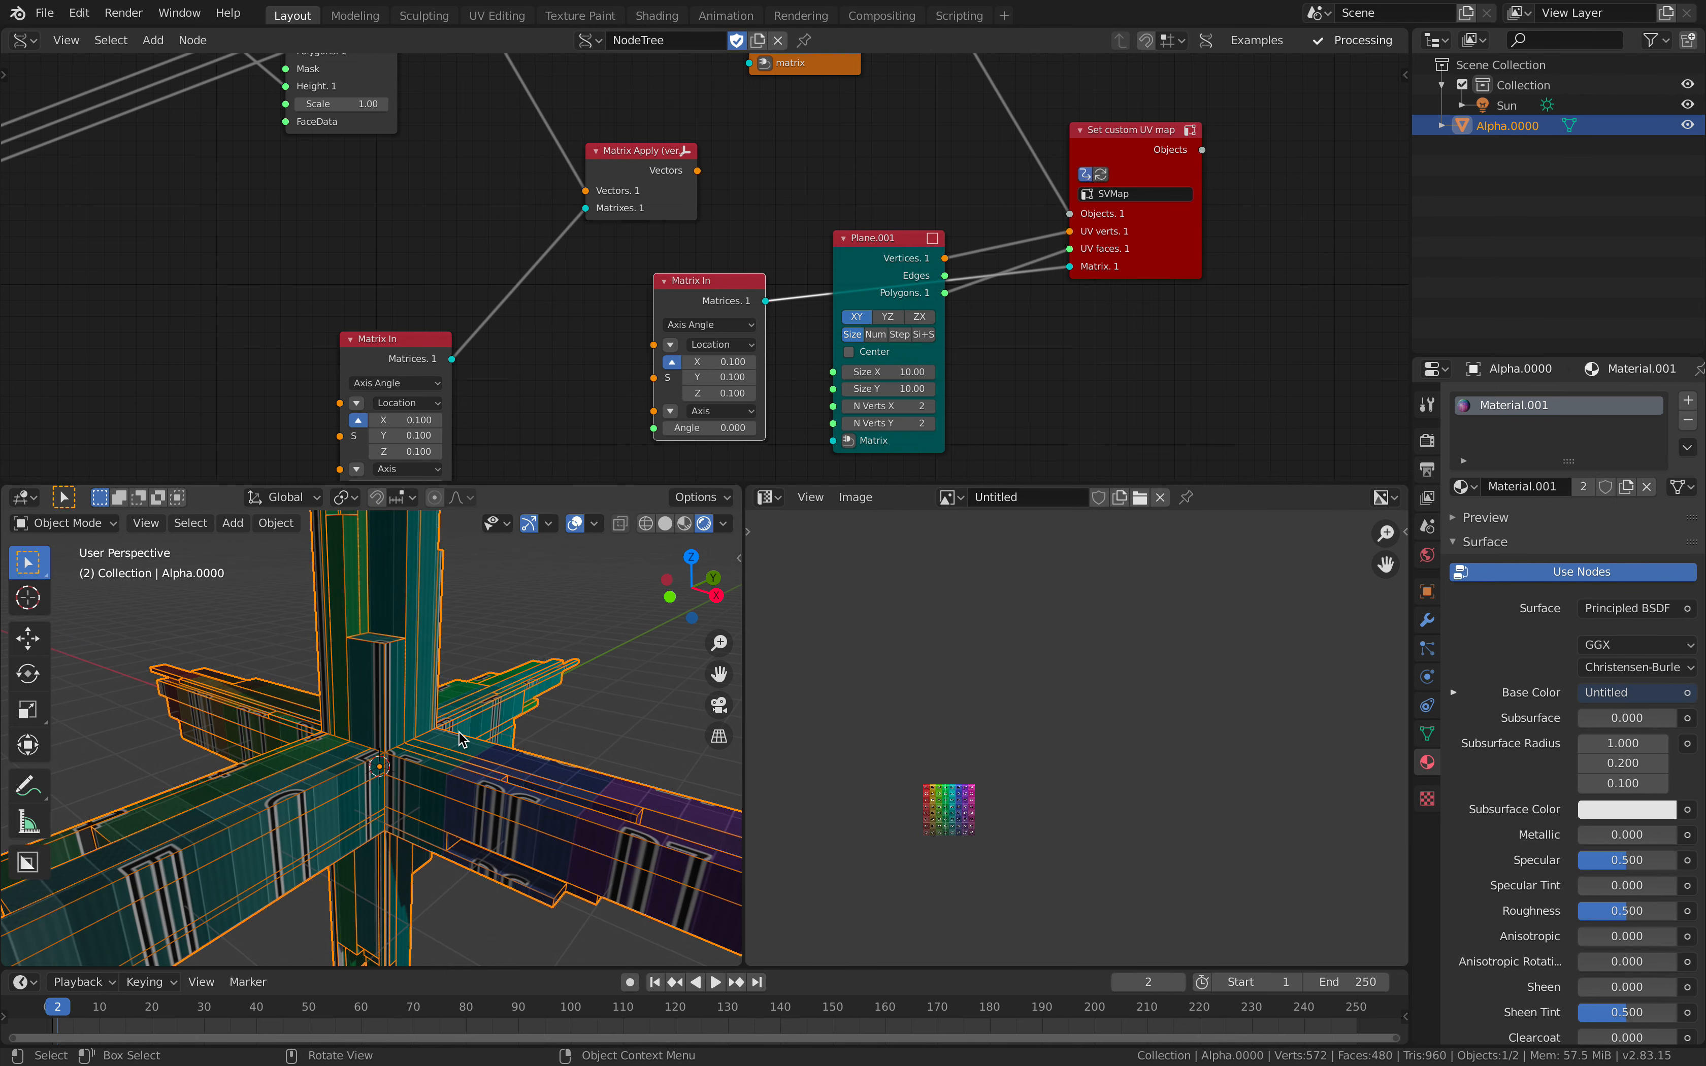
key(Tab)
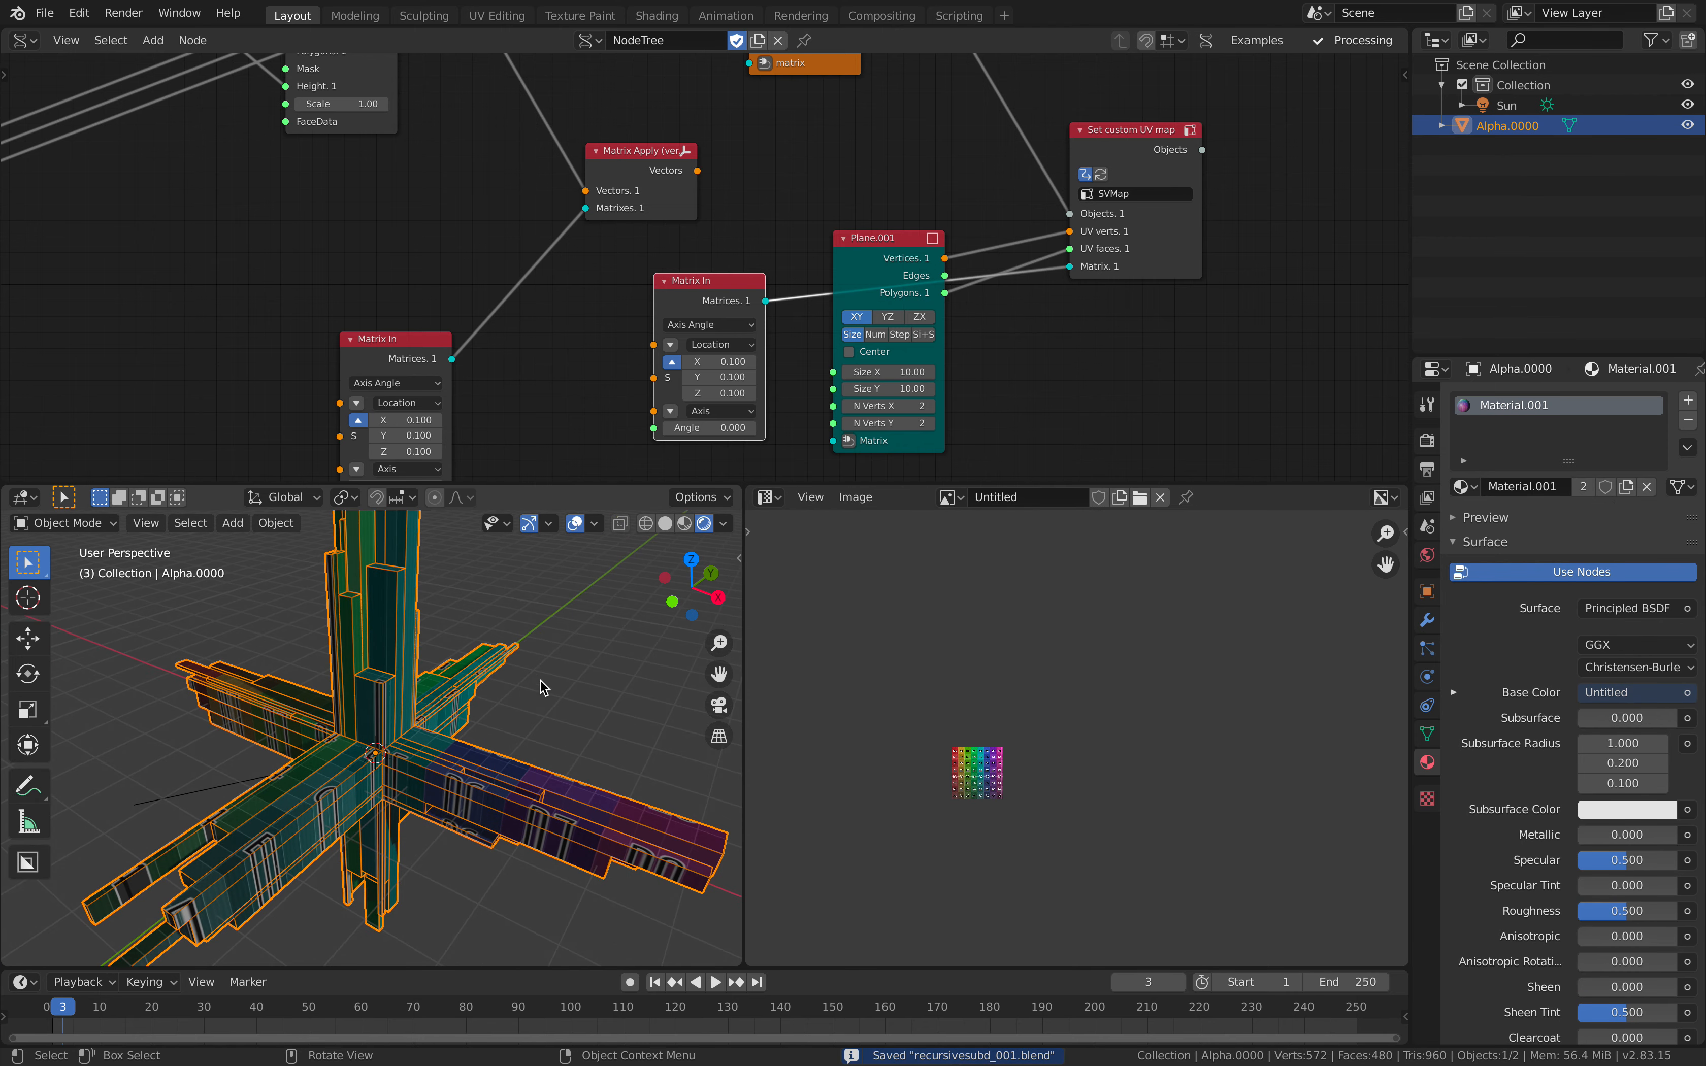
Show the shader nodes and switch the viewport to Rendered Cycles shading.
click(767, 496)
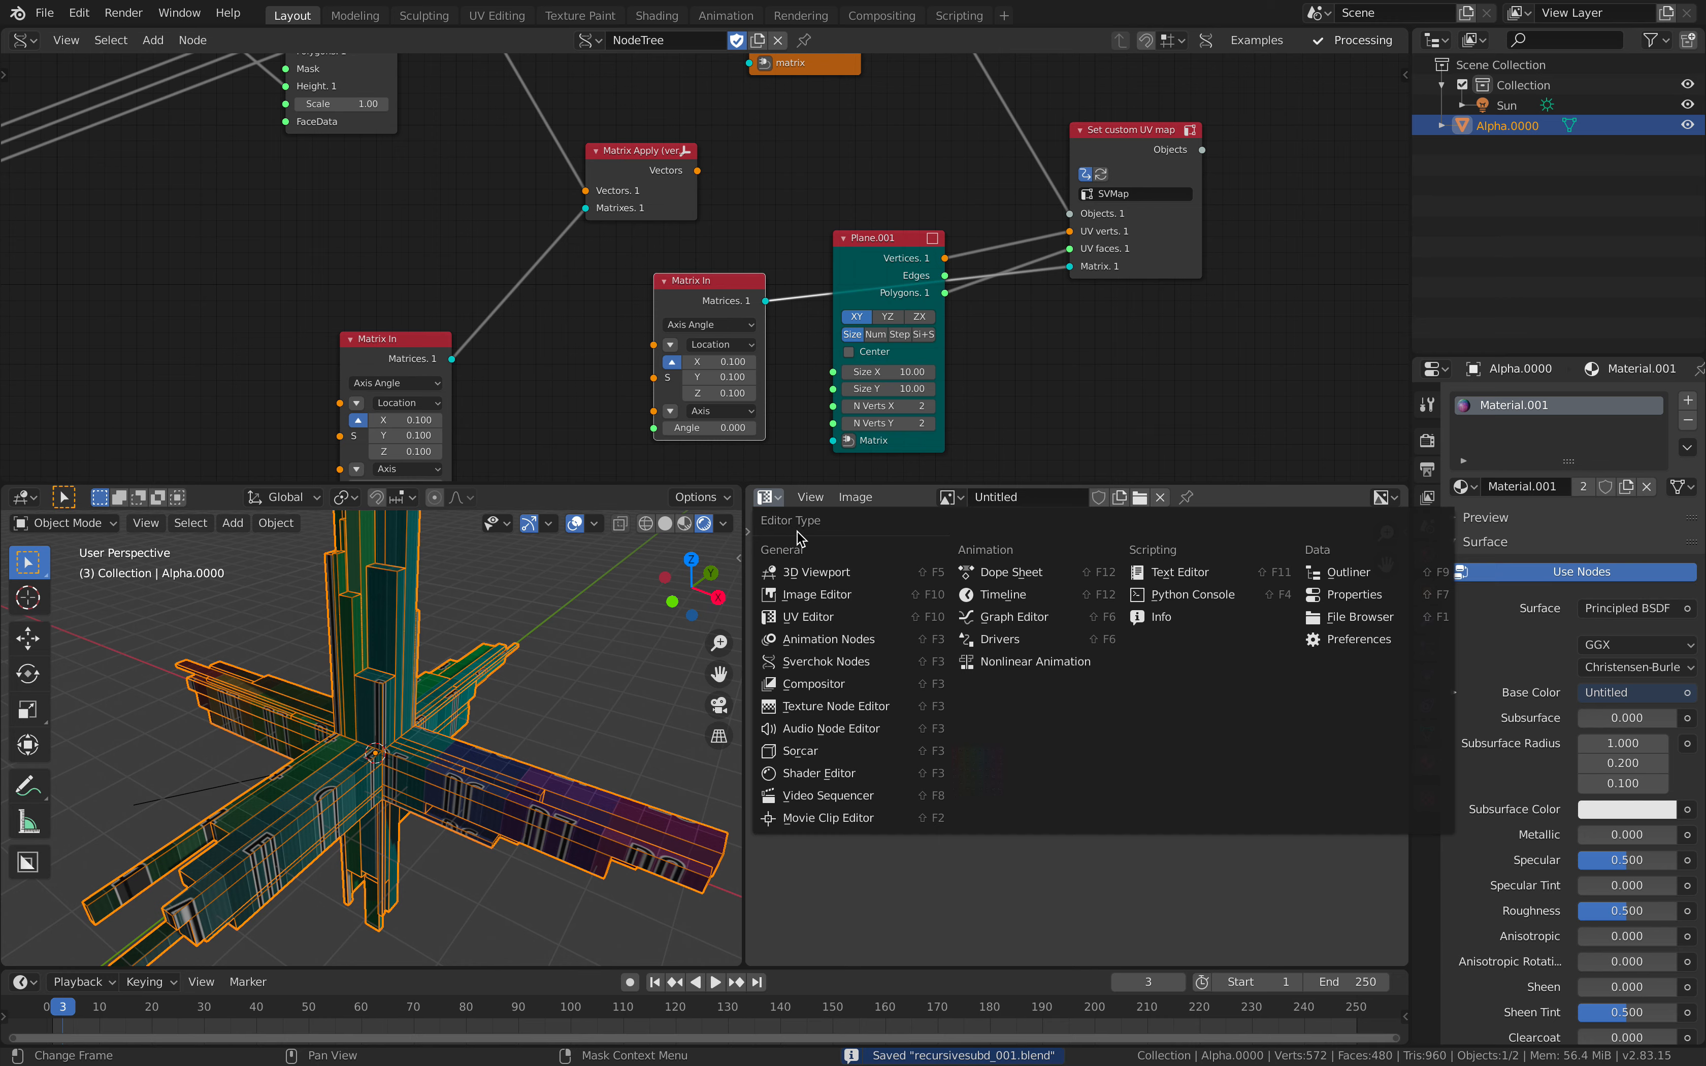
click(811, 773)
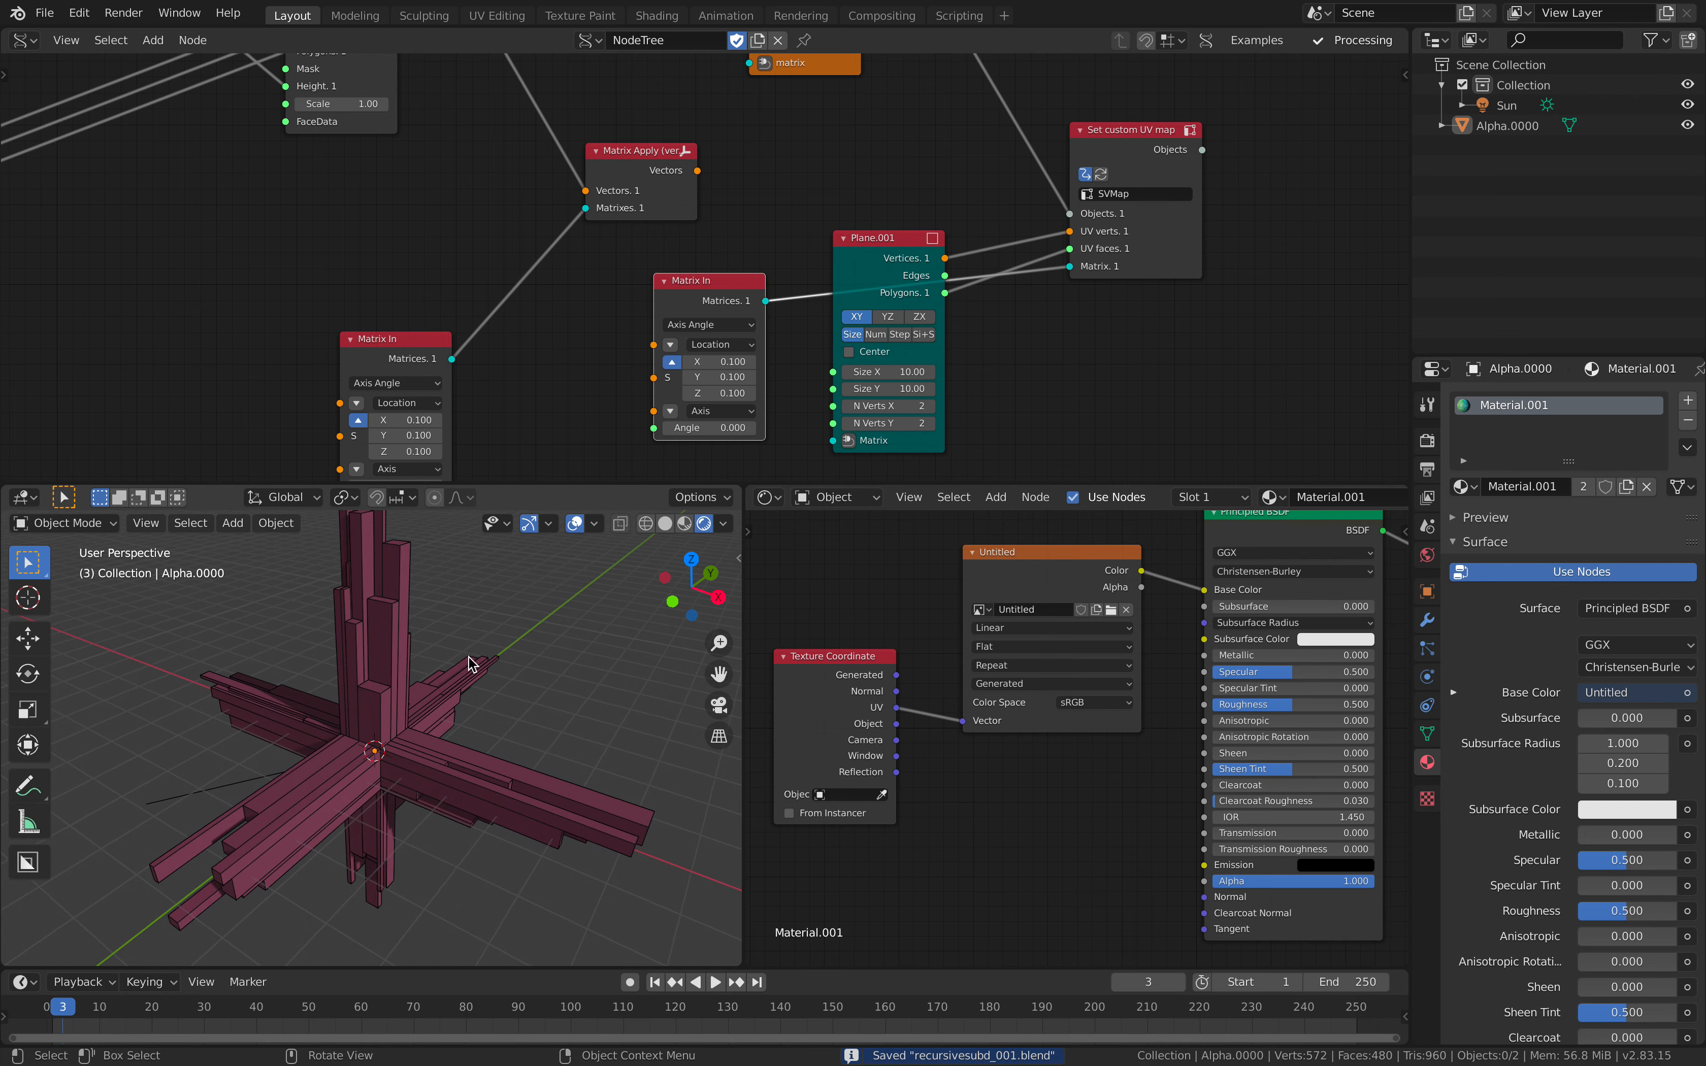
click(1632, 399)
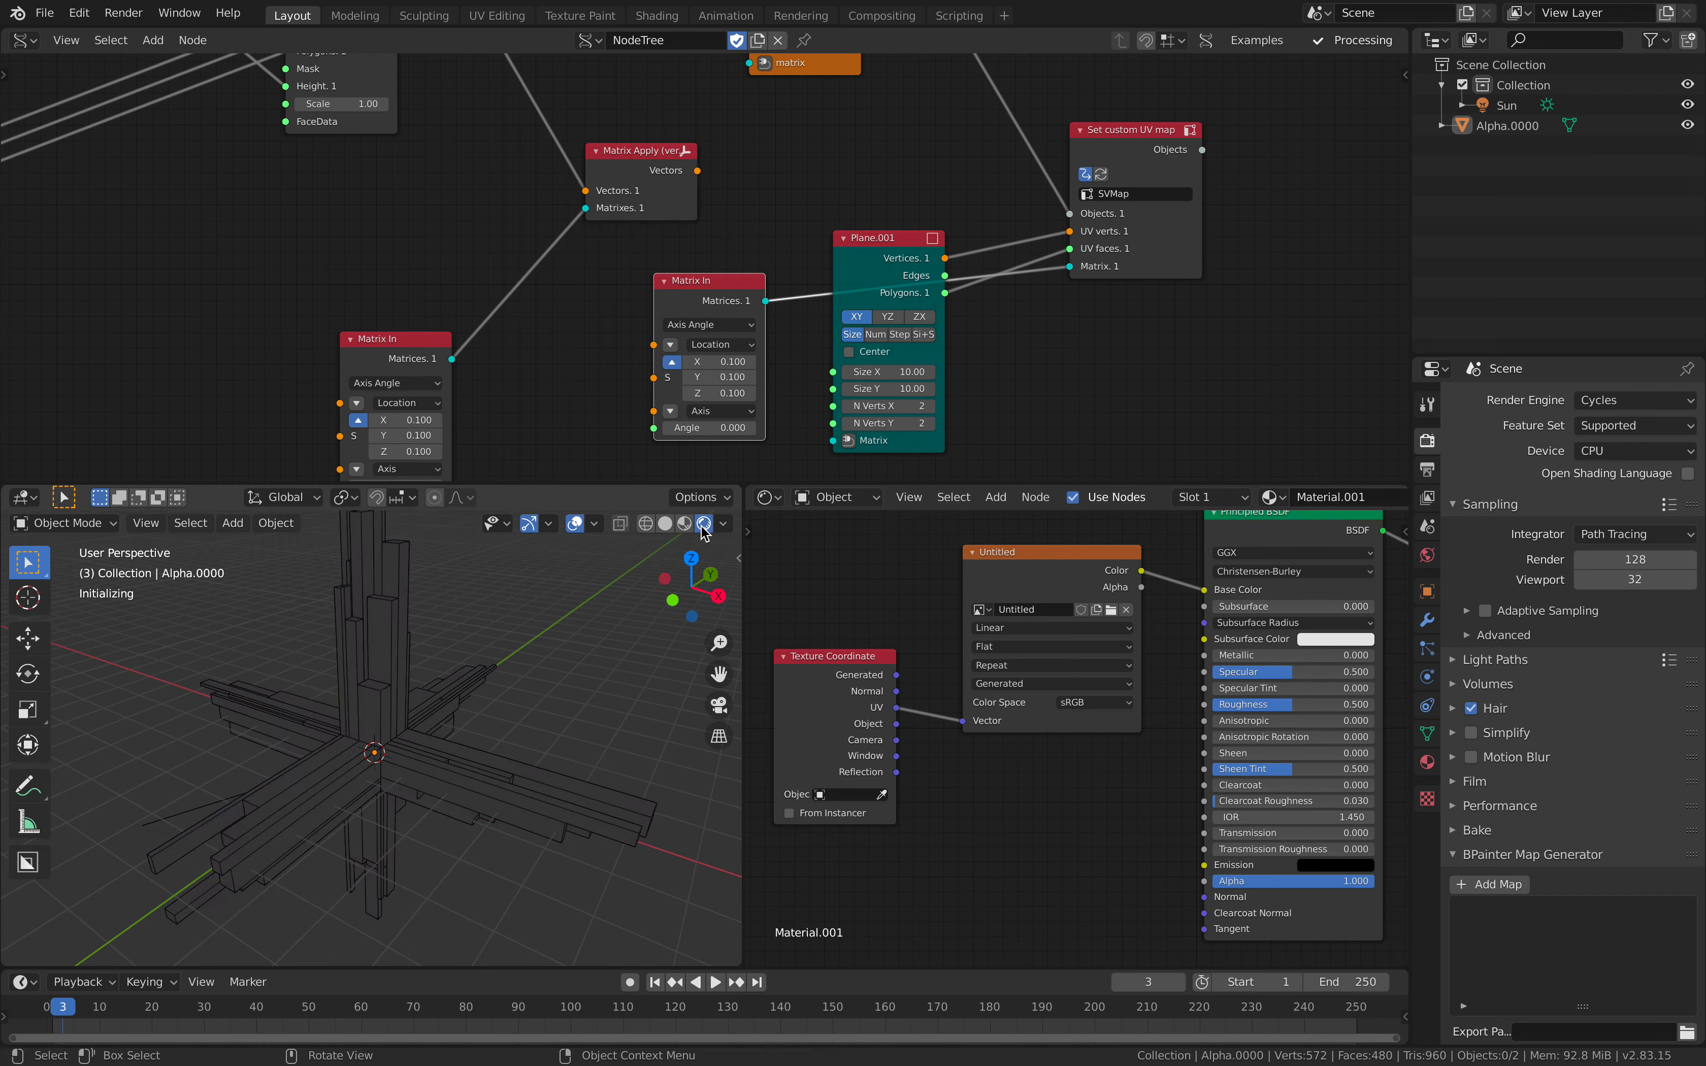
key(Tab)
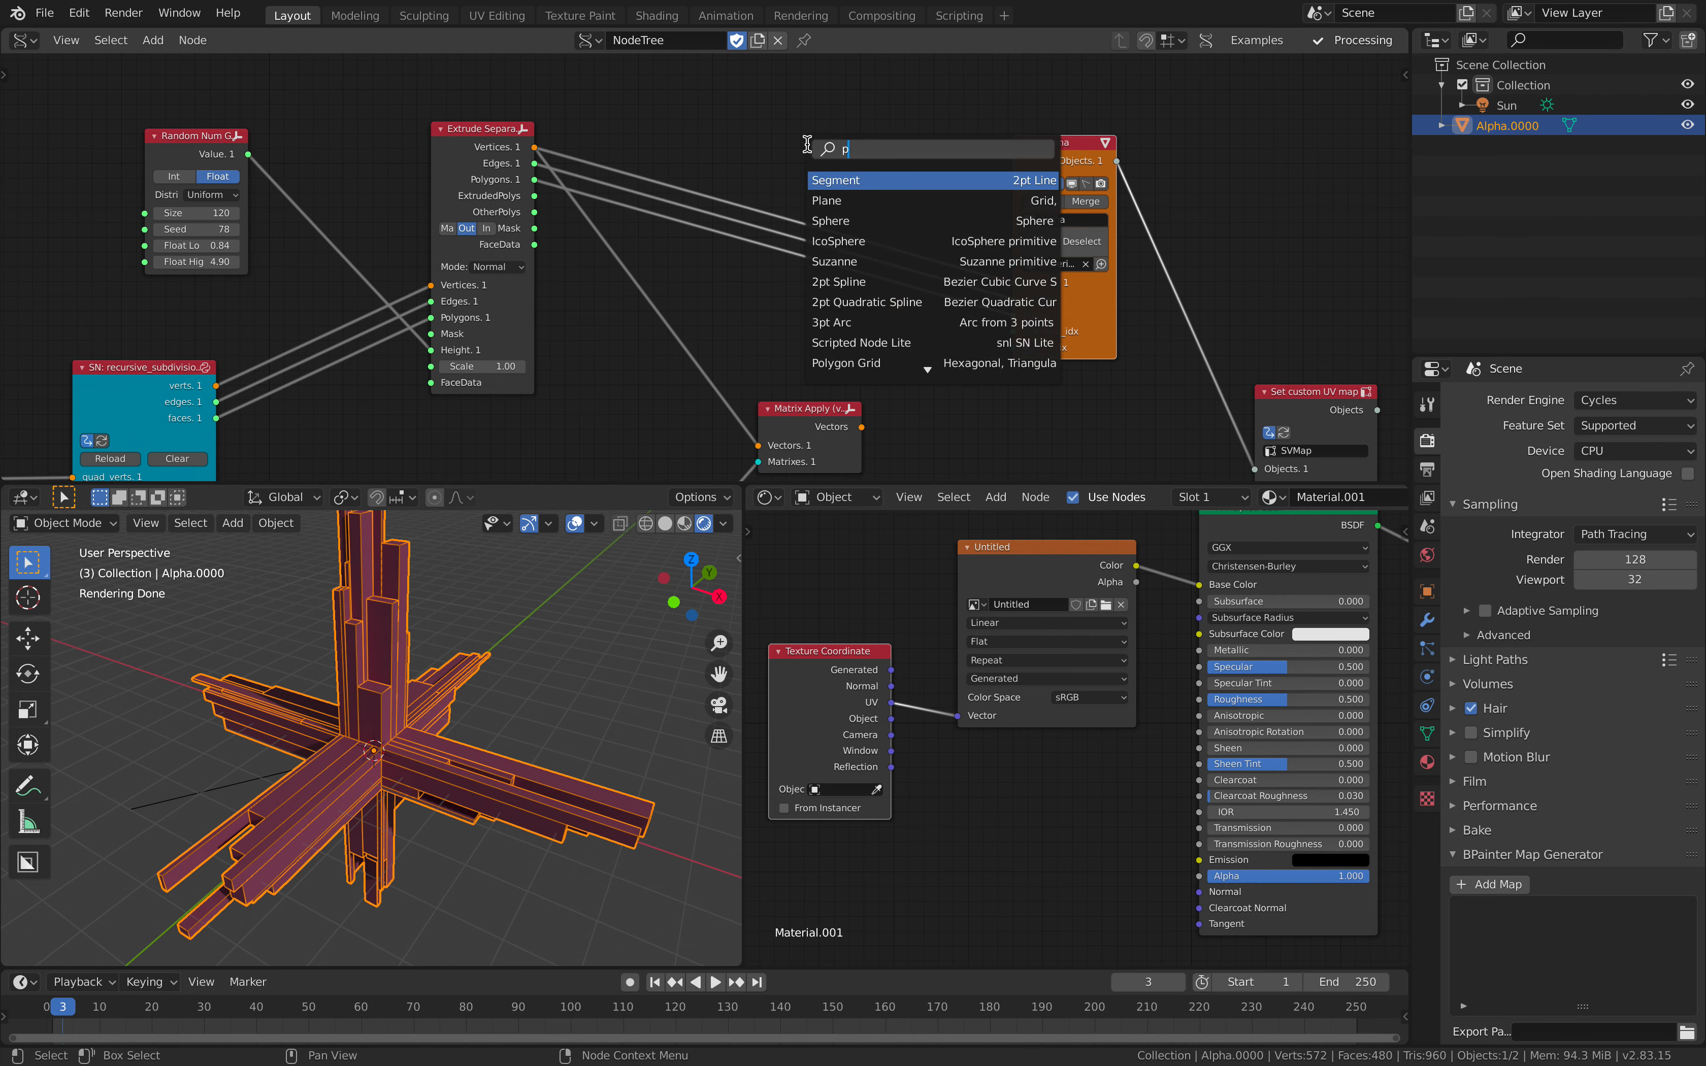
Insert a Polygon Boom node between Extrude Separate and the merged BV Alpha viewer.
text(olygon)
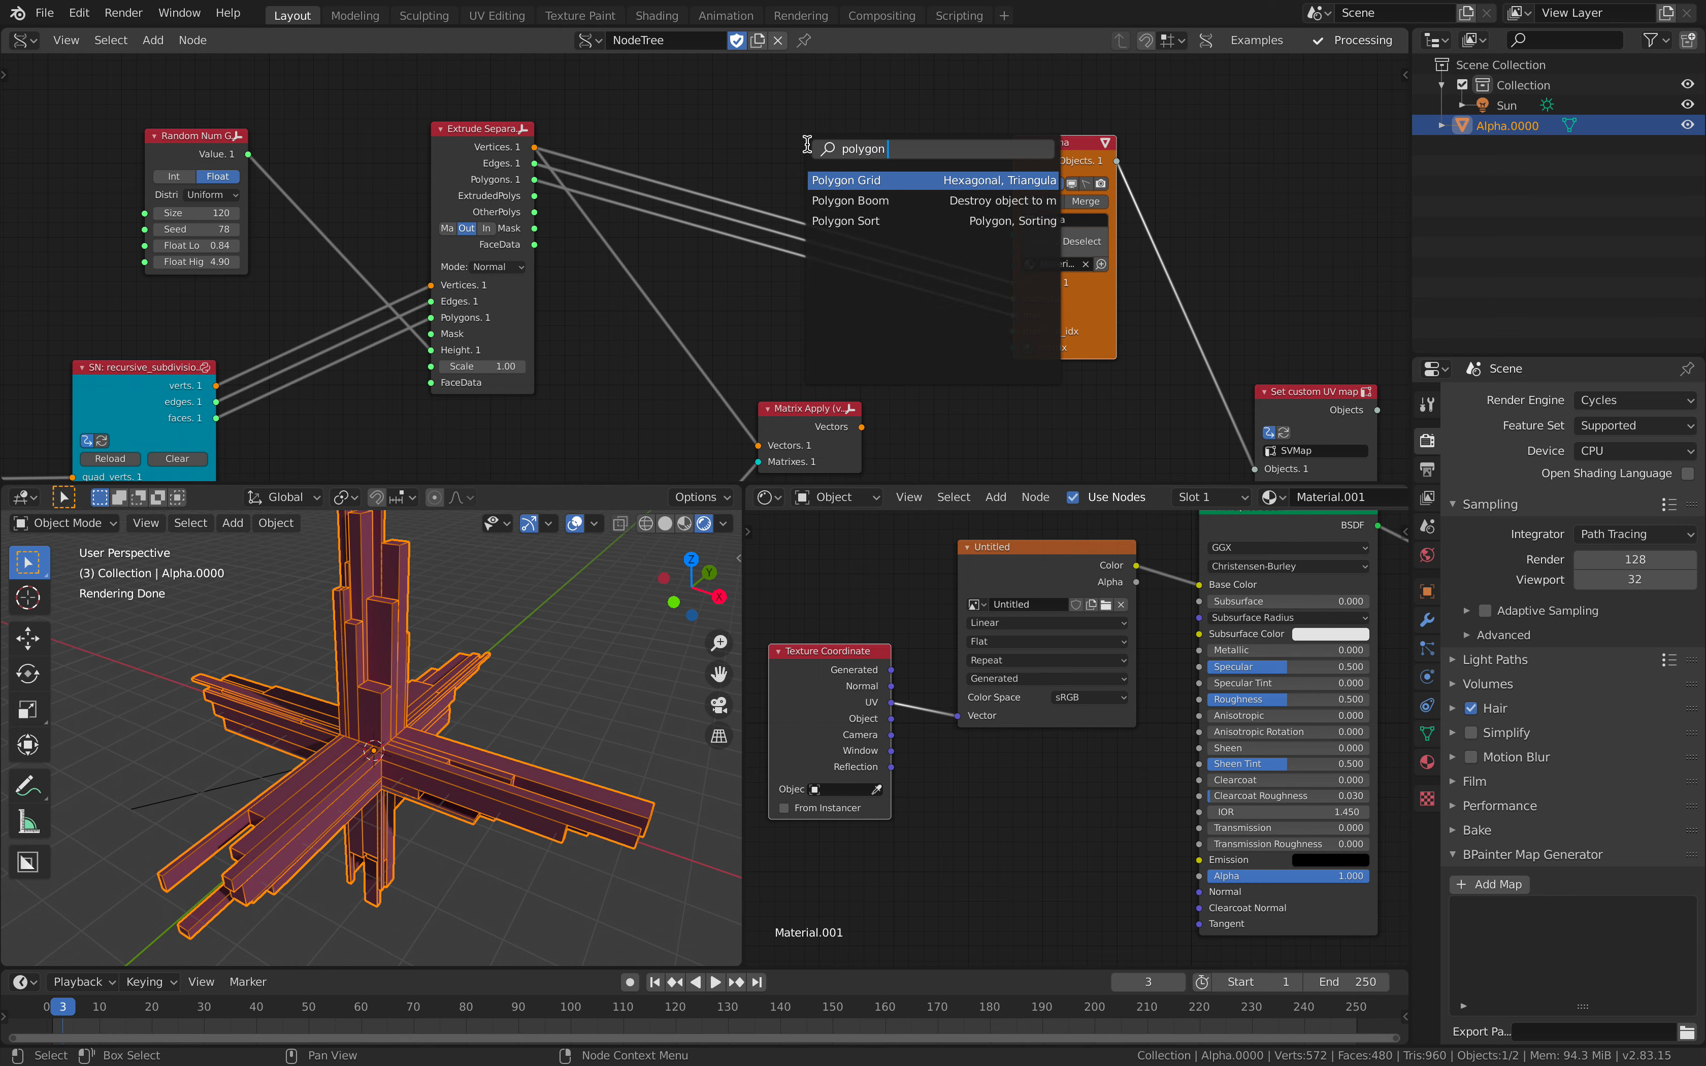
click(850, 200)
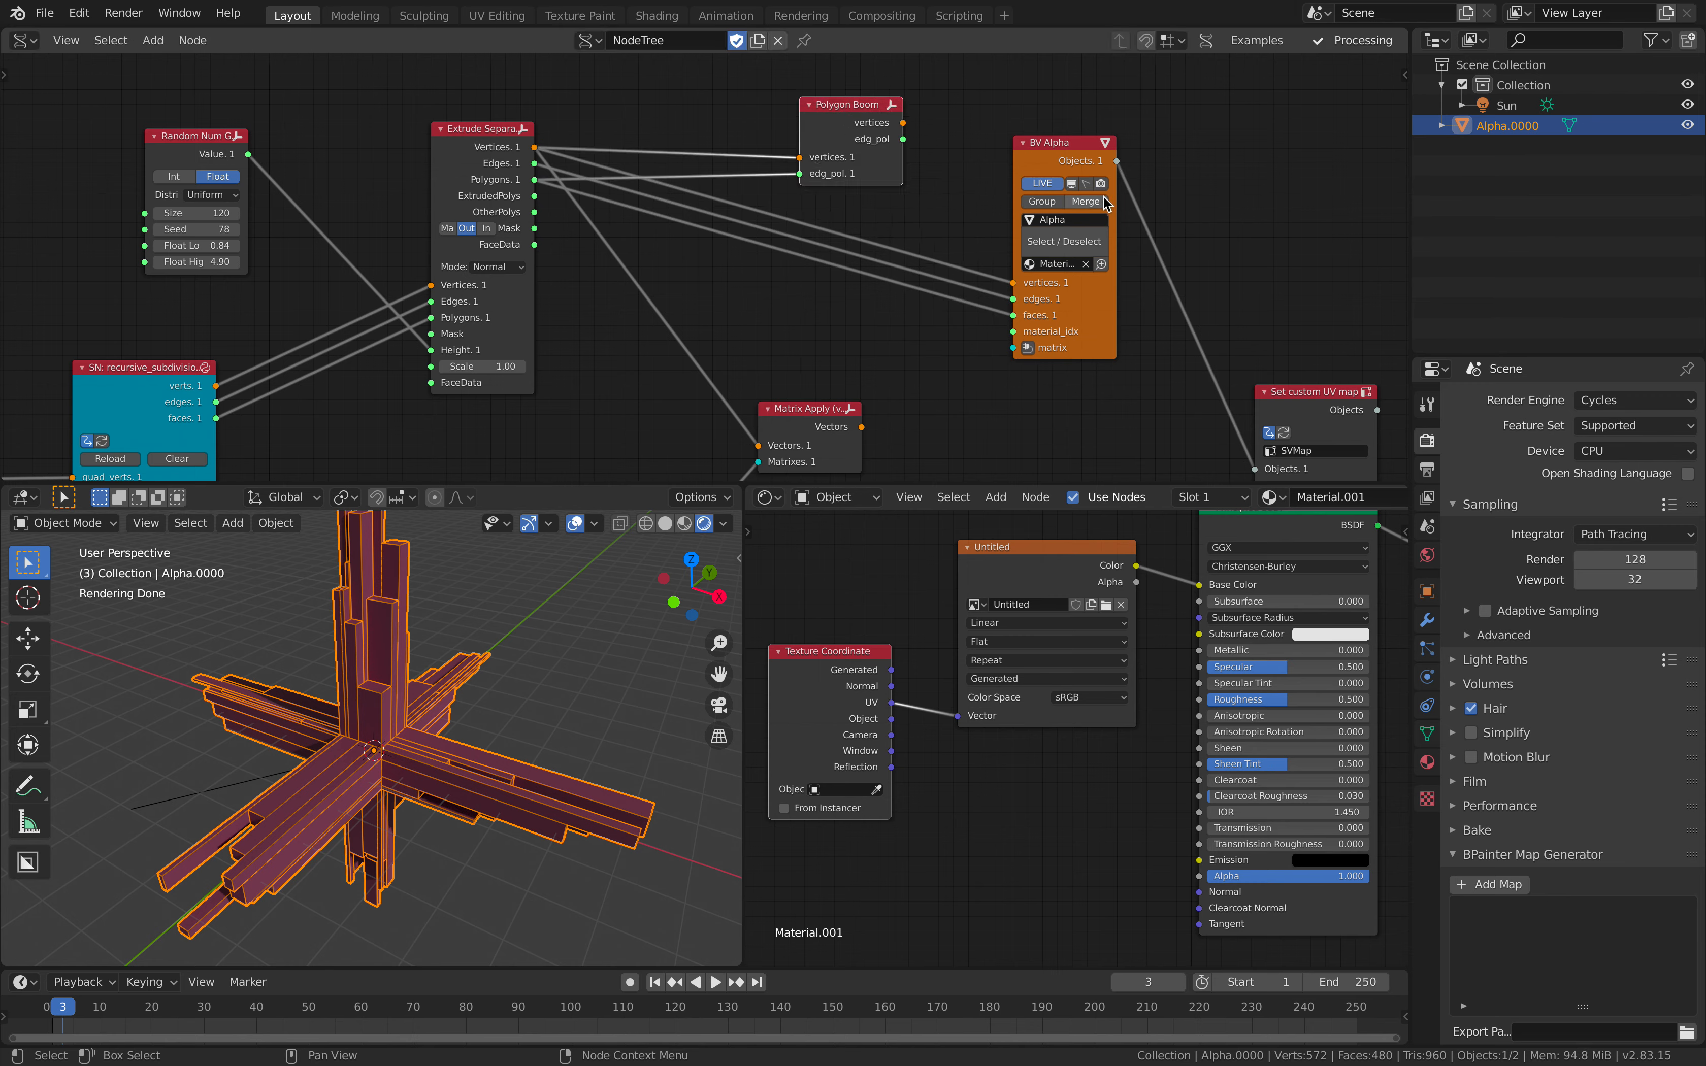
click(1085, 201)
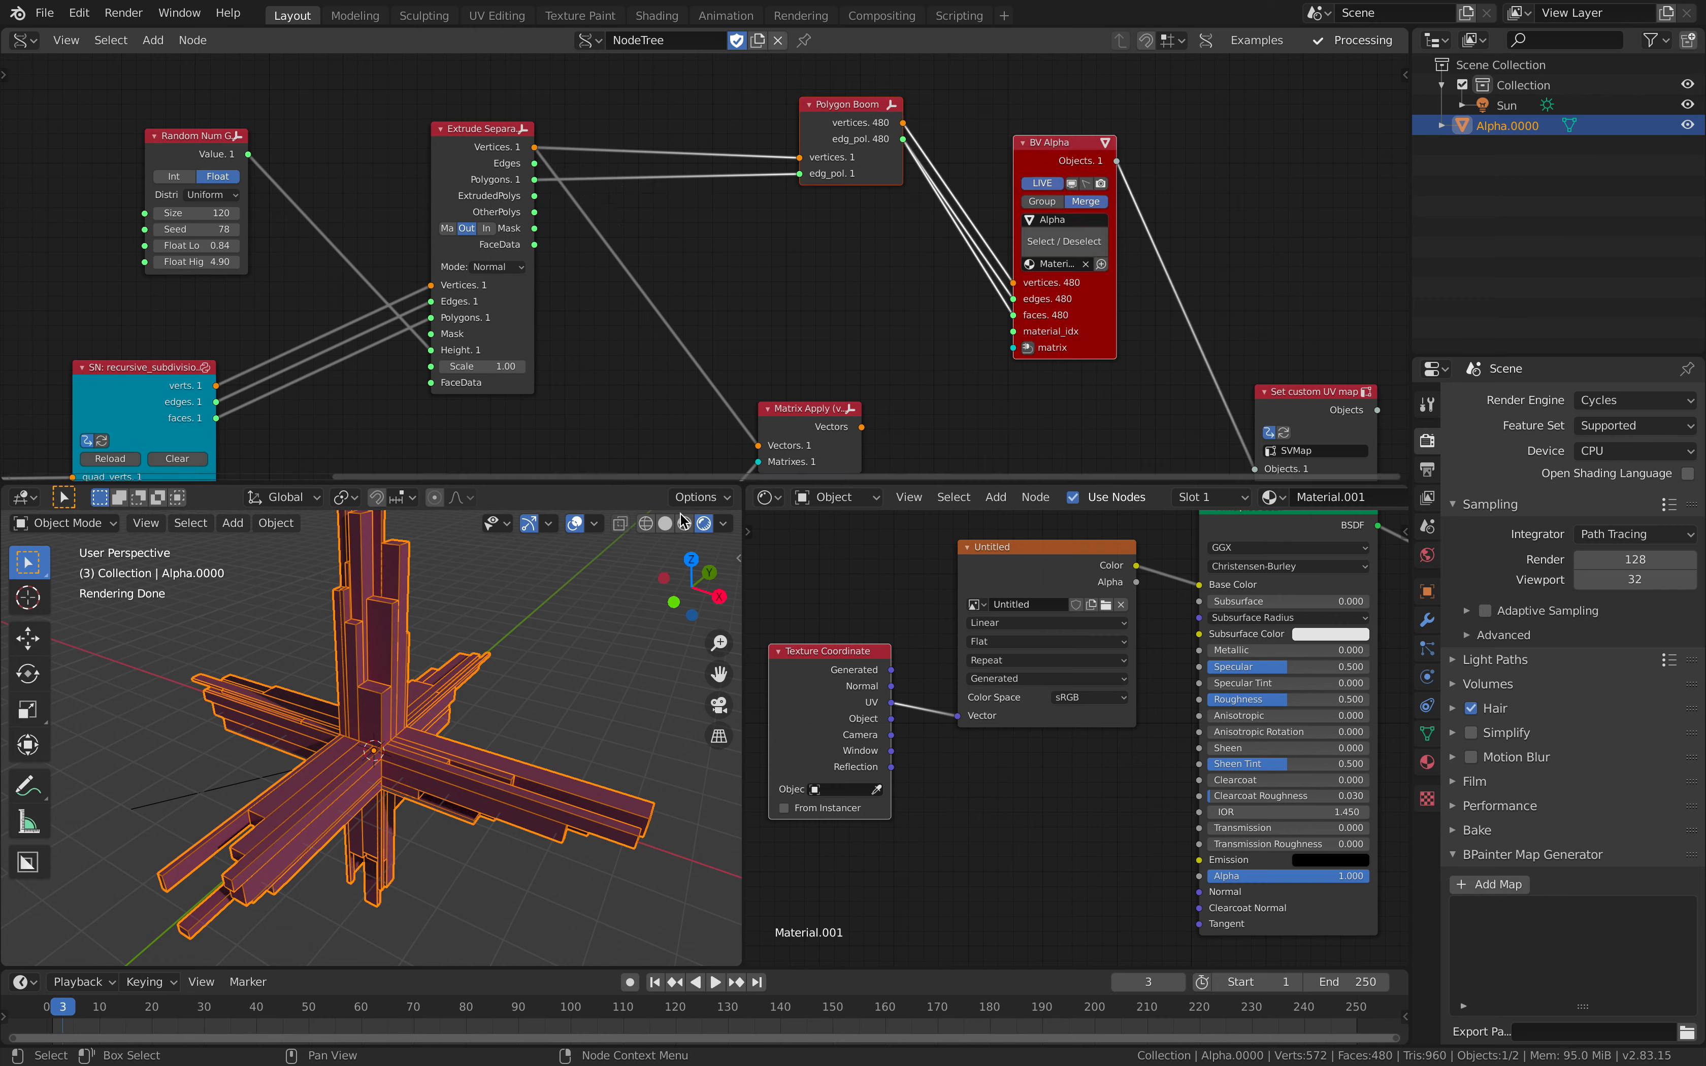
drag(851, 103, 821, 217)
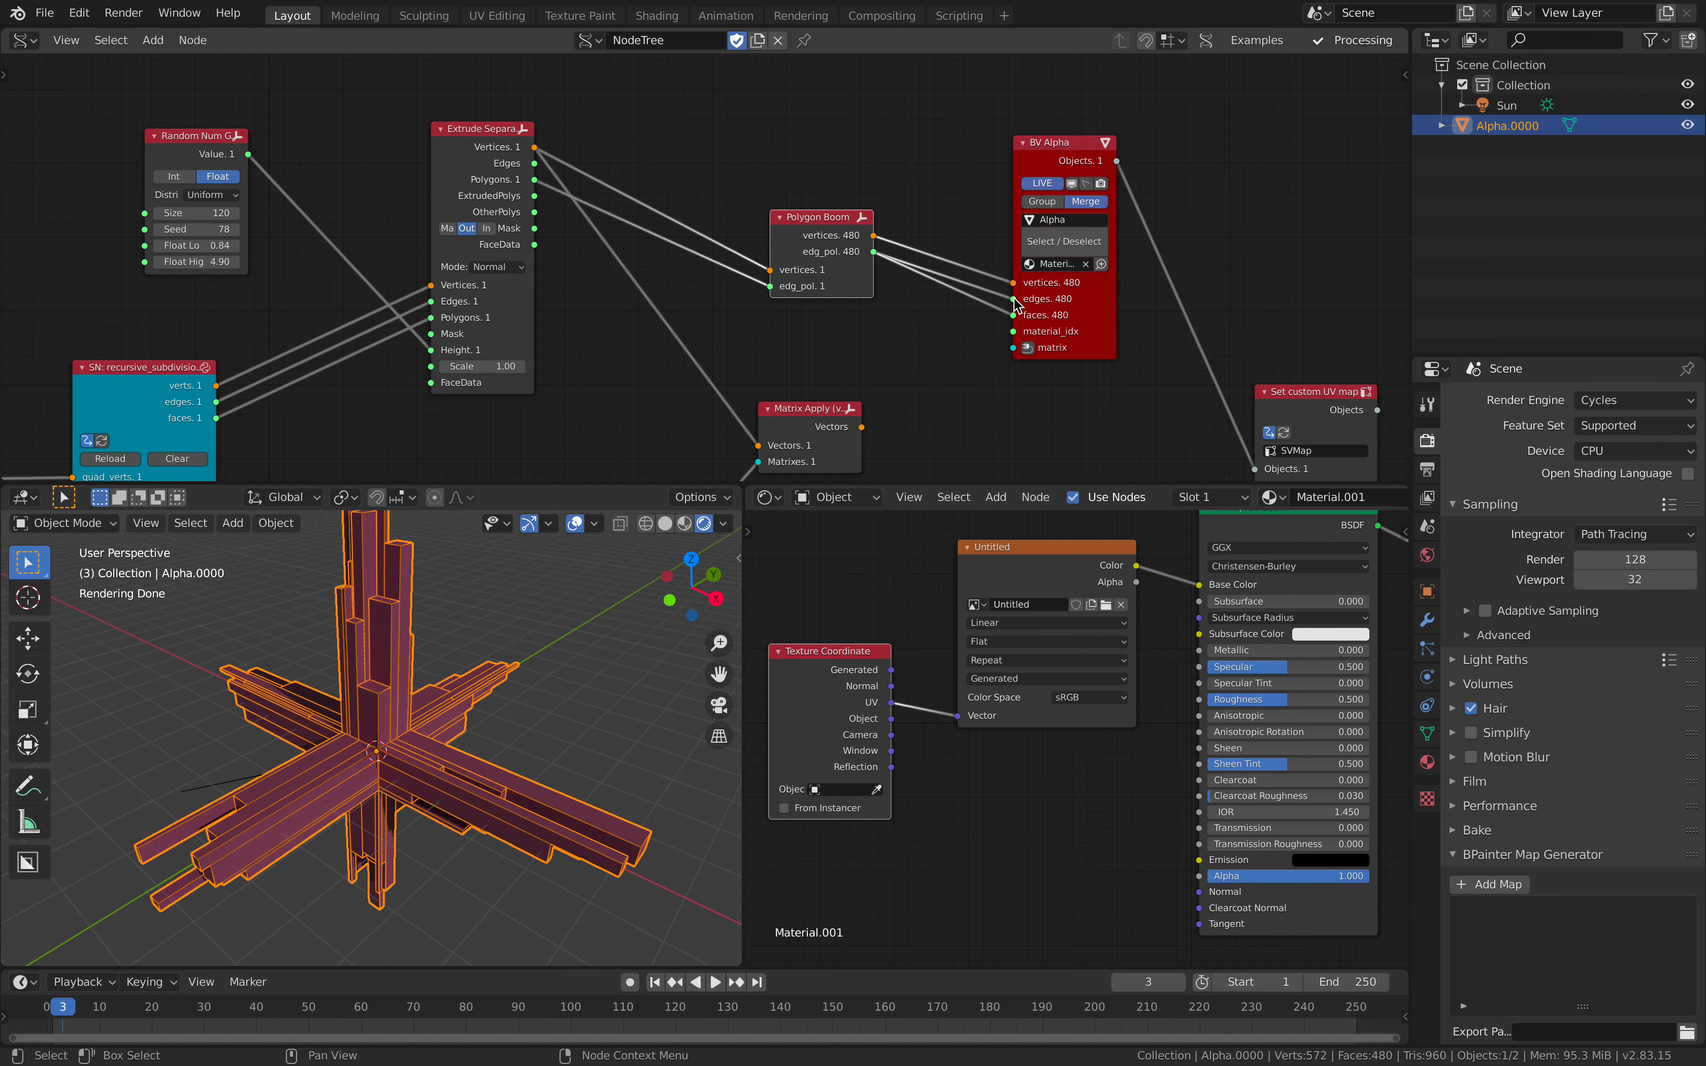
click(685, 523)
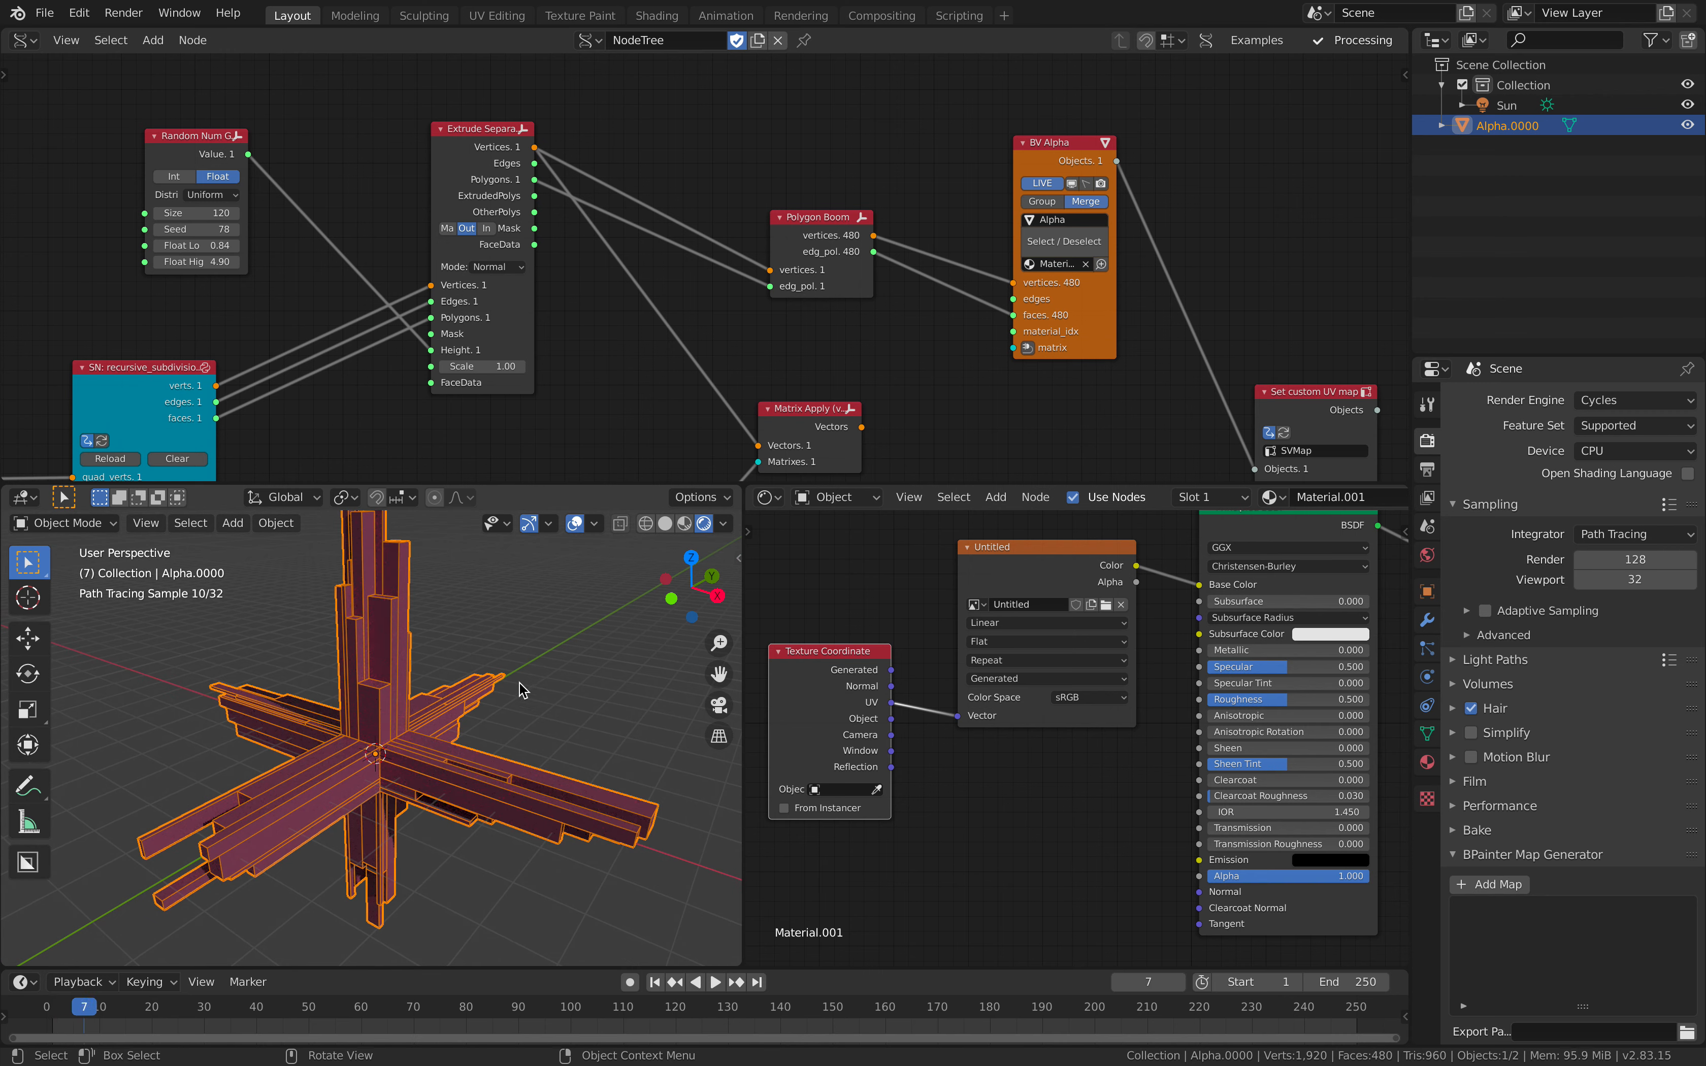
Inspect the mesh's UV layout over the color grid in the UV Editor, then return to Object Mode.
key(Tab)
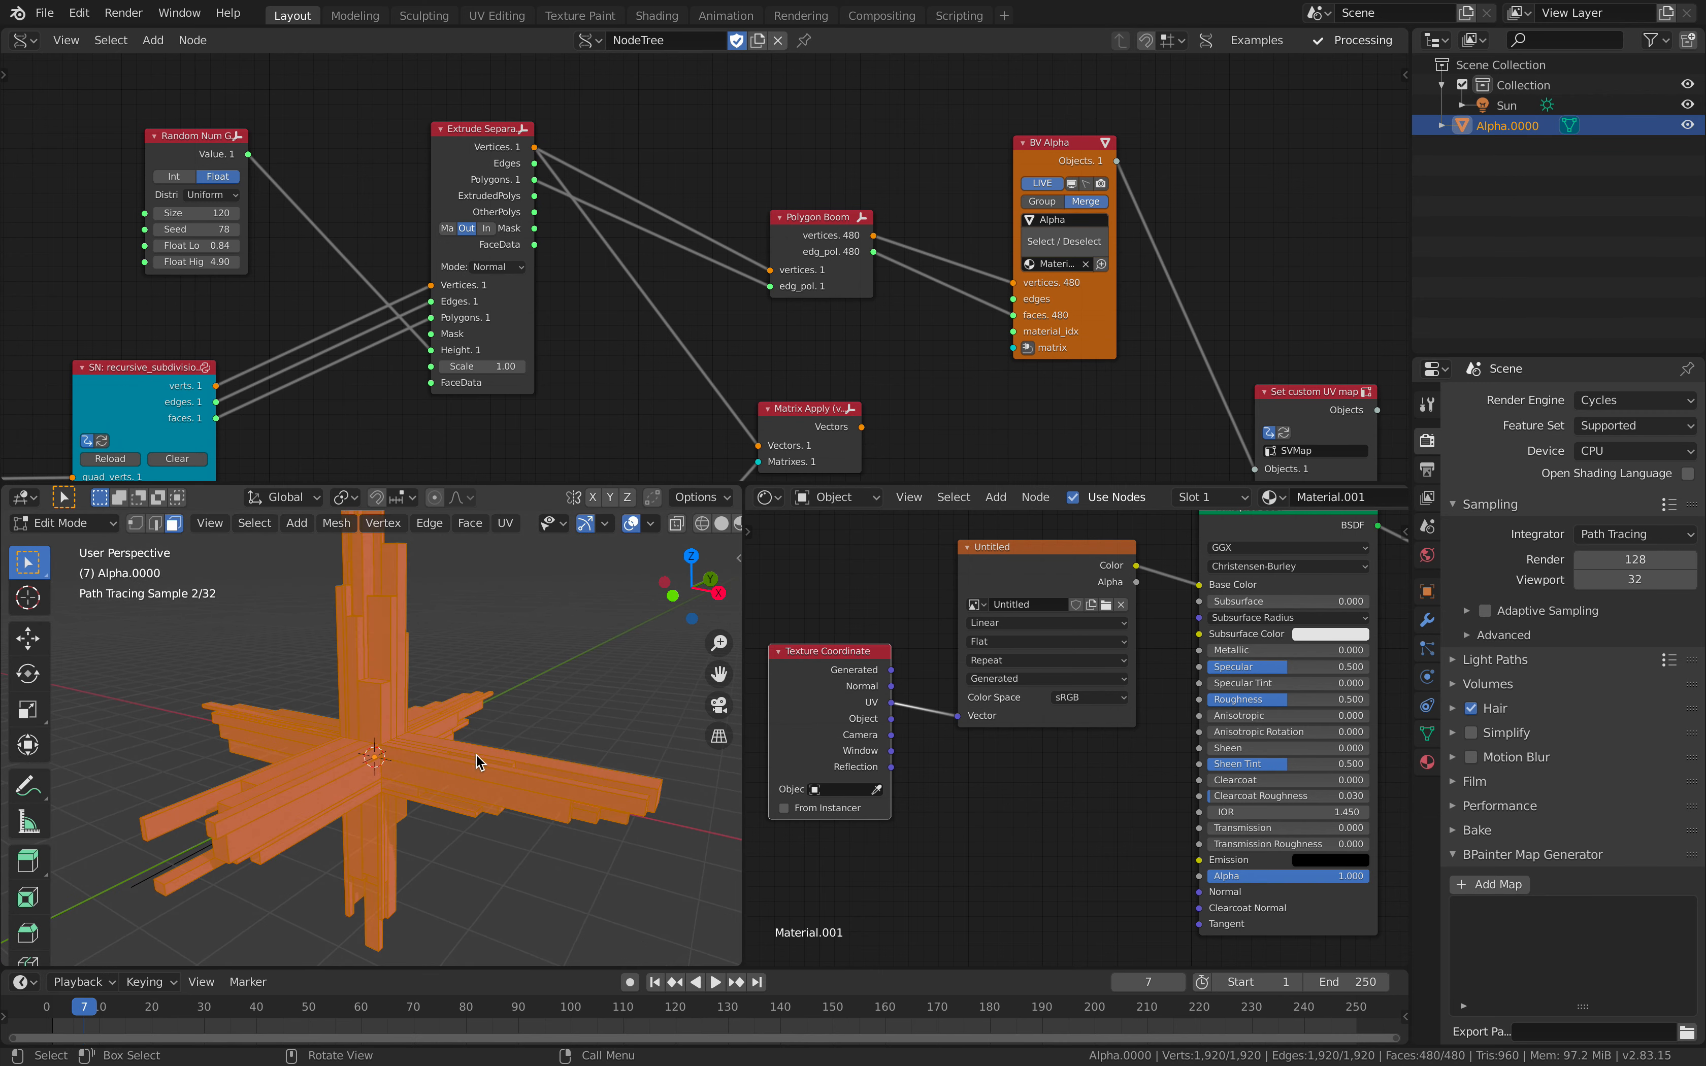
click(767, 497)
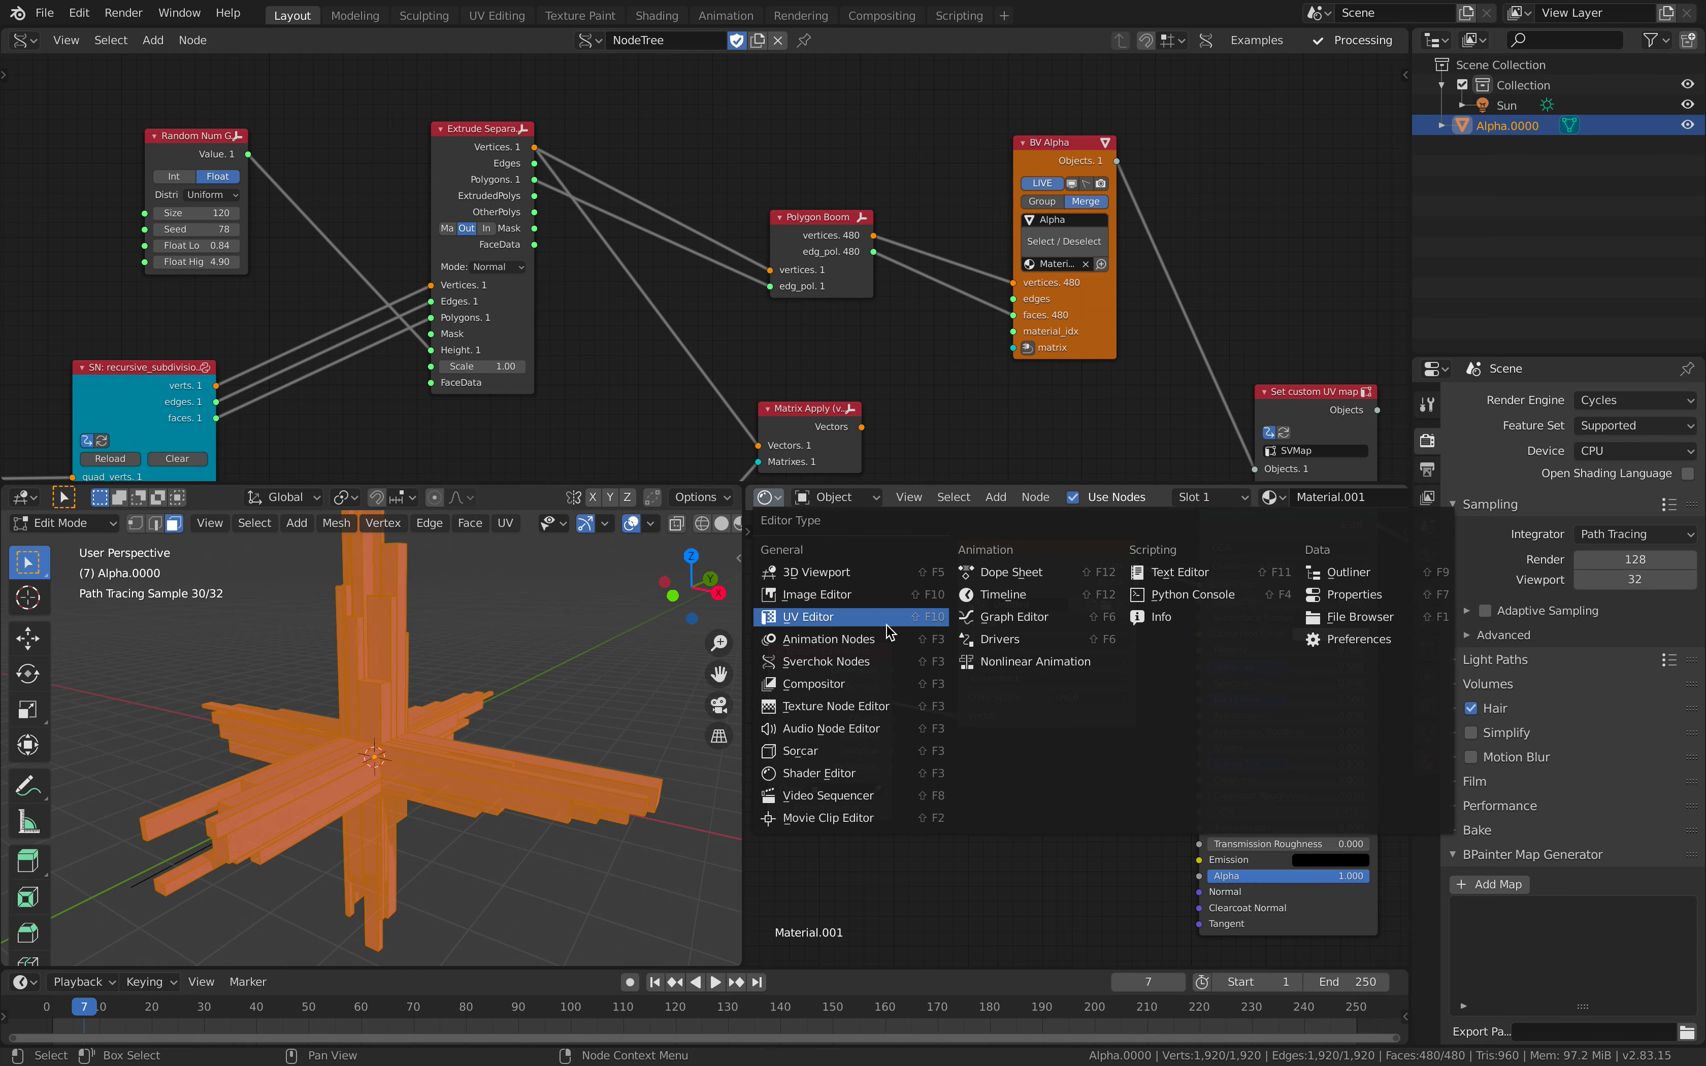
click(810, 618)
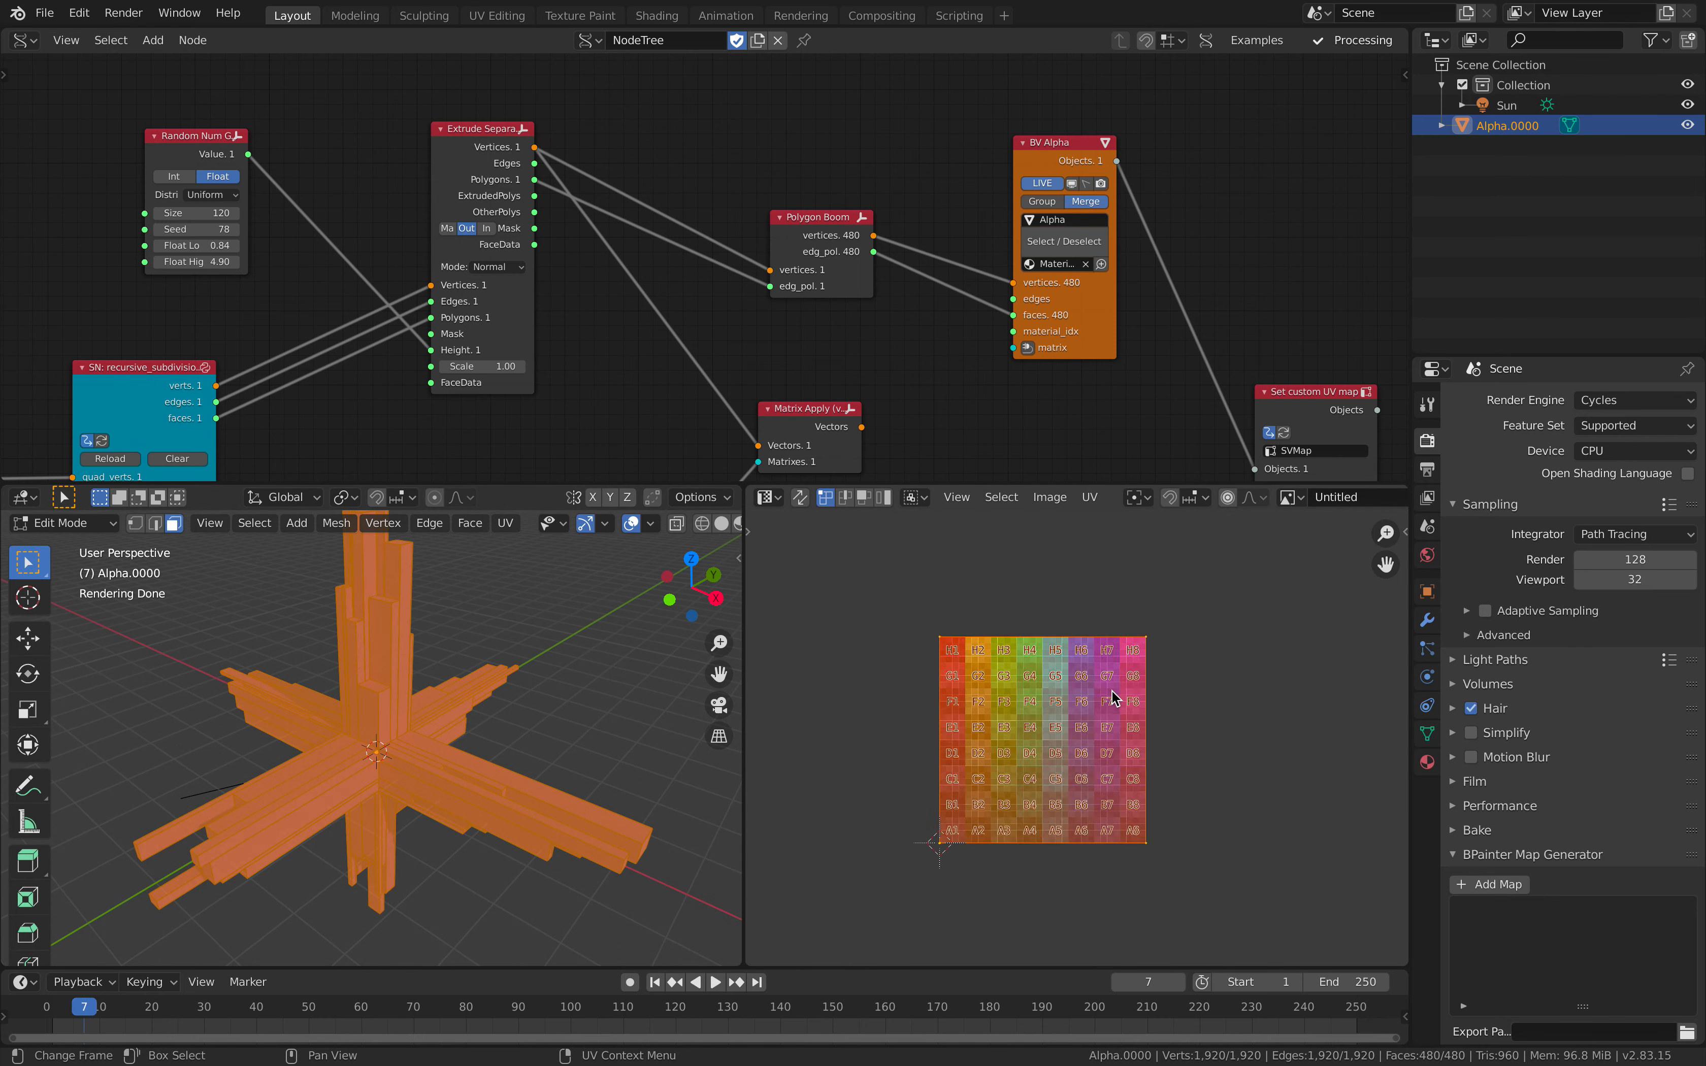
key(Tab)
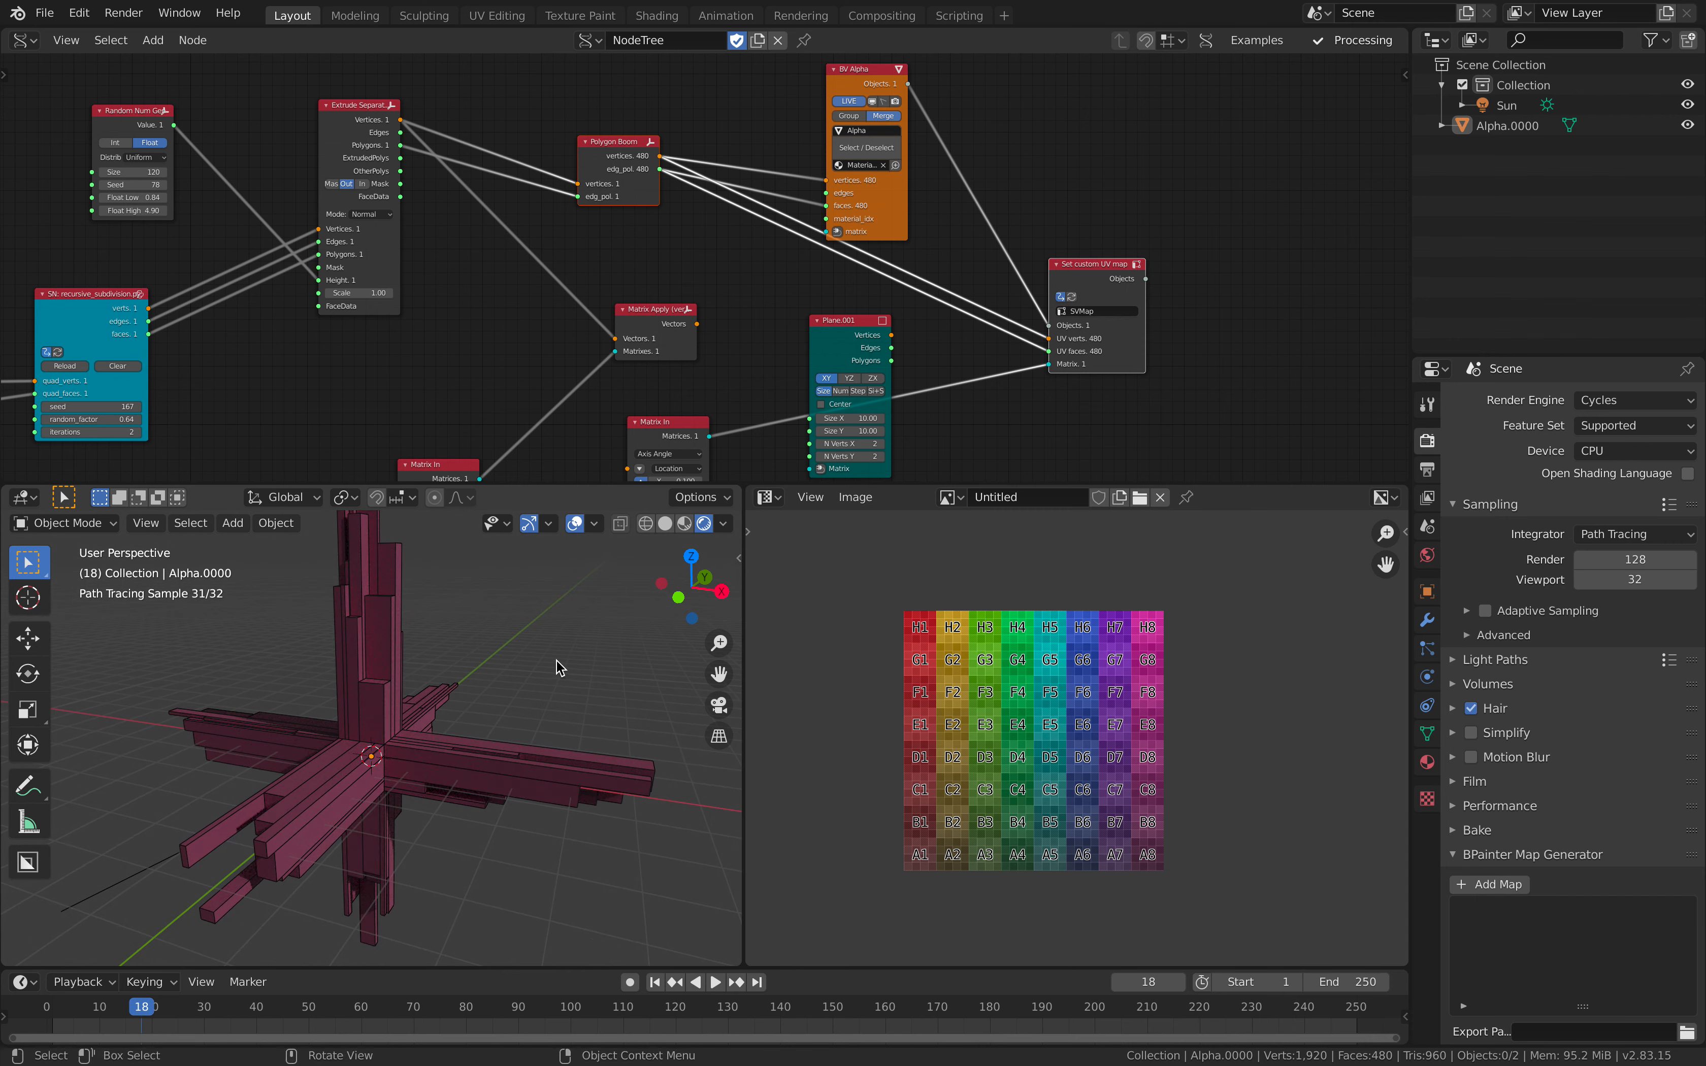
Pan the node tree while the spiky mesh finishes rendering beside the color-grid image.
click(714, 981)
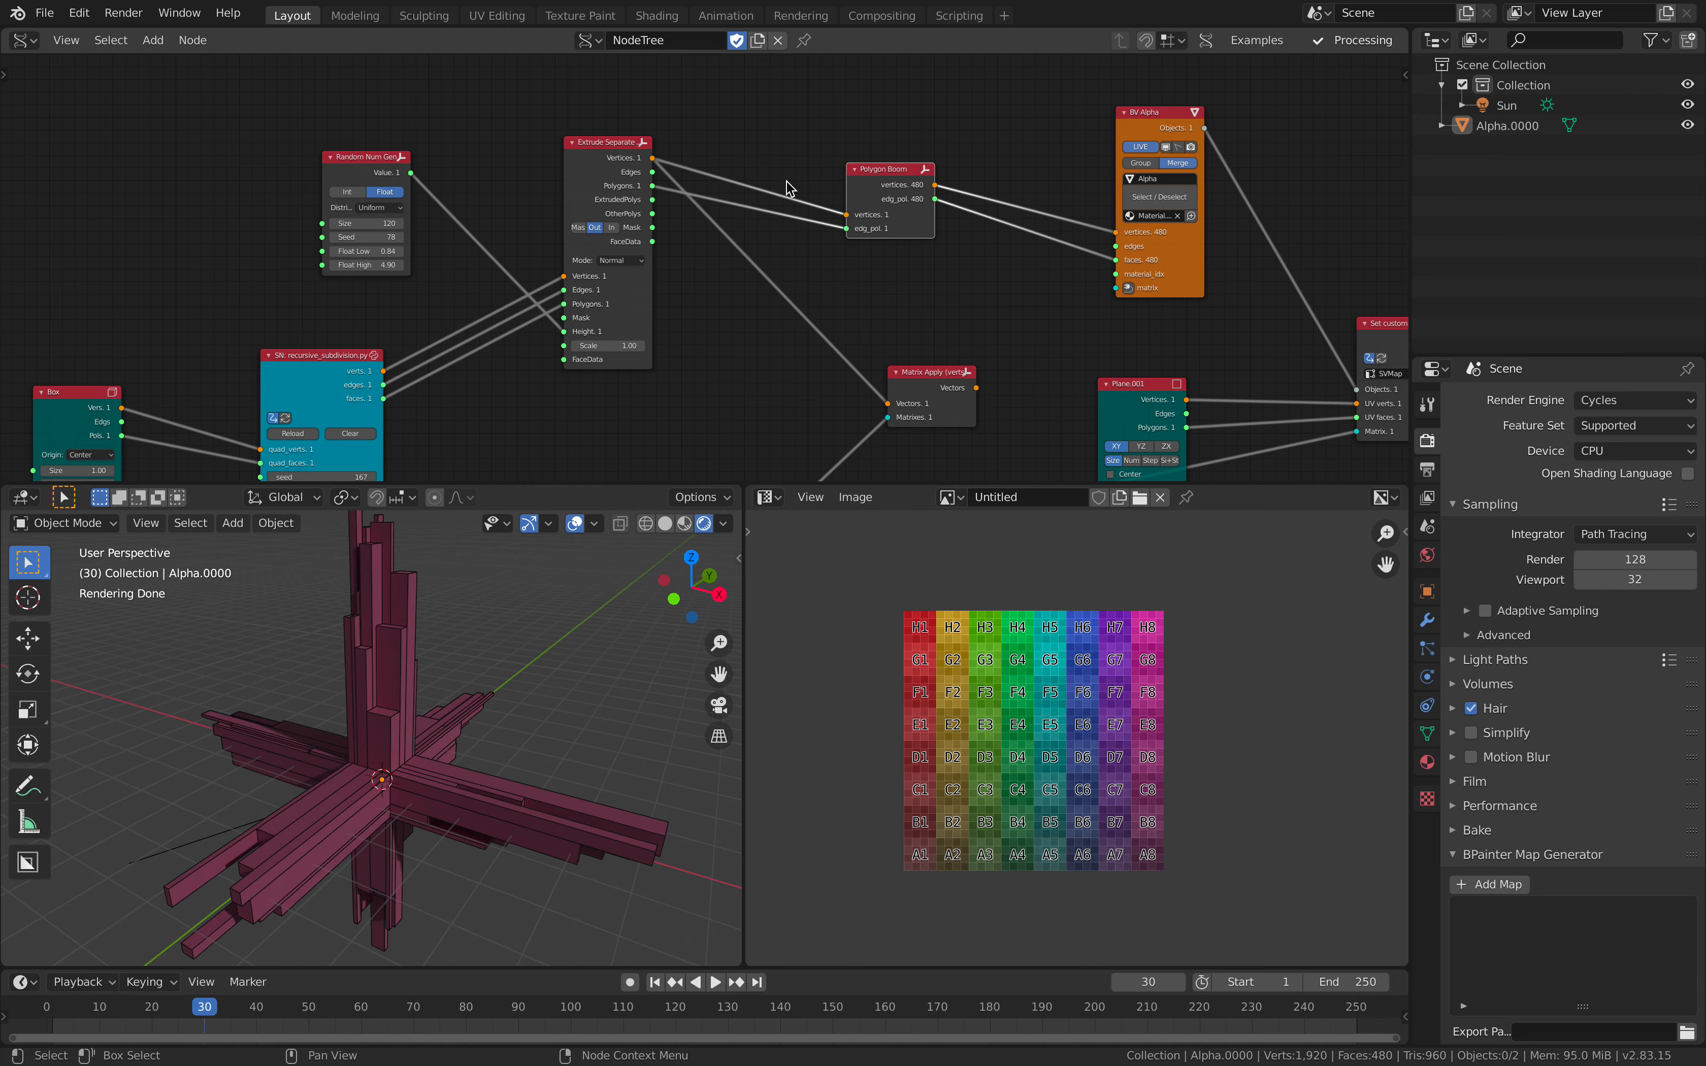
drag(789, 185, 424, 794)
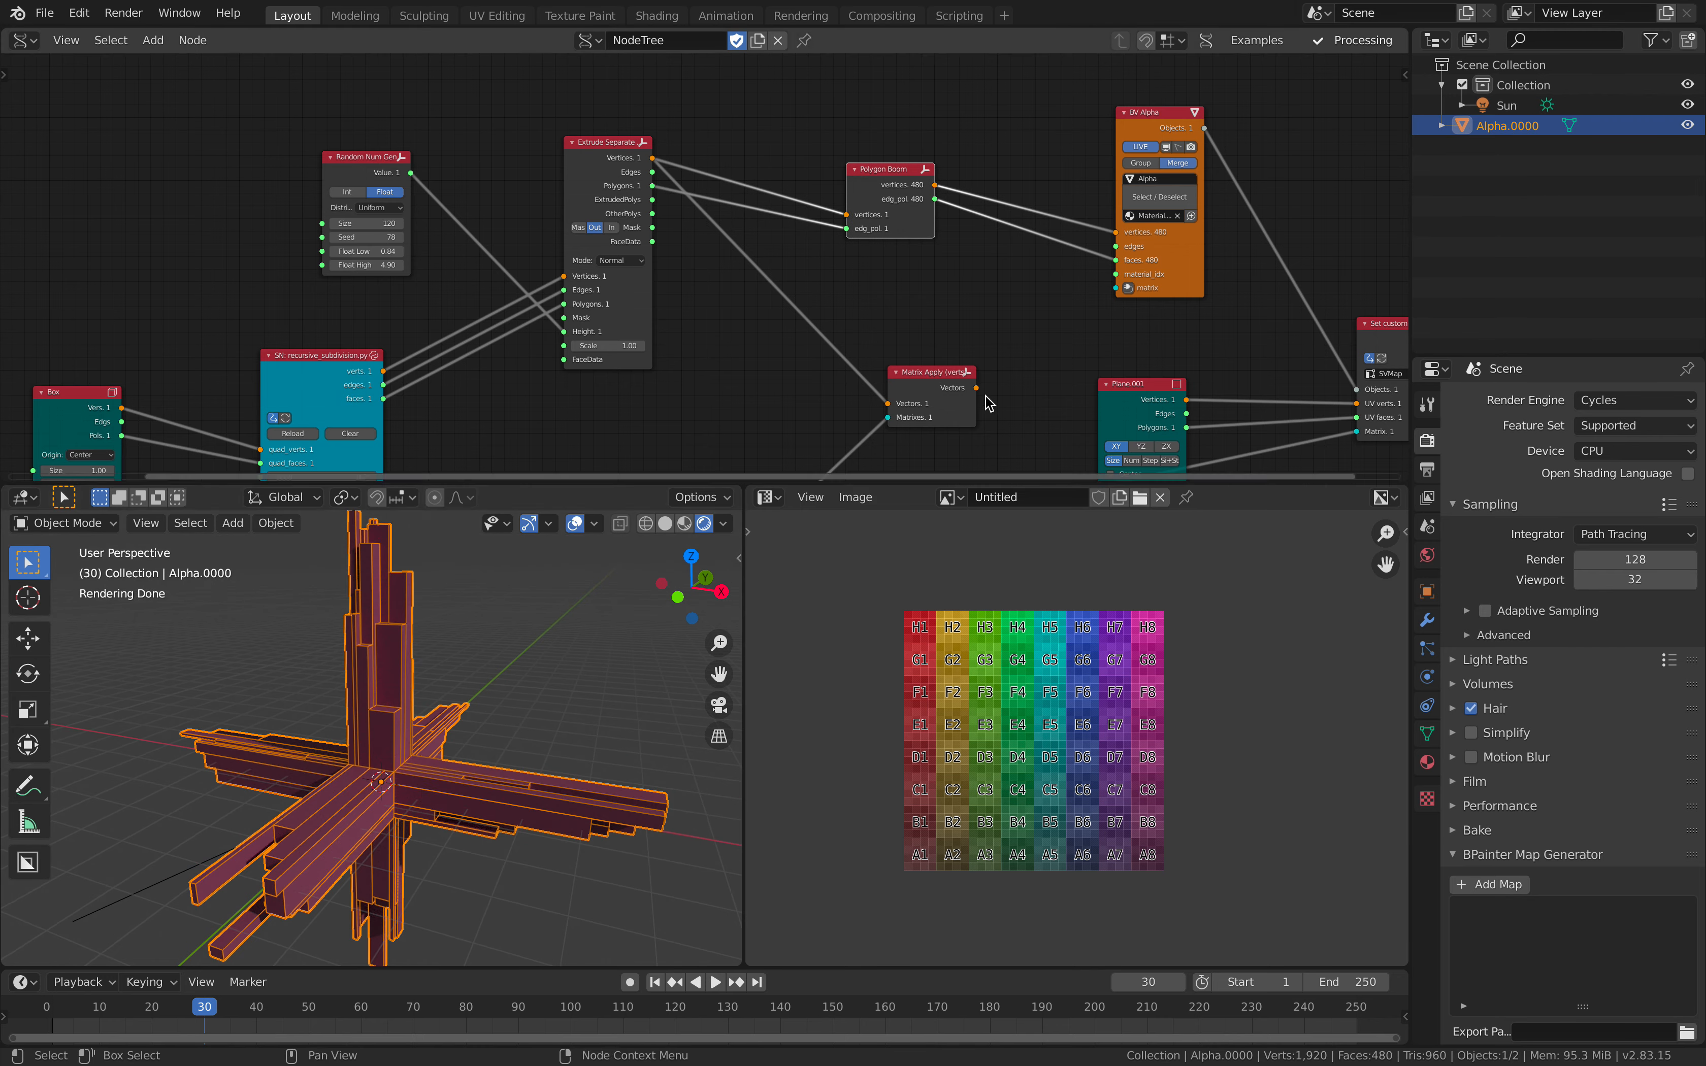
mouse_move(1180, 164)
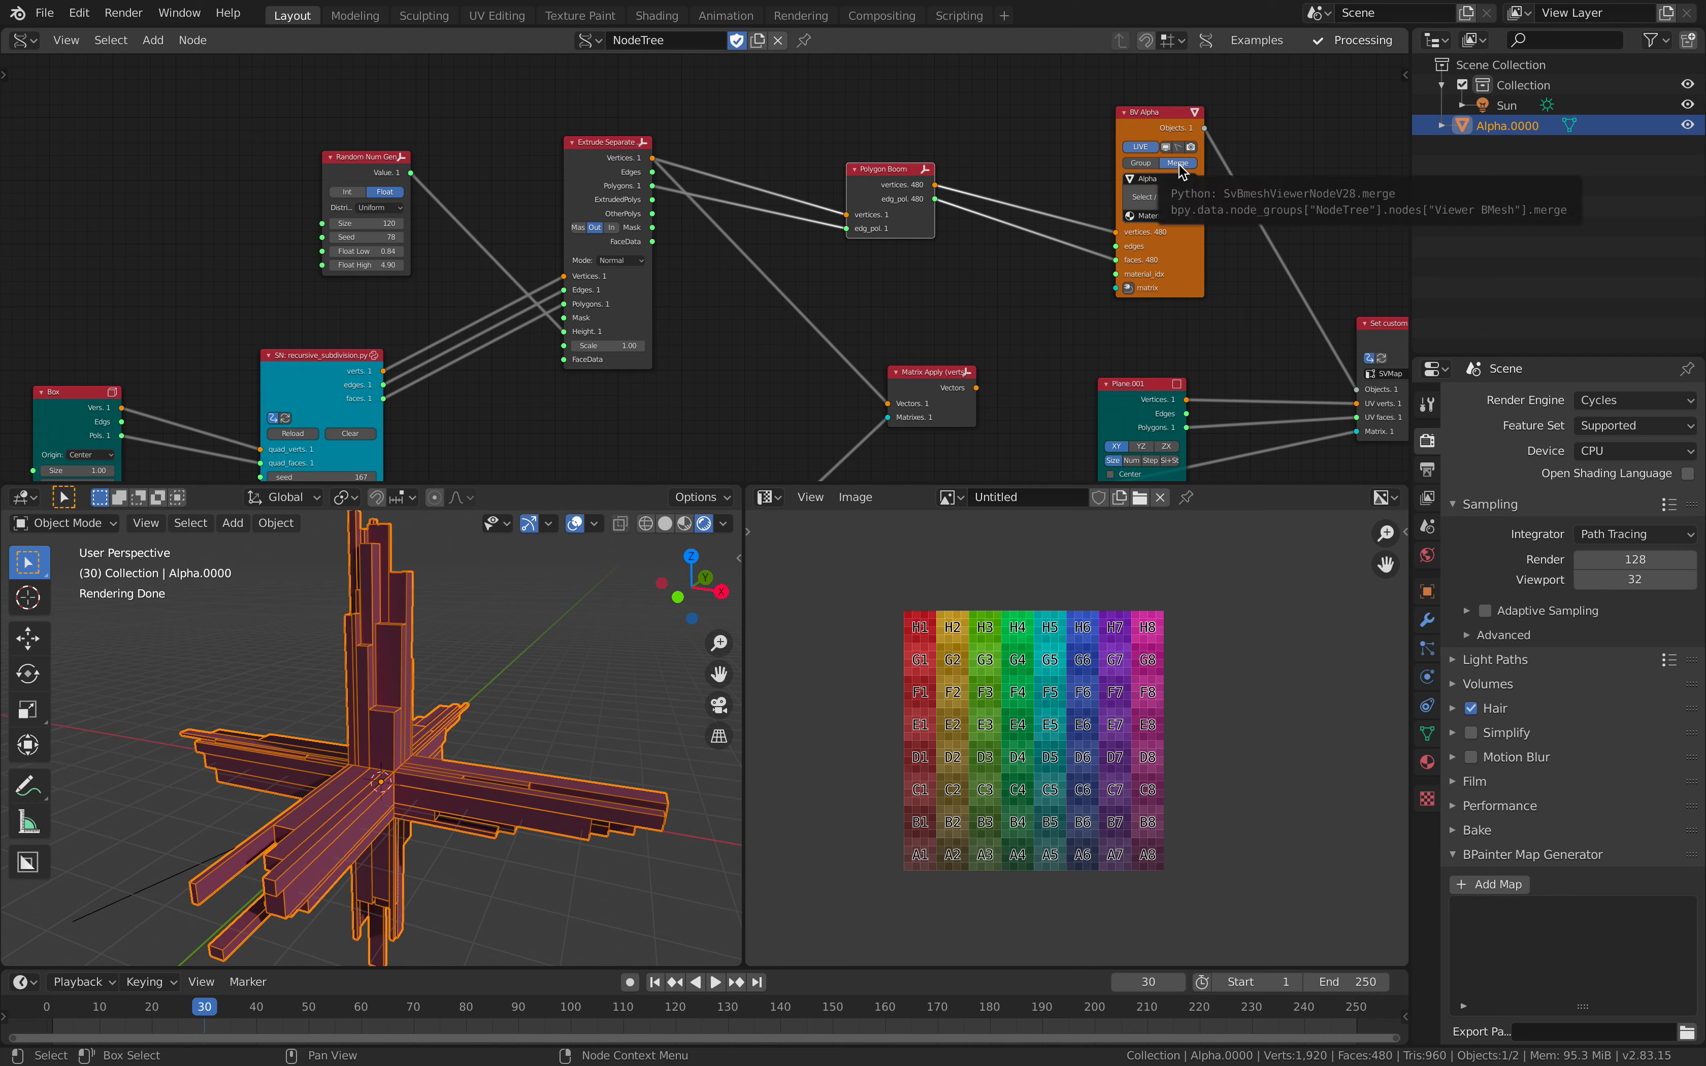
Turn off Merge on BV Alpha so each polygon becomes its own object, then save.
click(1176, 163)
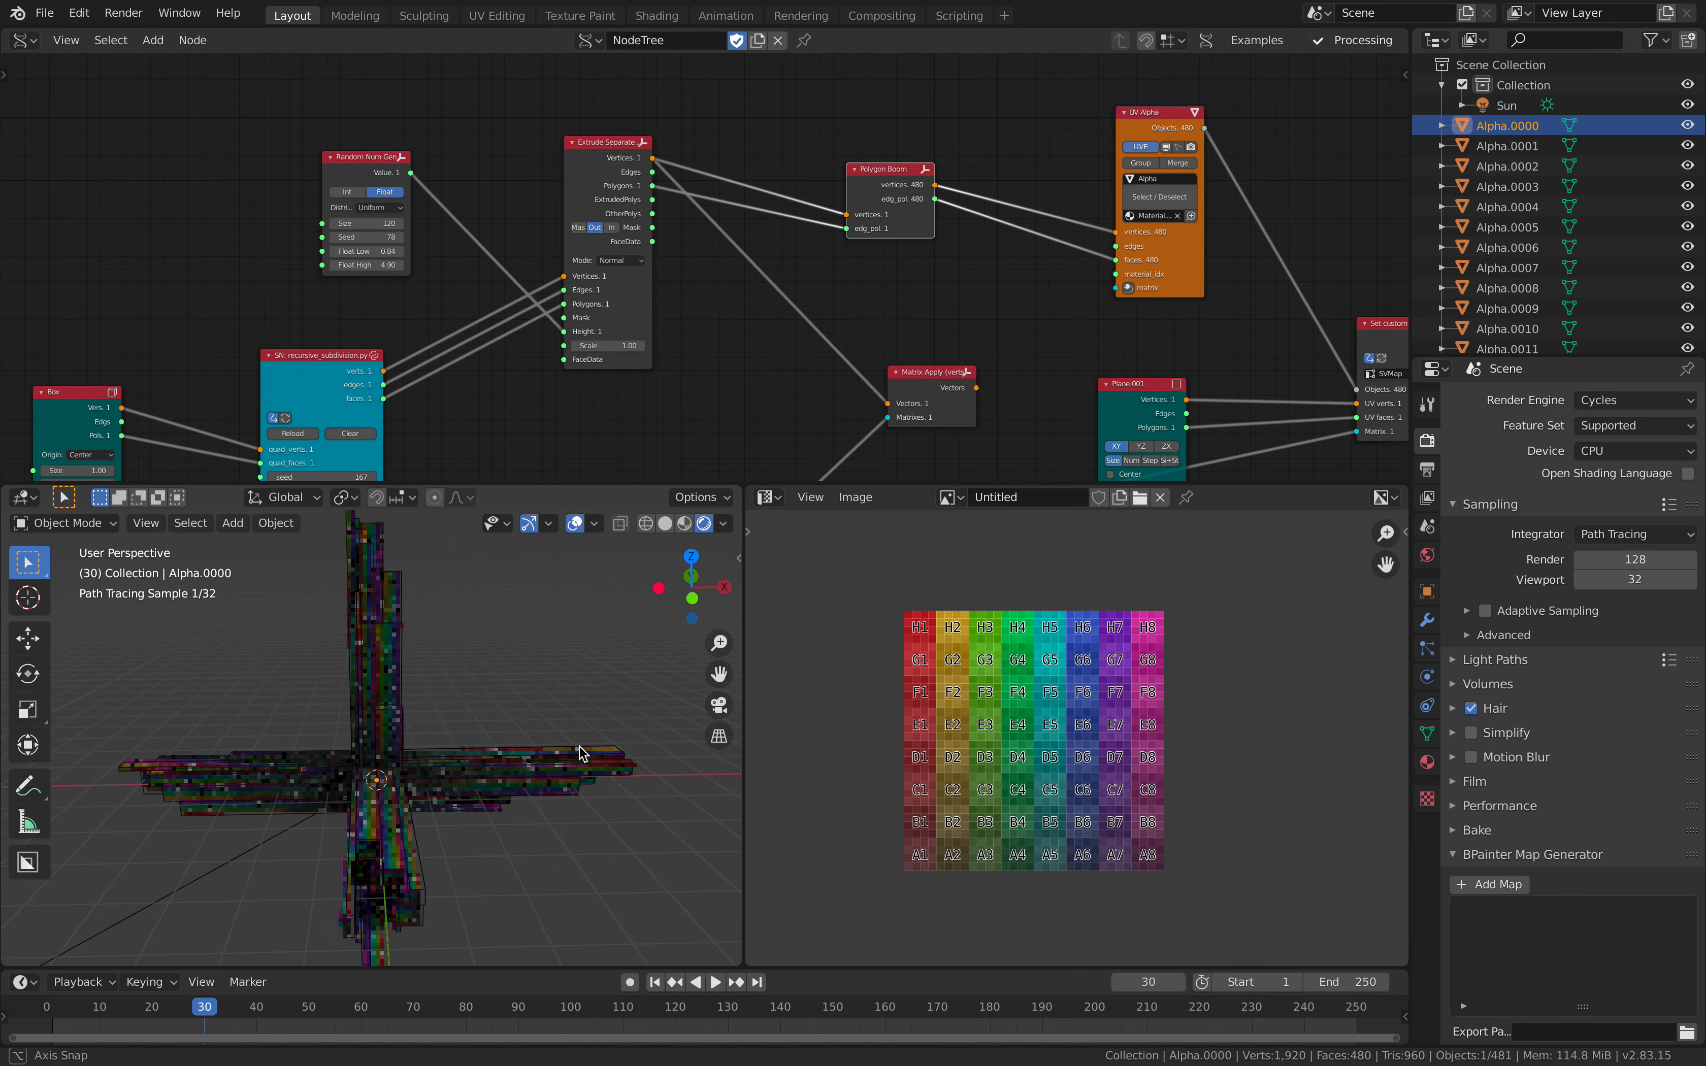
drag(577, 750, 473, 756)
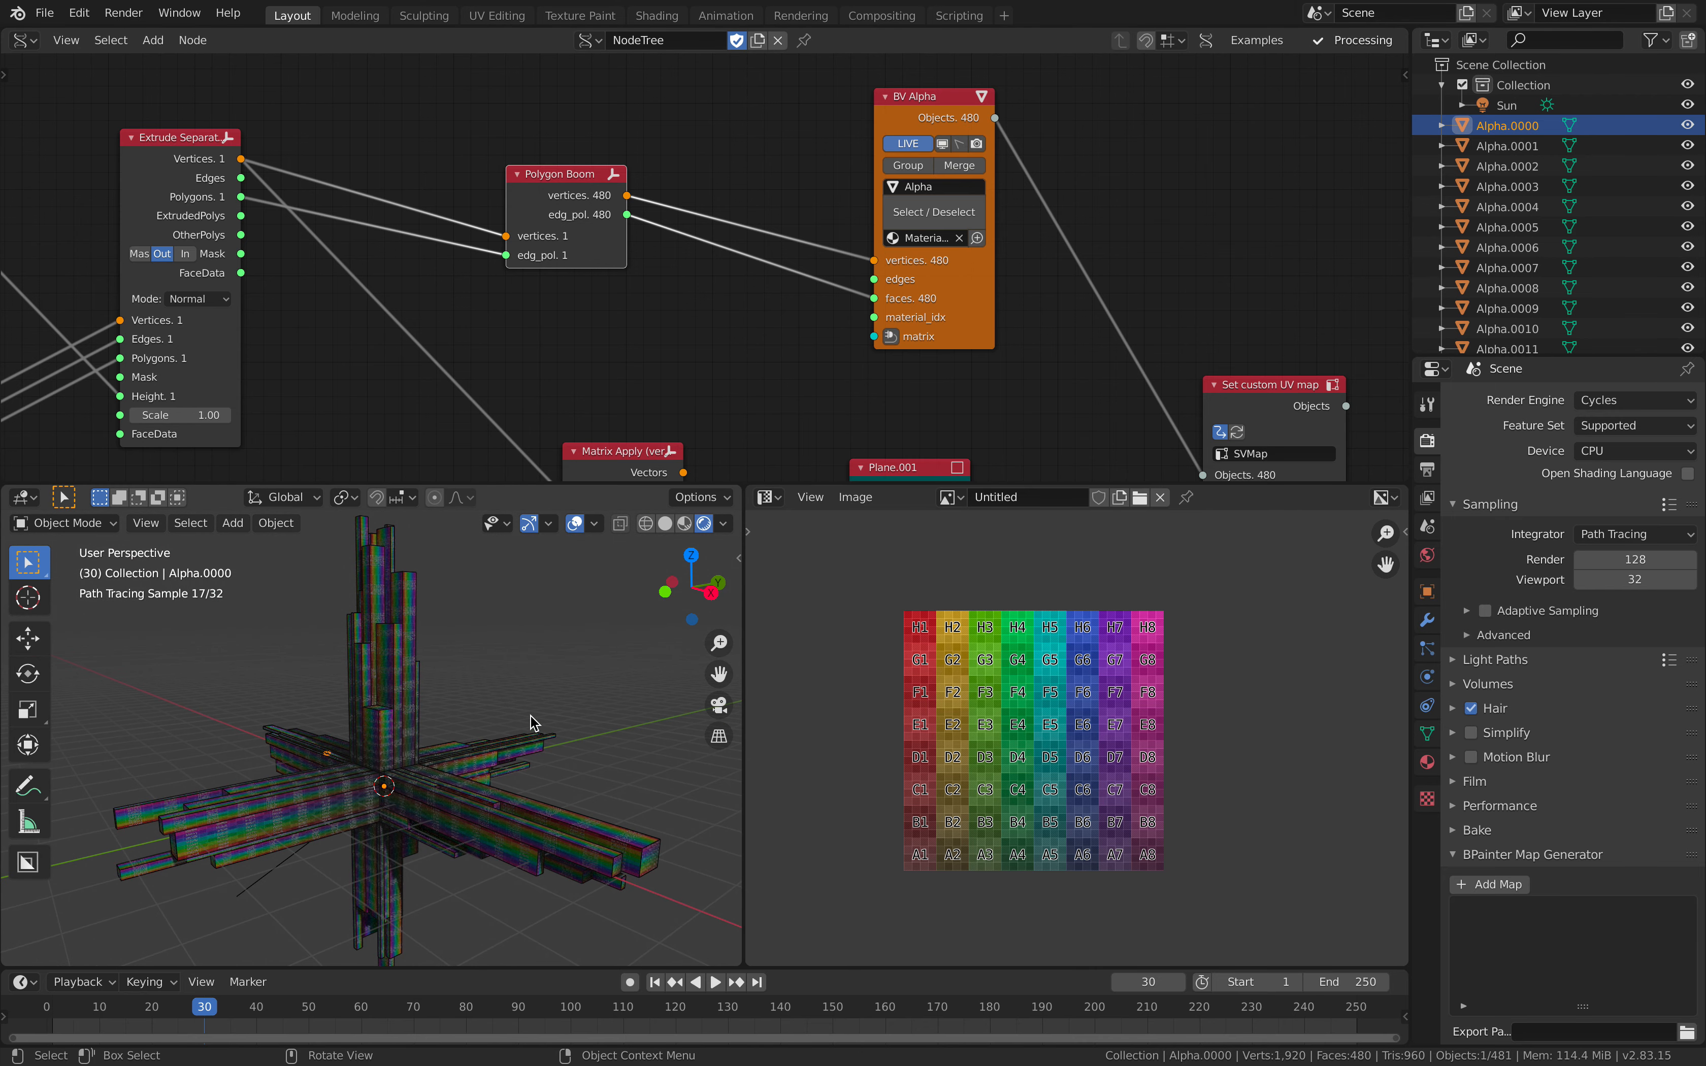
scroll(down, 3)
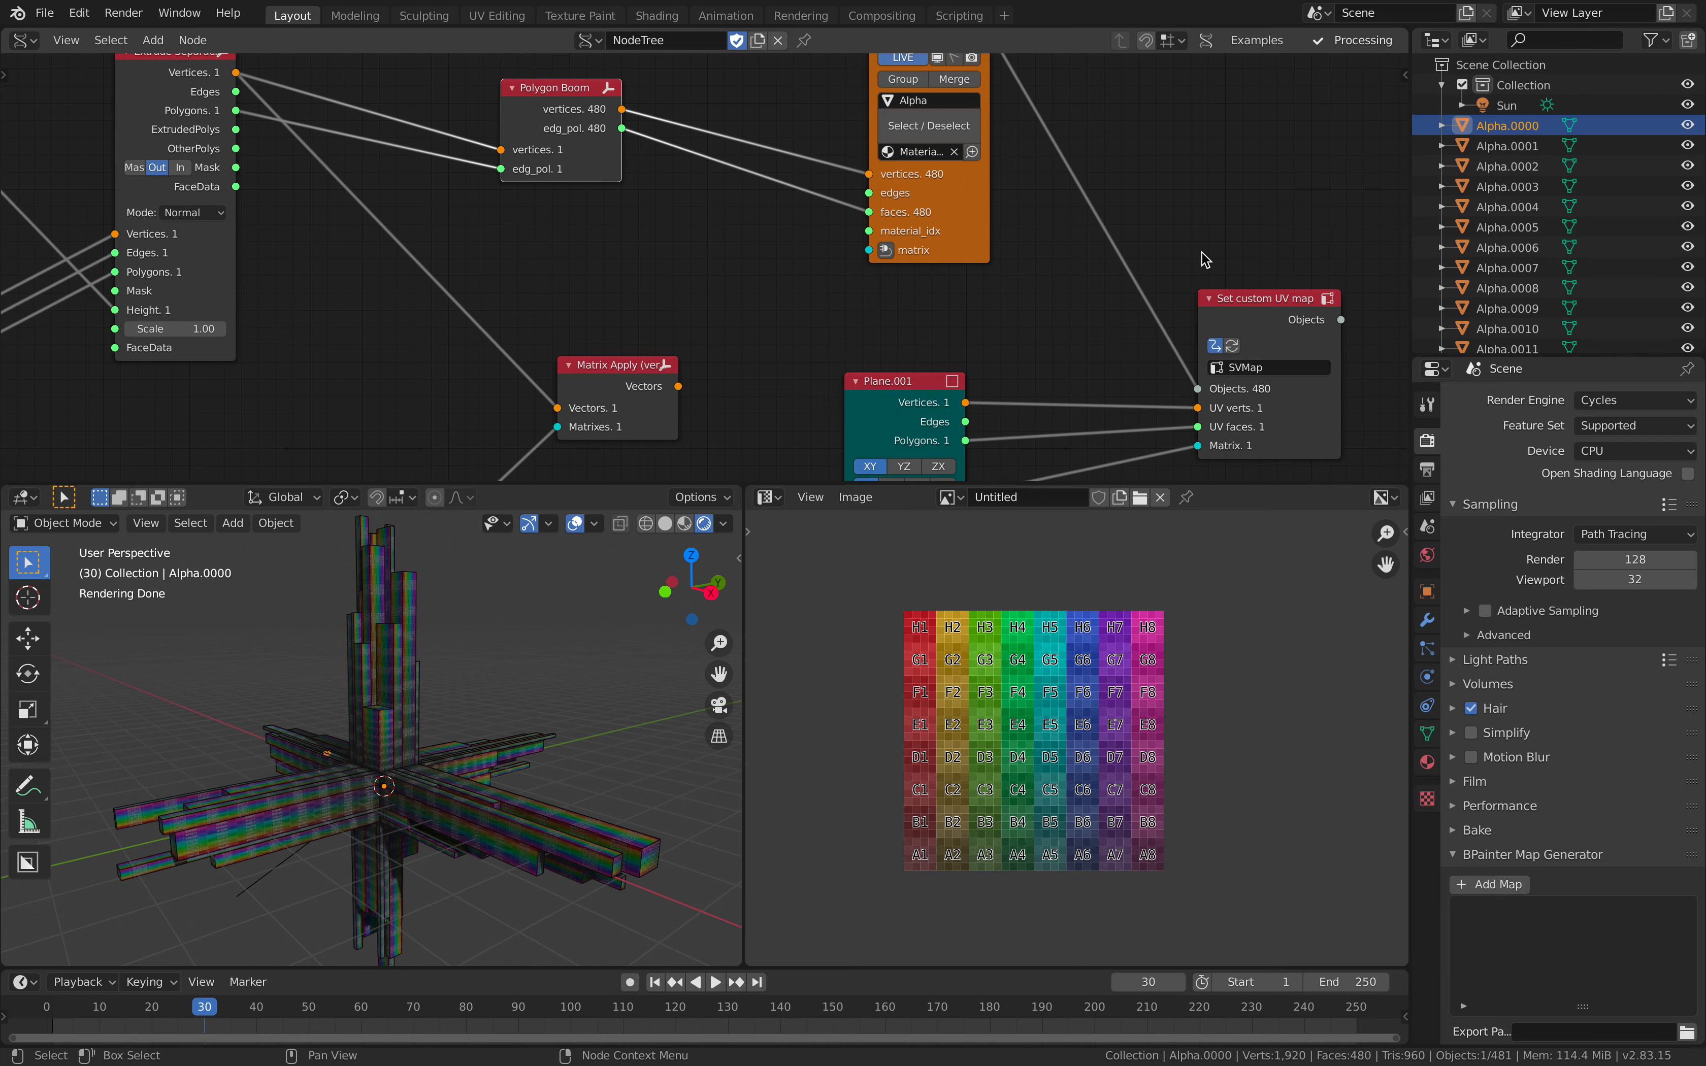
key(ctrl+s)
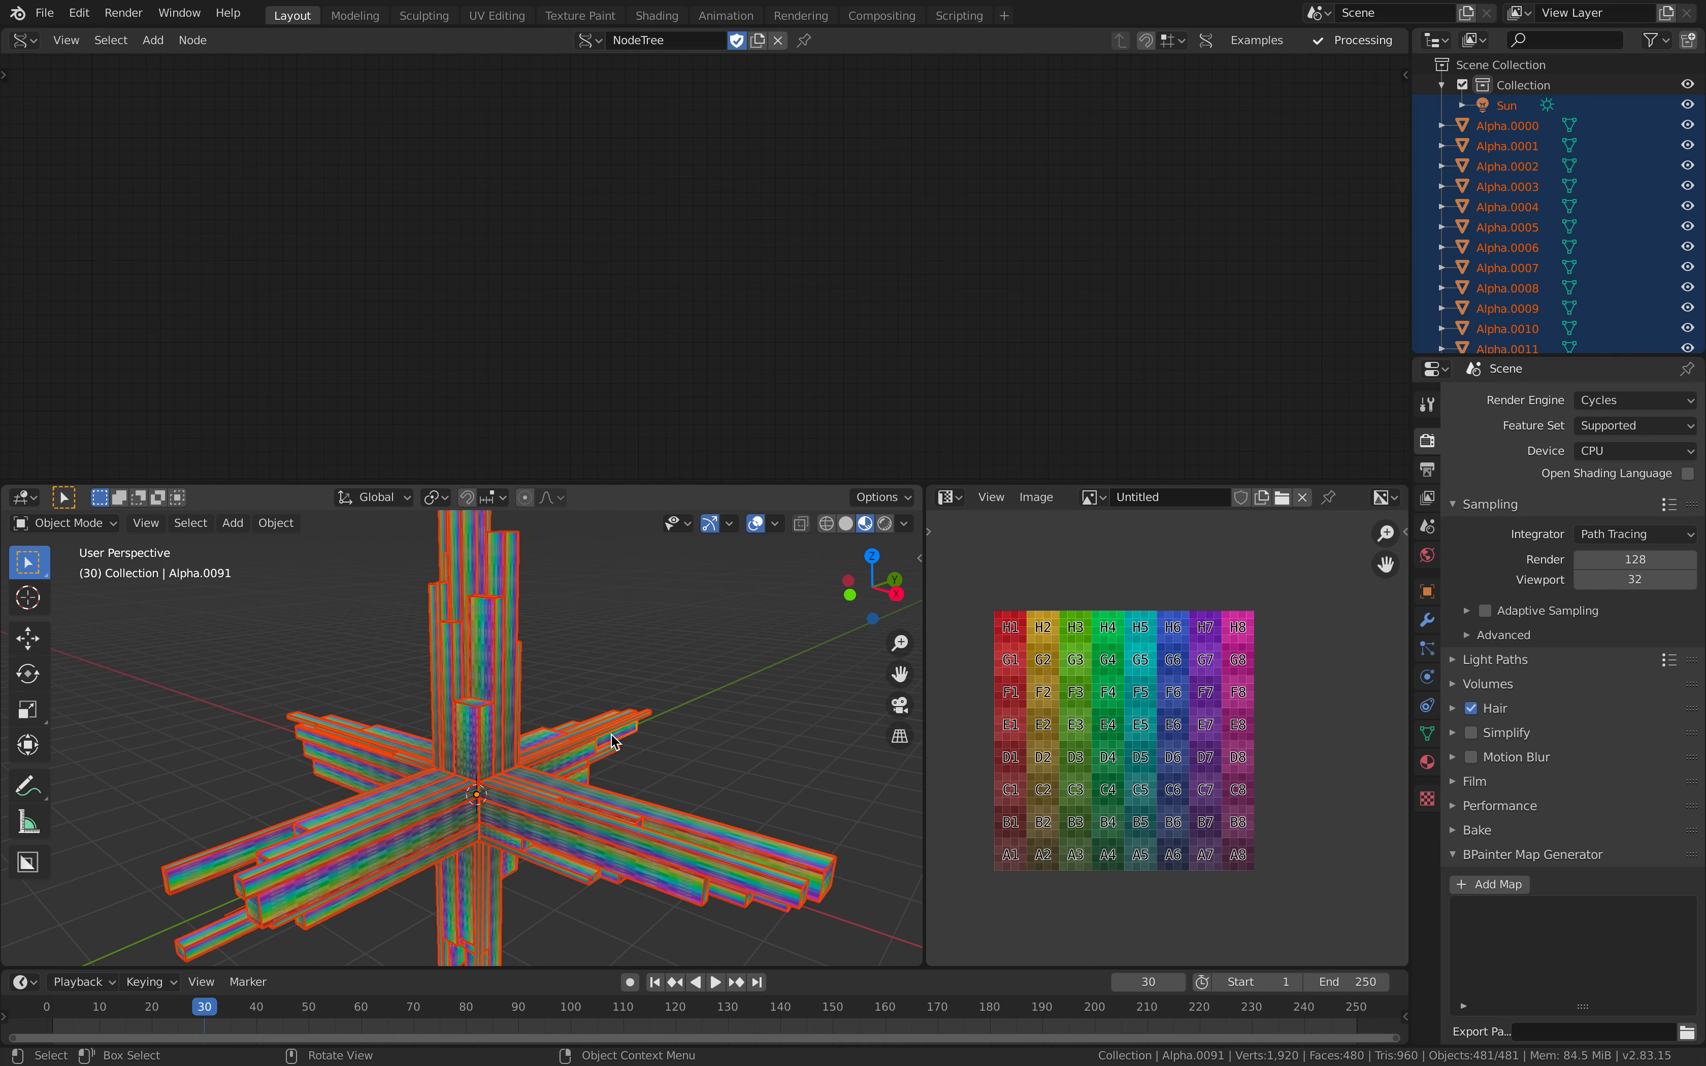
Join all Alpha pieces into Alpha.0091, show its modifiers and enter Edit Mode.
click(1511, 125)
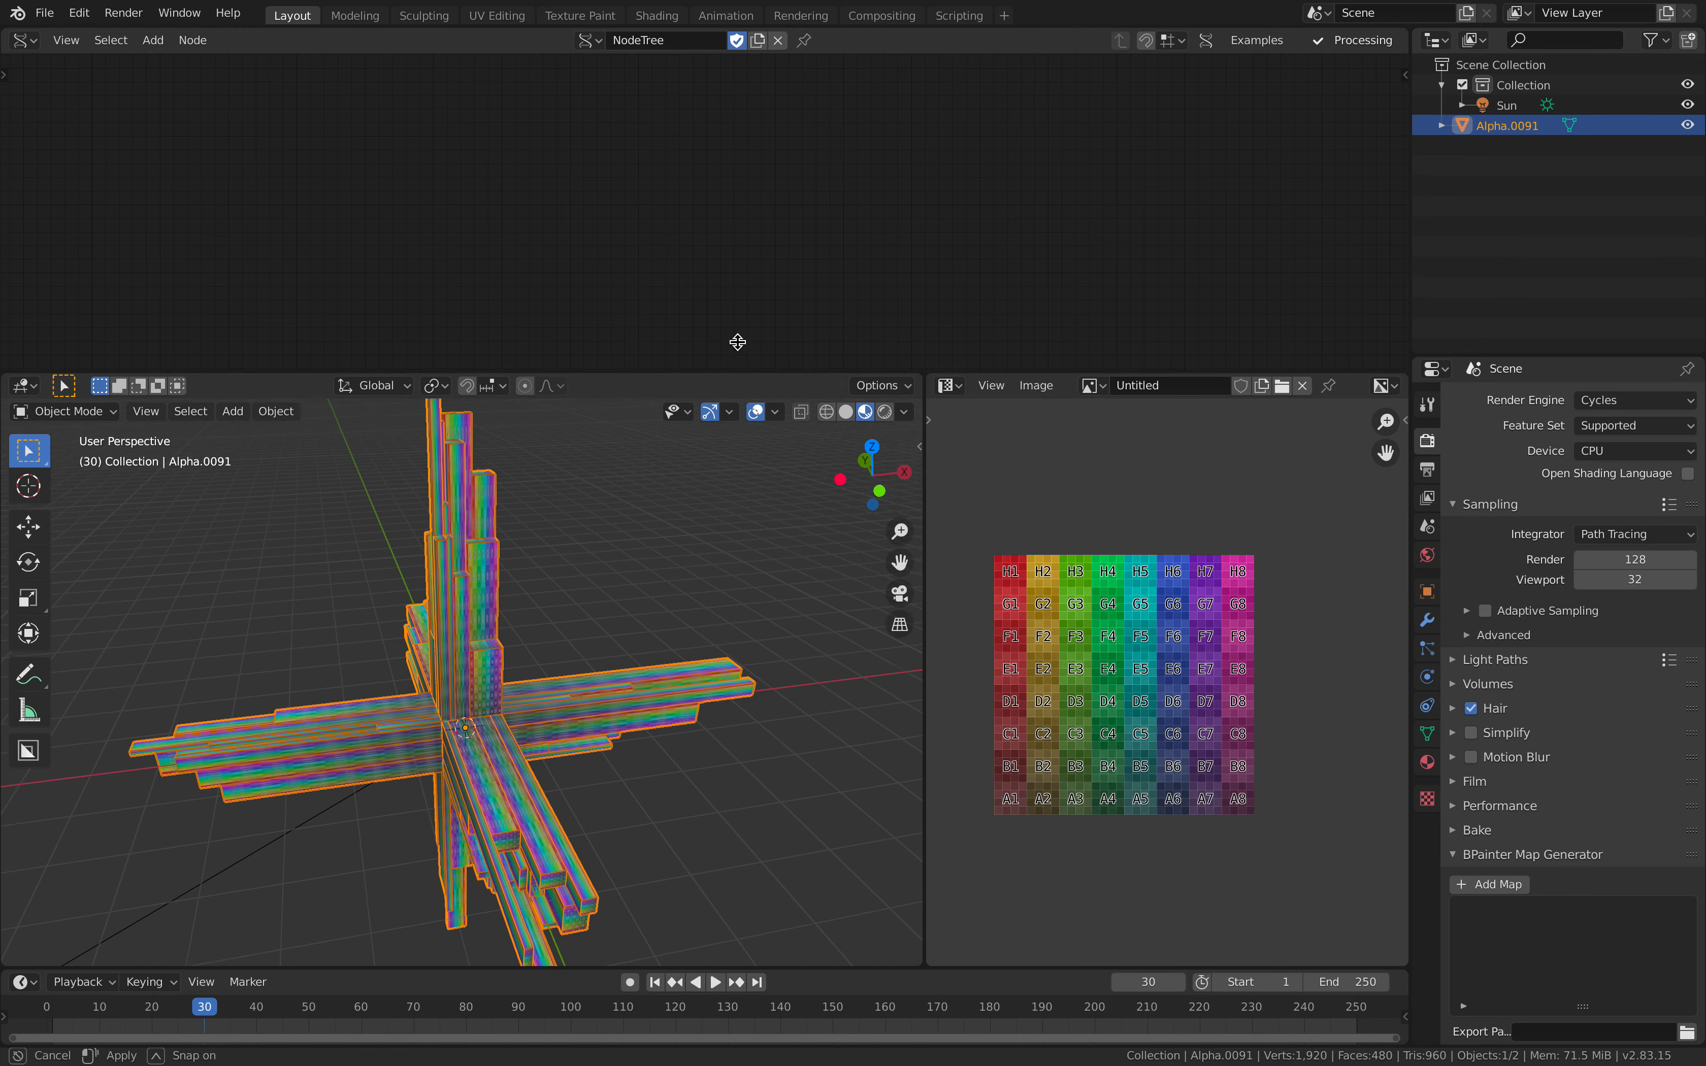
click(1524, 400)
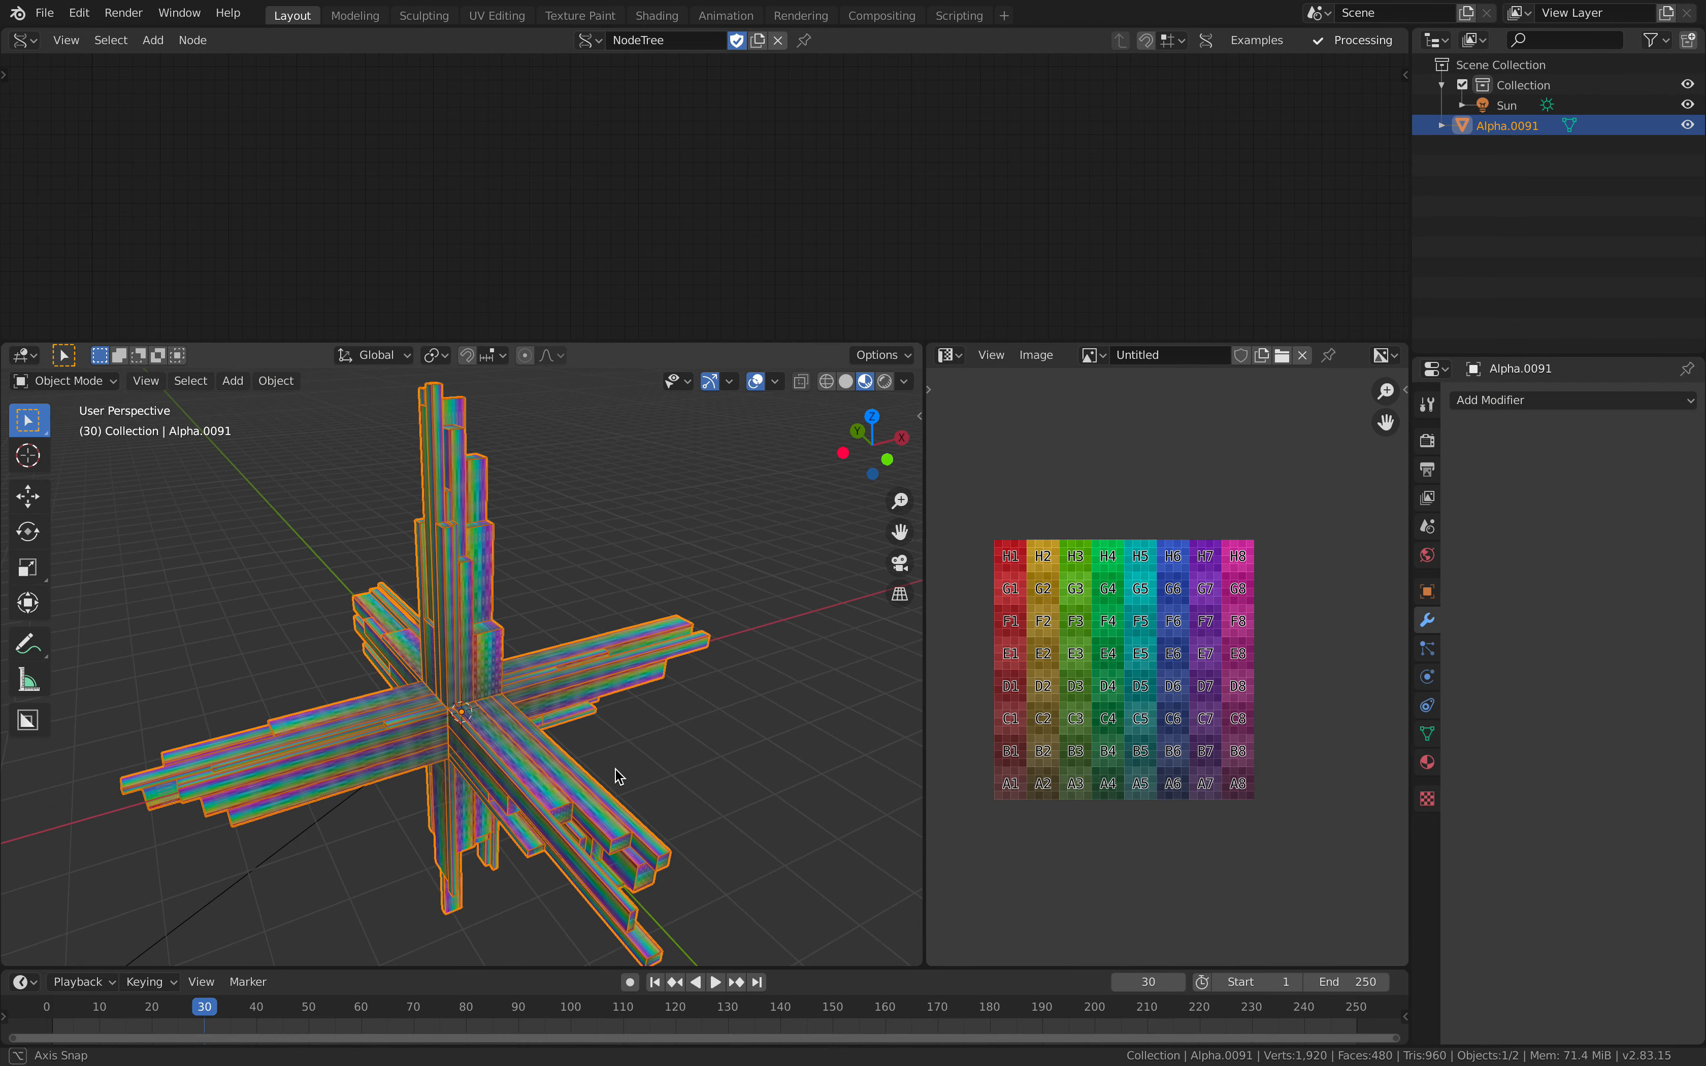
click(1570, 399)
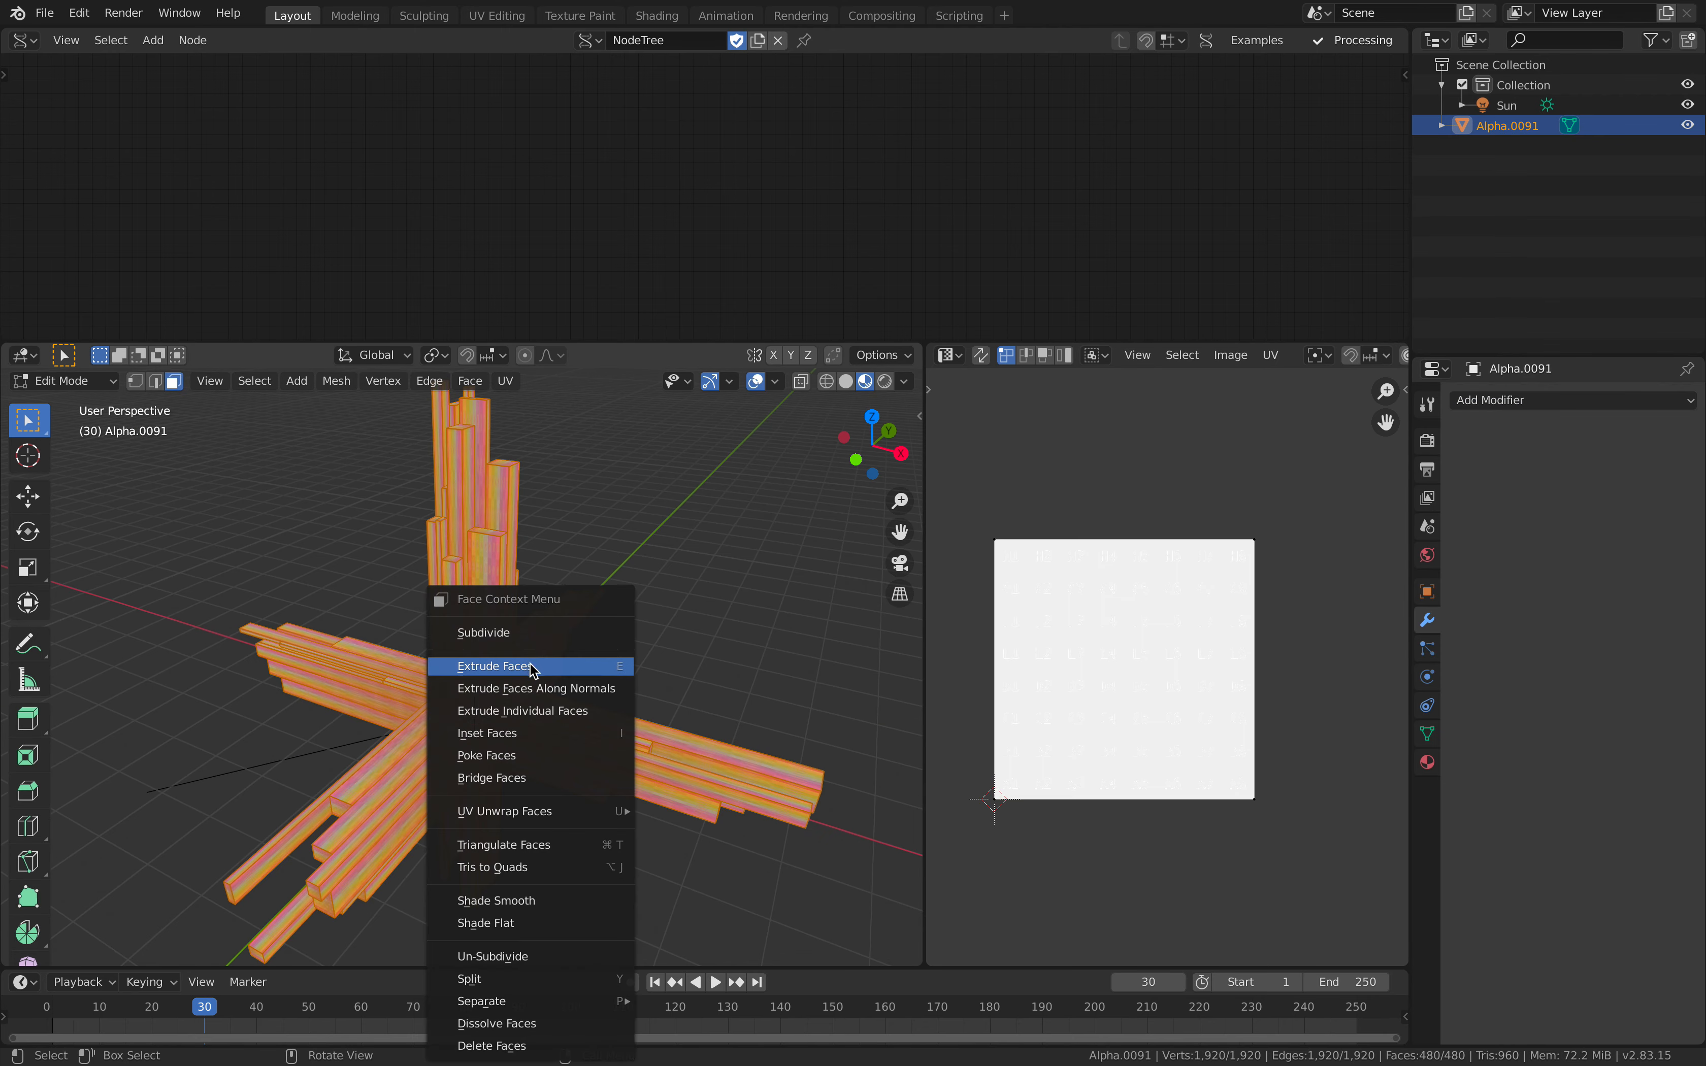
mouse_move(484, 1002)
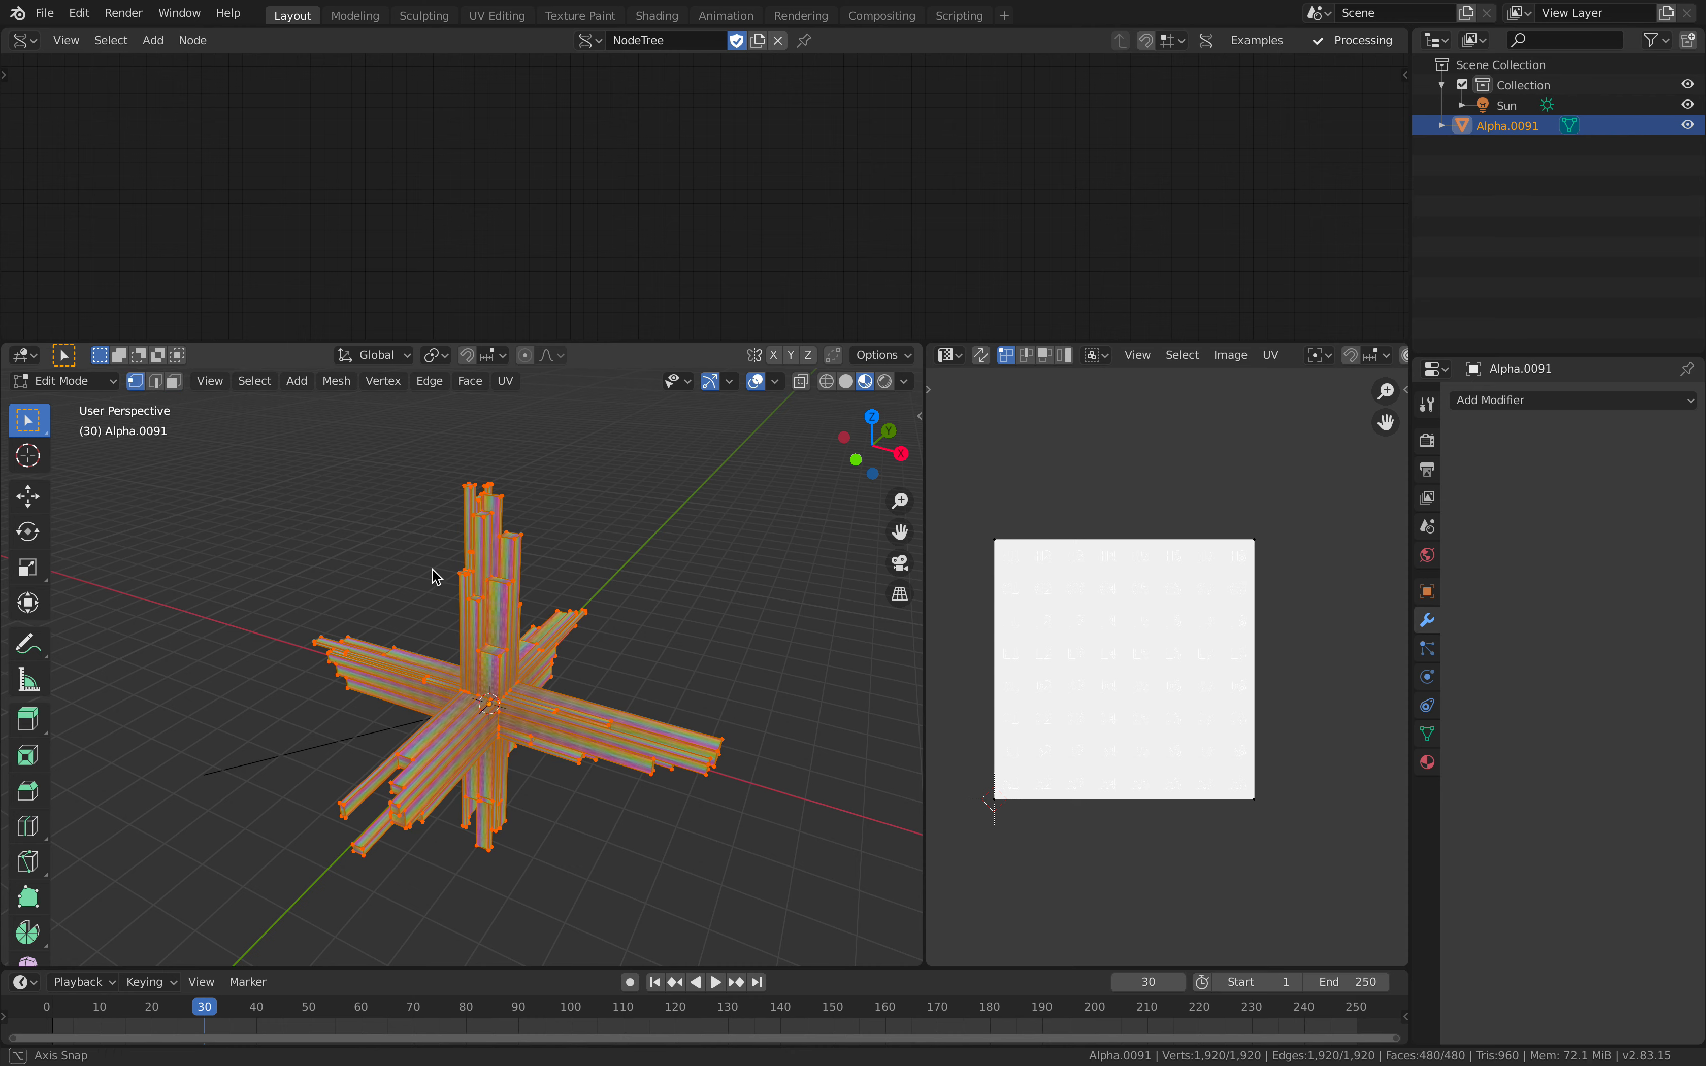
Merge the mesh's overlapping vertices by distance, removing the 1349 duplicates.
right_click(433, 576)
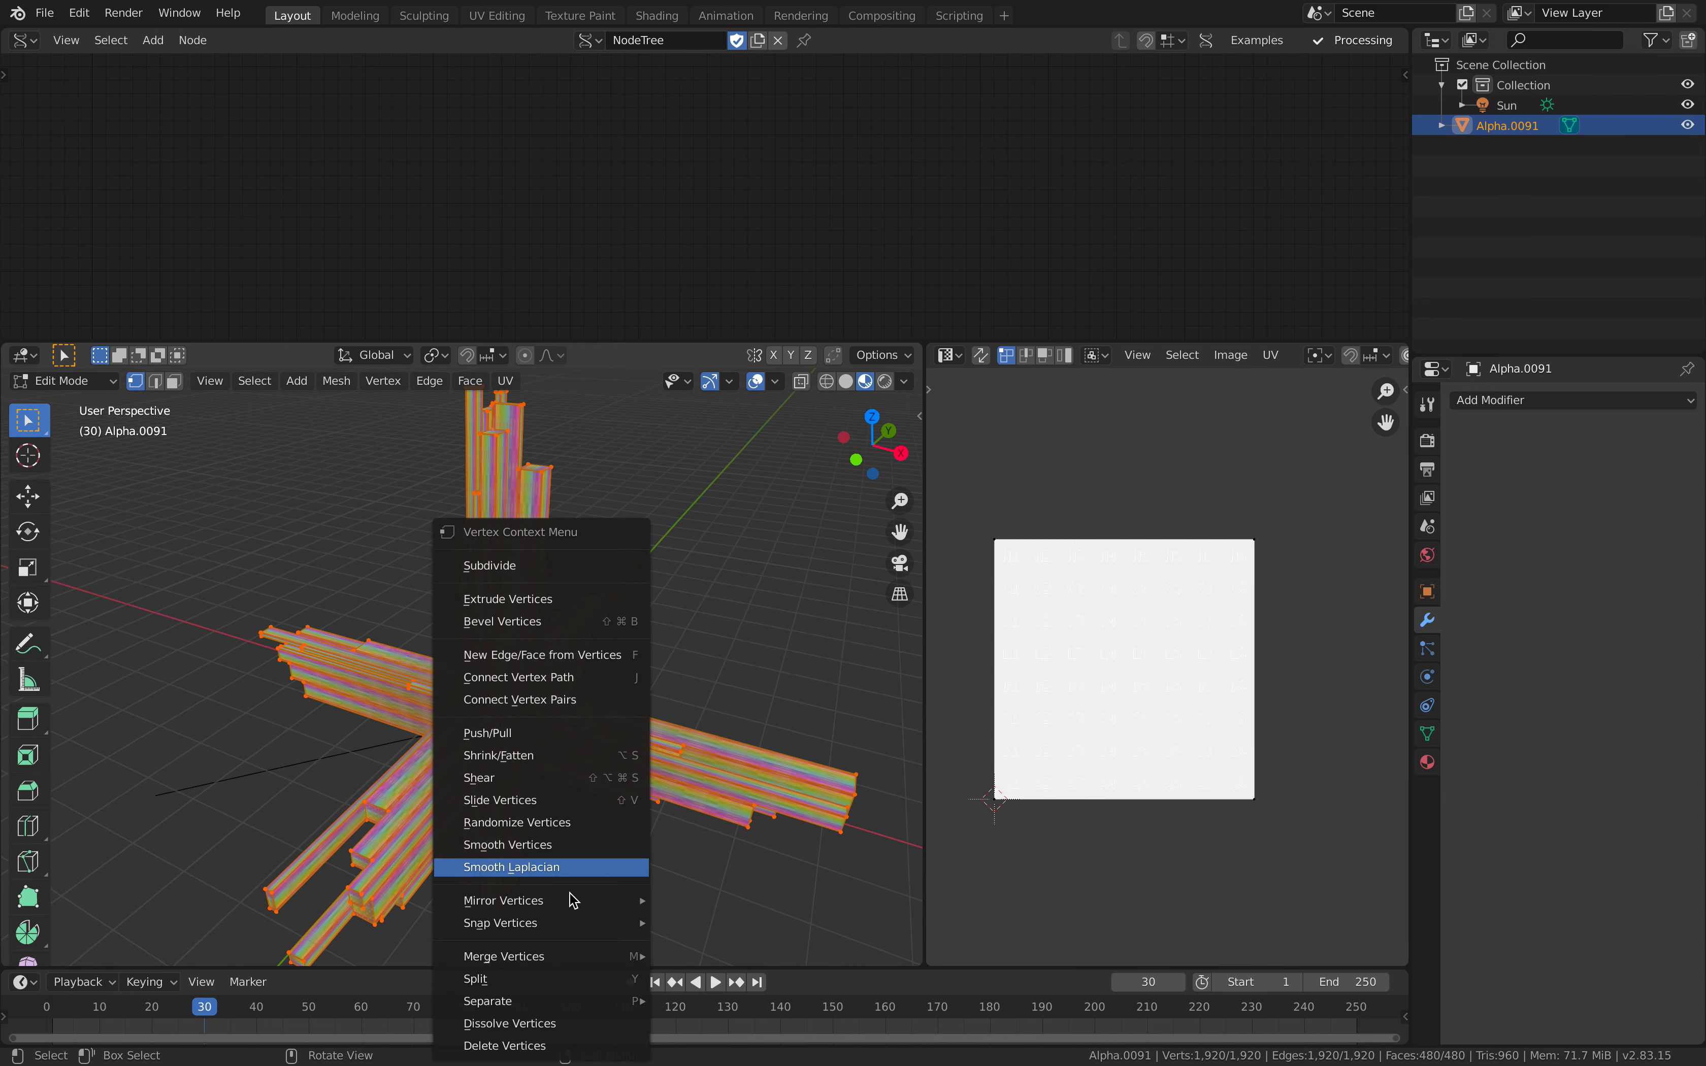
mouse_move(506, 956)
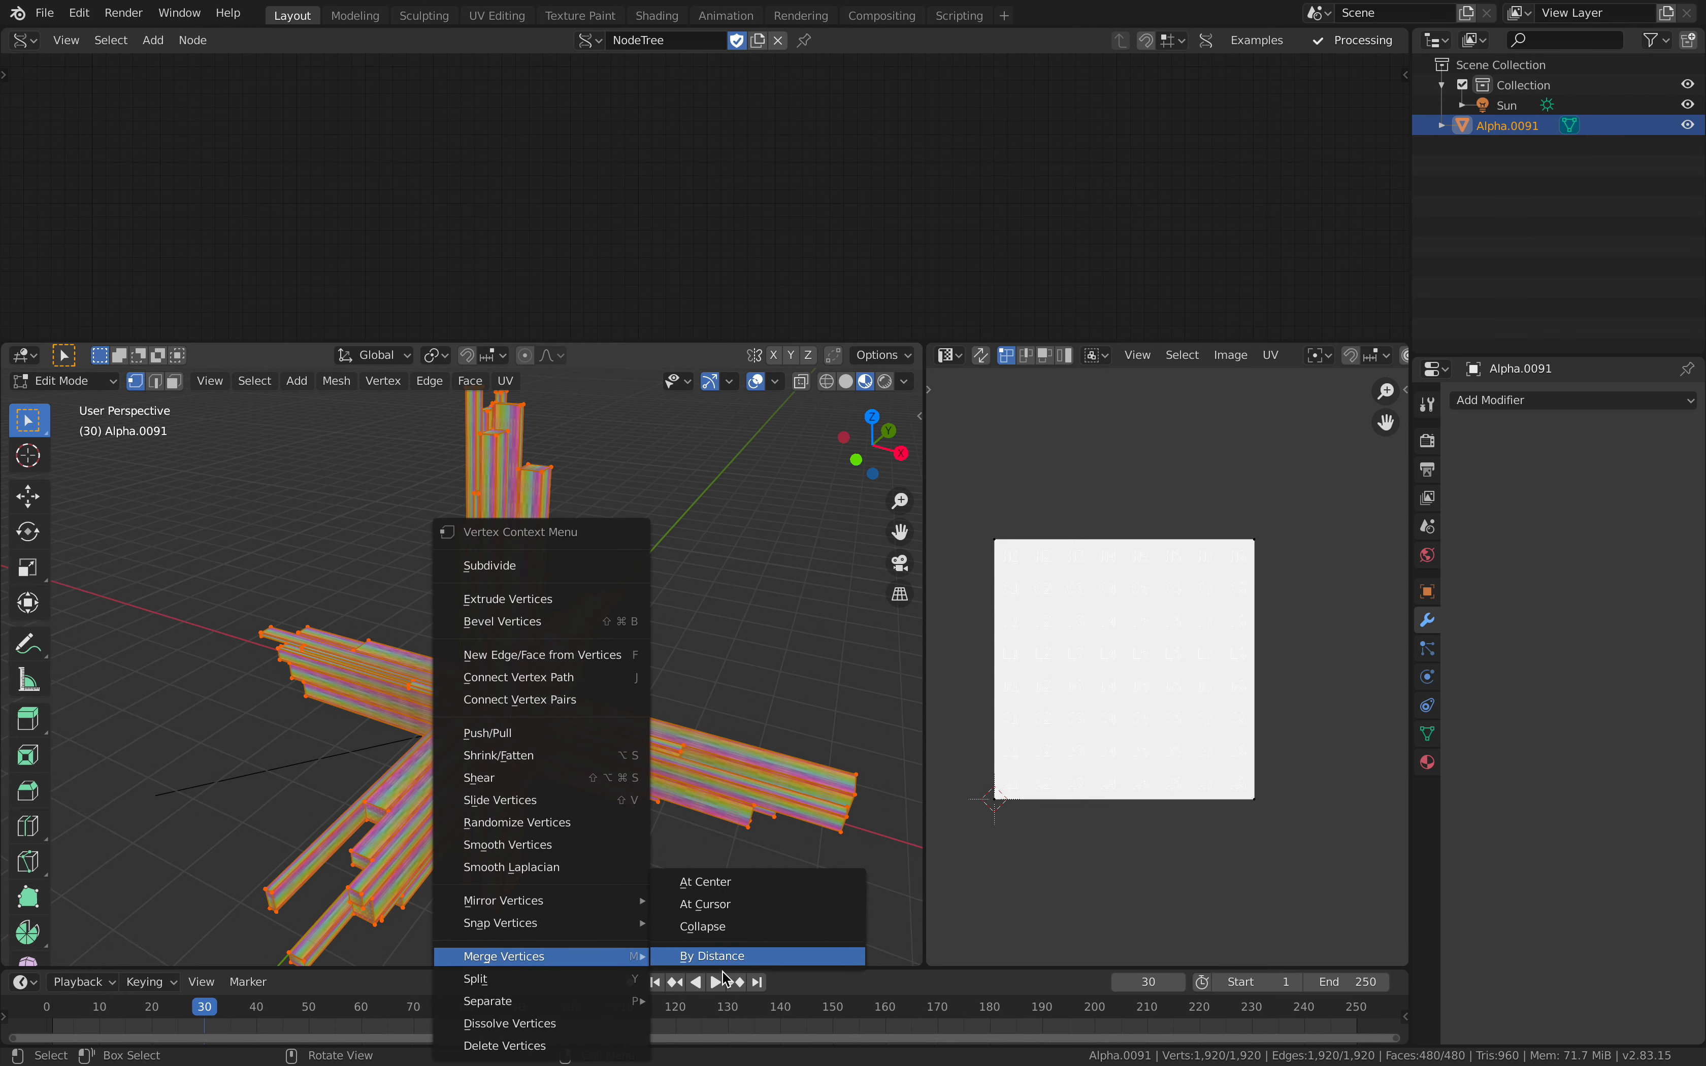
click(712, 956)
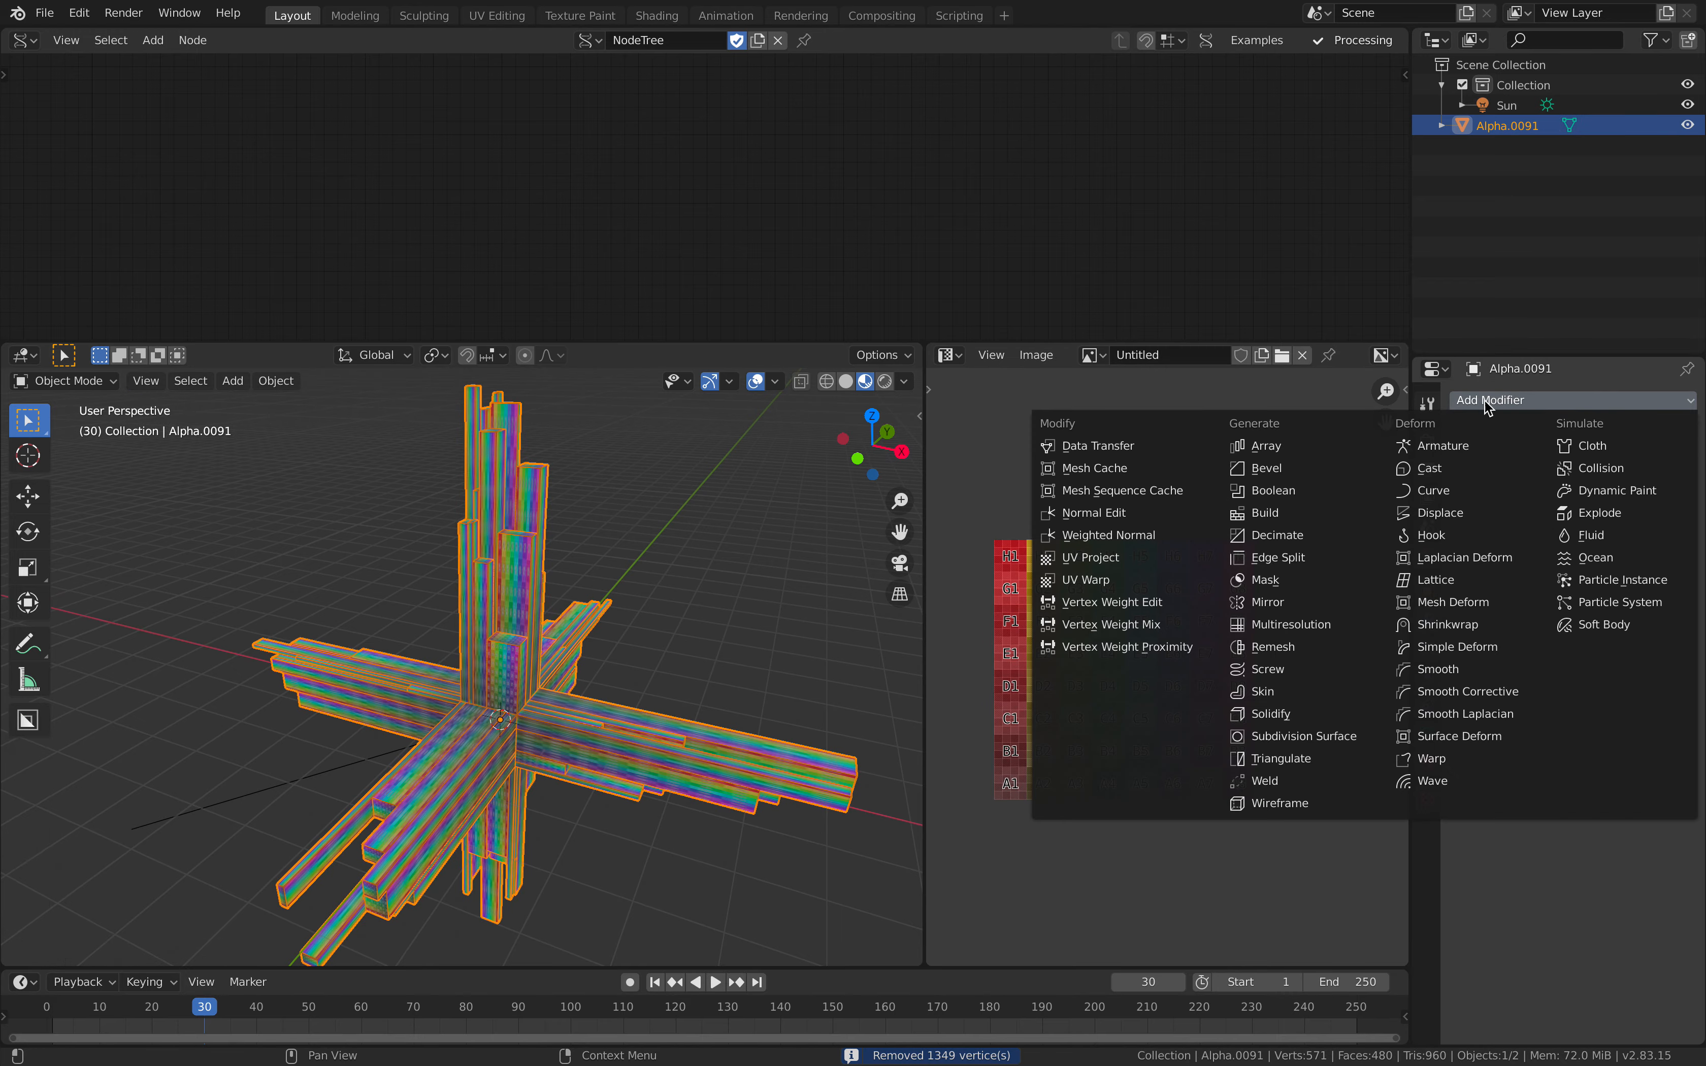
Add a Bevel modifier and a Weld modifier with distance raised to about 0.157 m, then inspect the rounded spikes.
click(1269, 469)
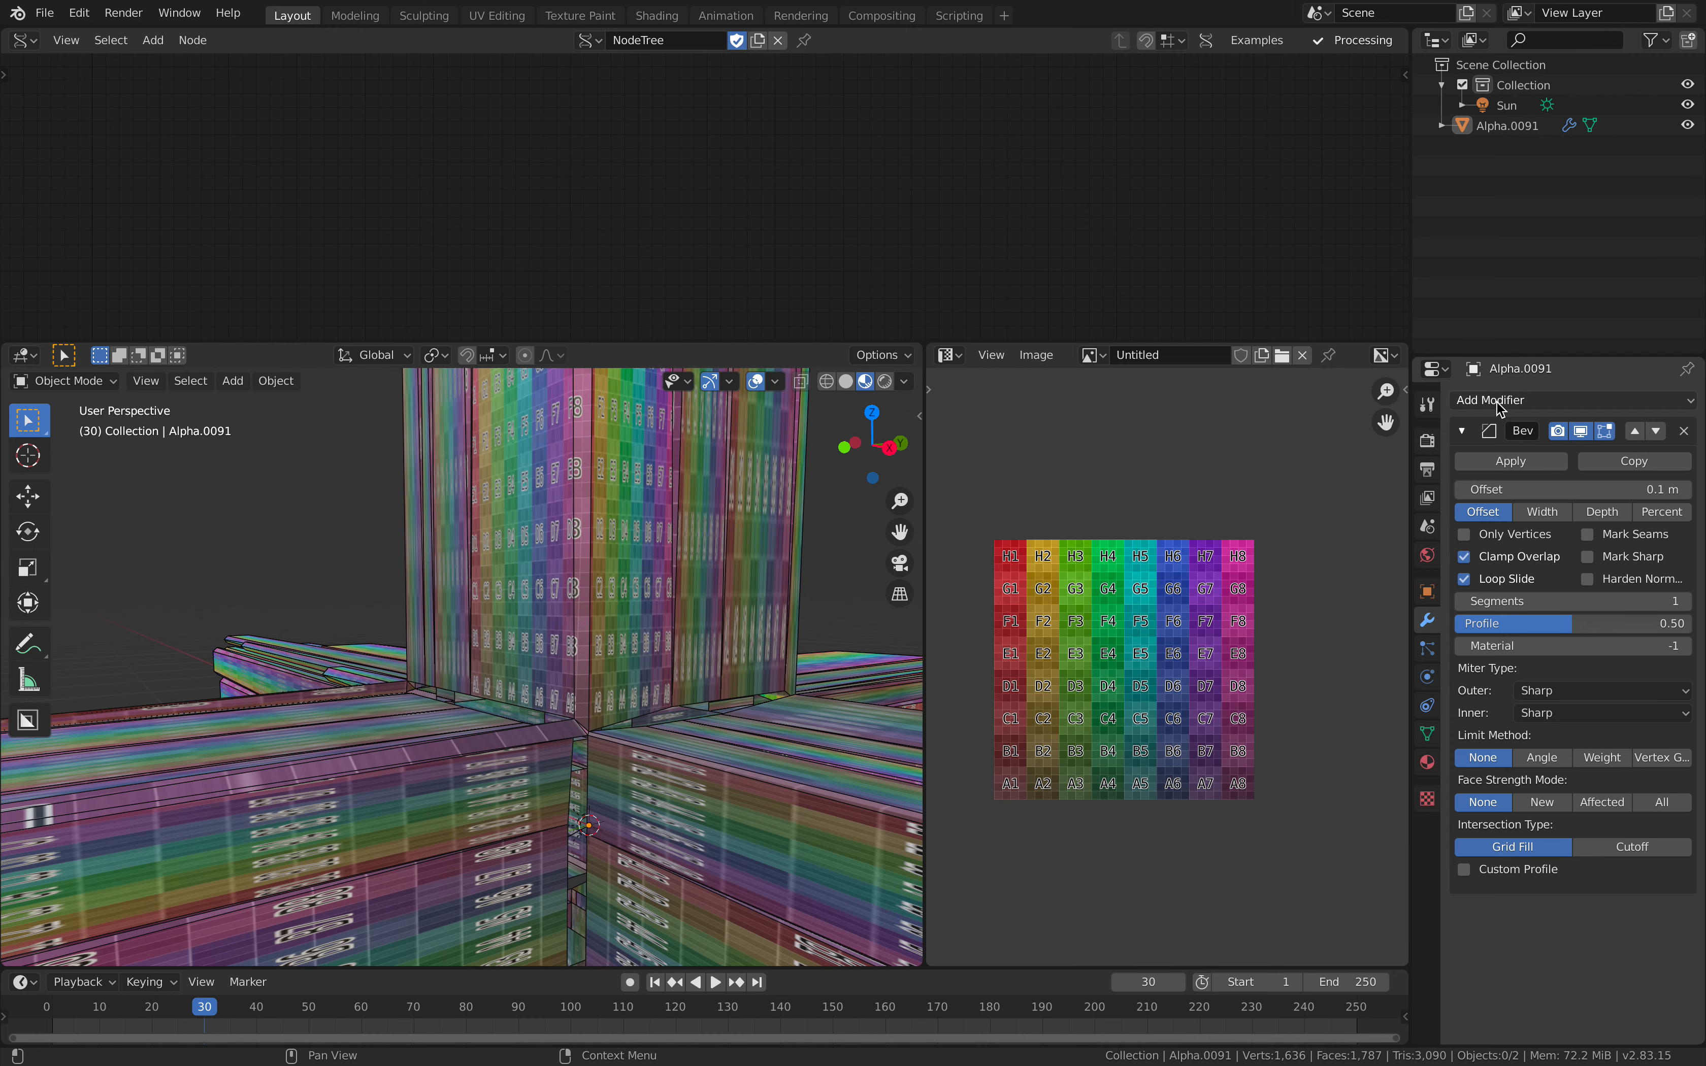
click(1524, 399)
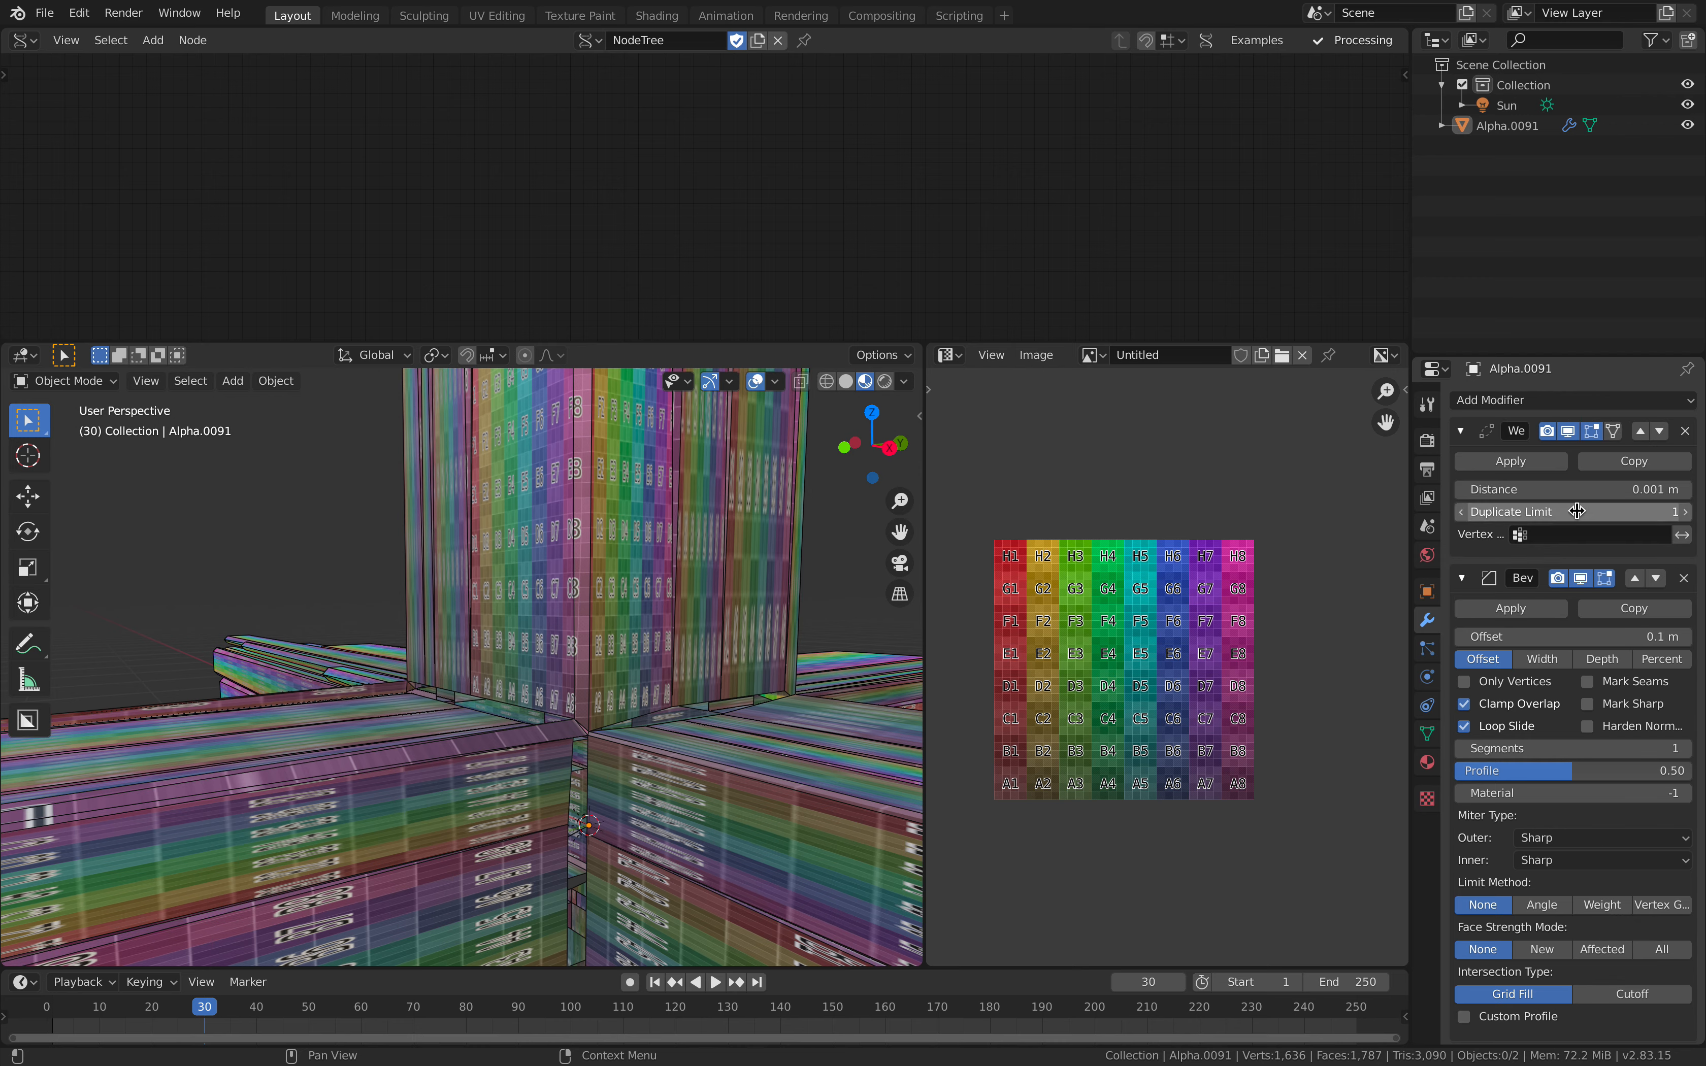
drag(1567, 488, 1611, 489)
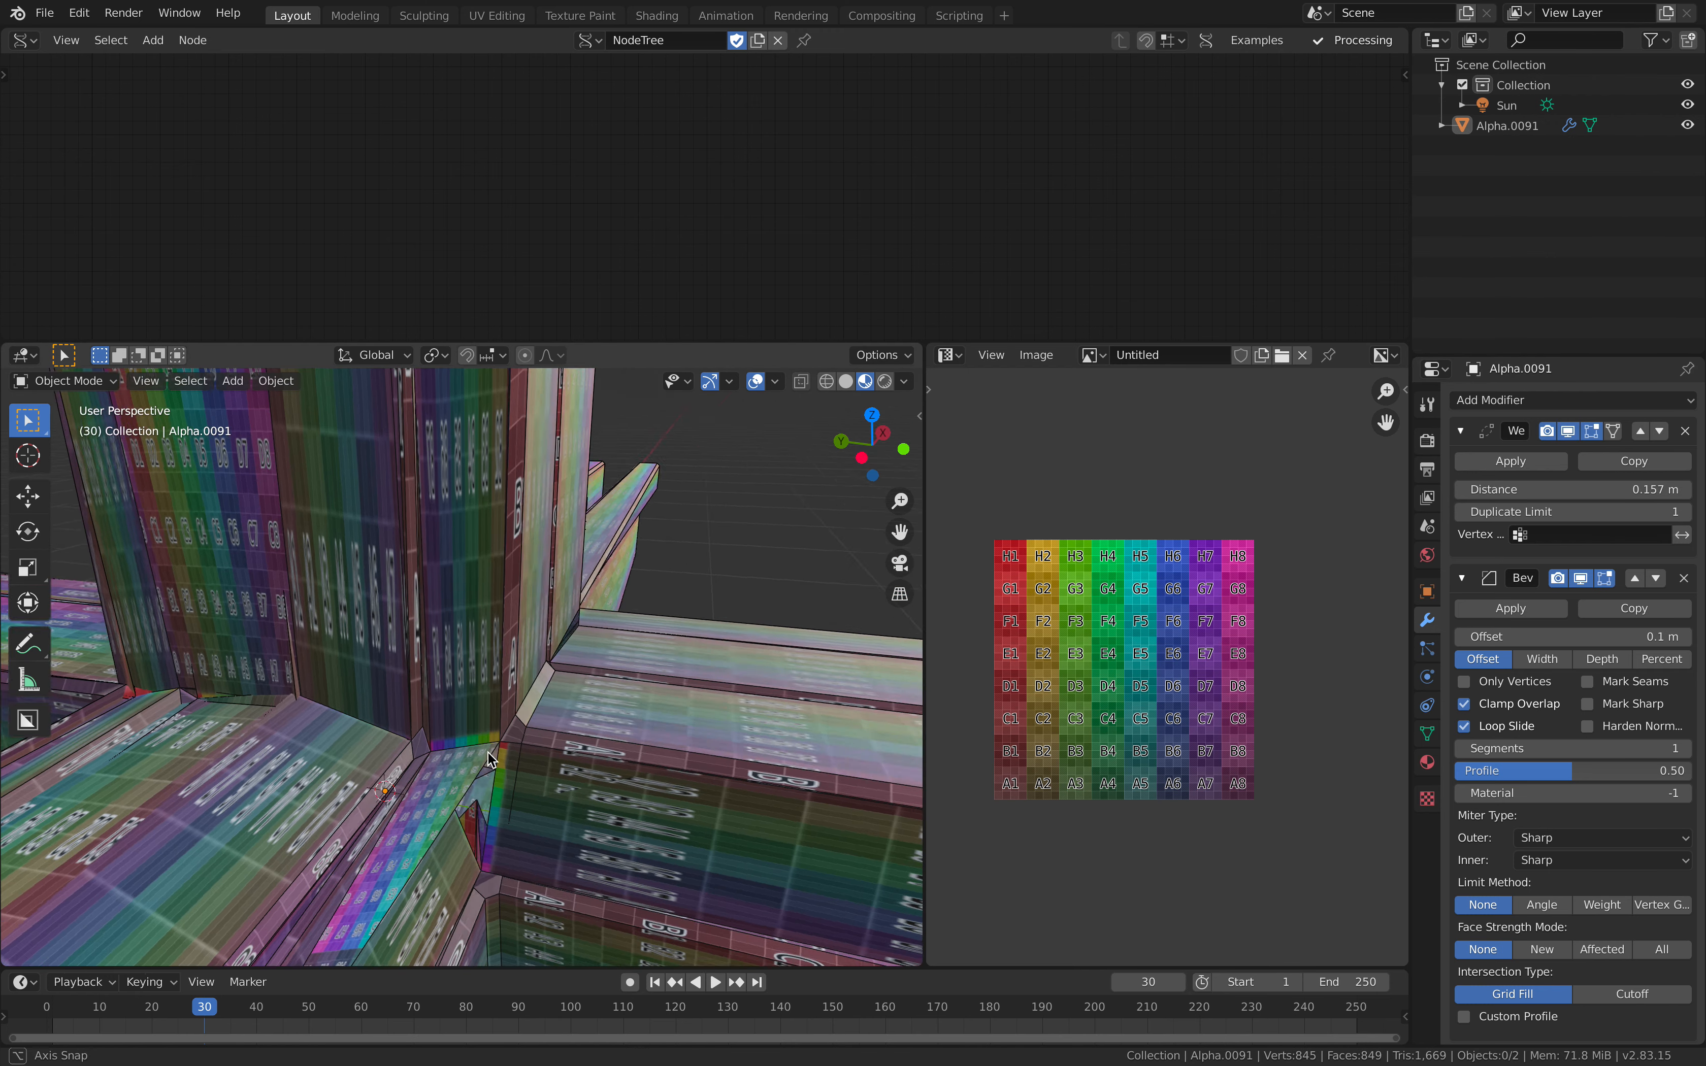
drag(490, 750, 478, 730)
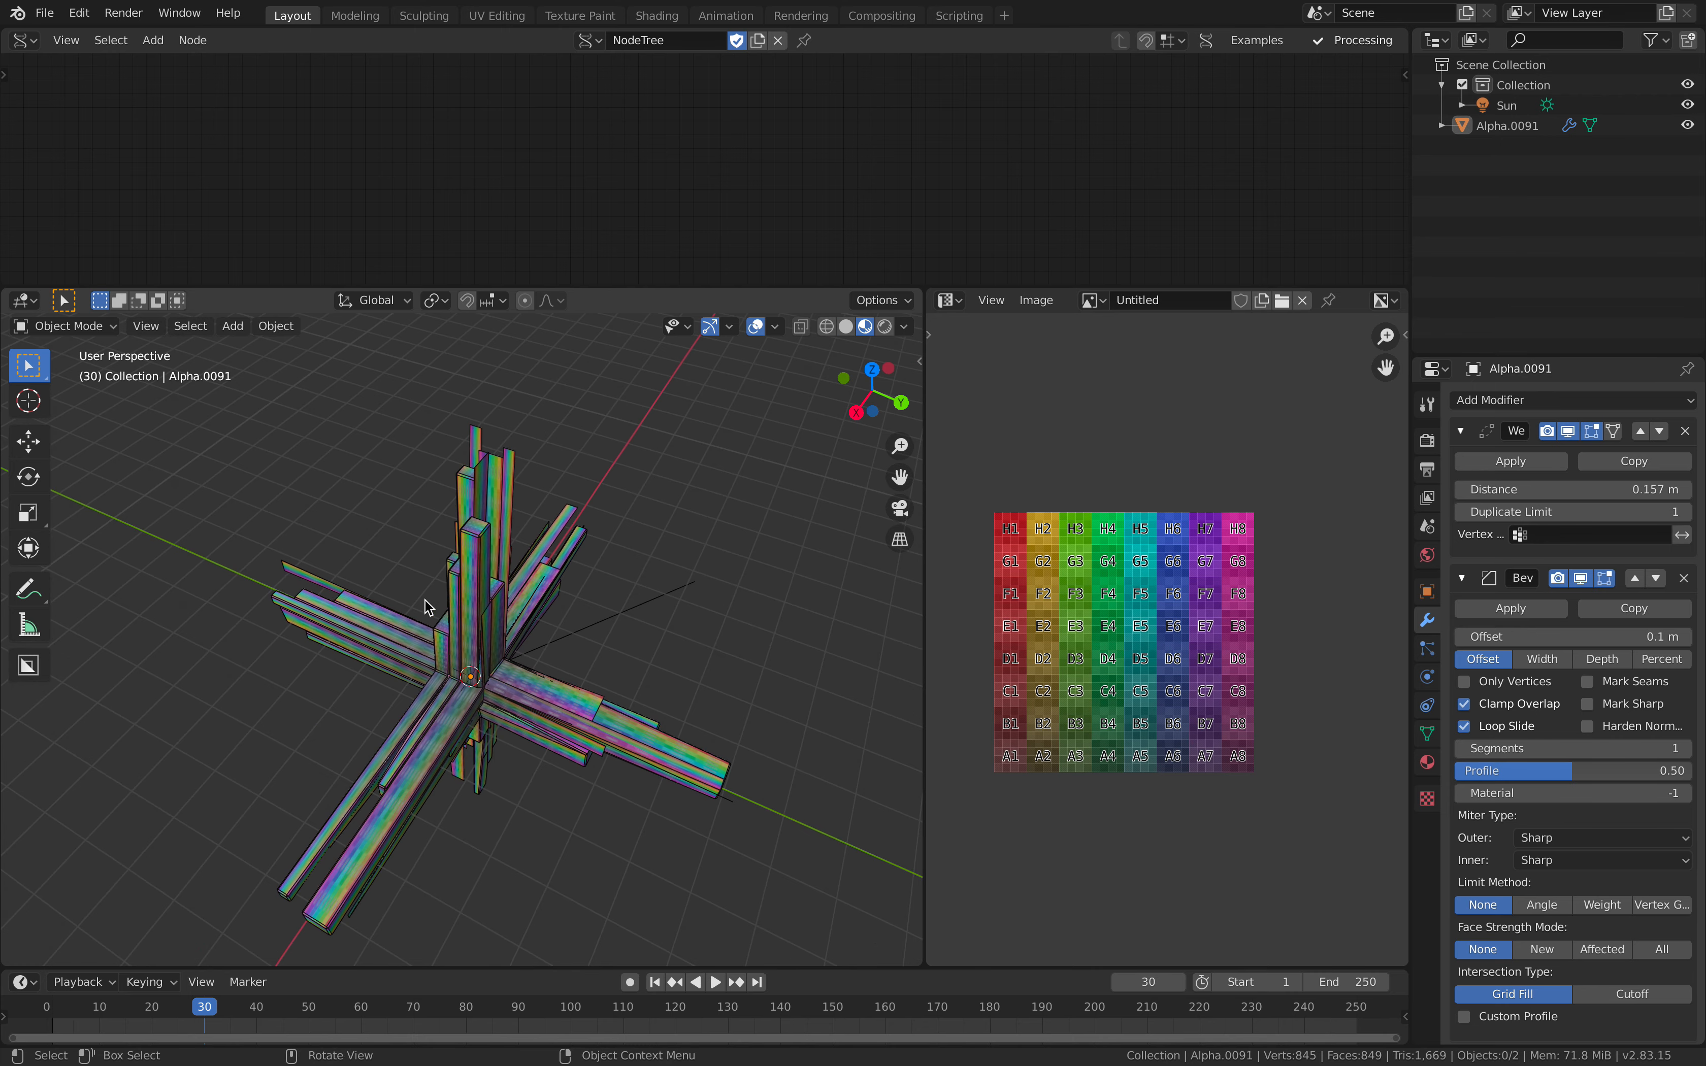
drag(424, 607, 642, 515)
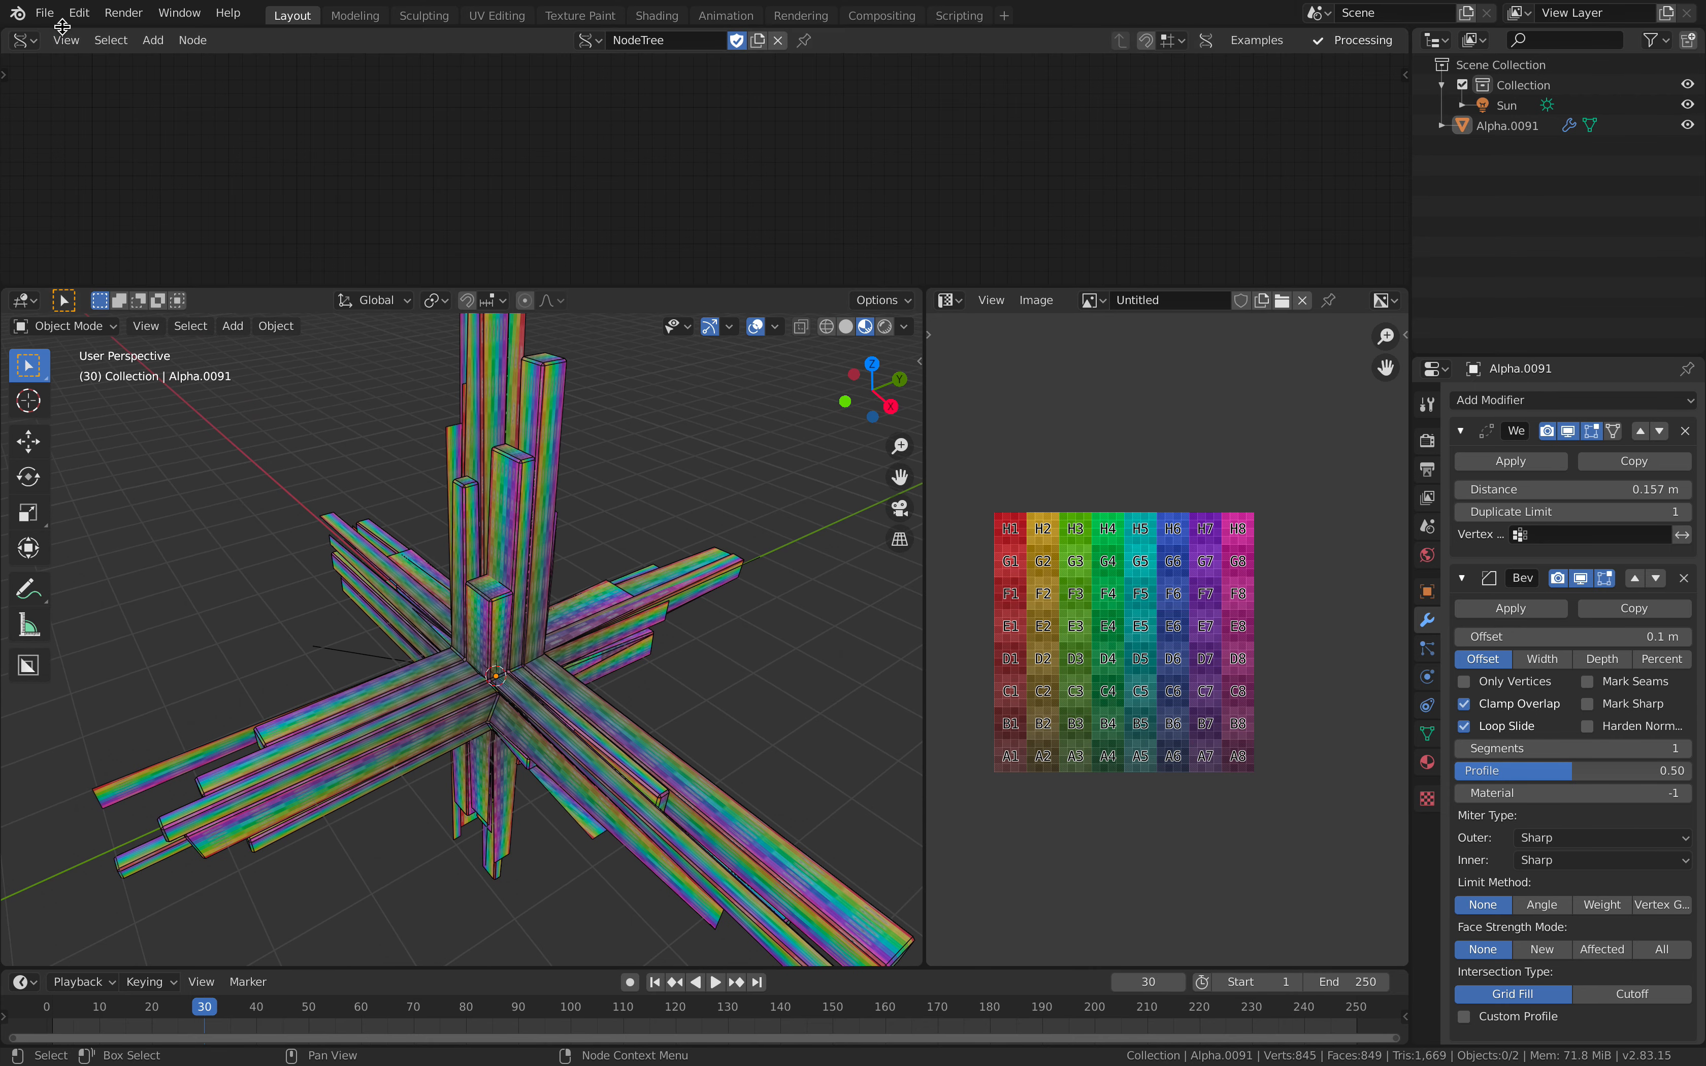
Save the mesh as recursivesubd_001_baked.blend and reopen the original recursivesubd_001.blend.
click(44, 12)
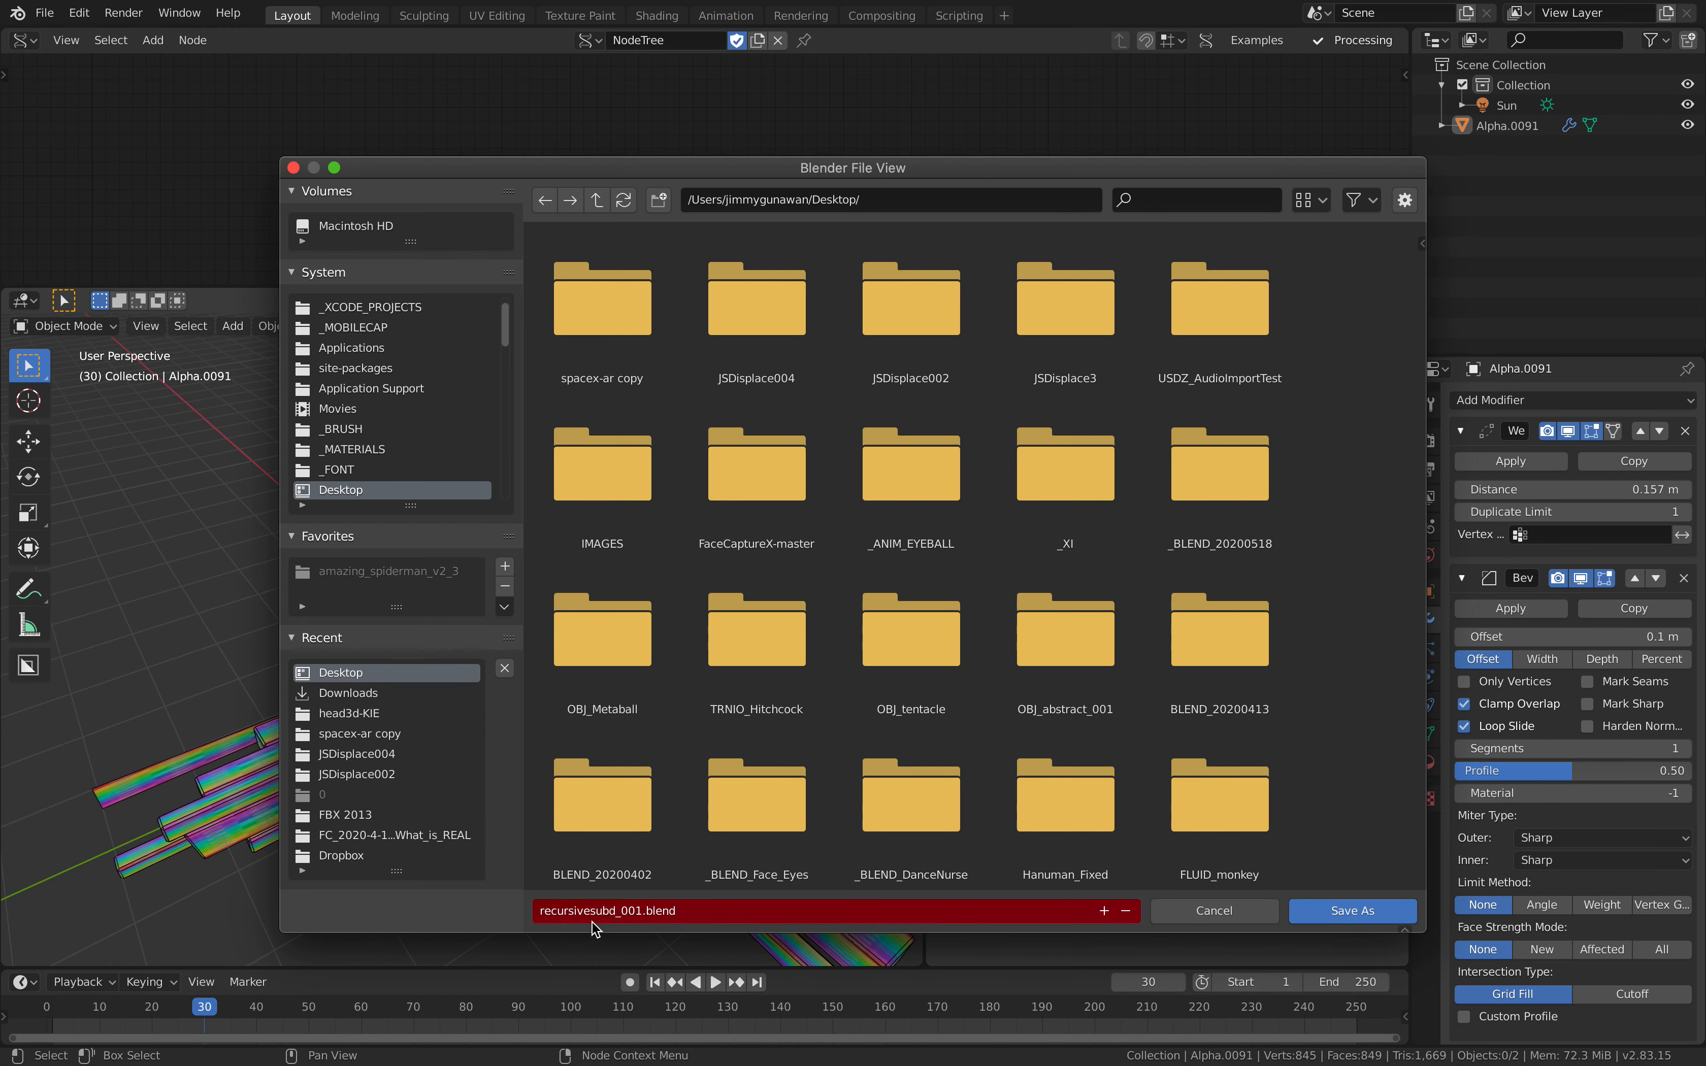
click(645, 911)
text(_baked)
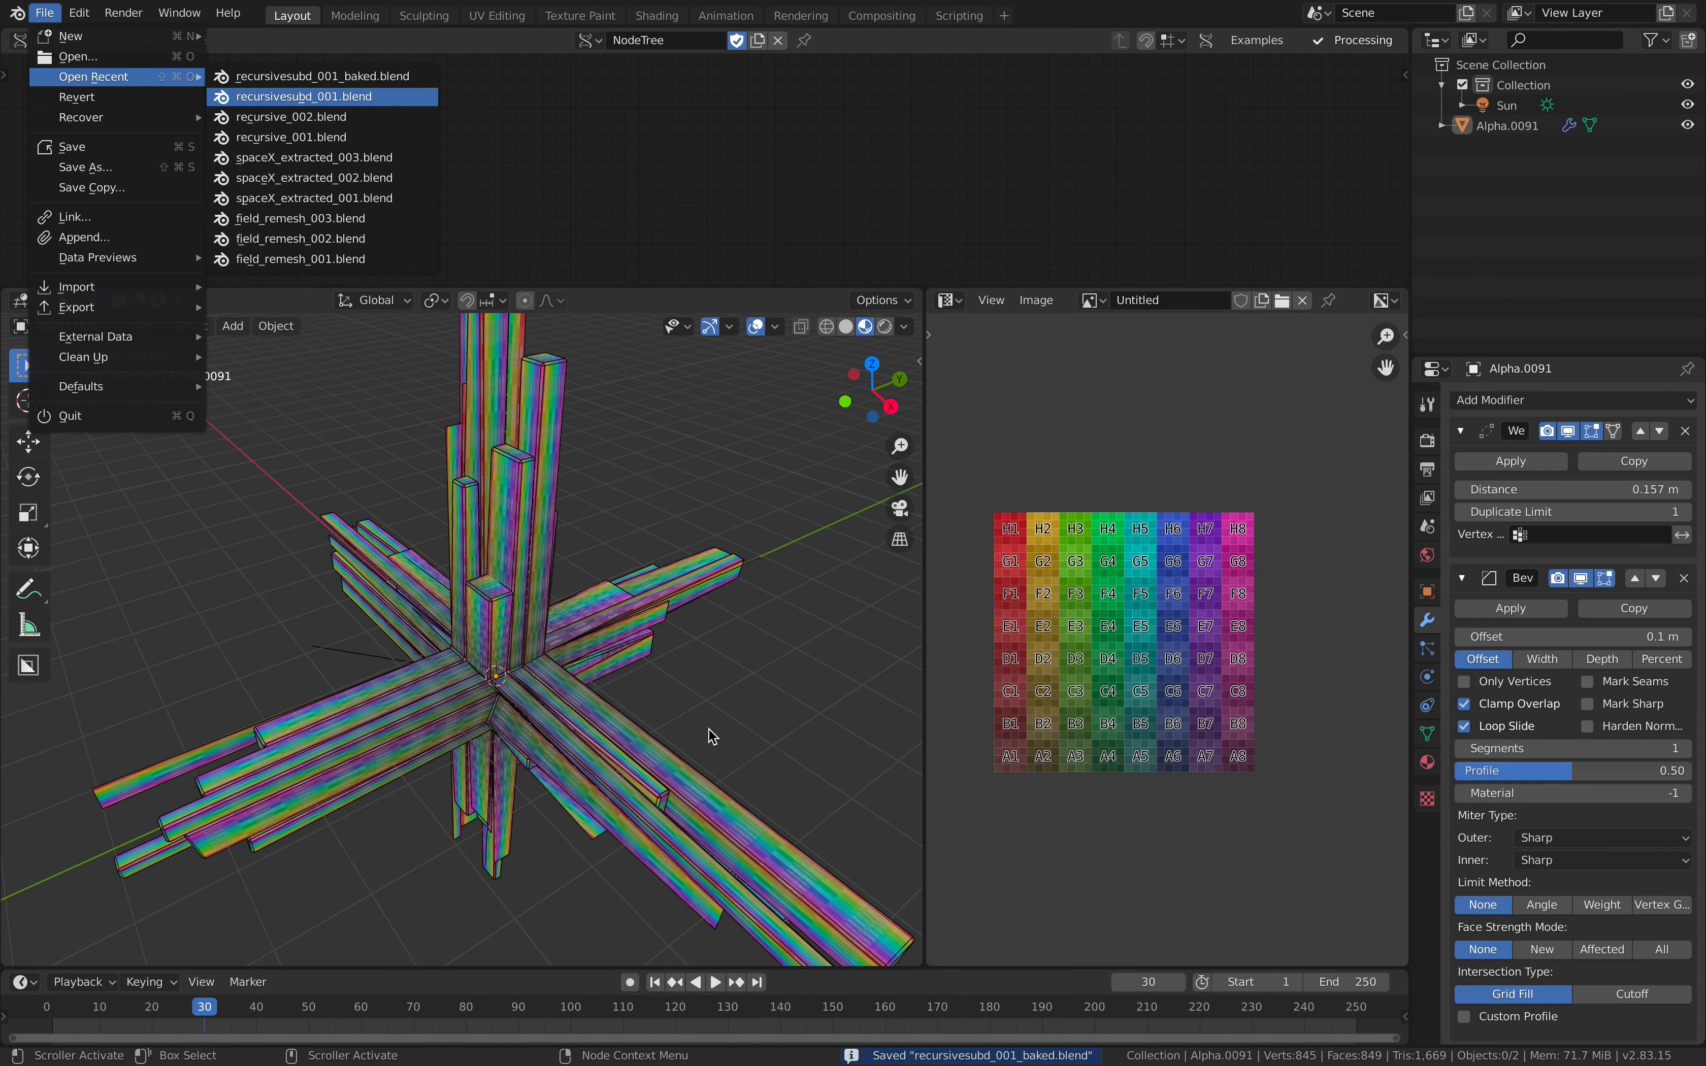
click(292, 96)
text(su)
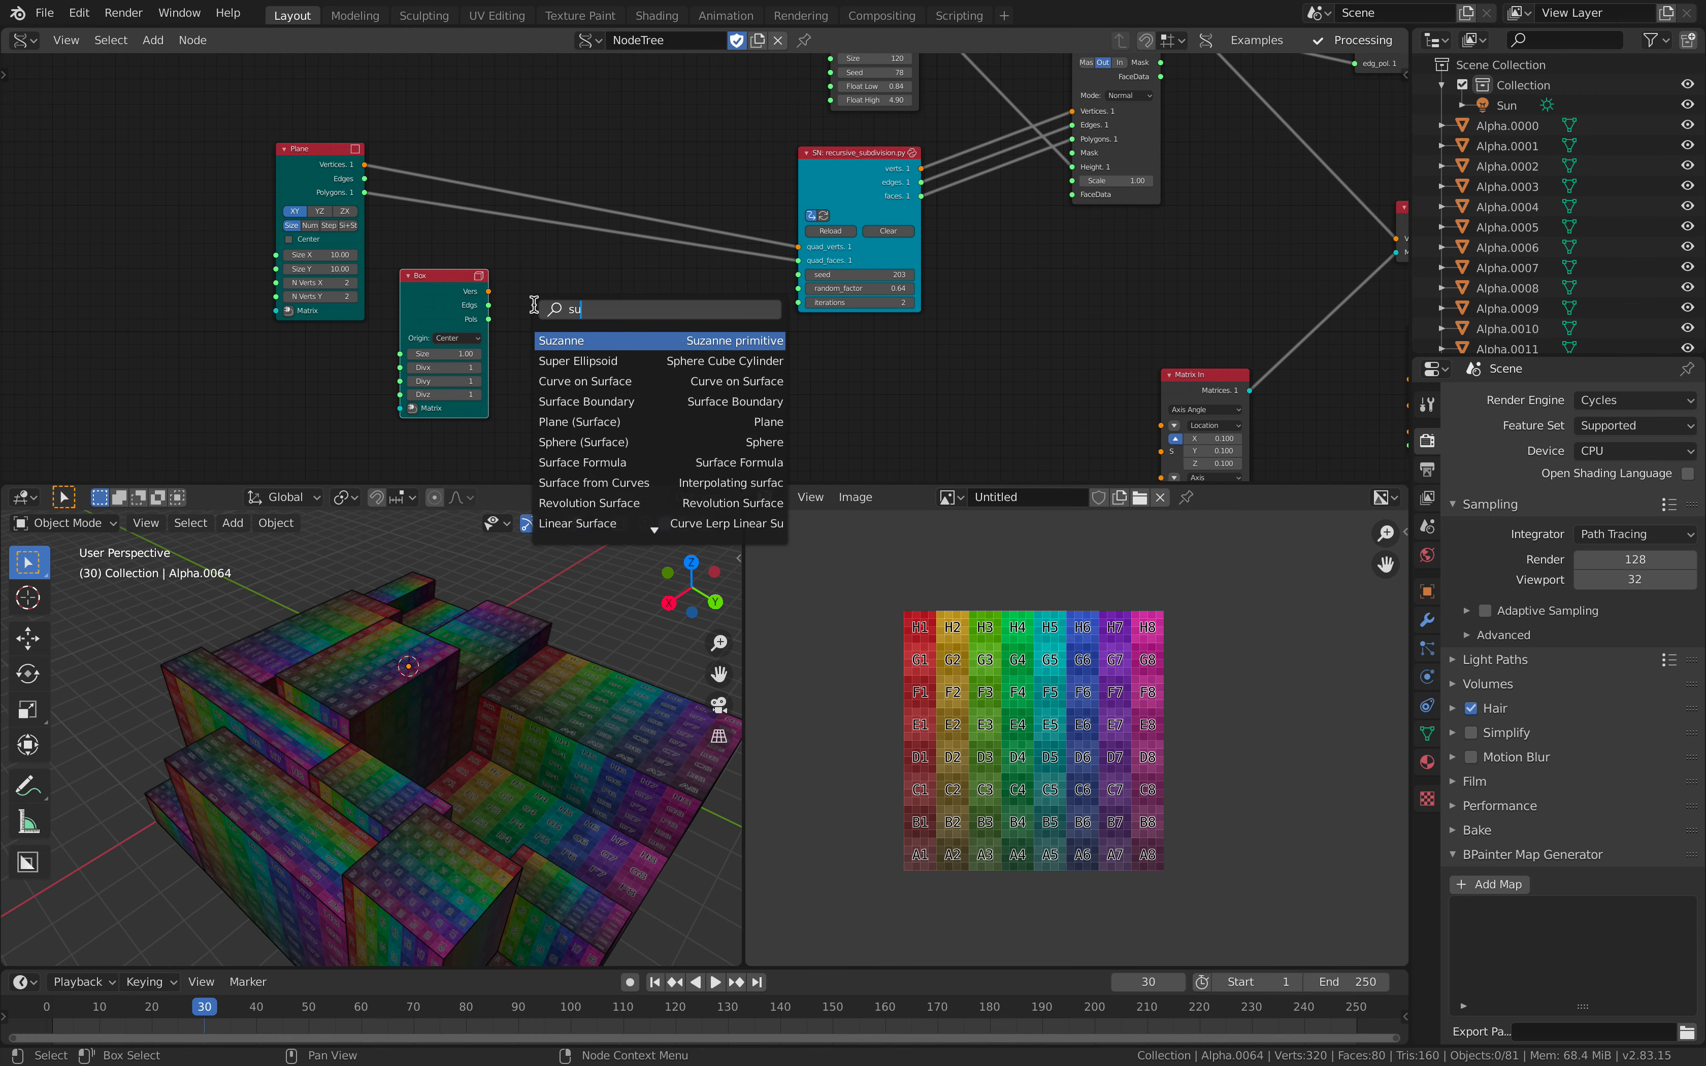
Insert a Subdivide node between the Box and the recursive subdivision and set Random Num Gen Size to 500.
click(562, 340)
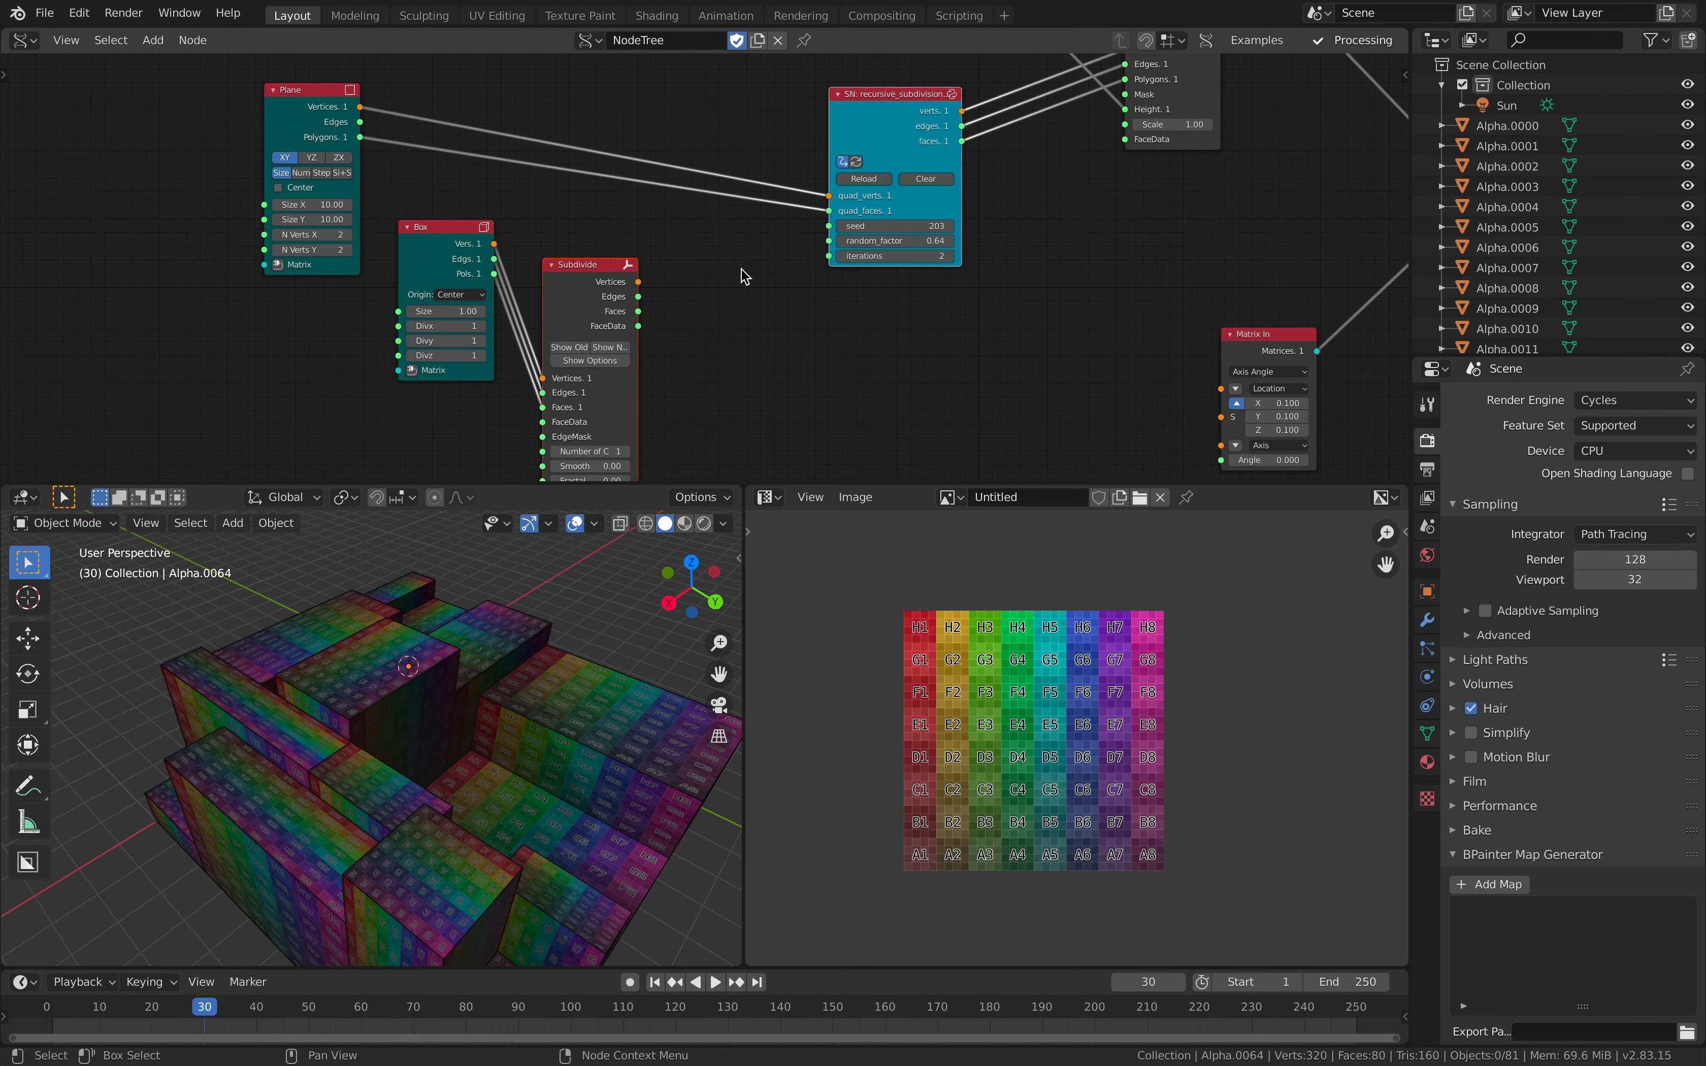
mouse_move(527, 652)
text(1)
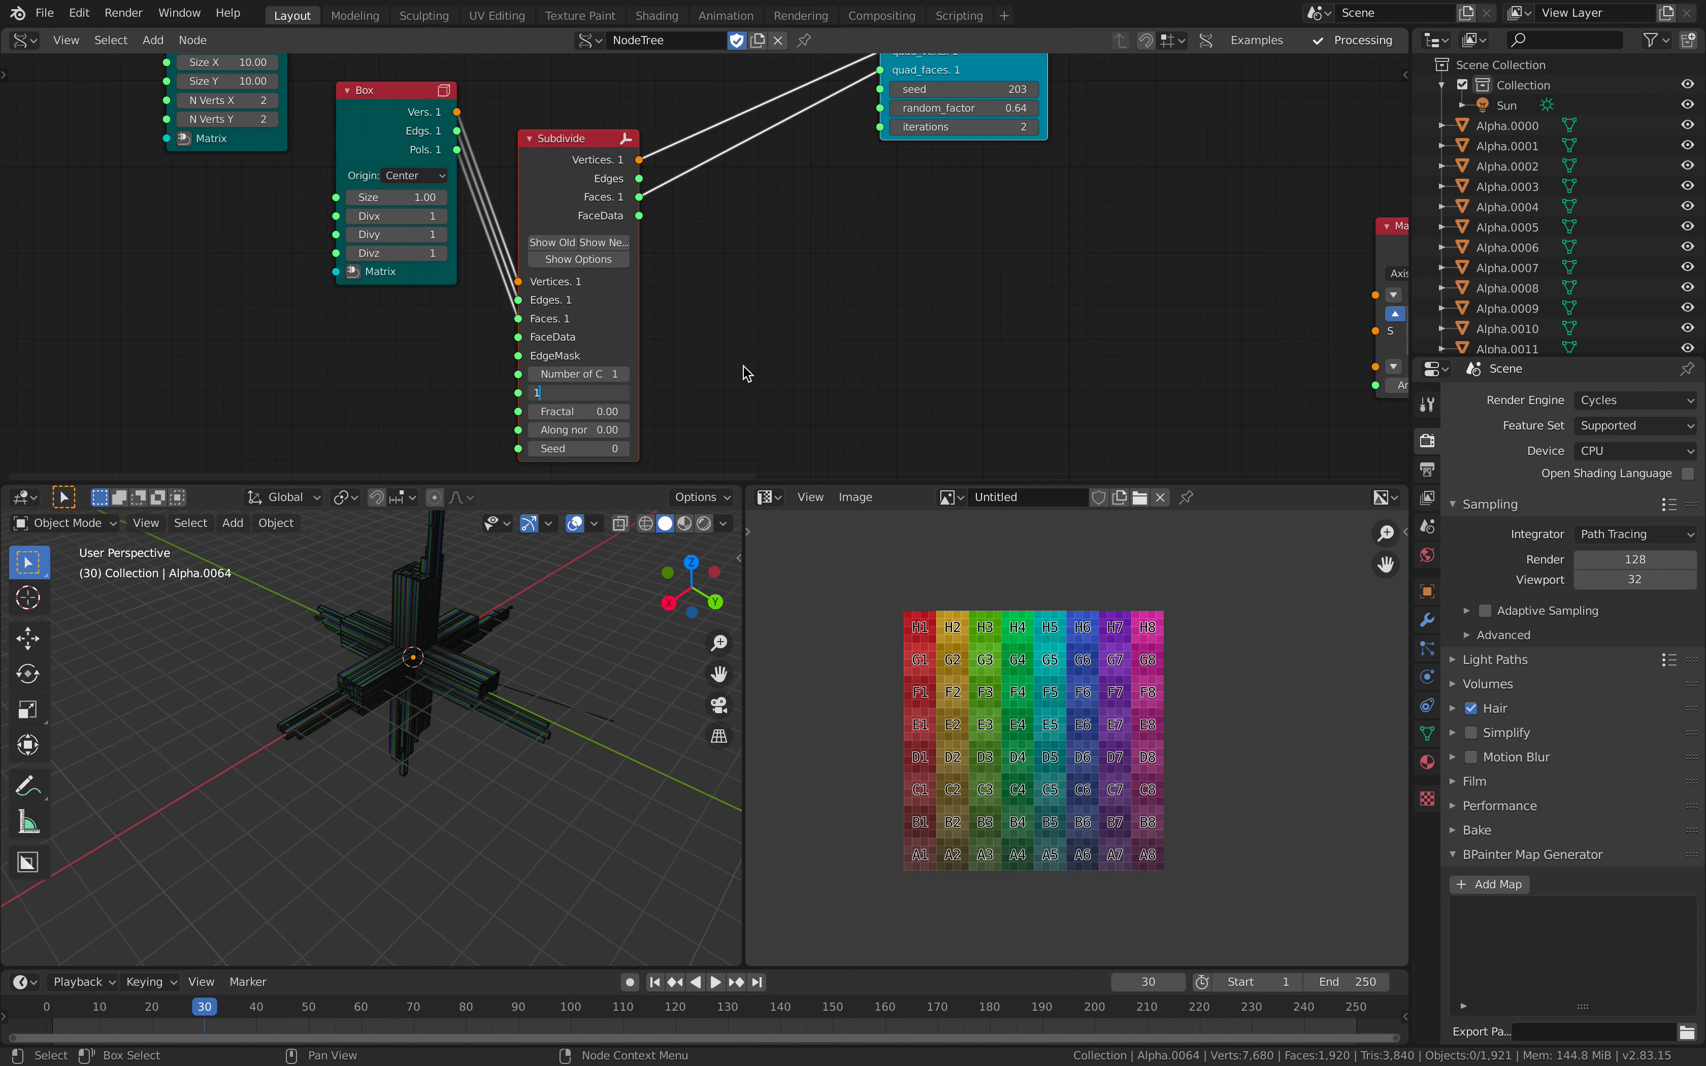
mouse_move(493, 638)
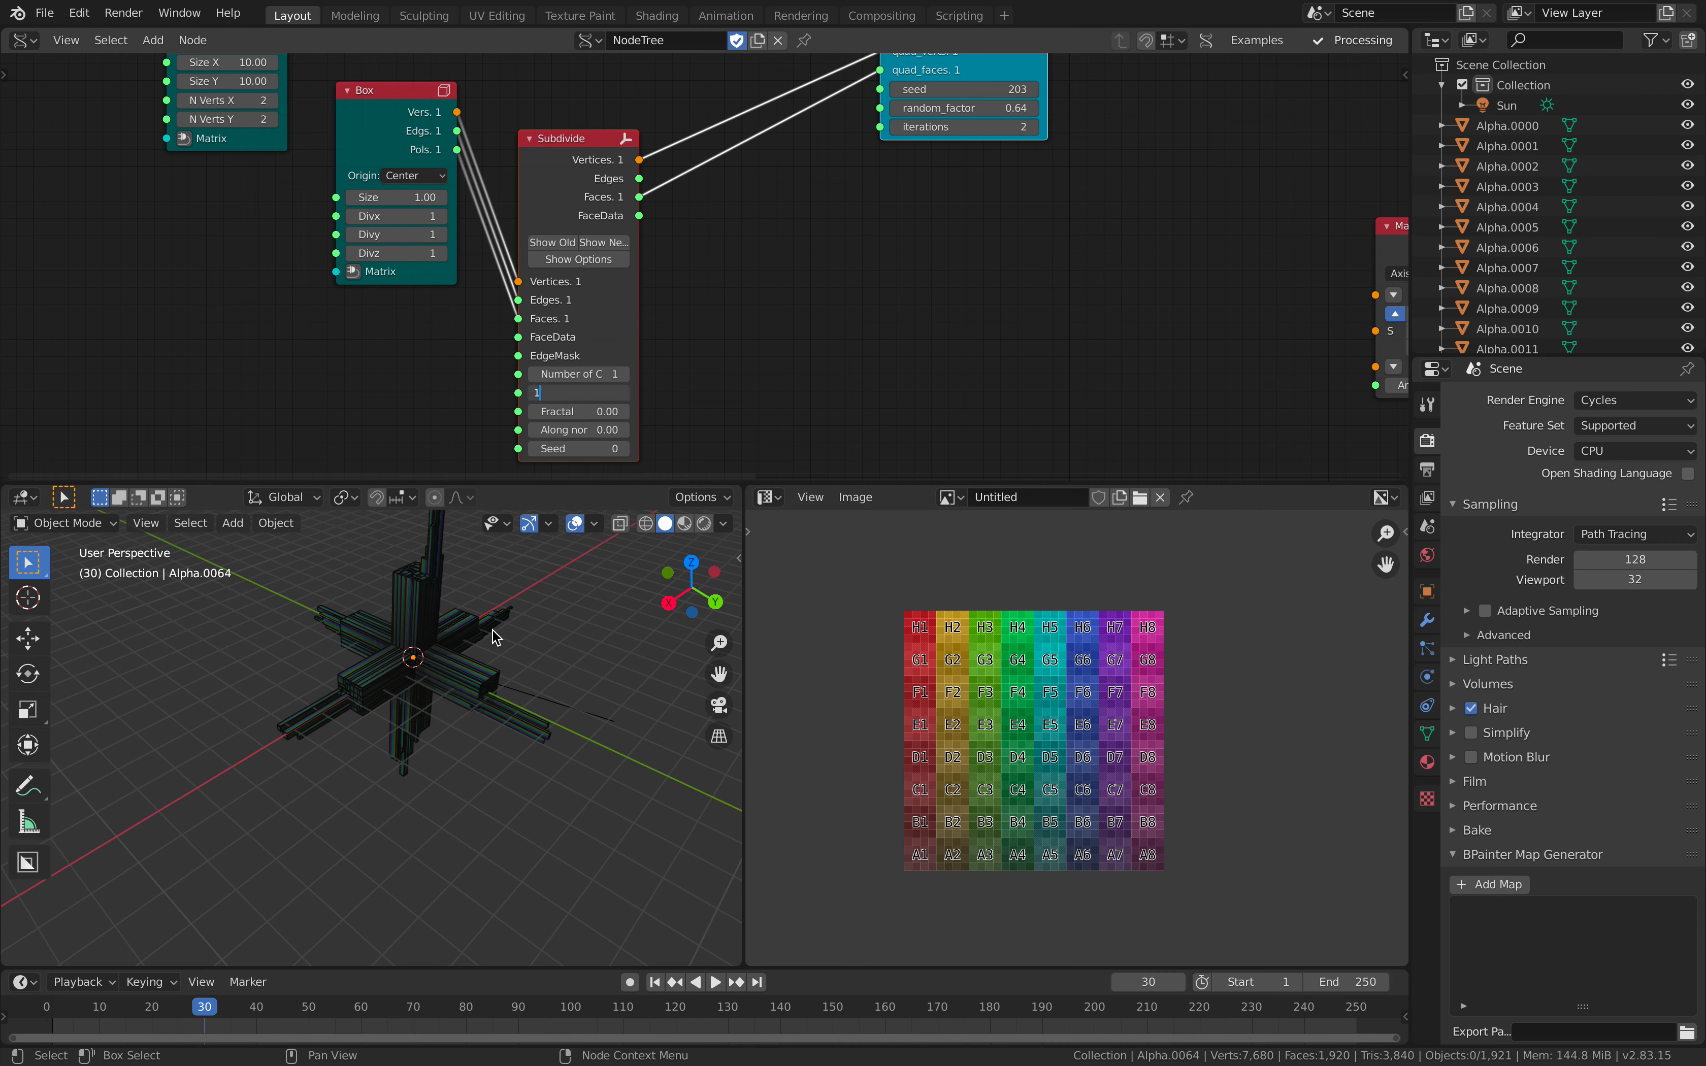
mouse_move(1542, 213)
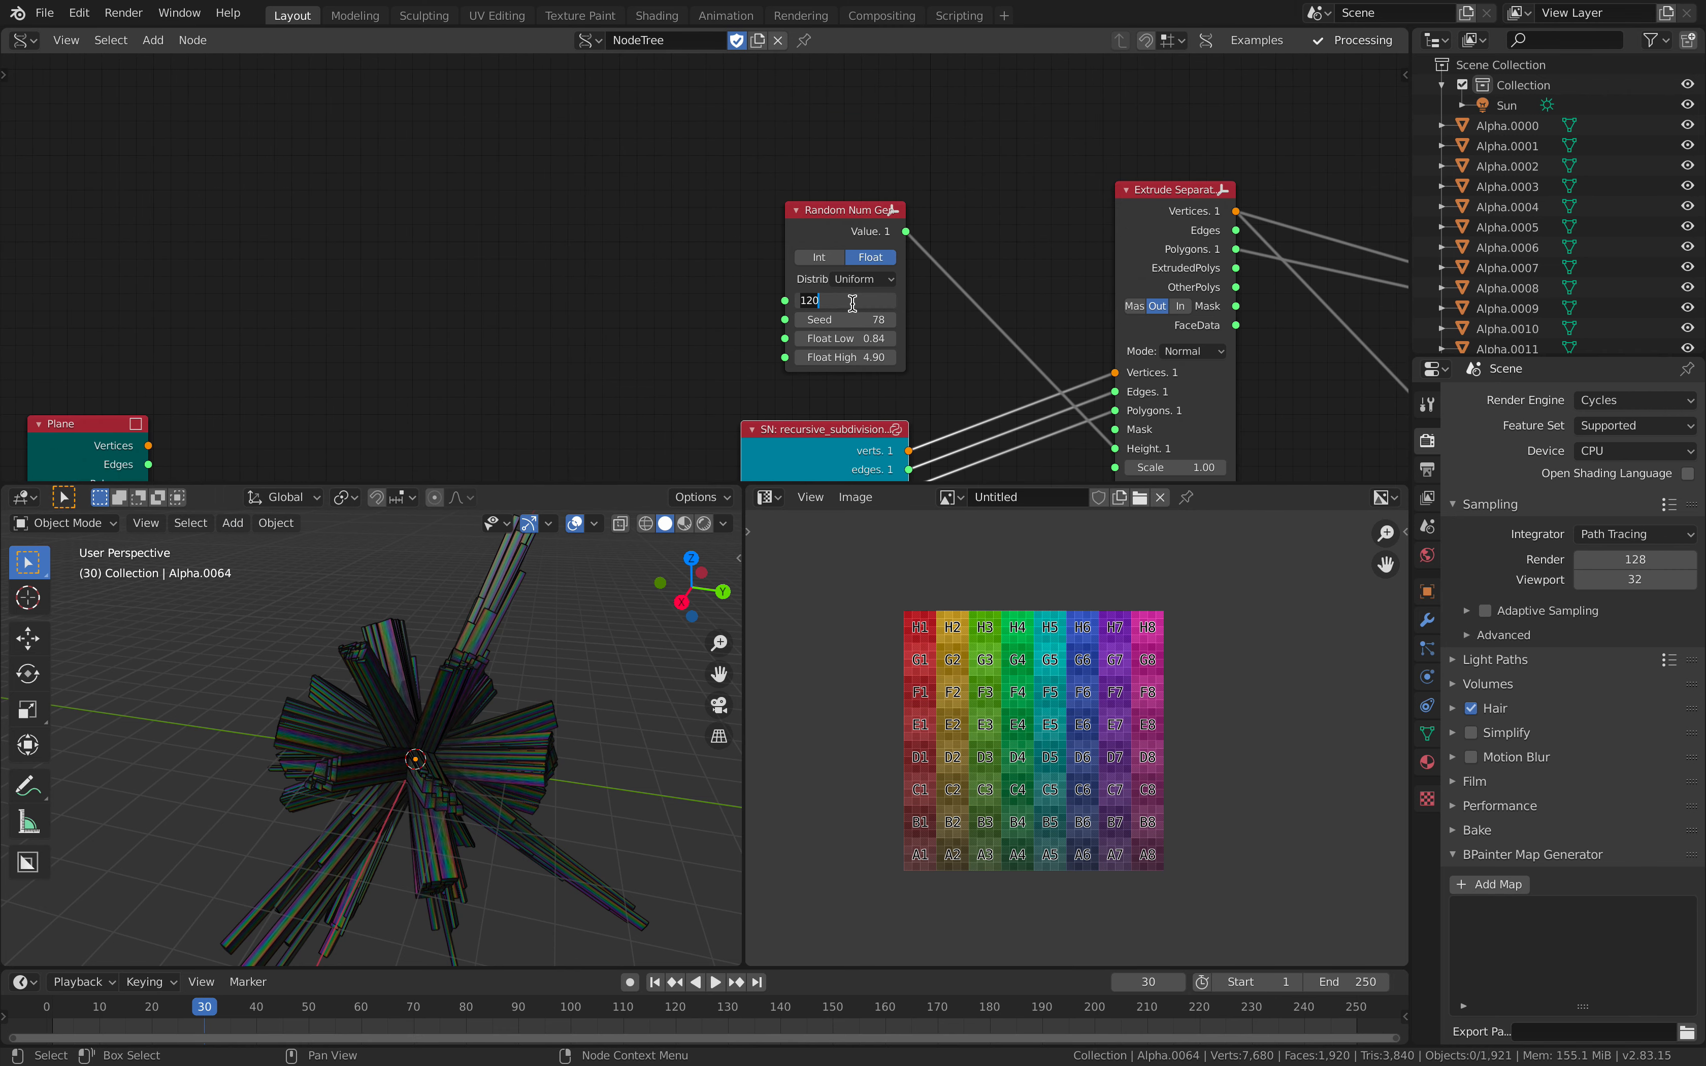
text(500)
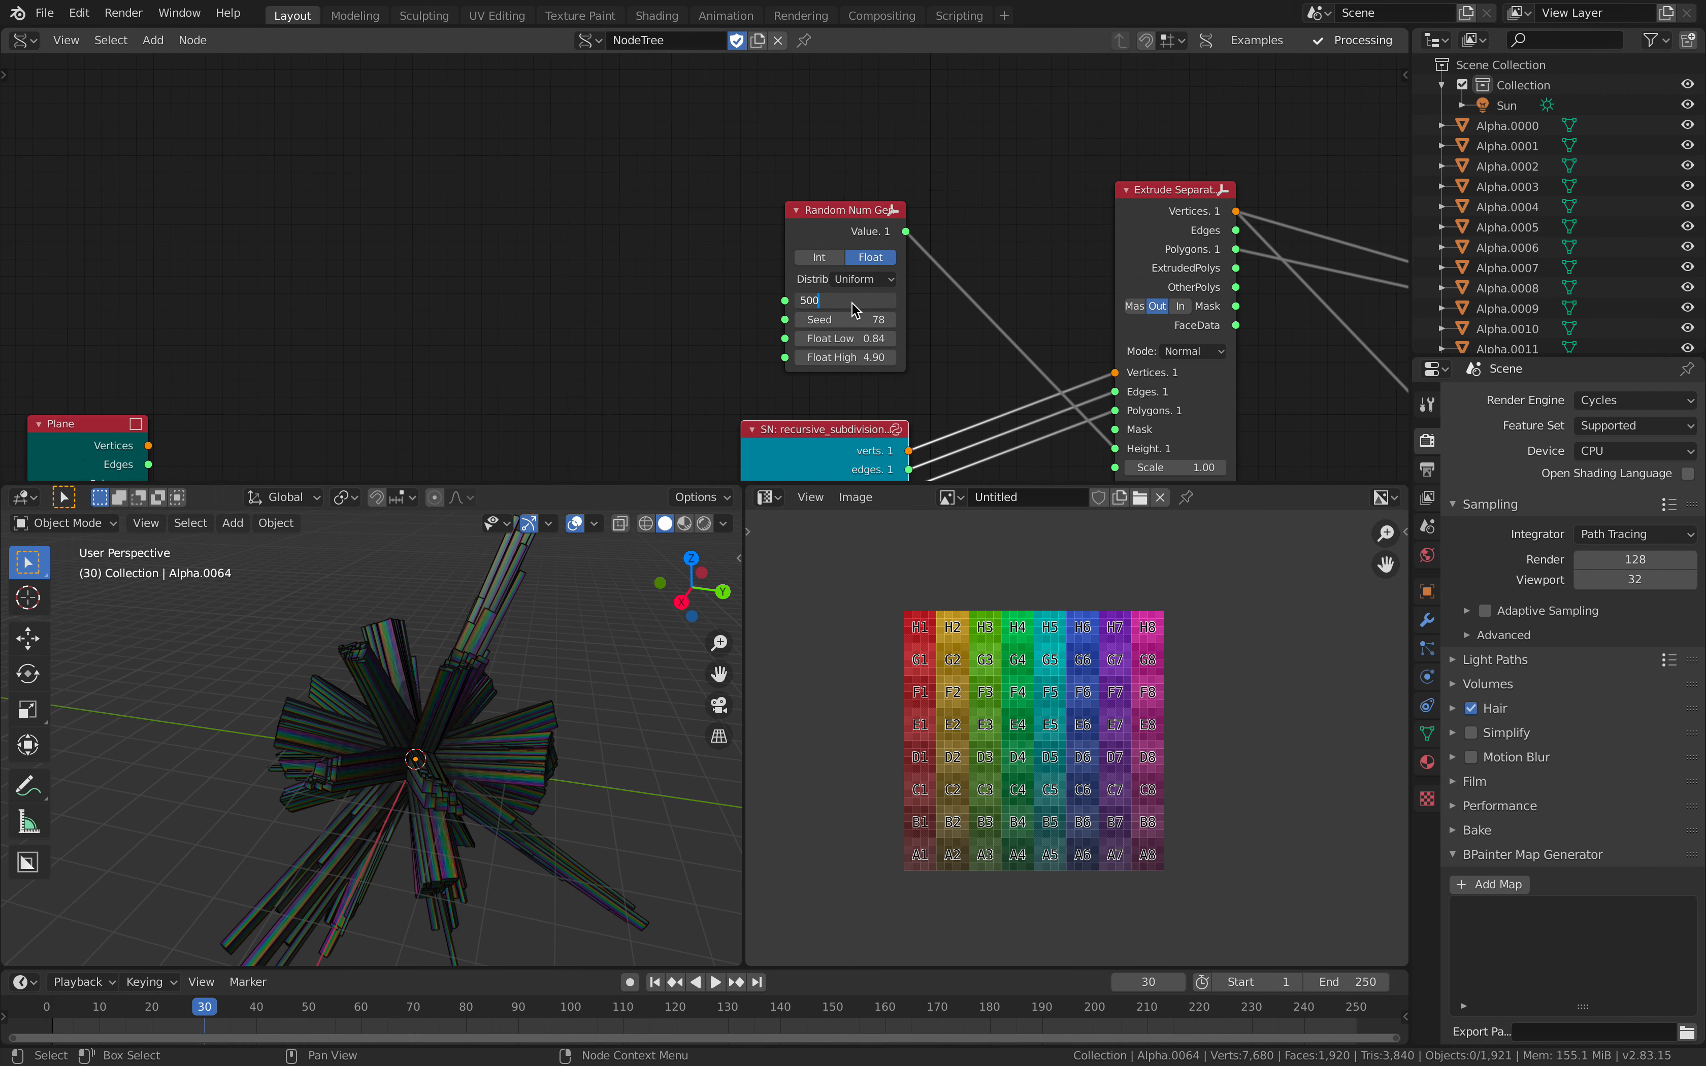
mouse_move(685, 475)
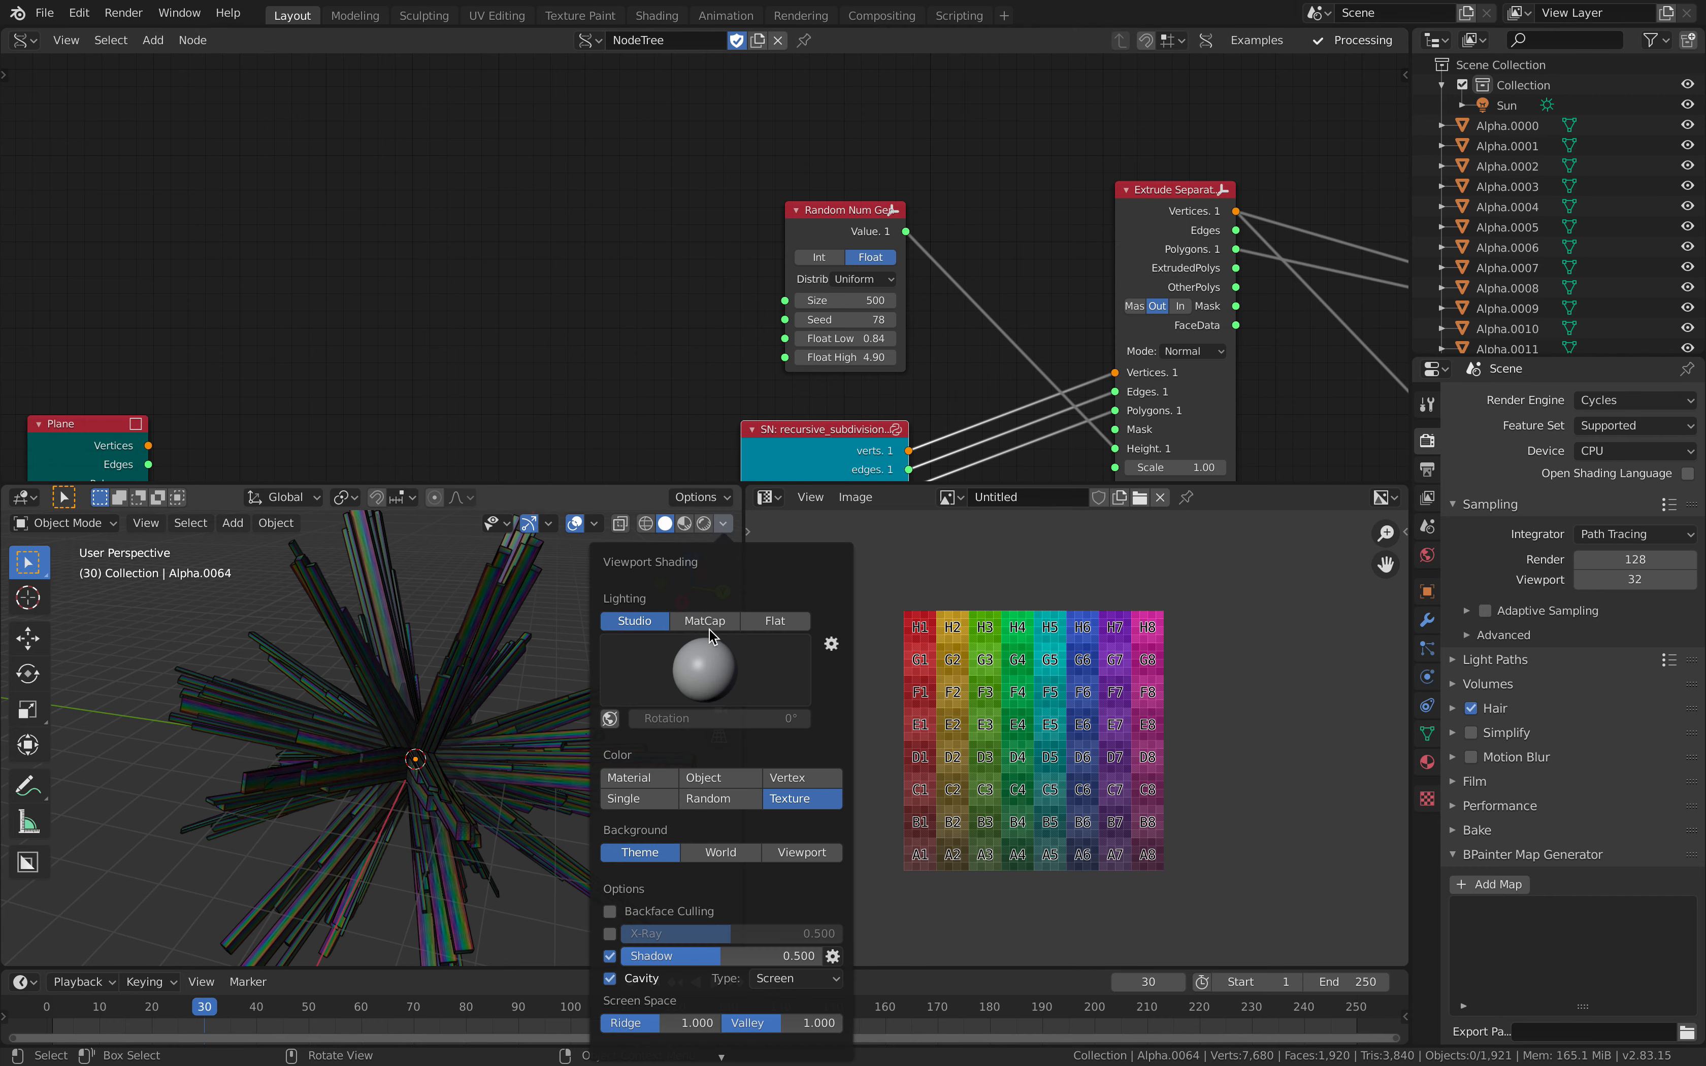
Switch viewport lighting to MatCap and pick a glossy matcap sphere.
click(702, 621)
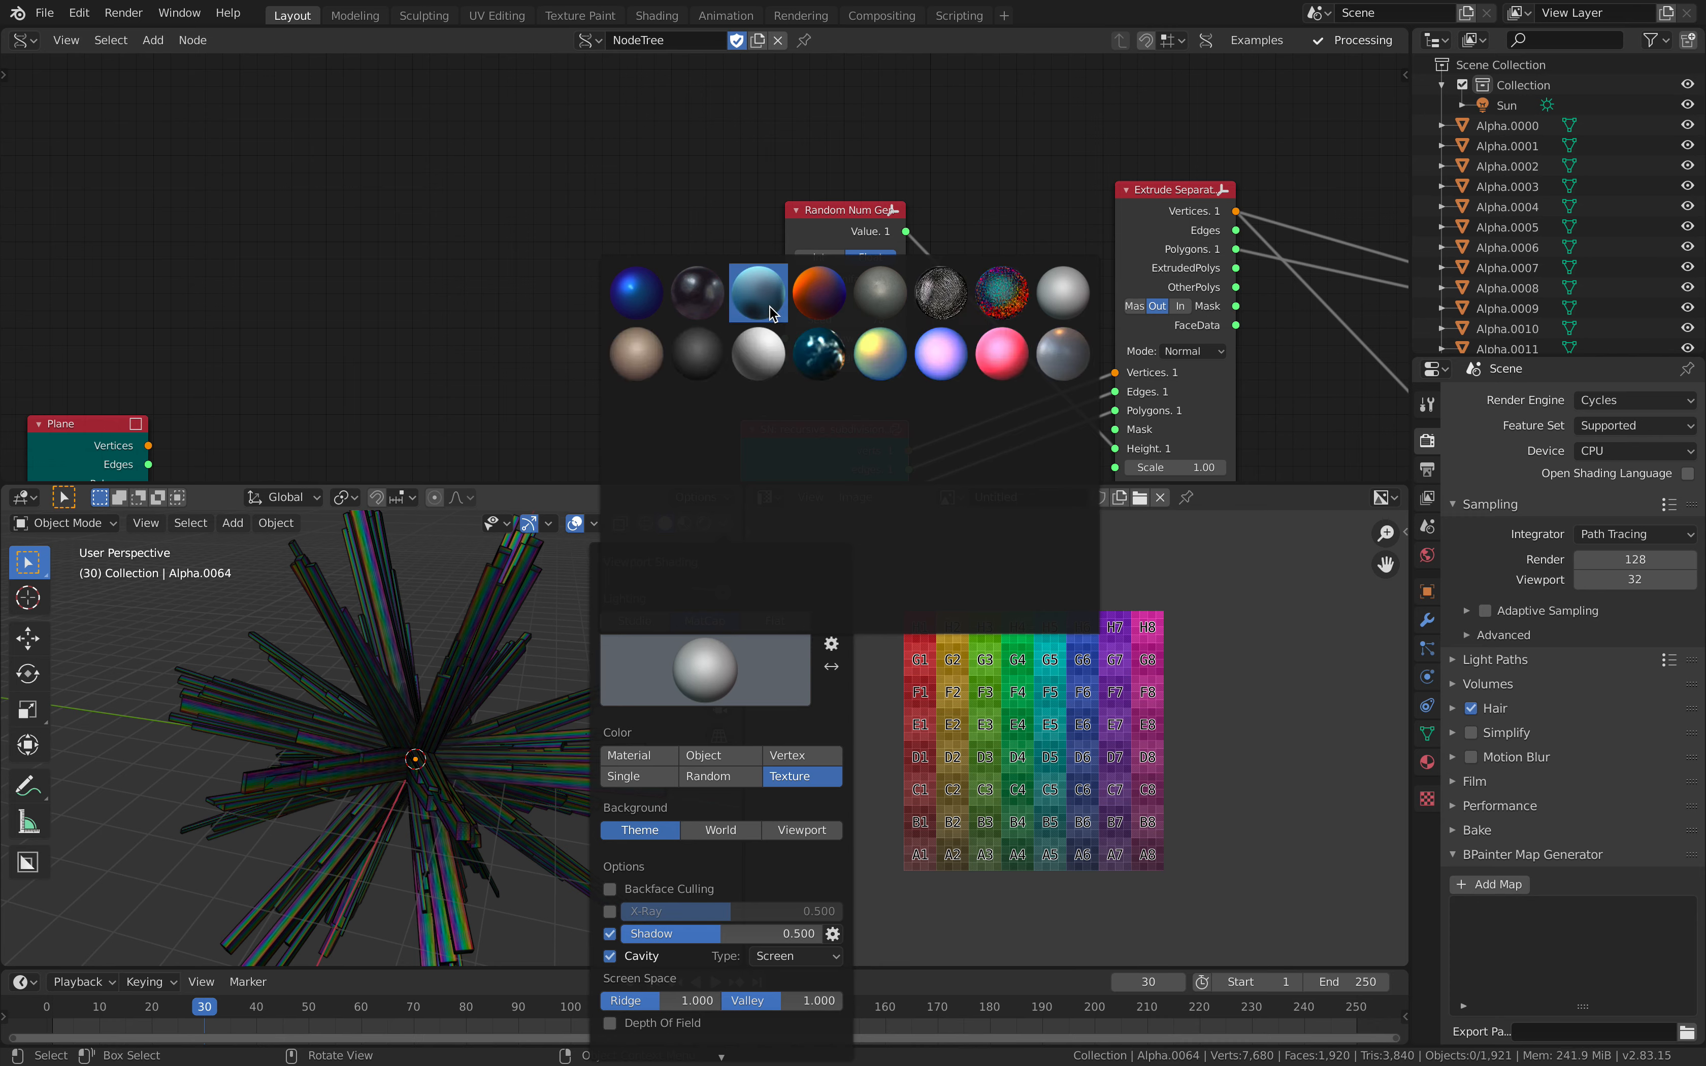
click(698, 292)
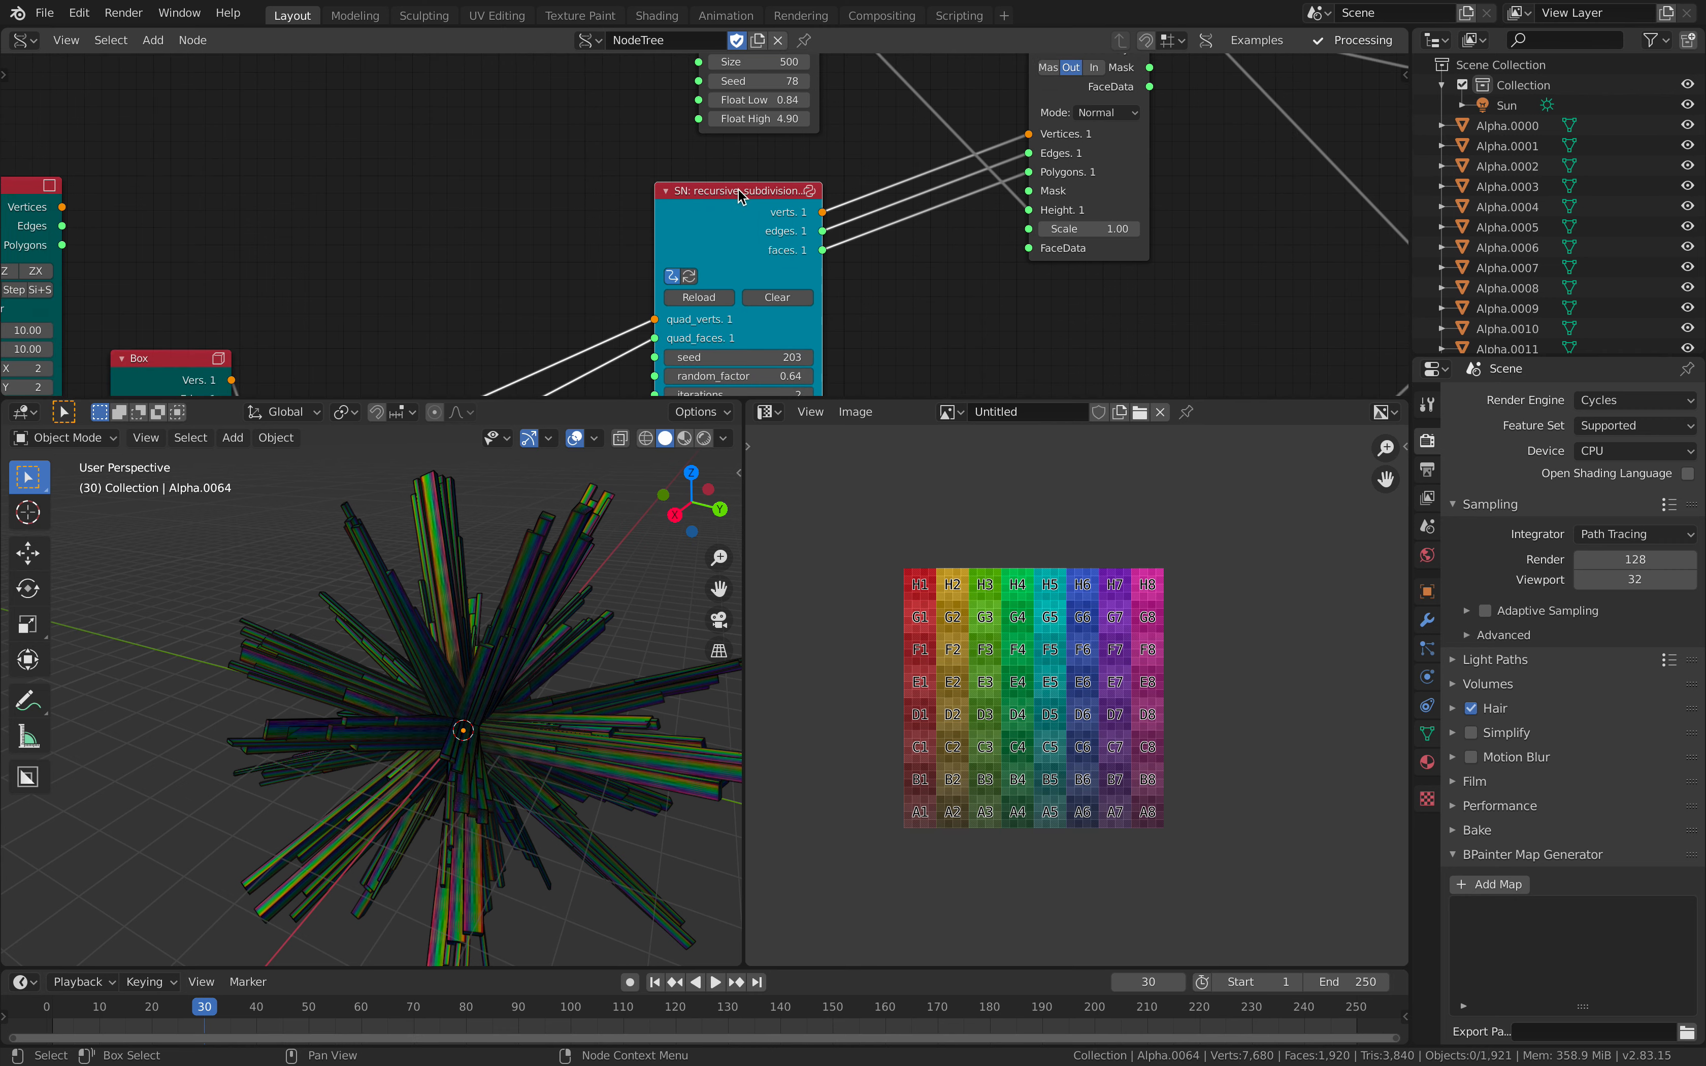
Turn the image panel into a Text Editor showing recursive_subdivision.py.
click(767, 412)
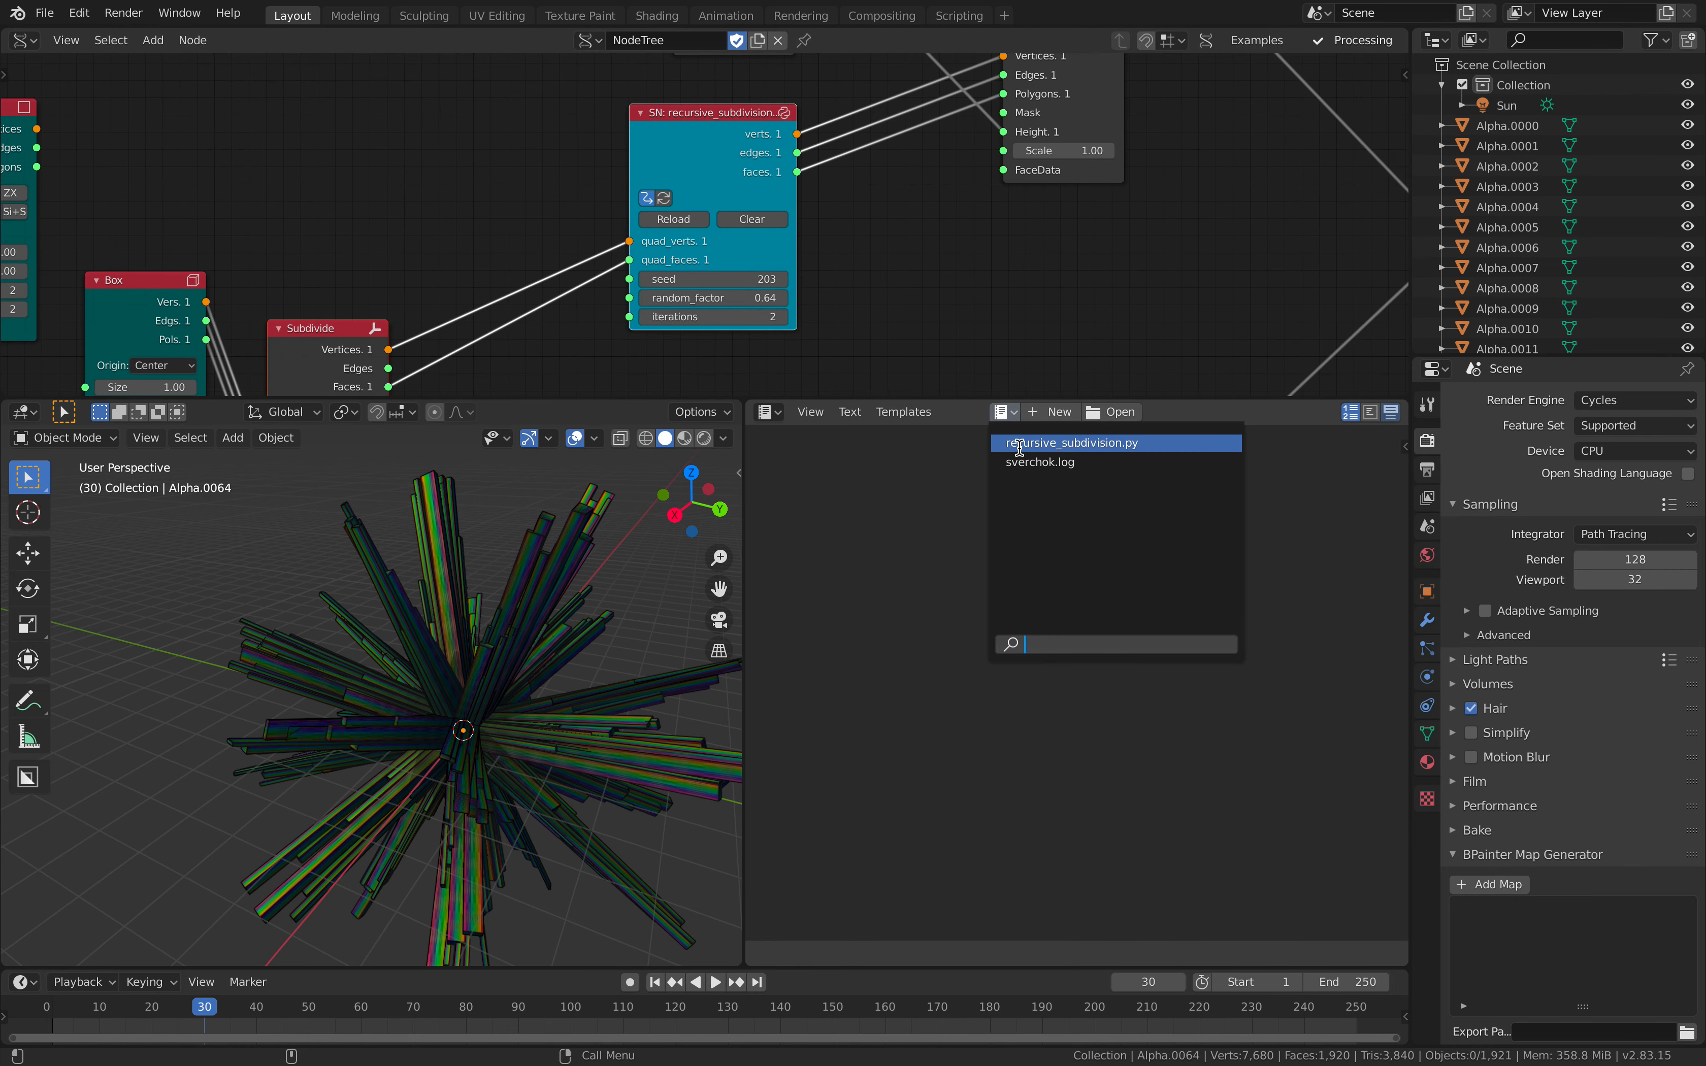
click(1096, 442)
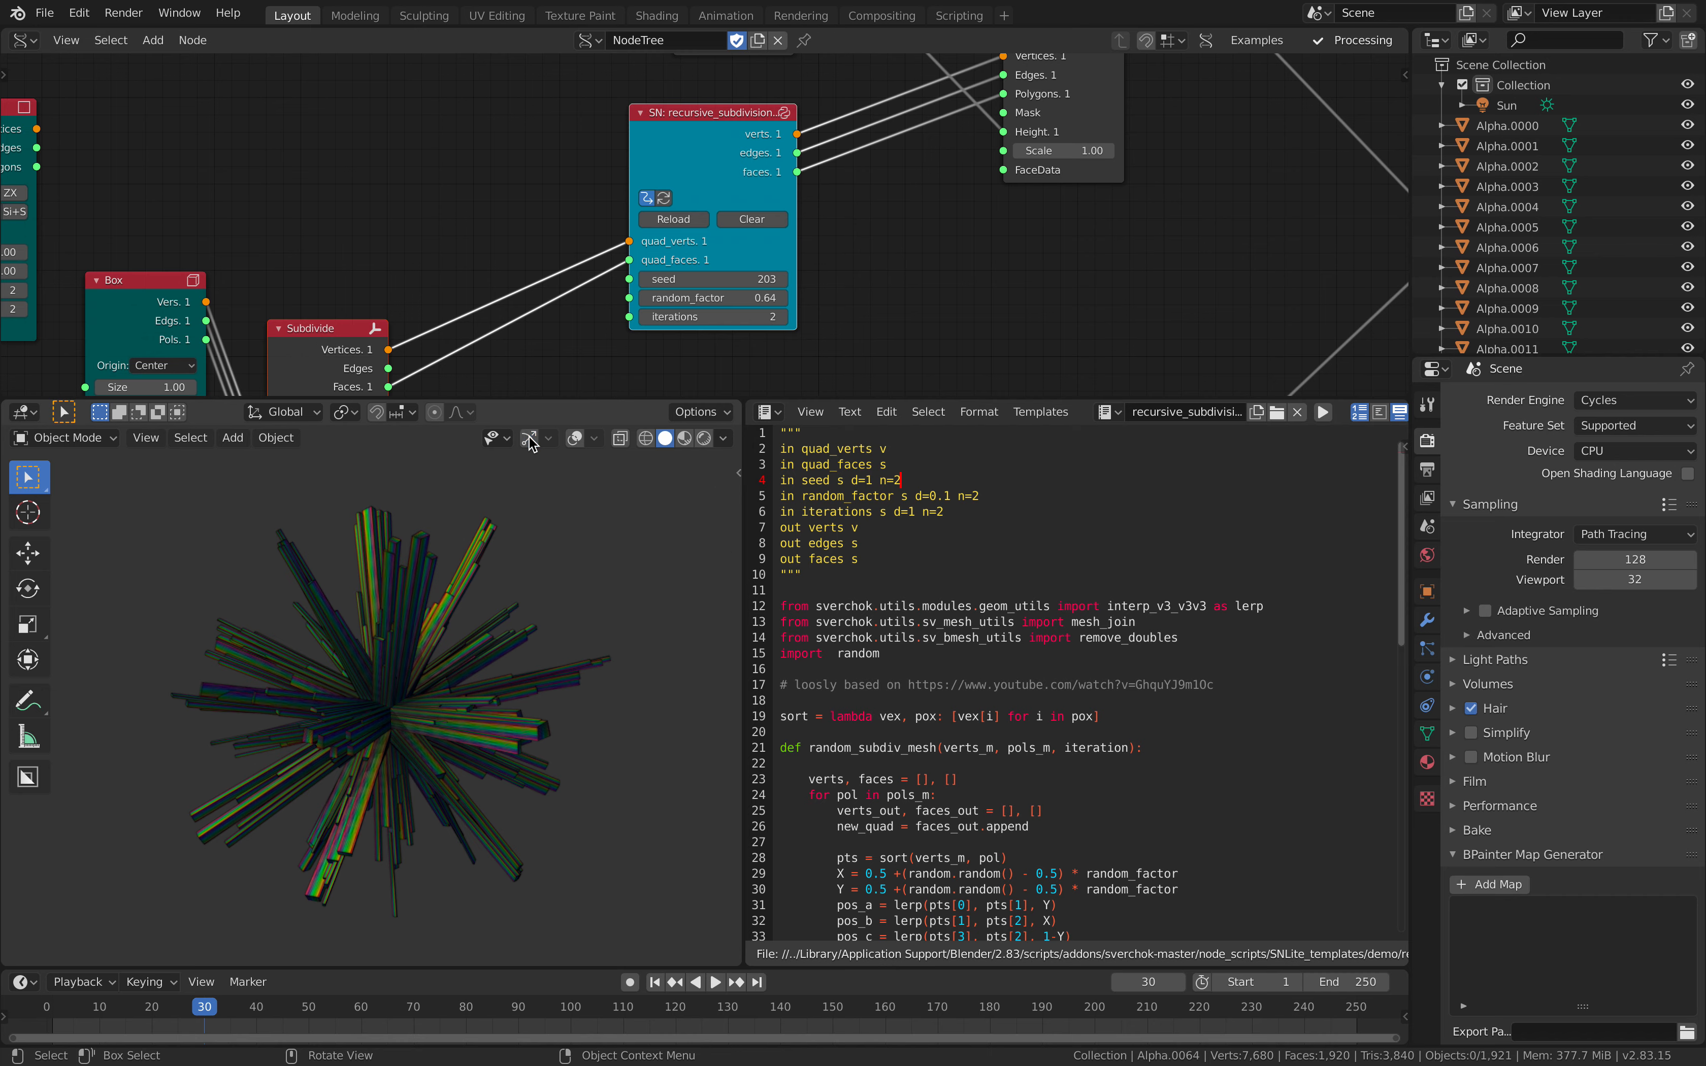
Save the scene under the next incremented name and set the Random Num Gen Seed to 80.
click(44, 12)
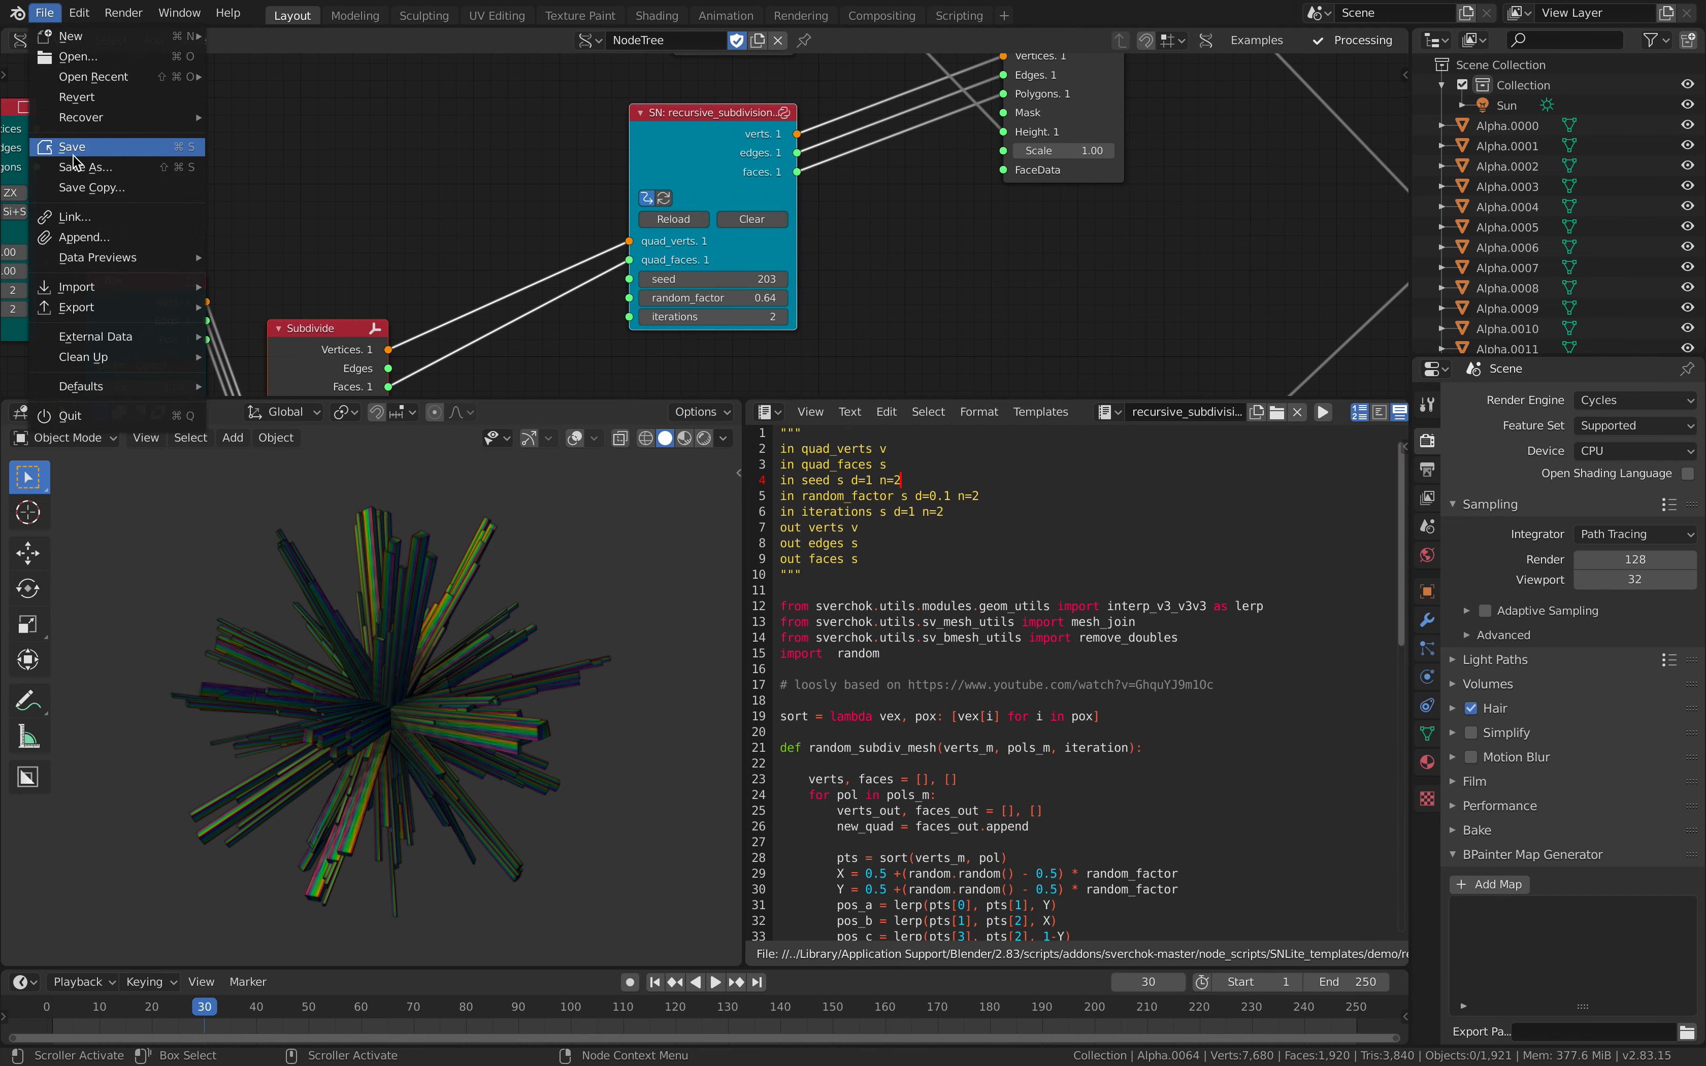
click(87, 166)
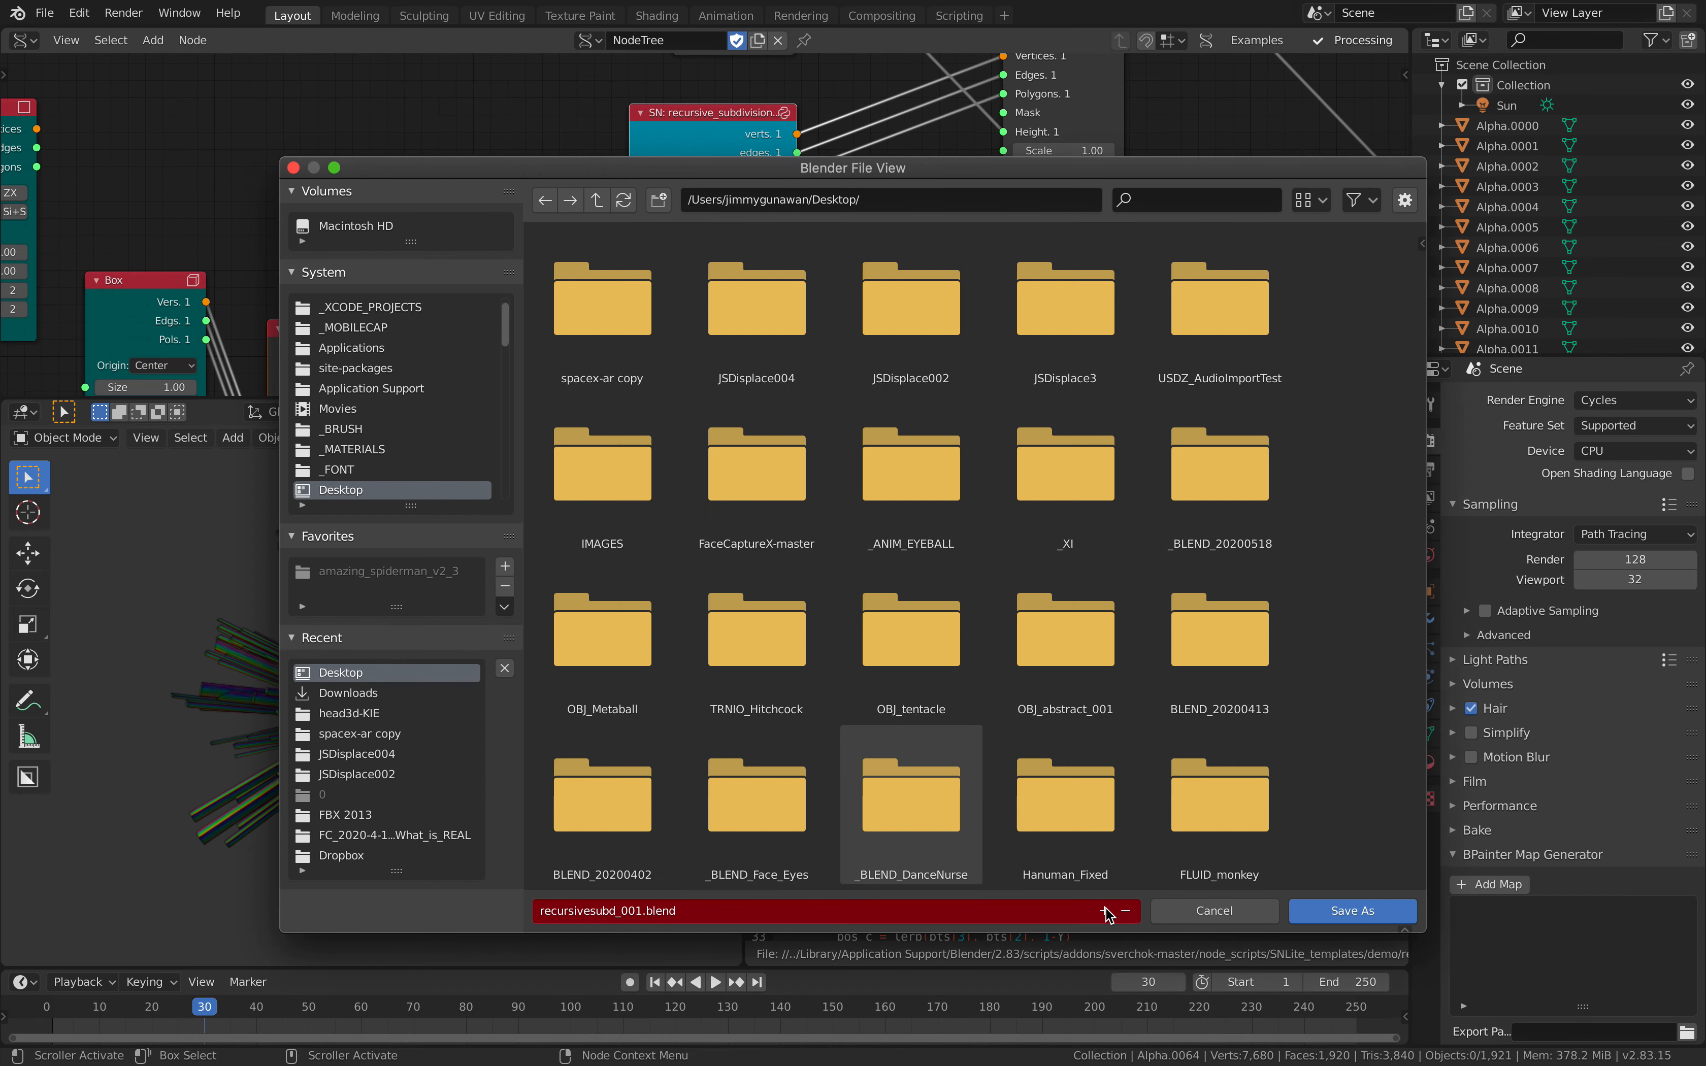
click(1352, 911)
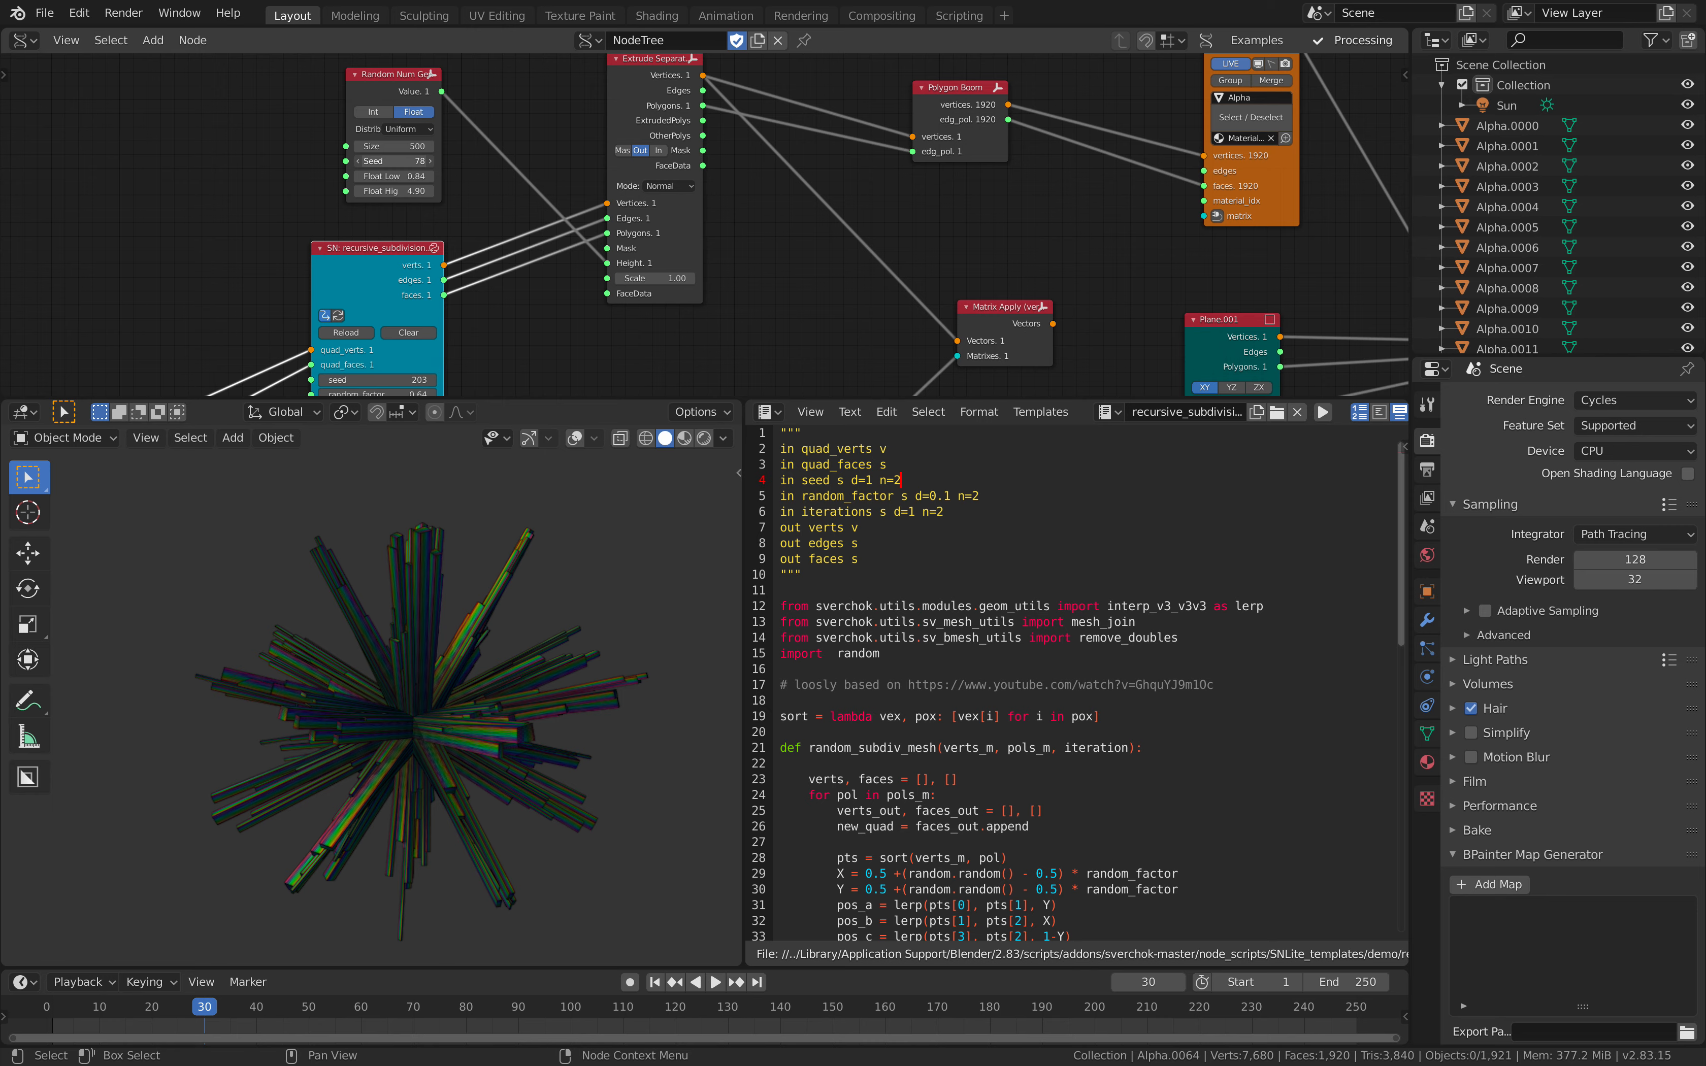
click(423, 160)
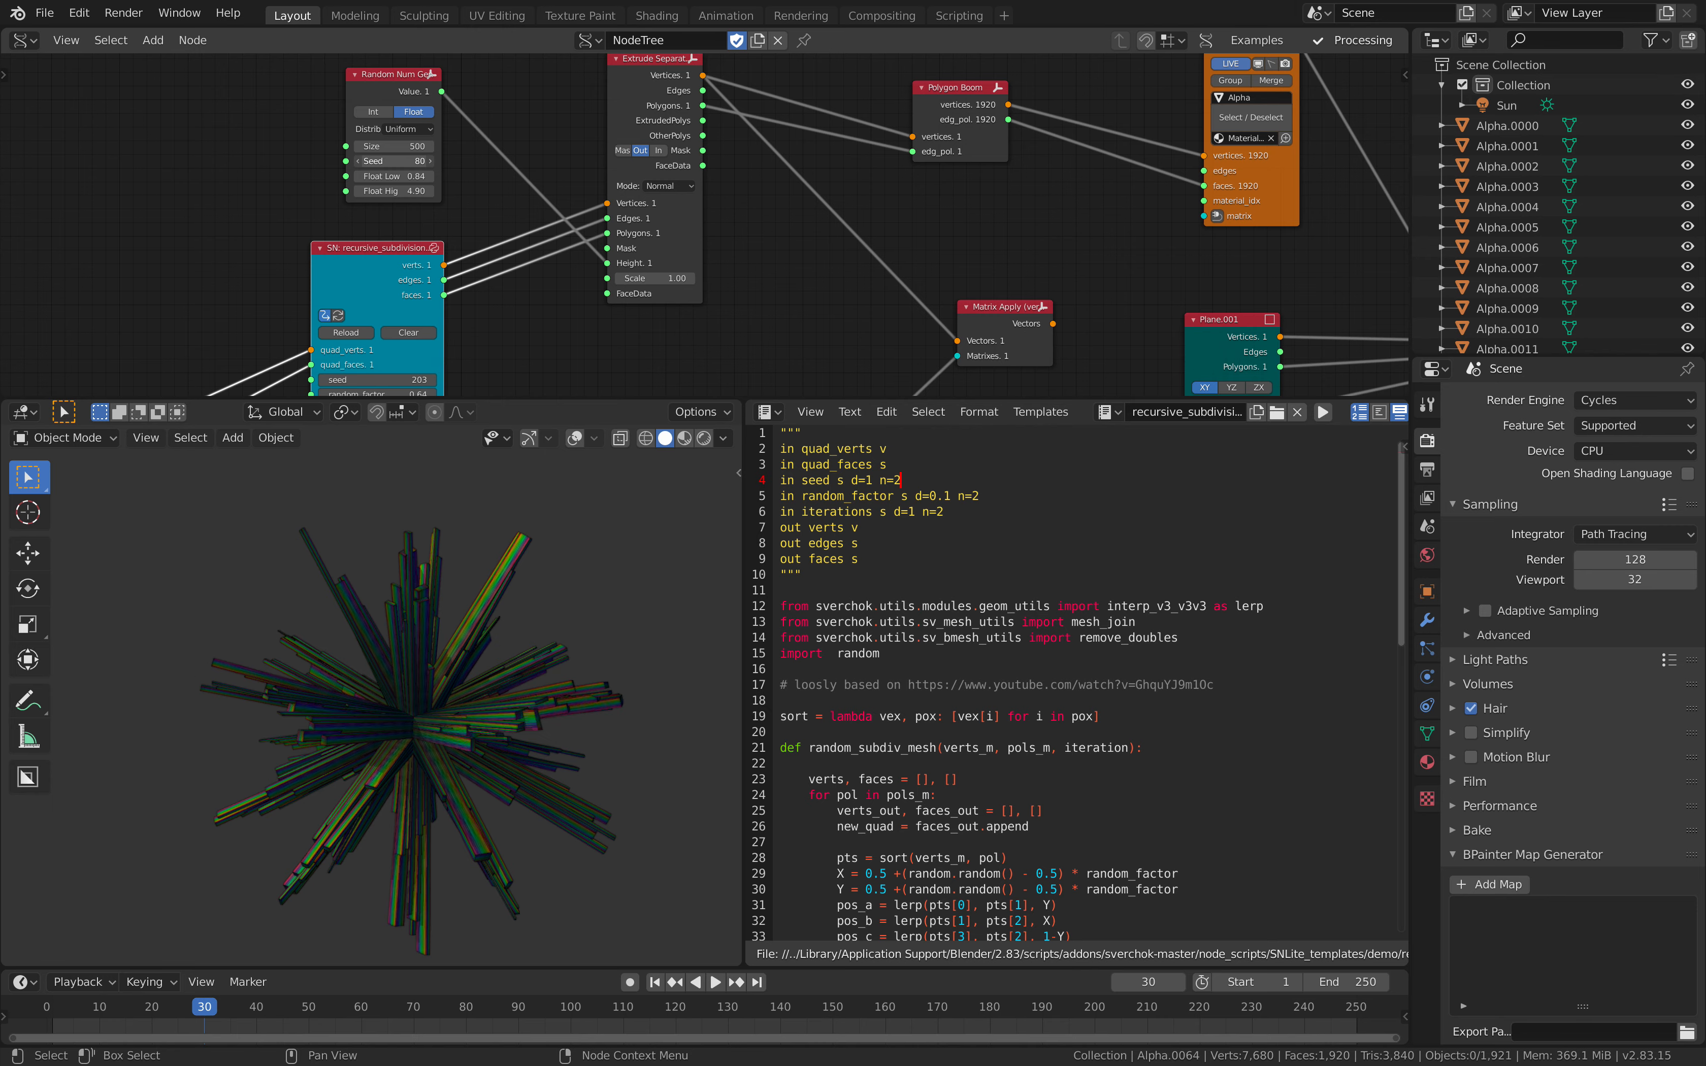